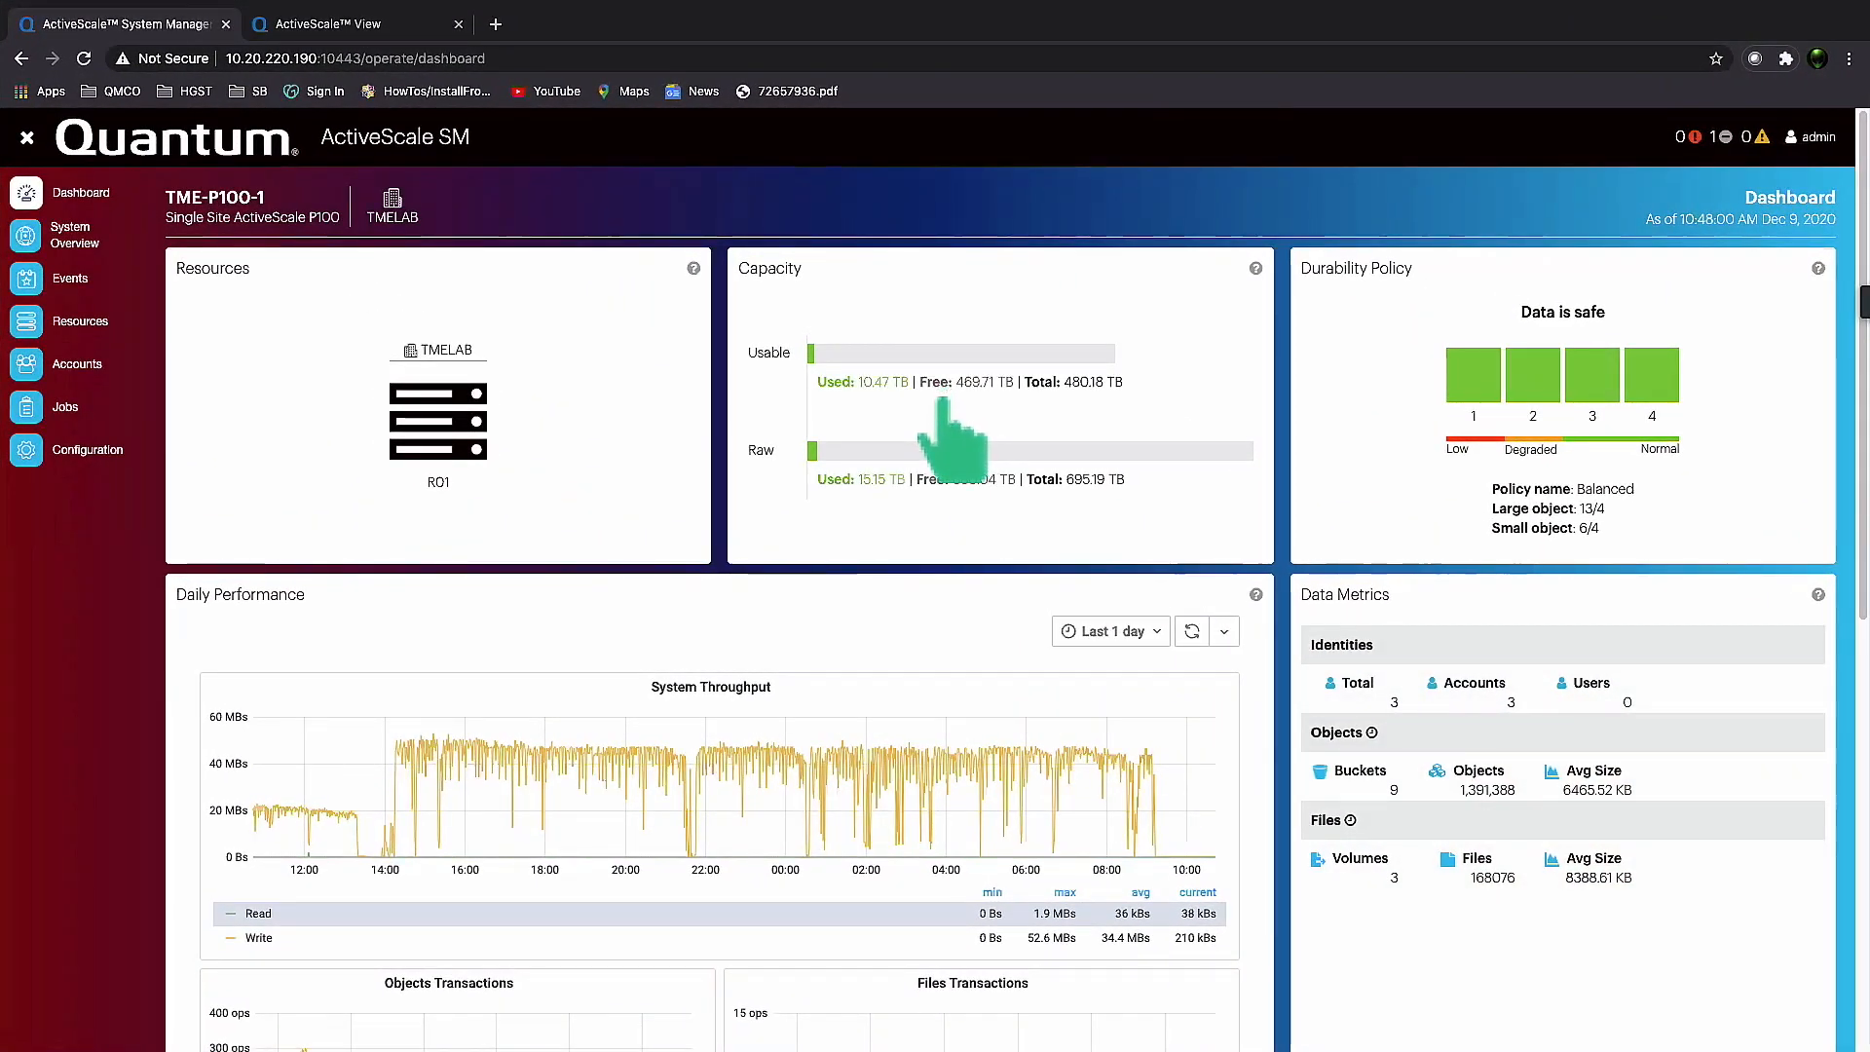
{"action": "mouse_move", "coordinate": [745, 424]}
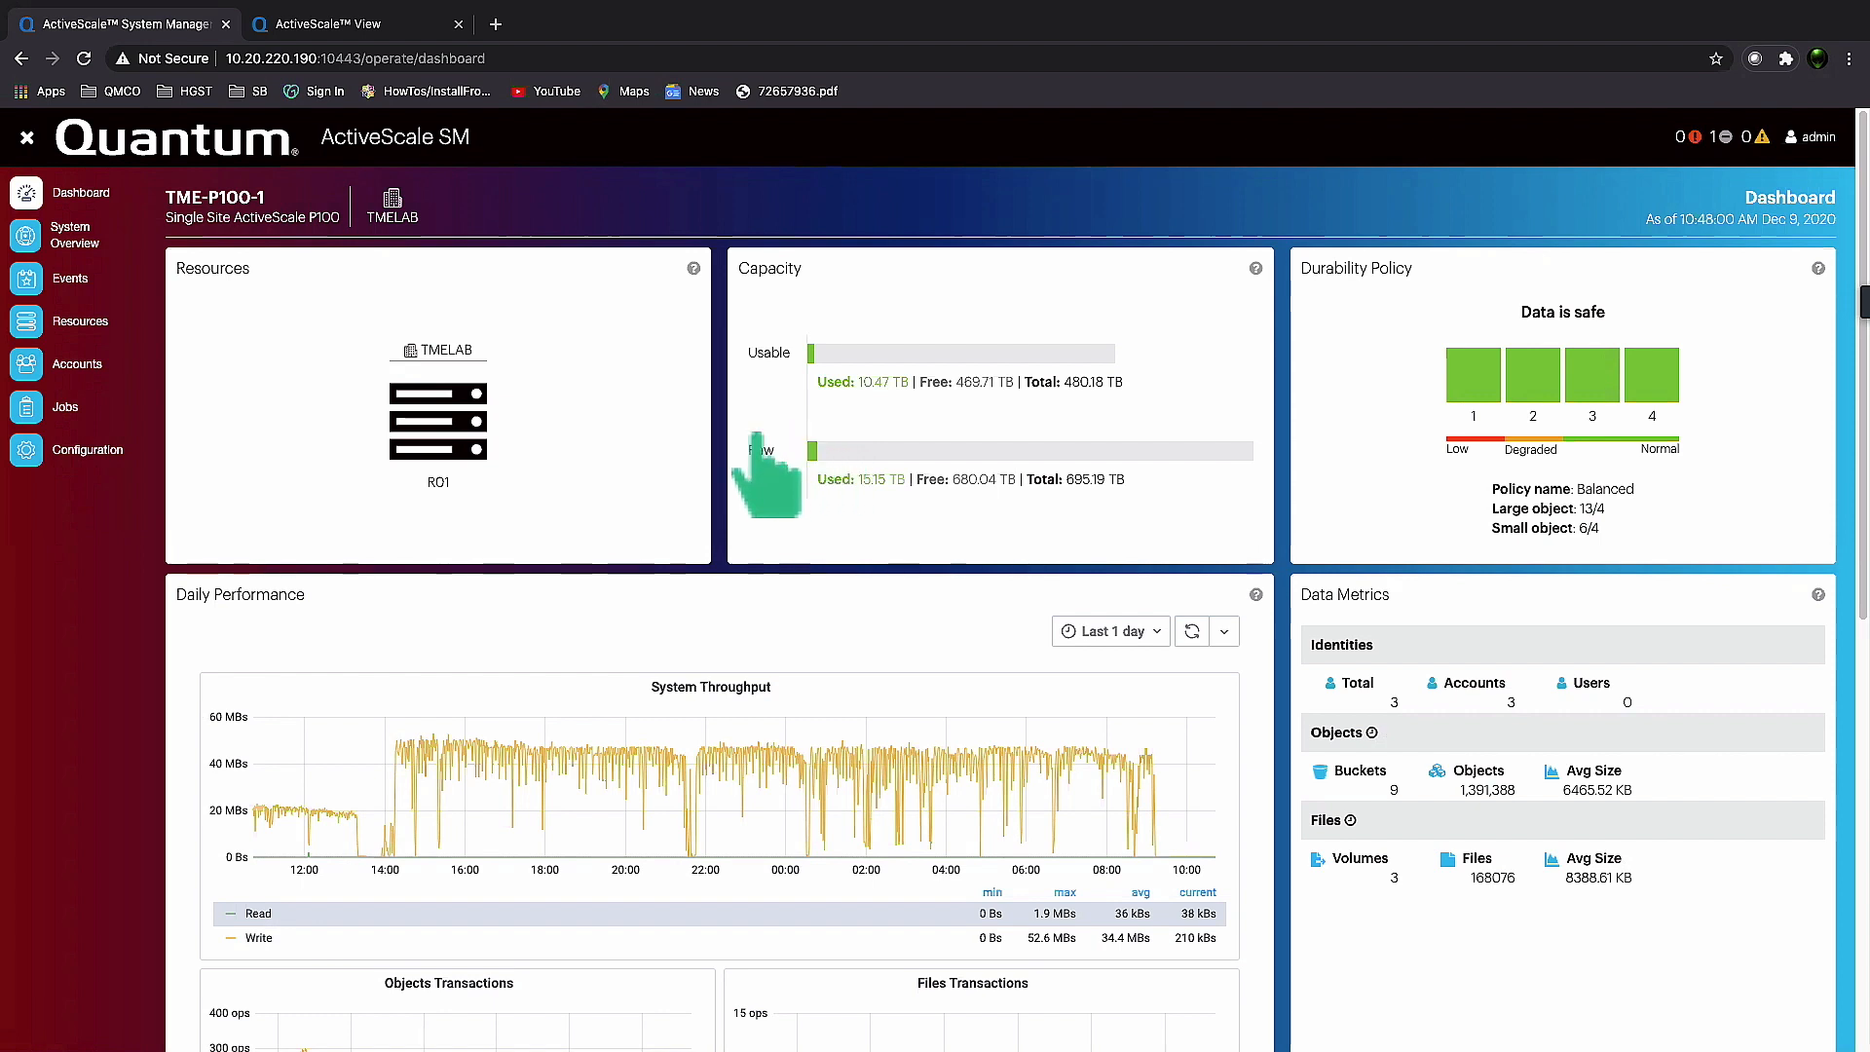
{"action": "mouse_move", "coordinate": [438, 424]}
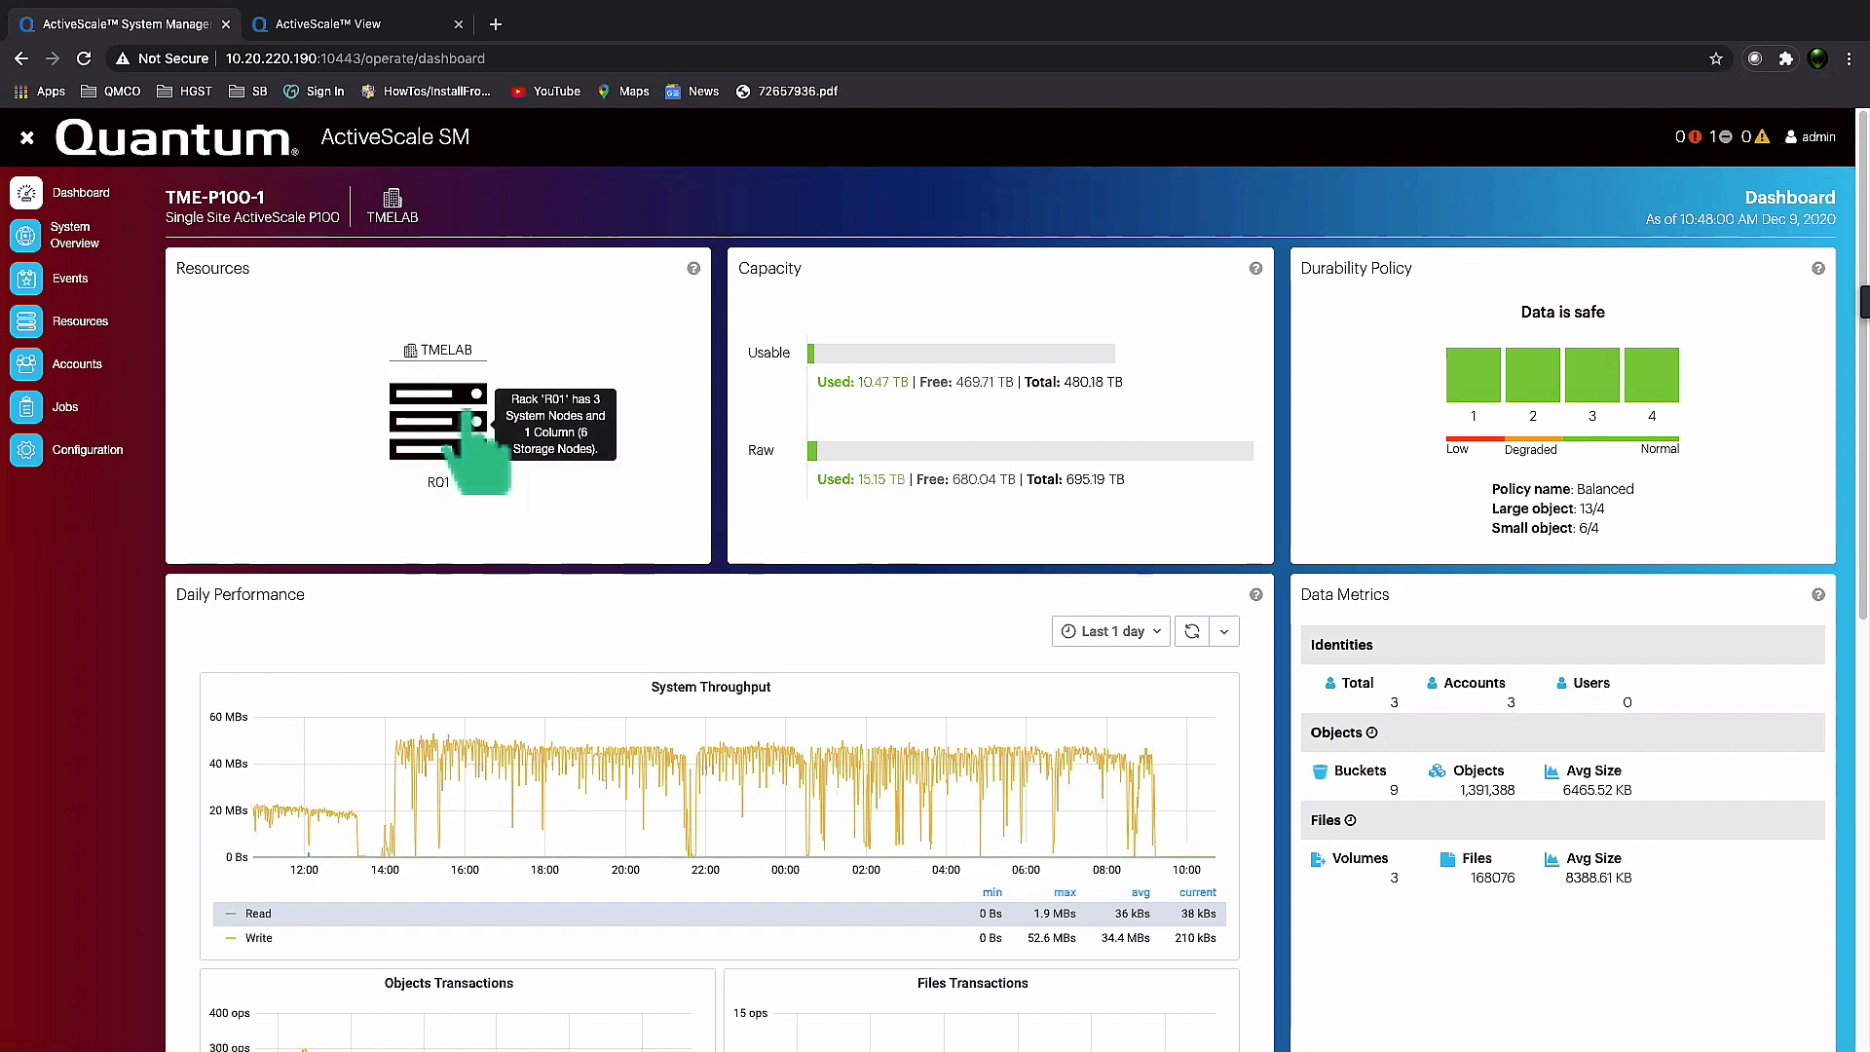
{"action": "mouse_move", "coordinate": [558, 584]}
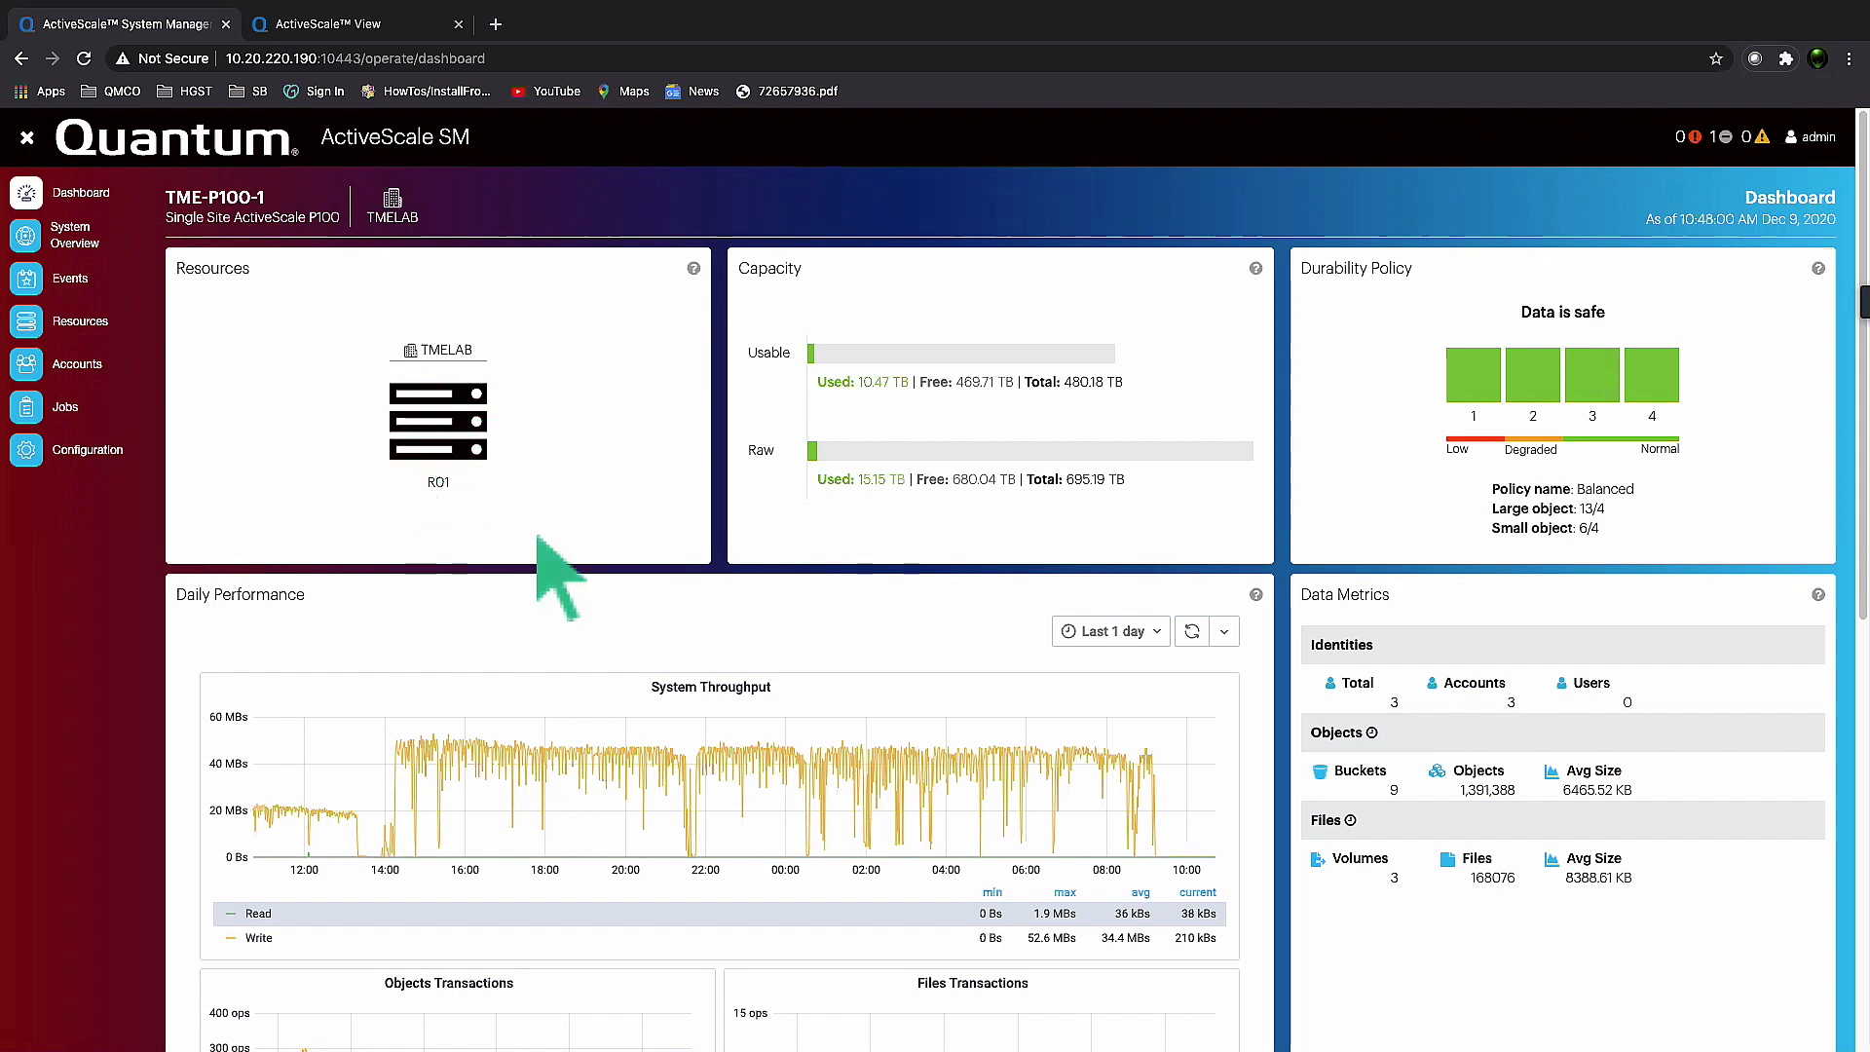
{"action": "mouse_move", "coordinate": [882, 346]}
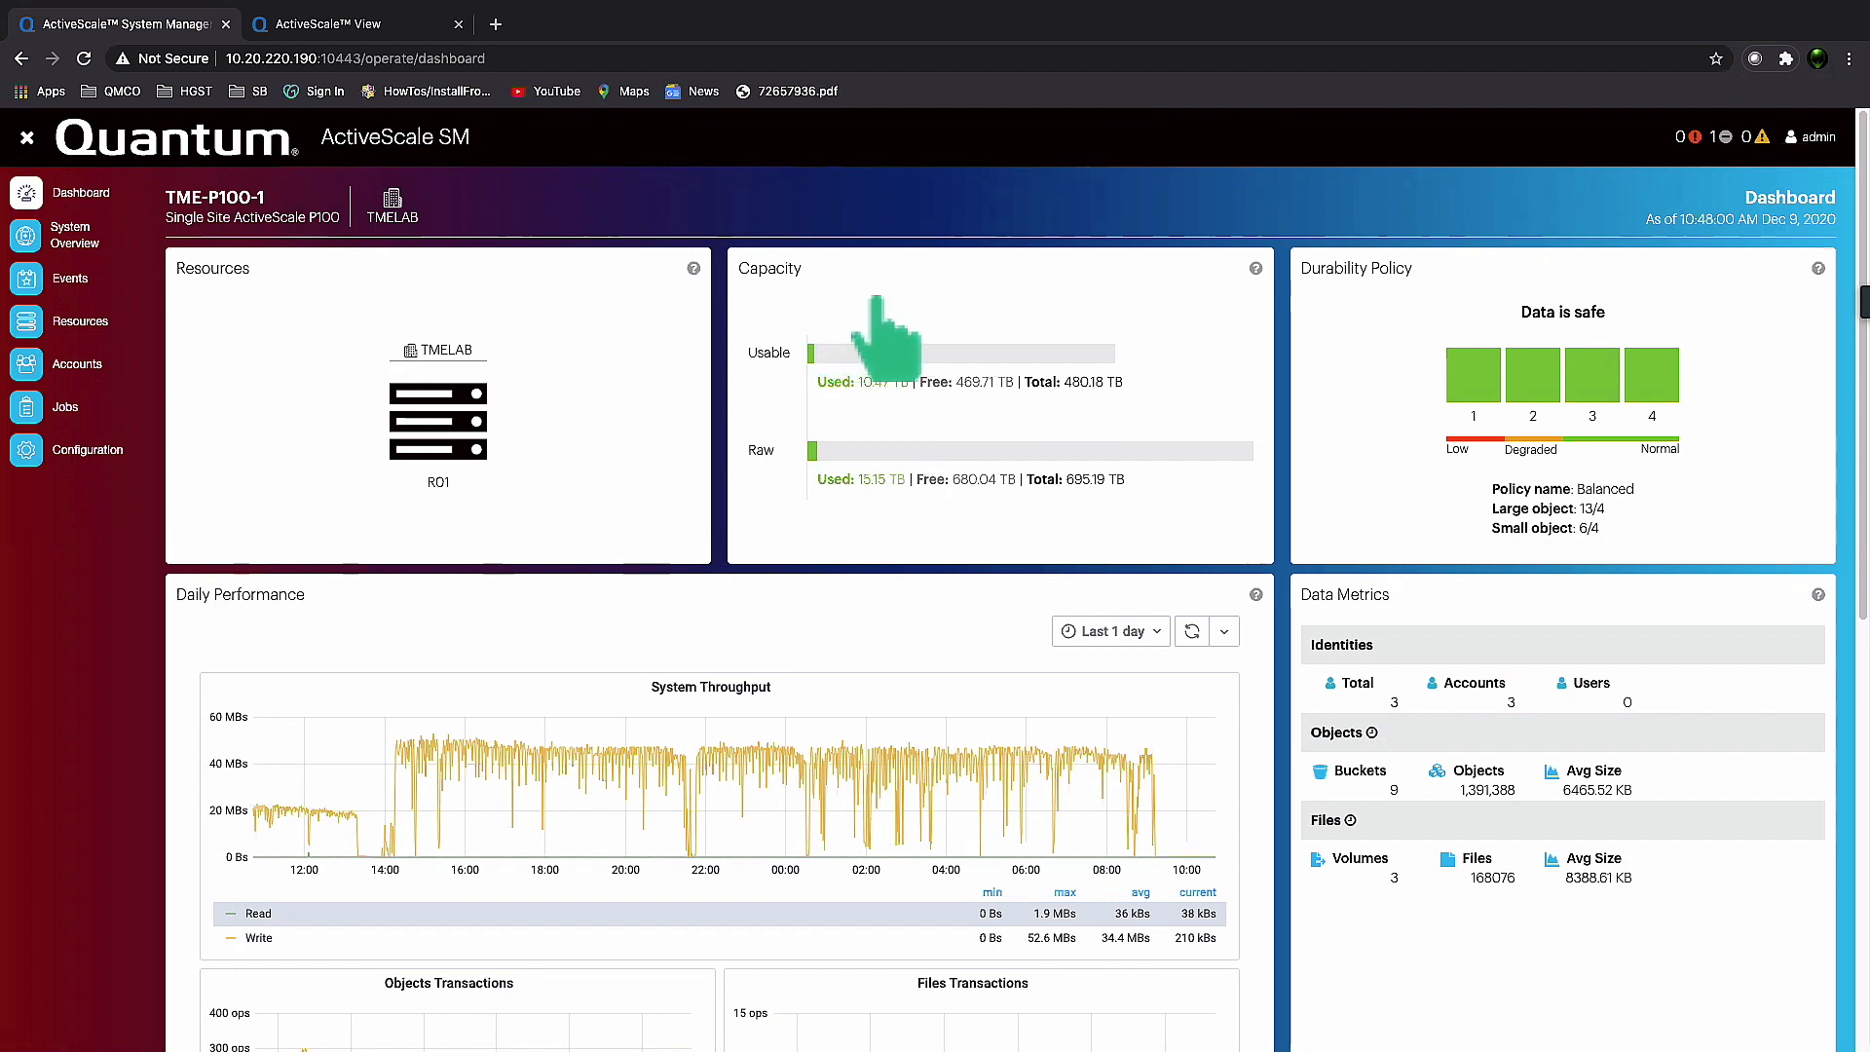
{"action": "mouse_move", "coordinate": [948, 471]}
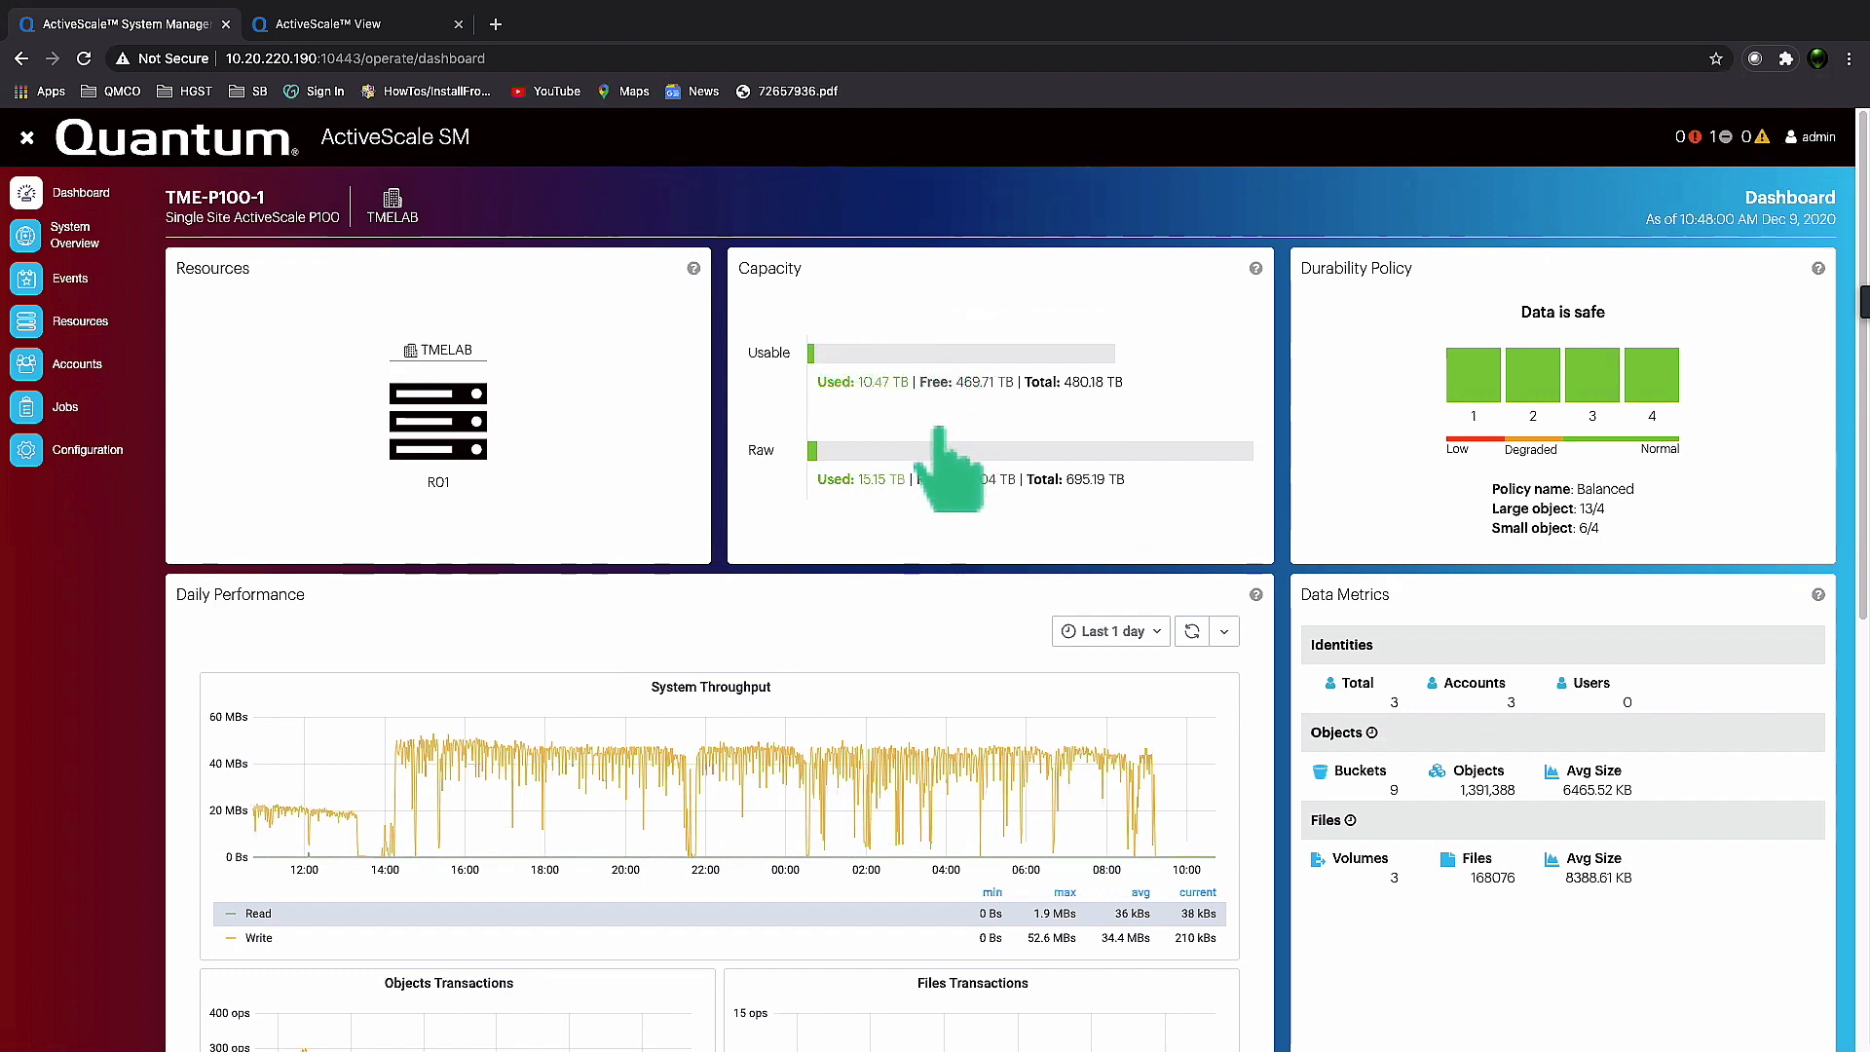
{"action": "mouse_move", "coordinate": [955, 477]}
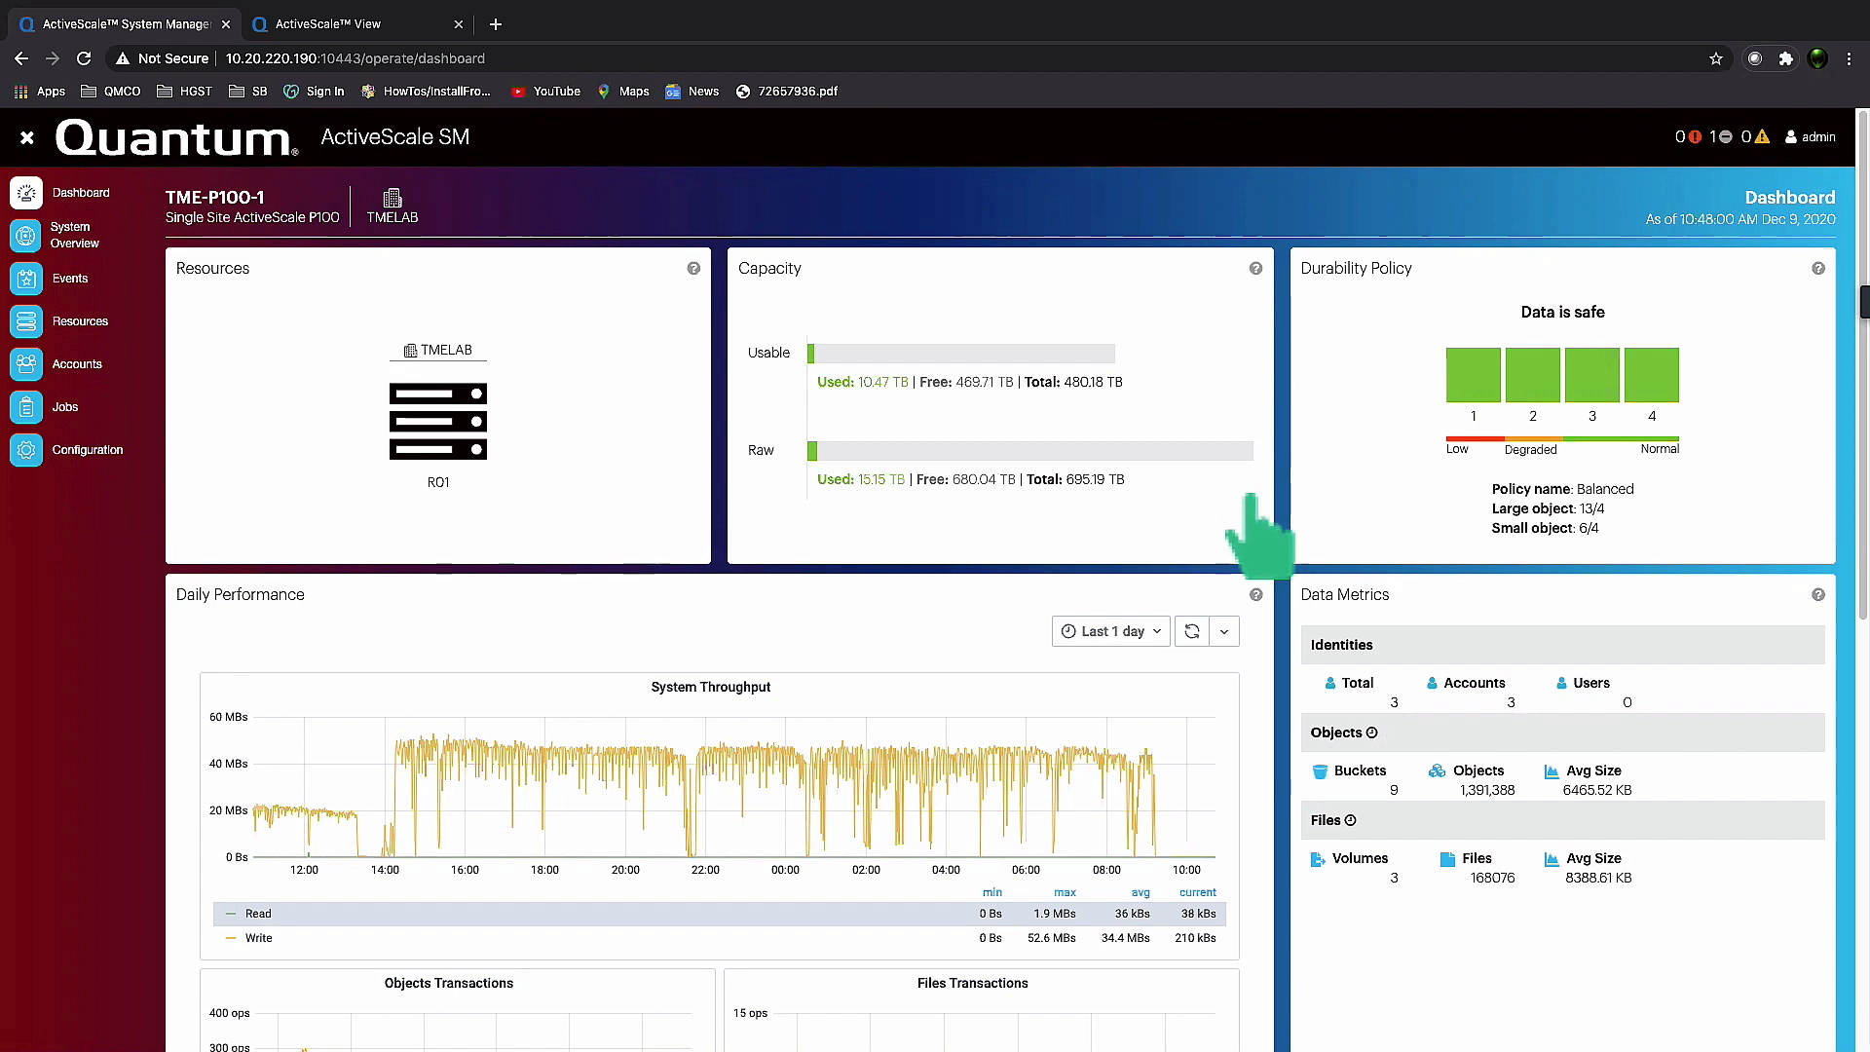
{"action": "mouse_move", "coordinate": [1437, 515]}
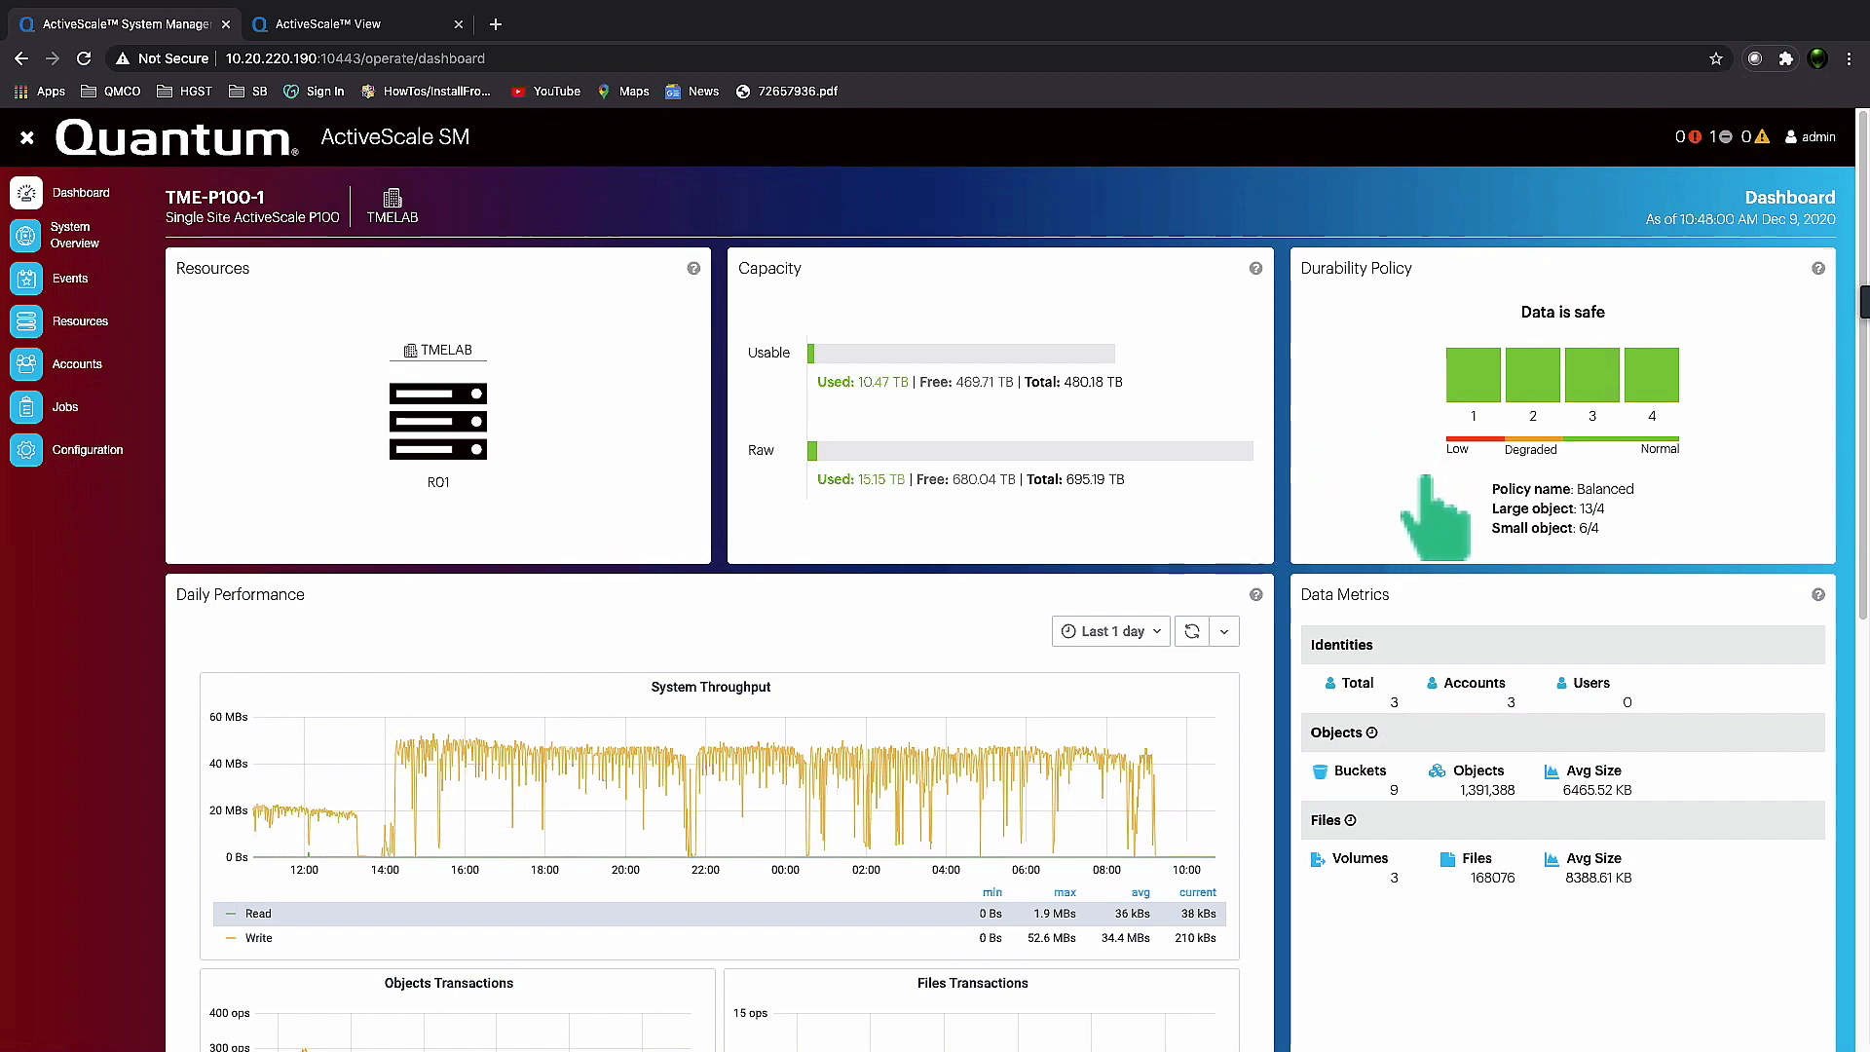
{"action": "mouse_move", "coordinate": [1551, 561]}
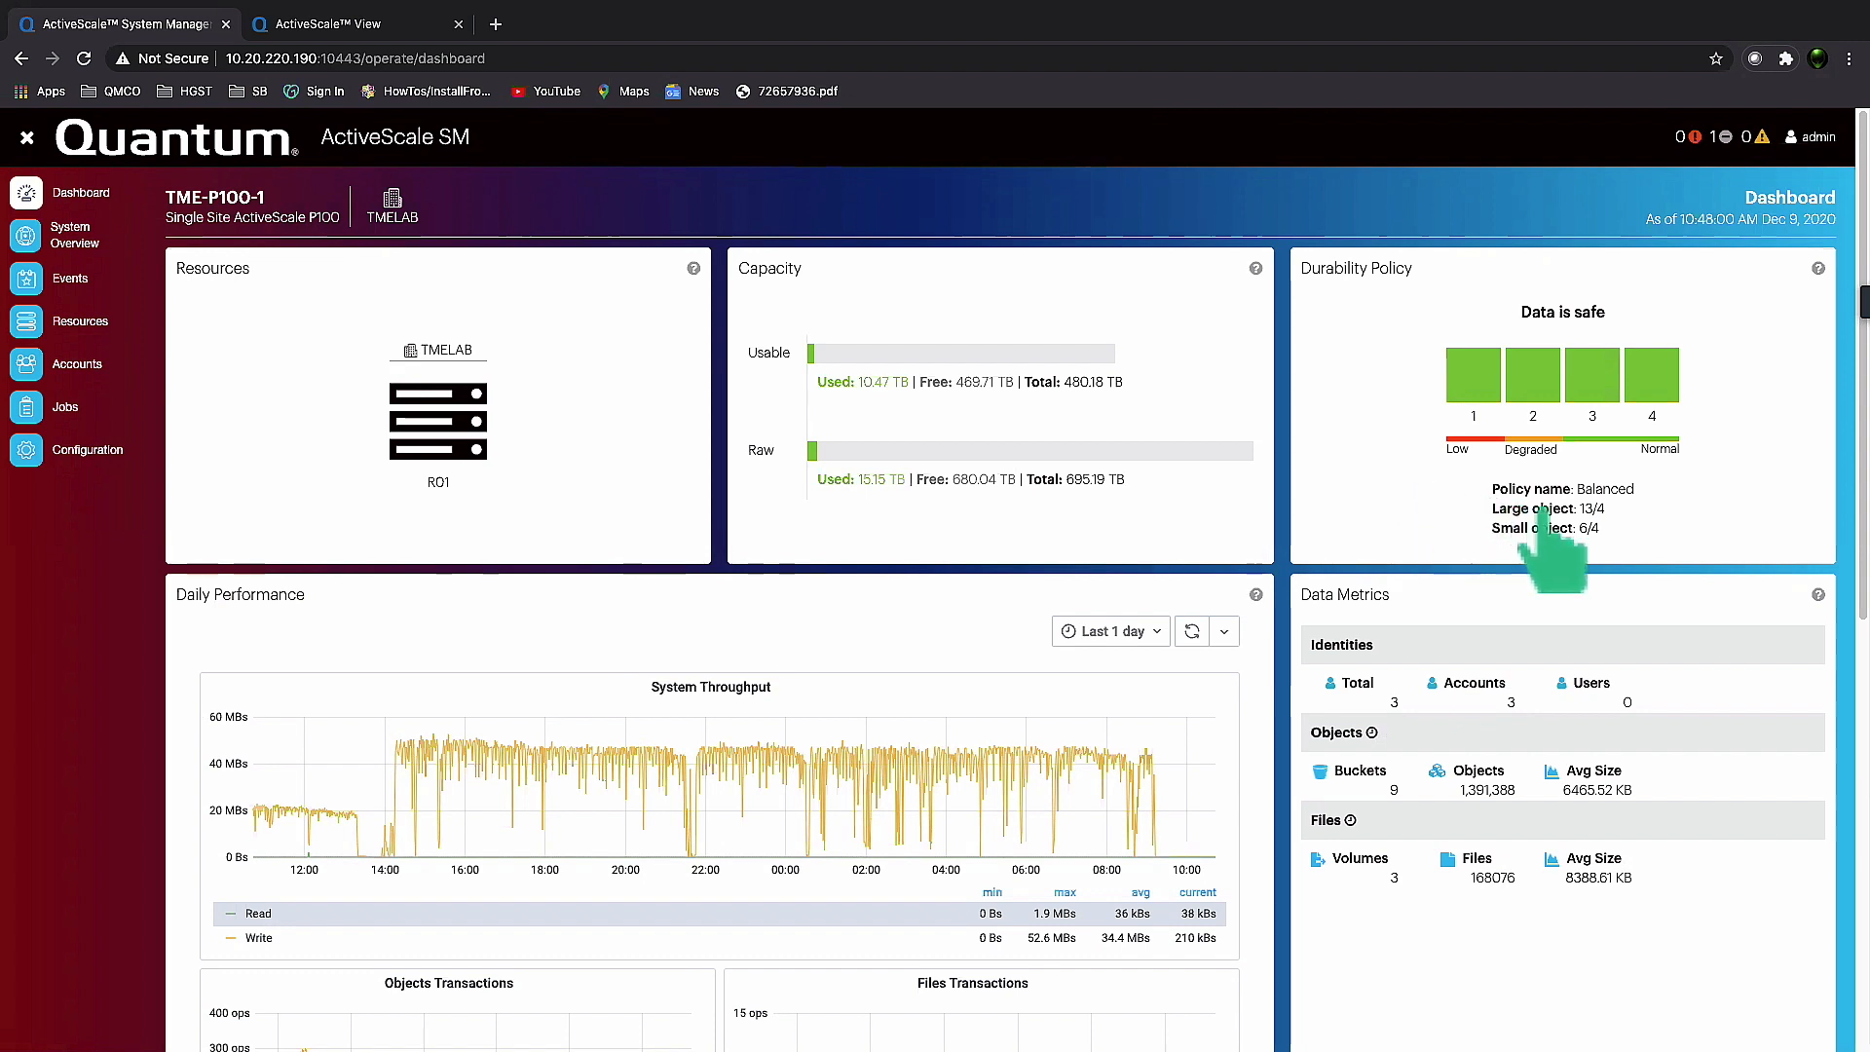
{"action": "mouse_move", "coordinate": [1374, 501]}
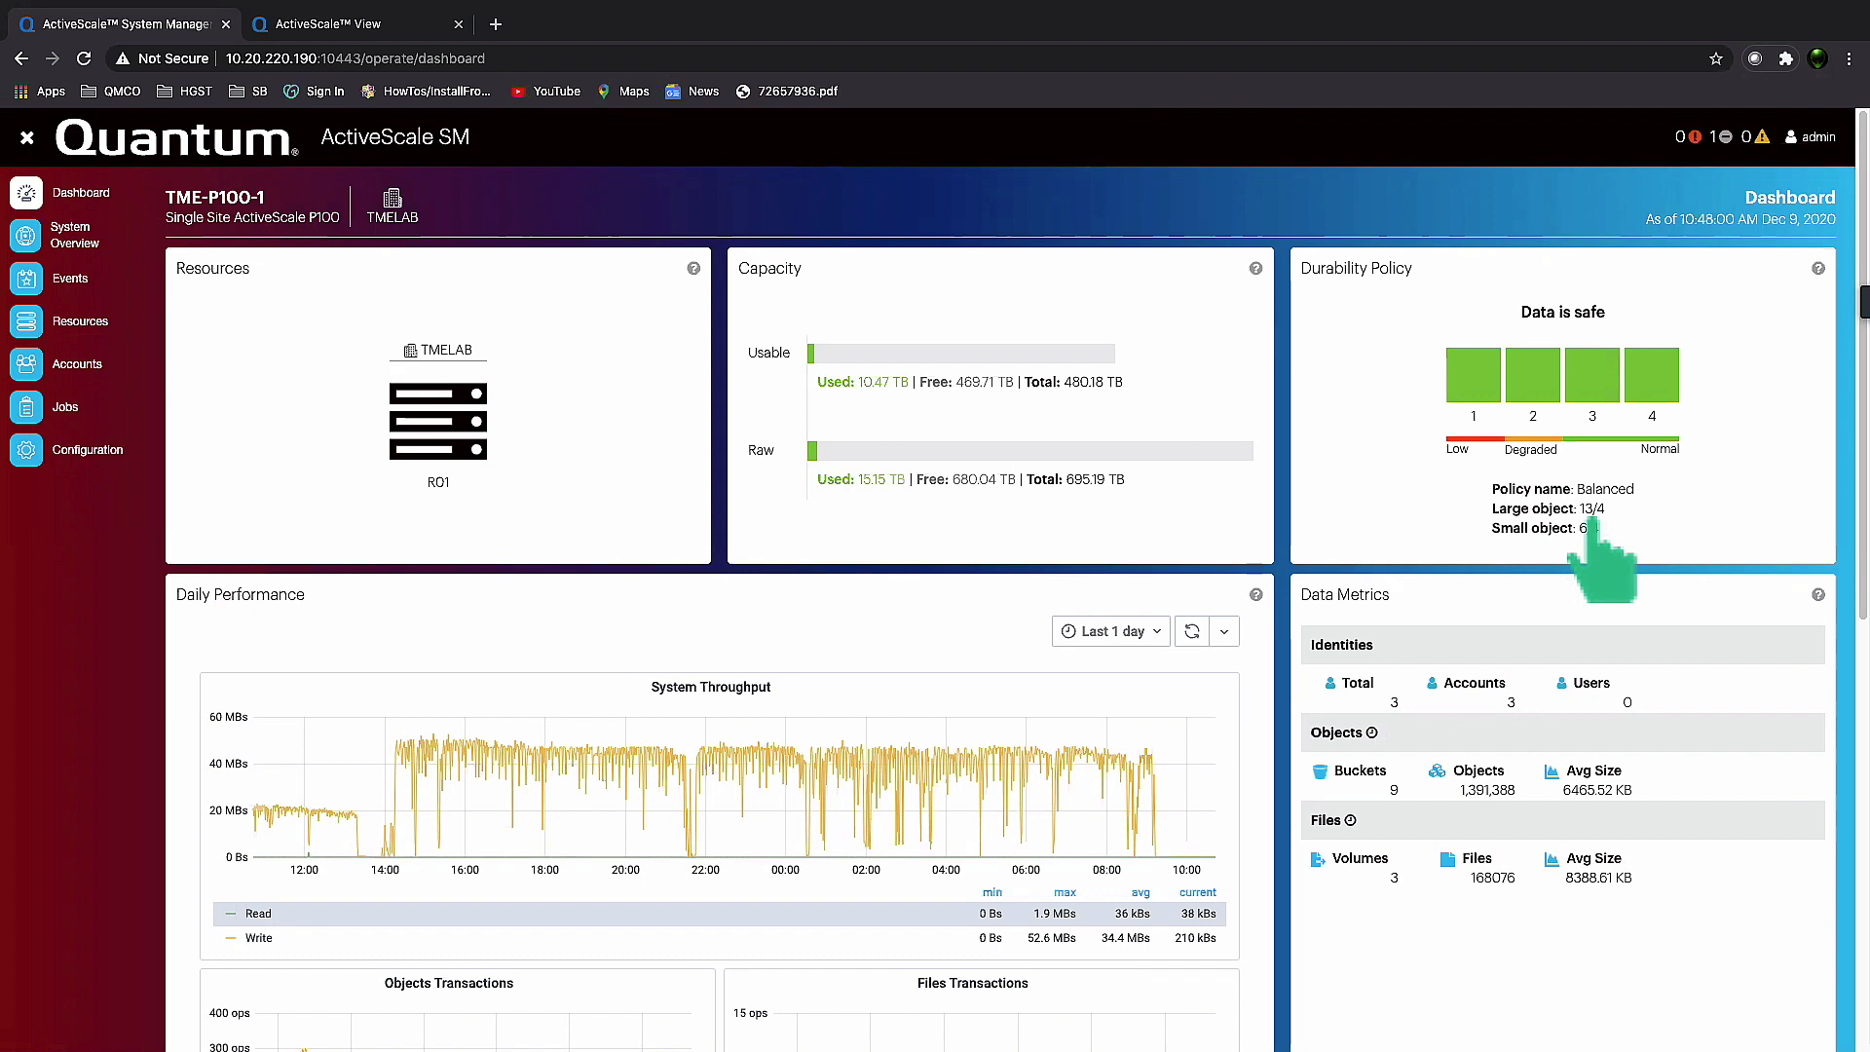
{"action": "mouse_move", "coordinate": [1599, 561]}
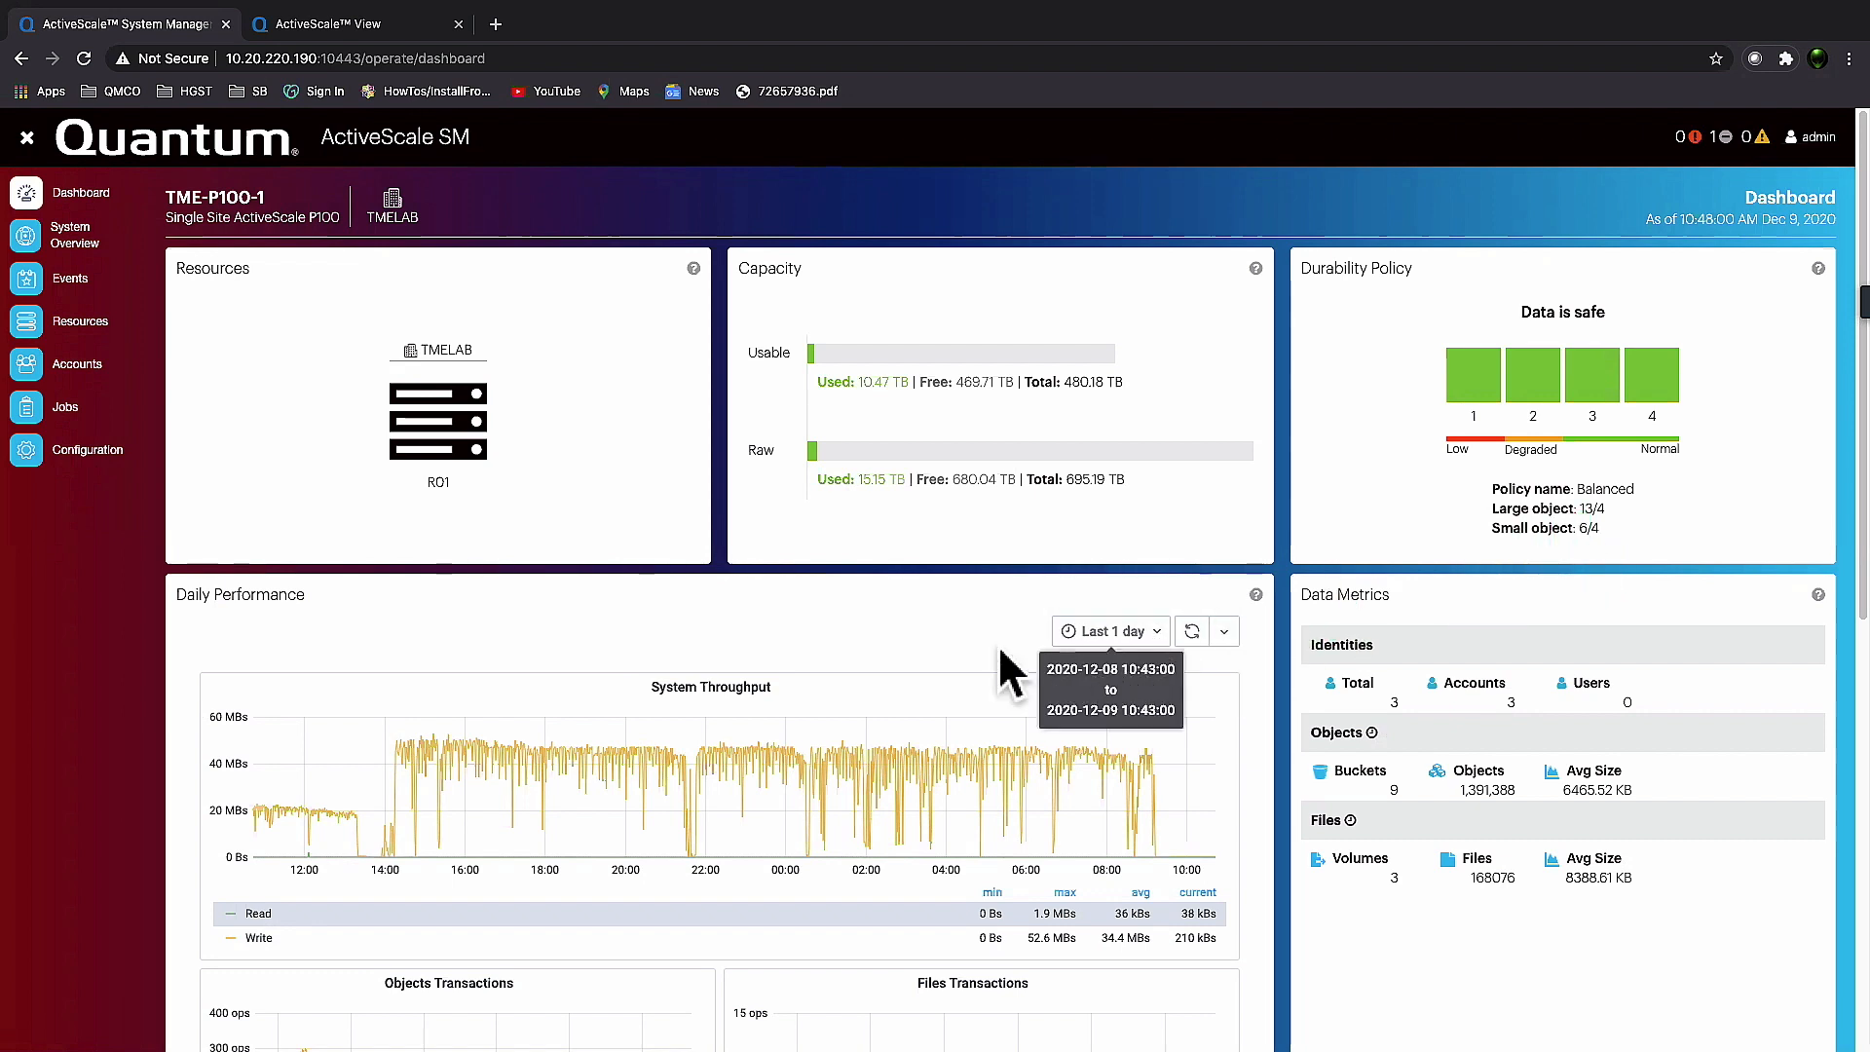
Show rack R01's hardware details with storage node Site1-R01-C01-SE04 and its components.
{"action": "scroll", "scroll_direction": "down", "scroll_amount": 3}
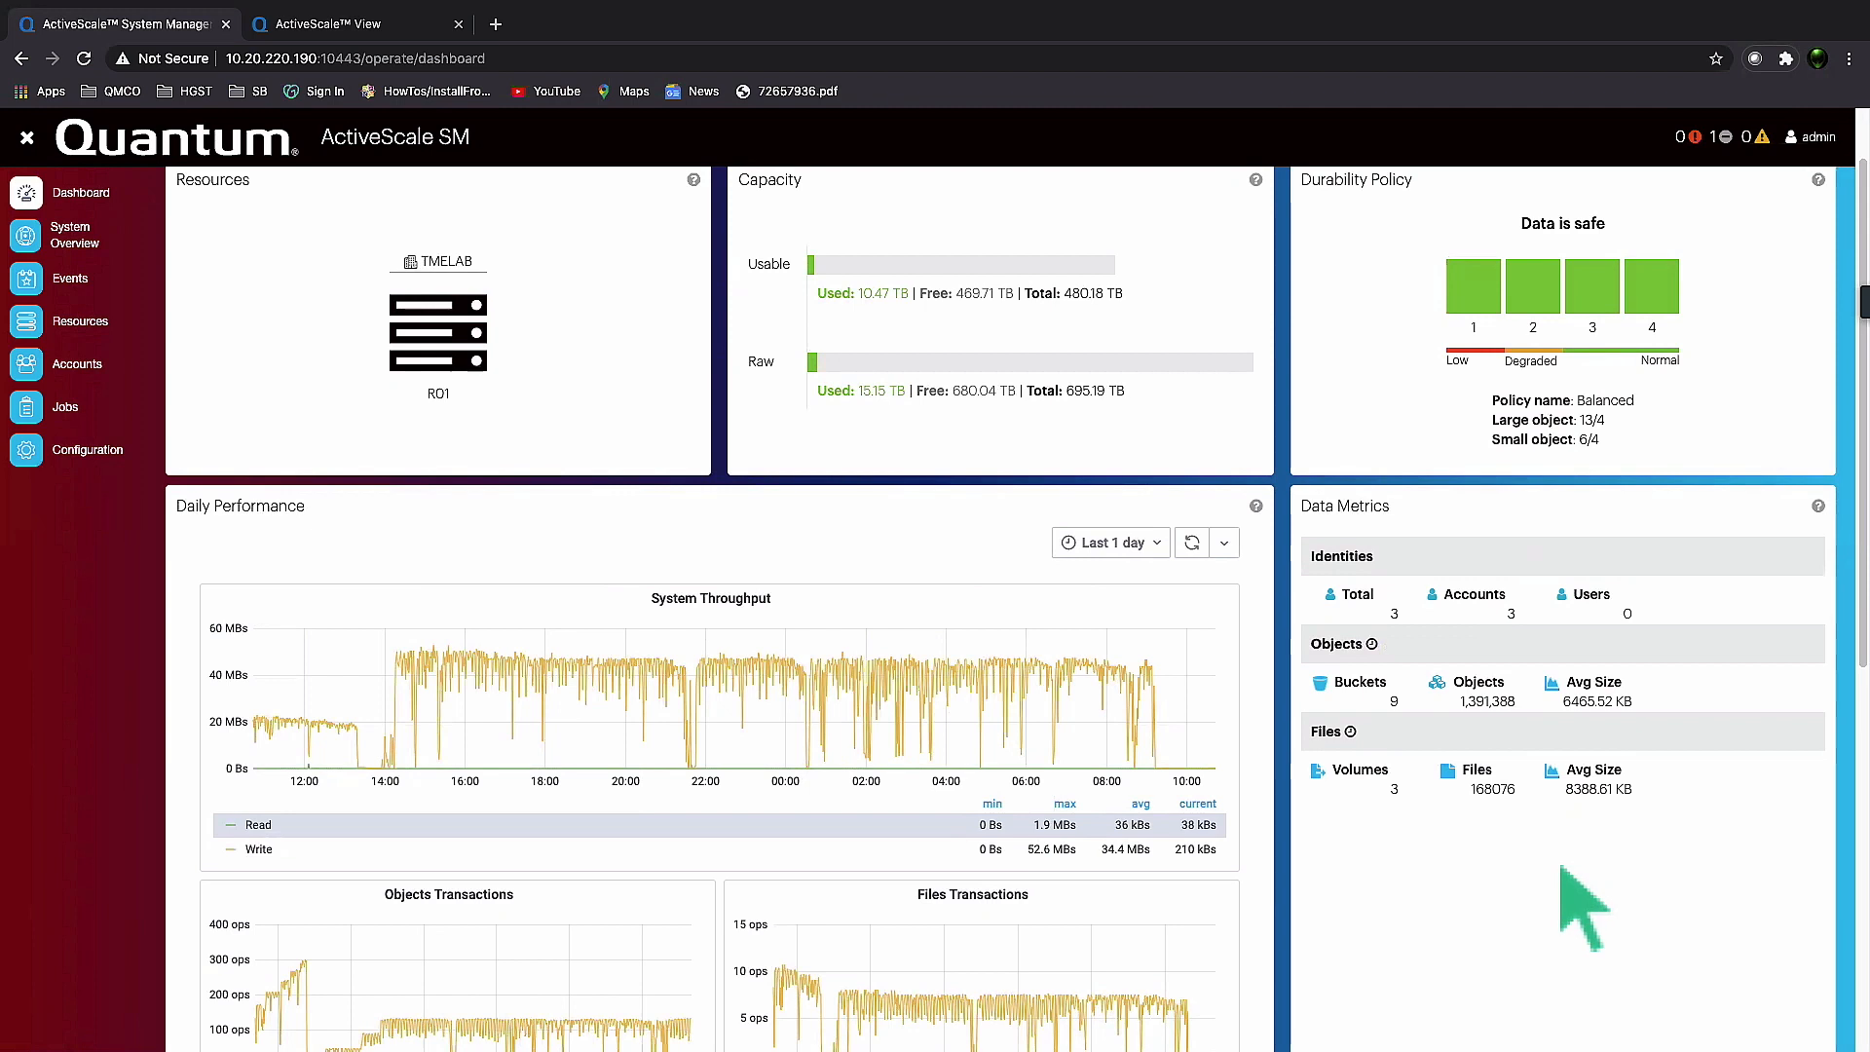
{"action": "mouse_move", "coordinate": [1580, 906]}
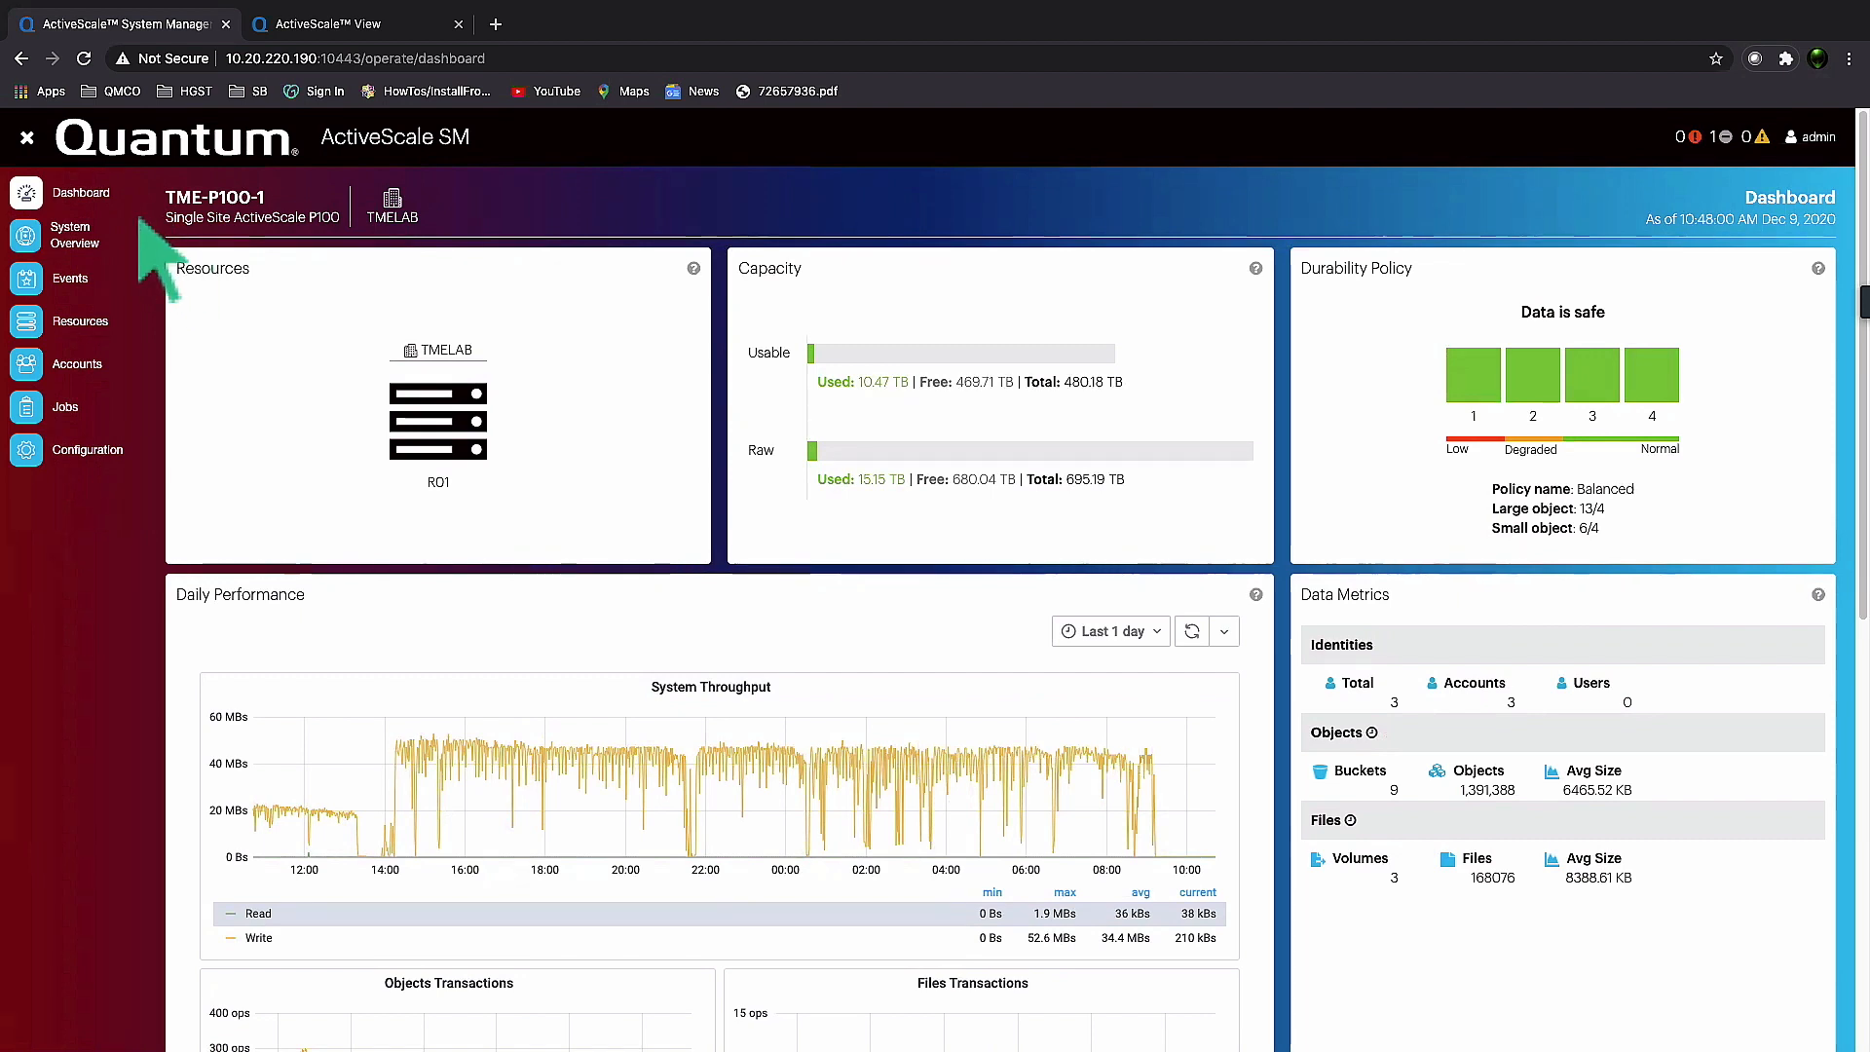
{"action": "mouse_move", "coordinate": [185, 368]}
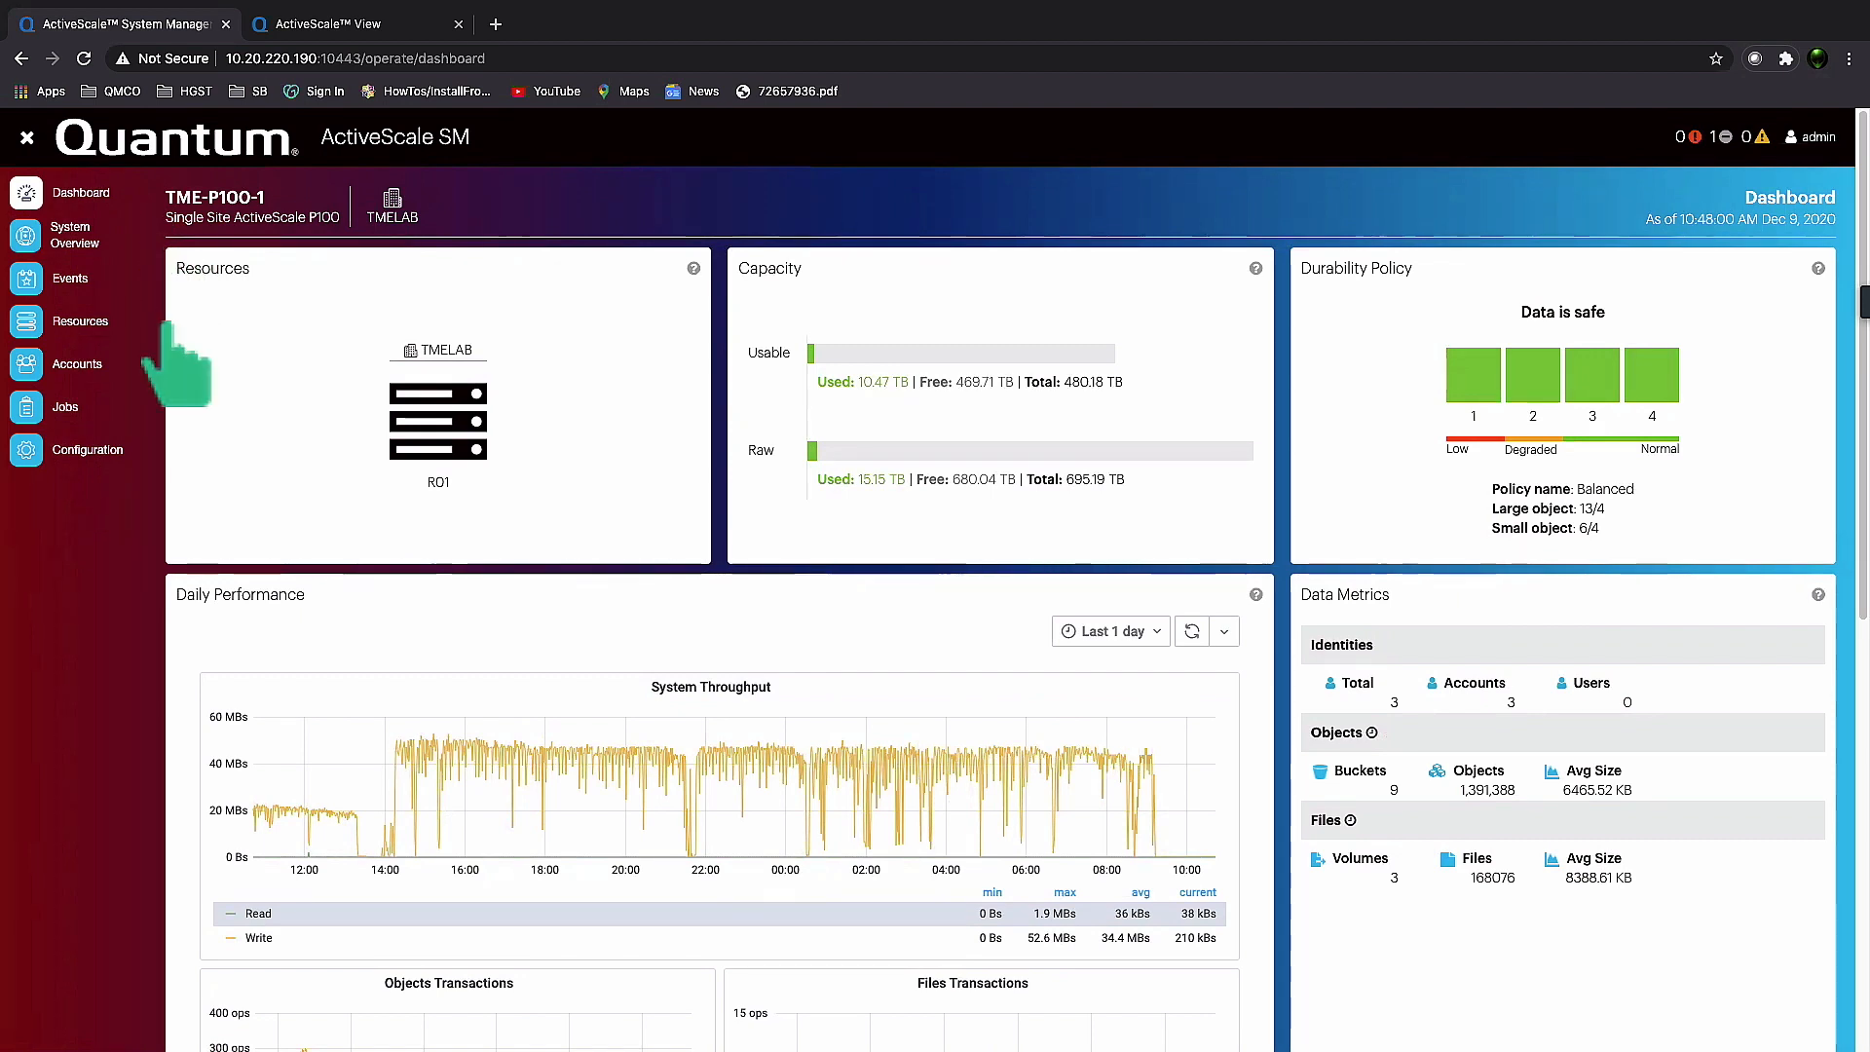
{"action": "mouse_move", "coordinate": [159, 469]}
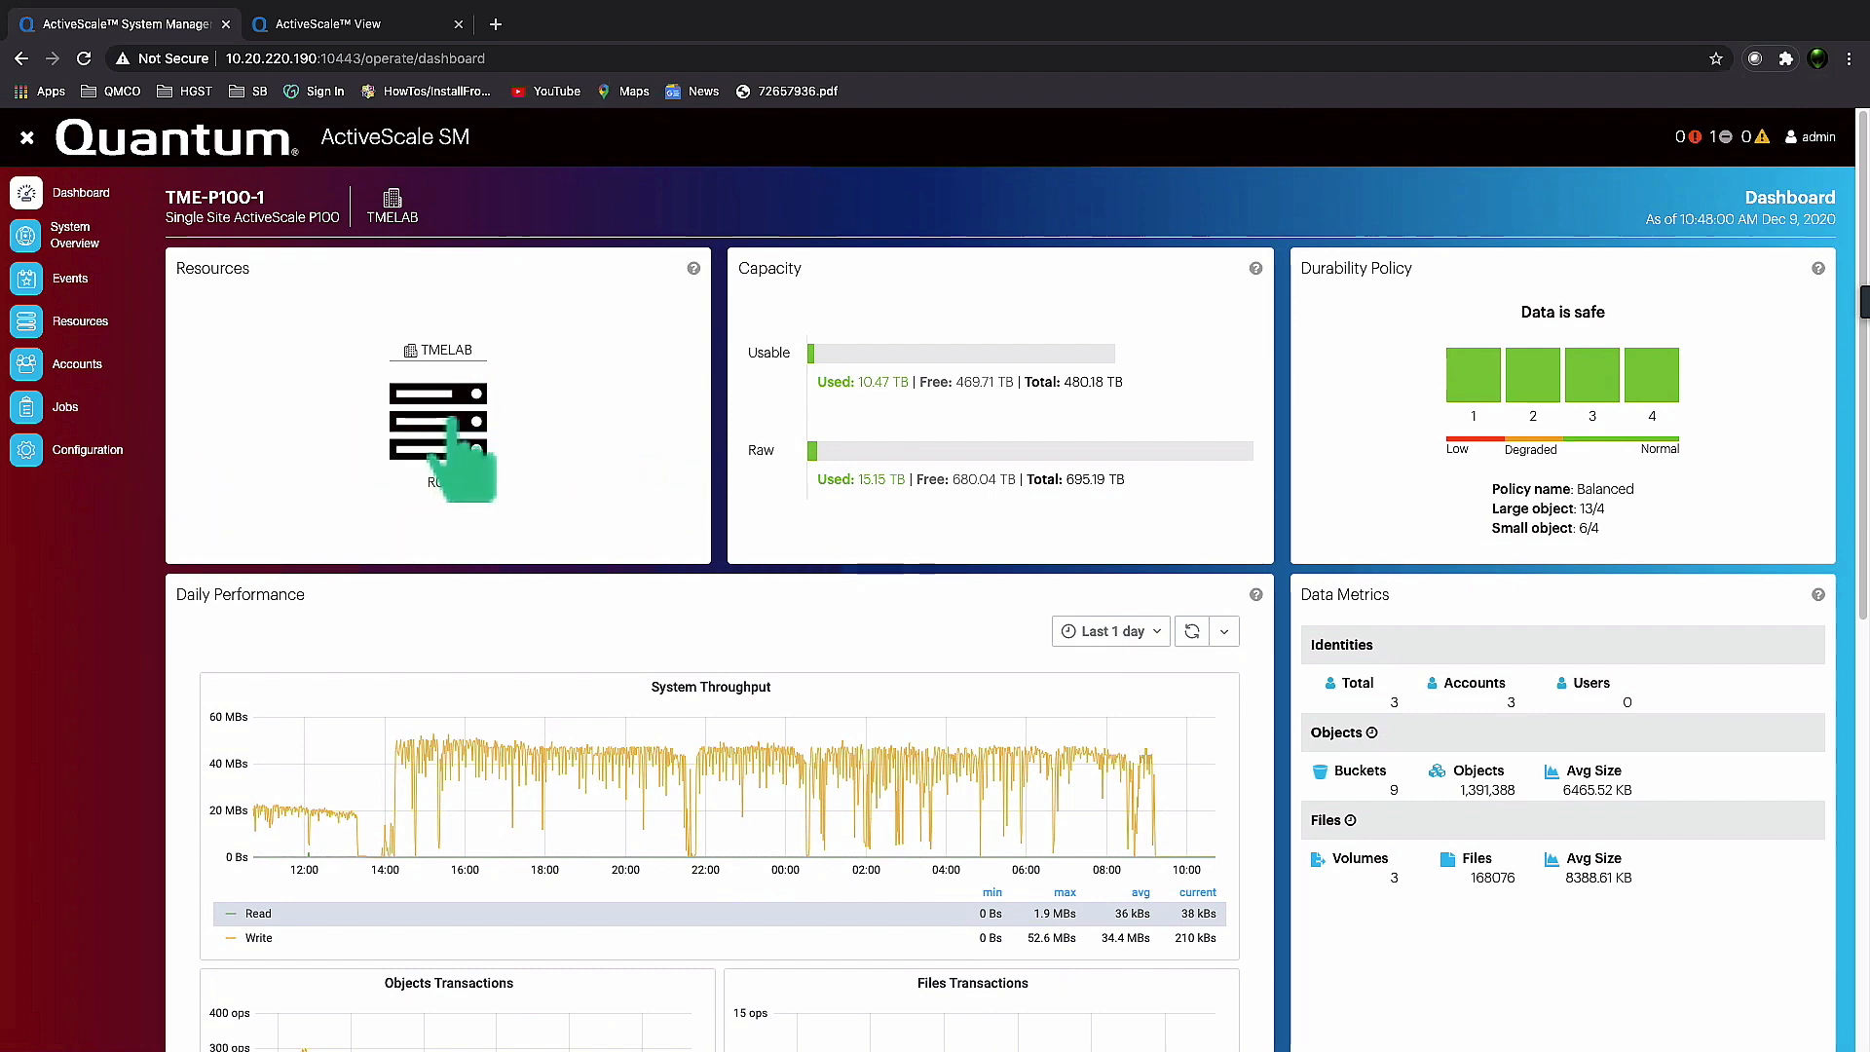
{"action": "mouse_move", "coordinate": [444, 430]}
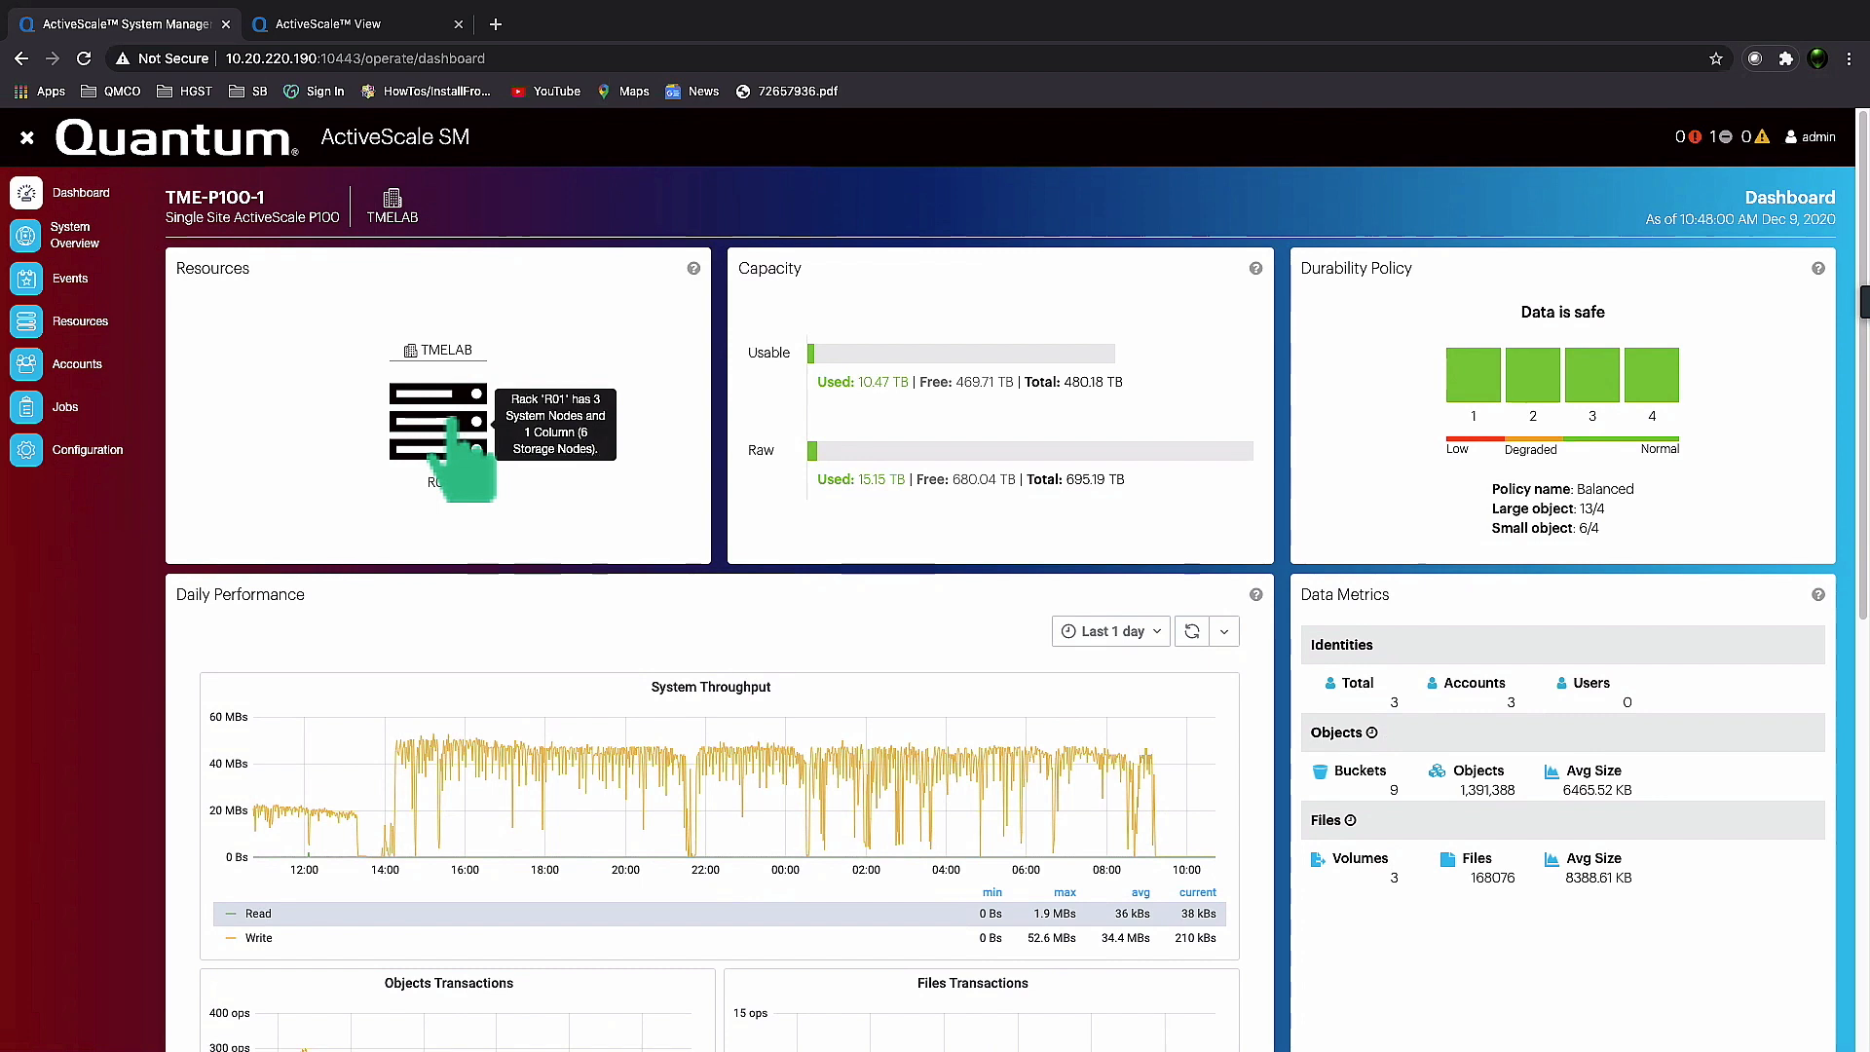
{"action": "left_click", "coordinate": [438, 424]}
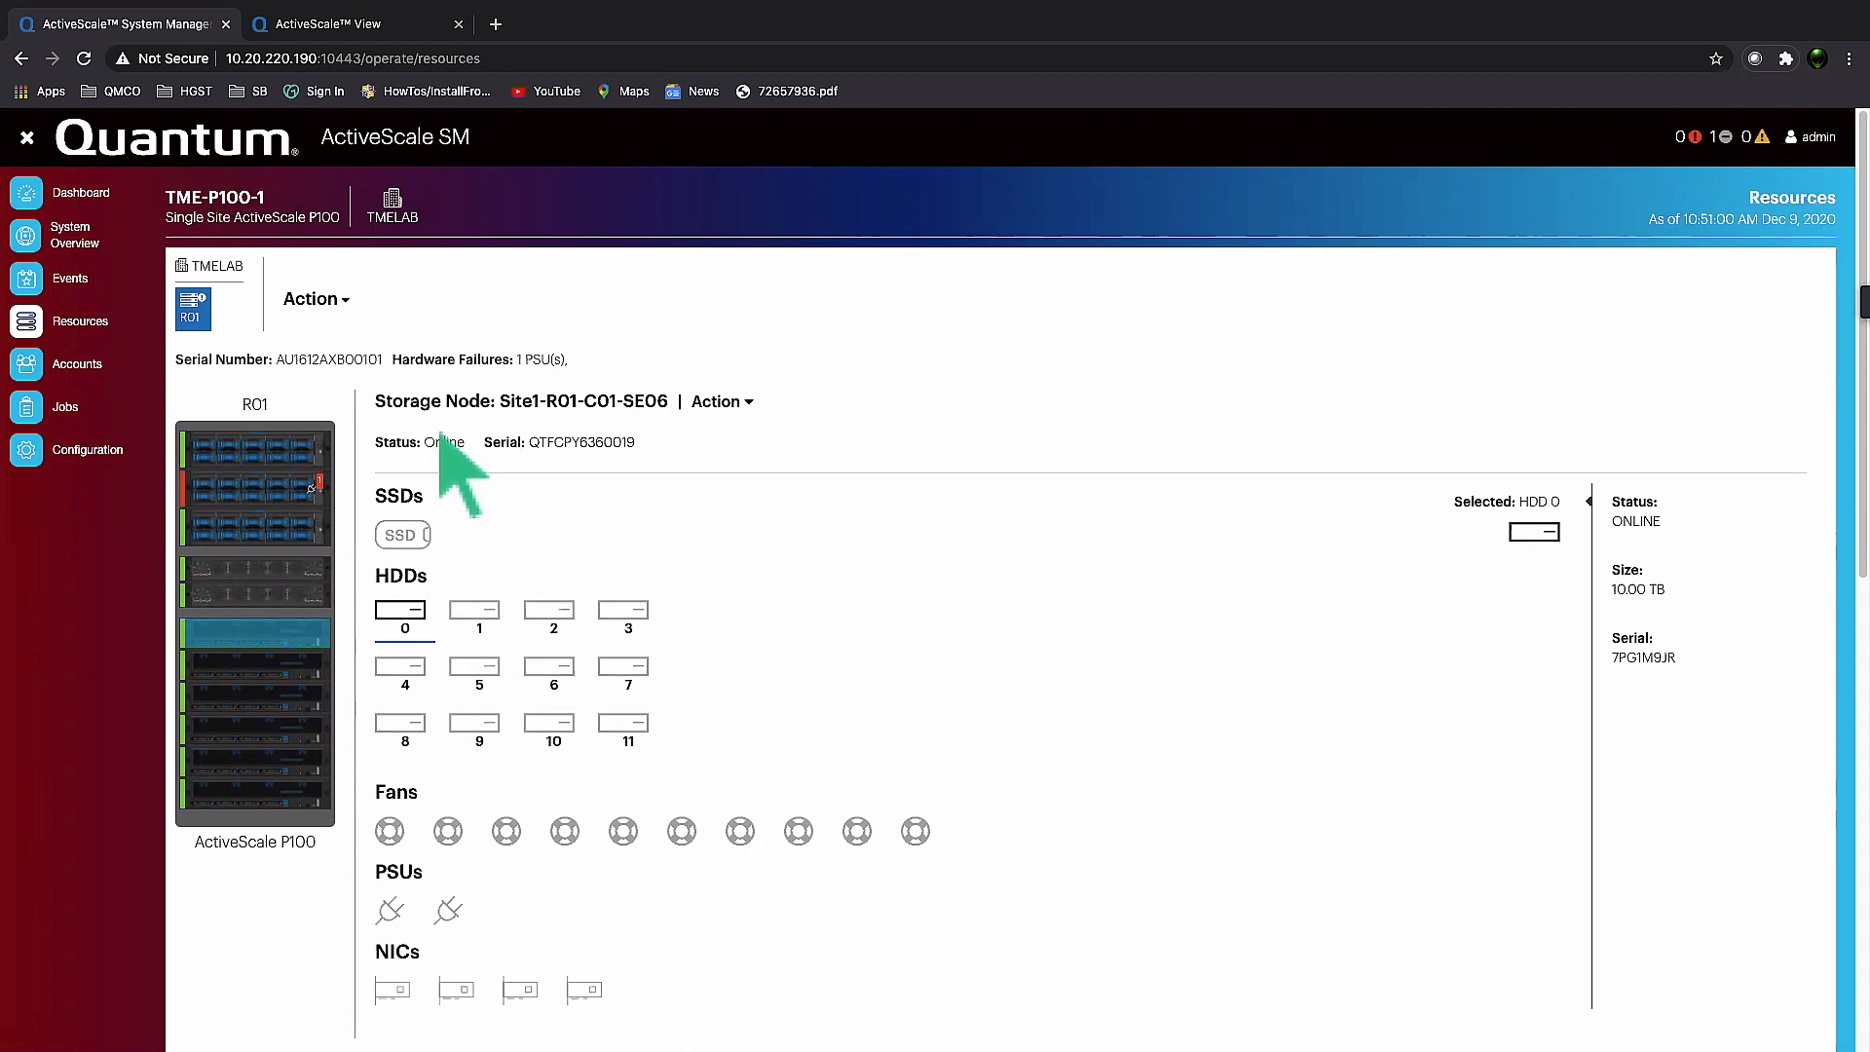
{"action": "mouse_move", "coordinate": [382, 477]}
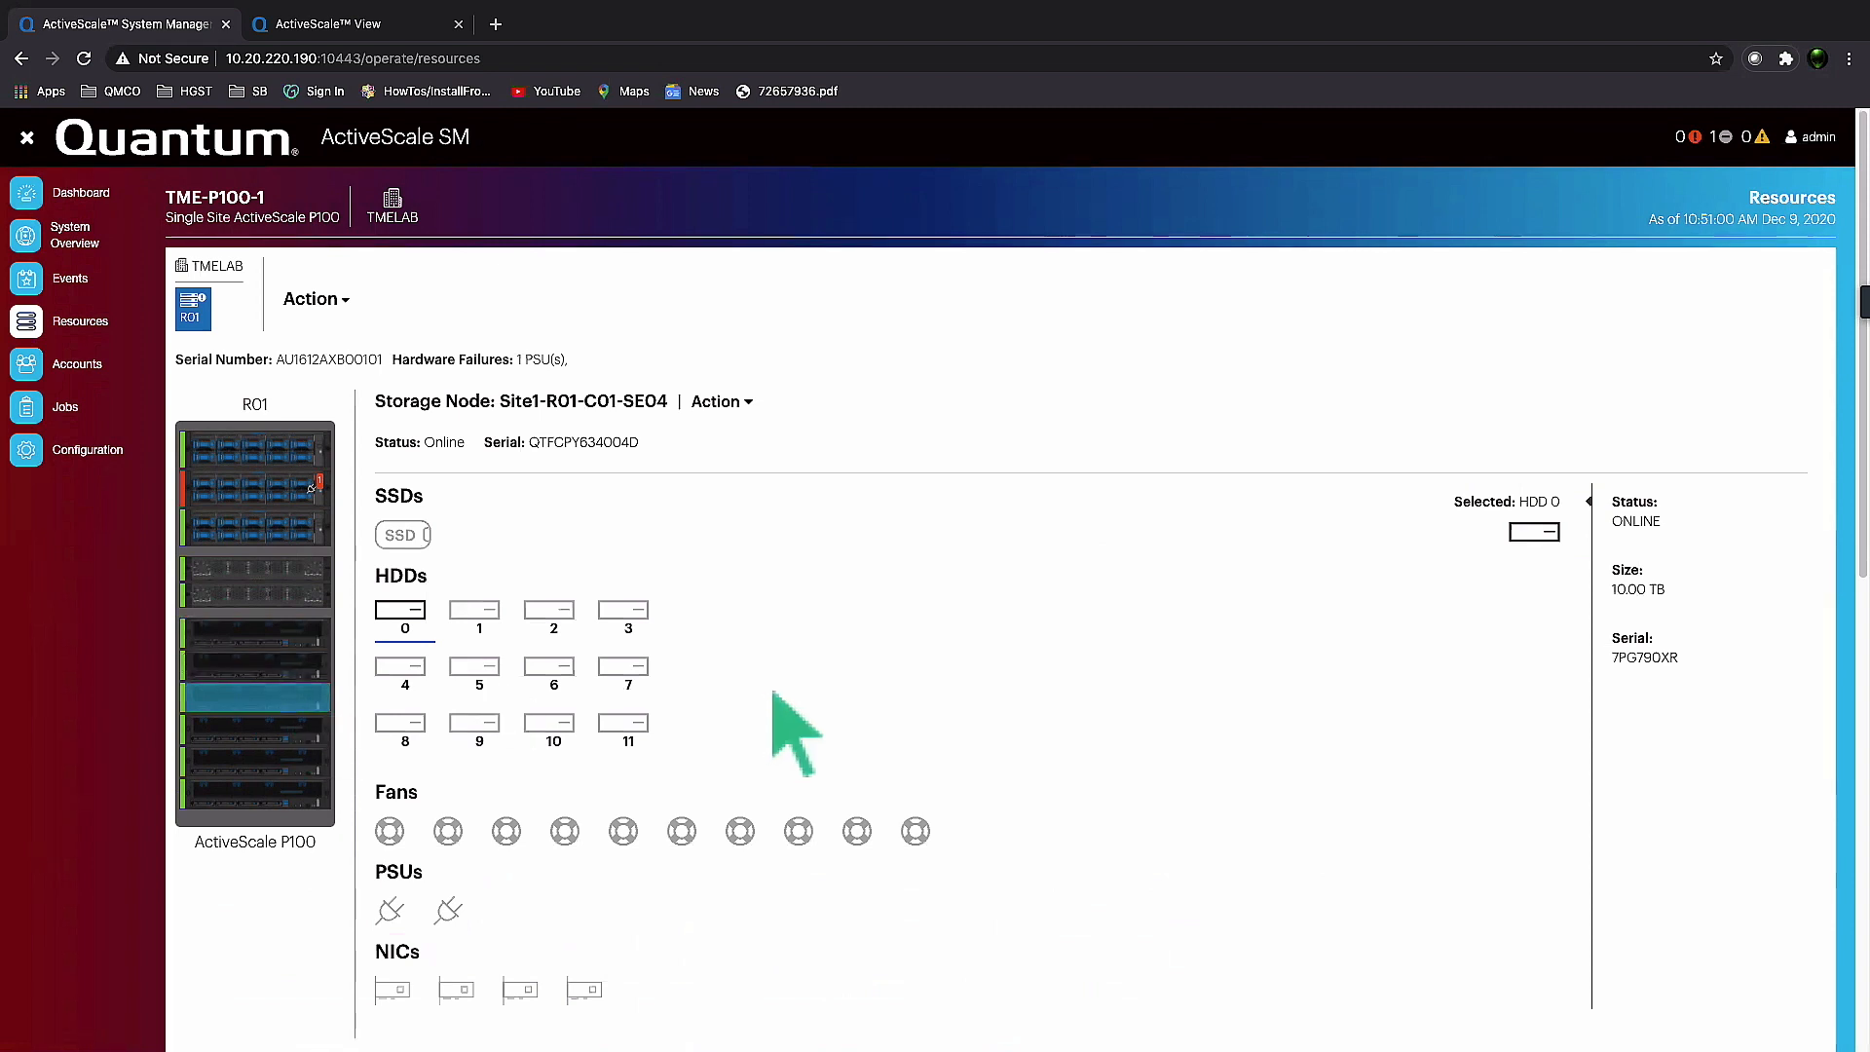
{"action": "mouse_move", "coordinate": [795, 737]}
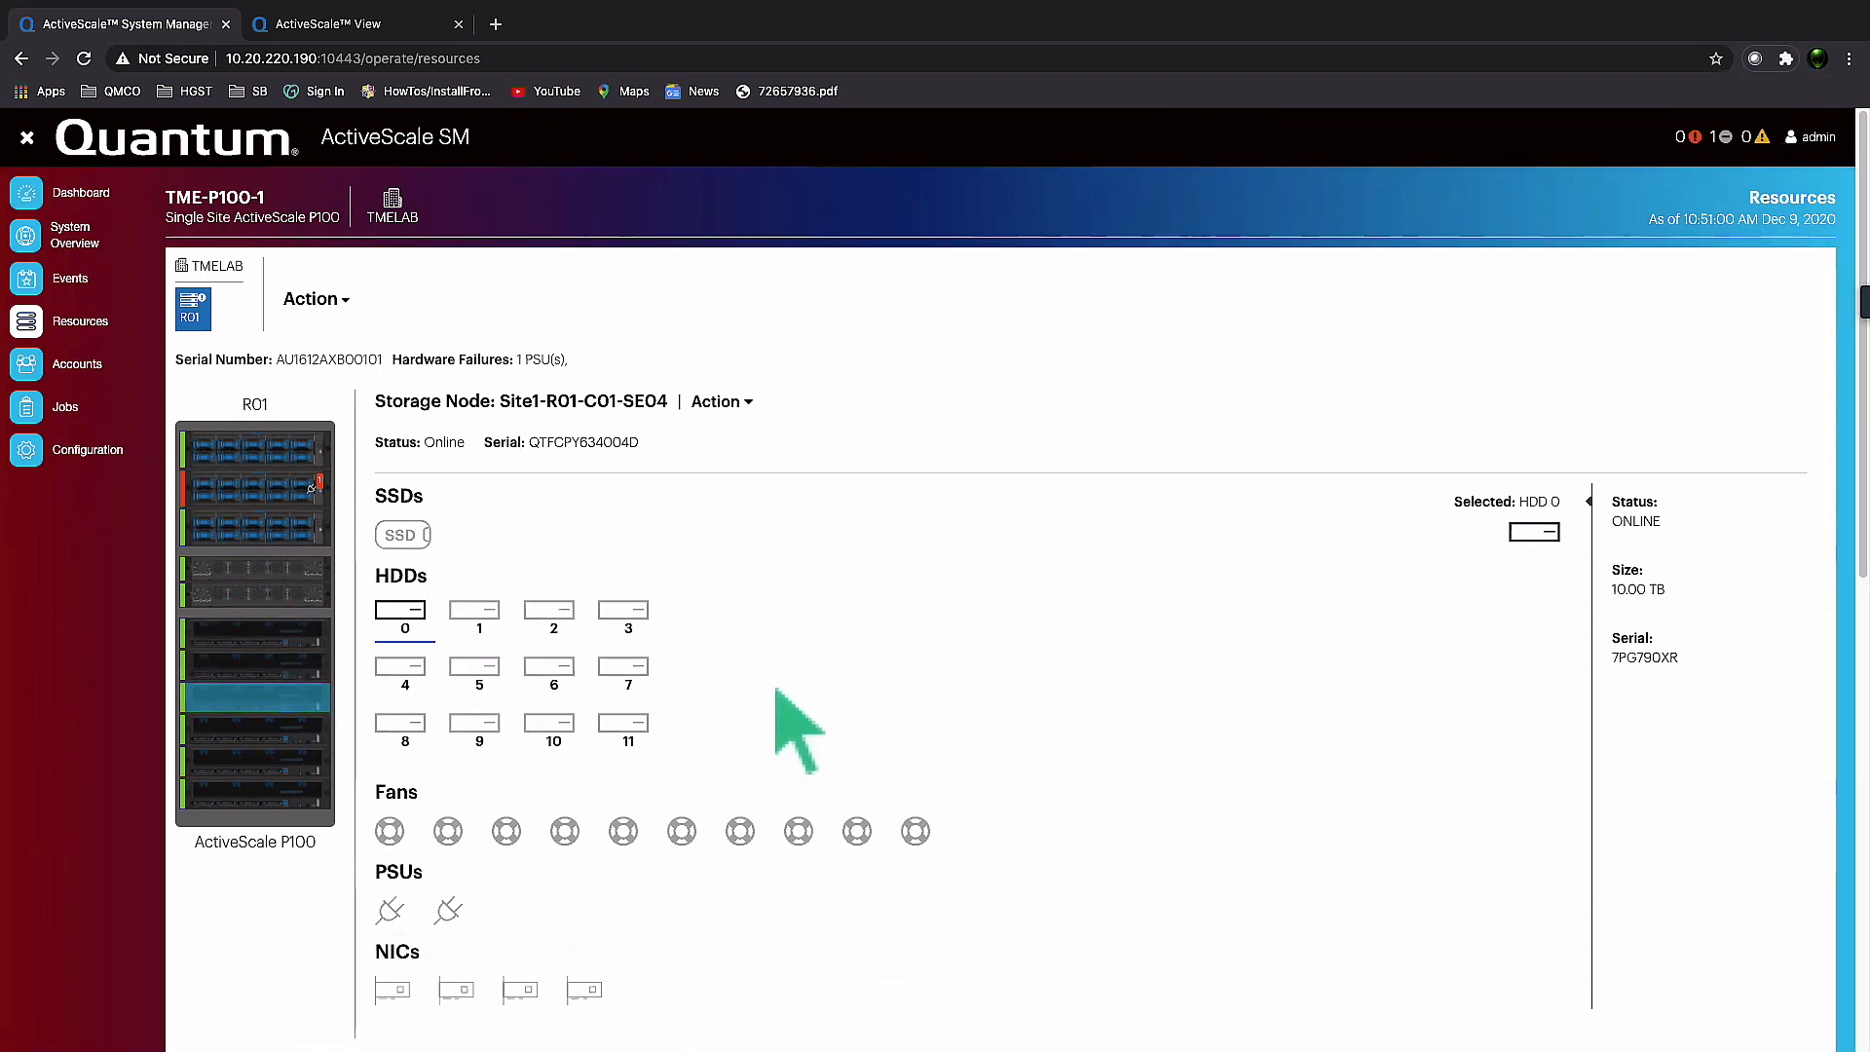
{"action": "scroll", "scroll_direction": "down", "scroll_amount": 3}
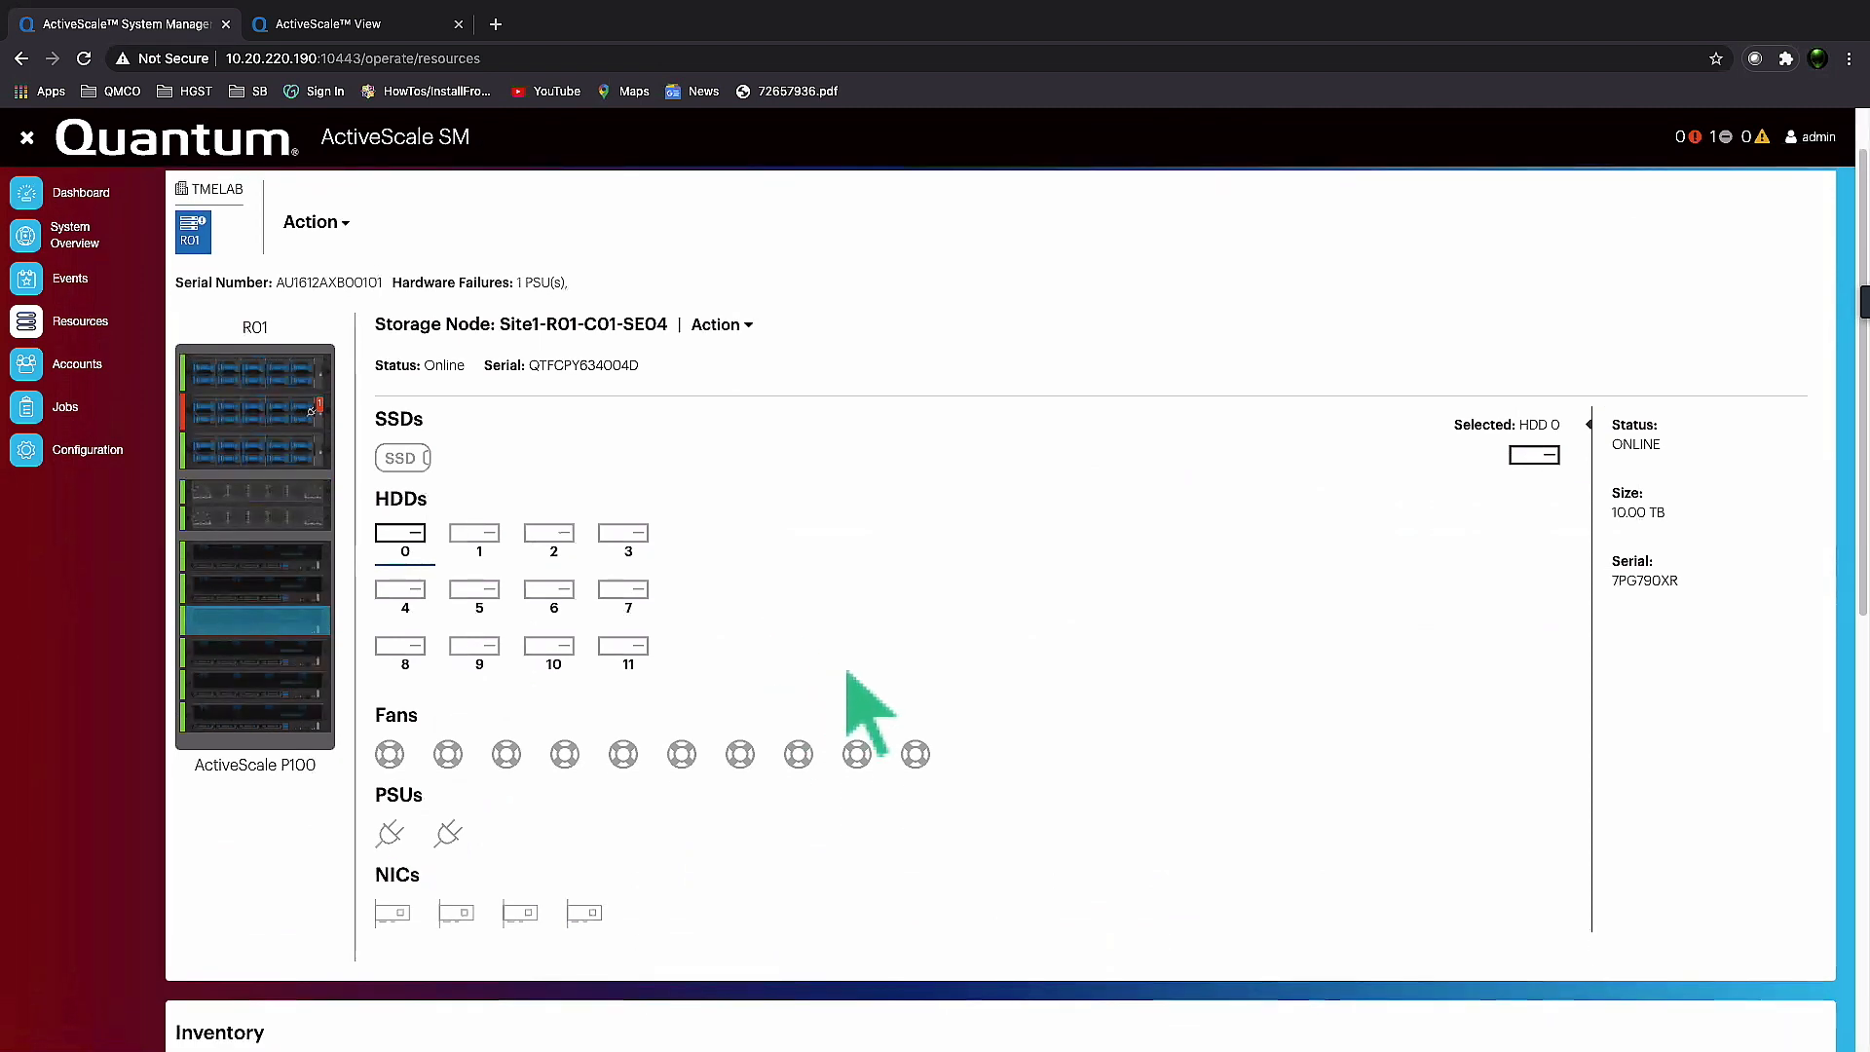
{"action": "mouse_move", "coordinate": [892, 674]}
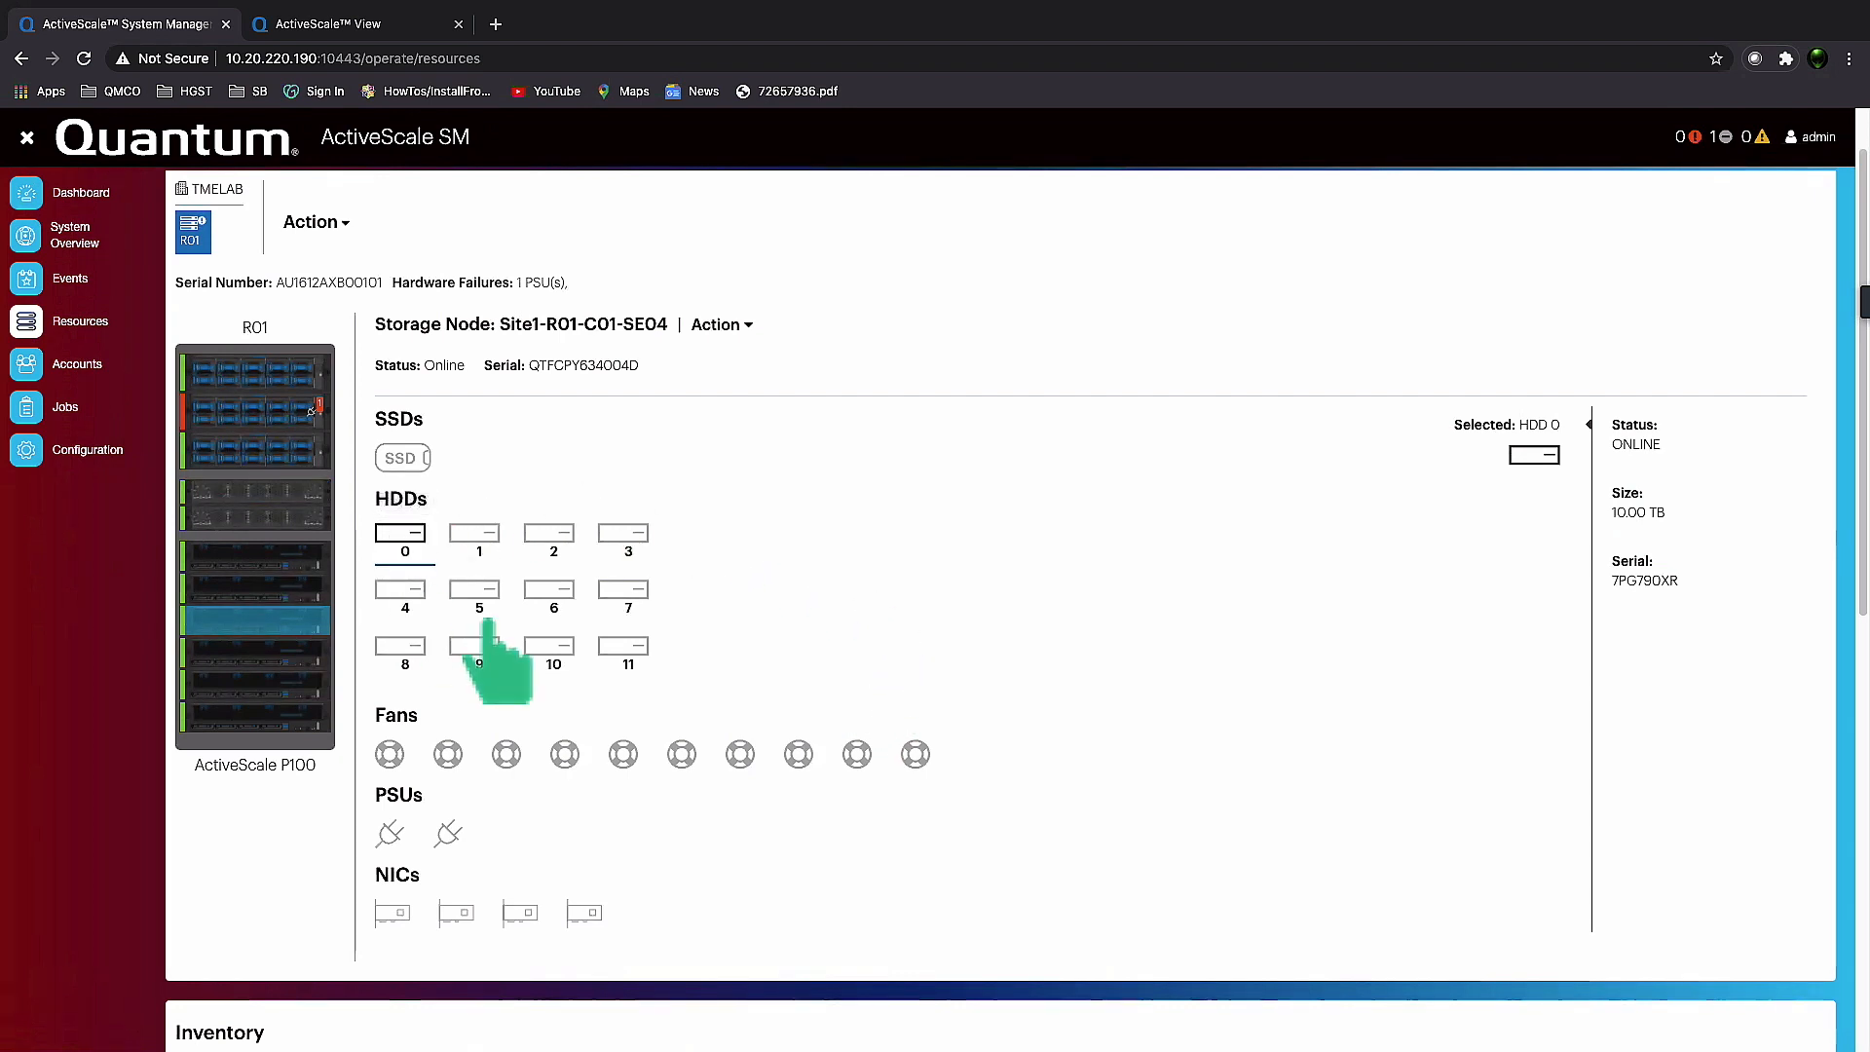
{"action": "mouse_move", "coordinate": [725, 692]}
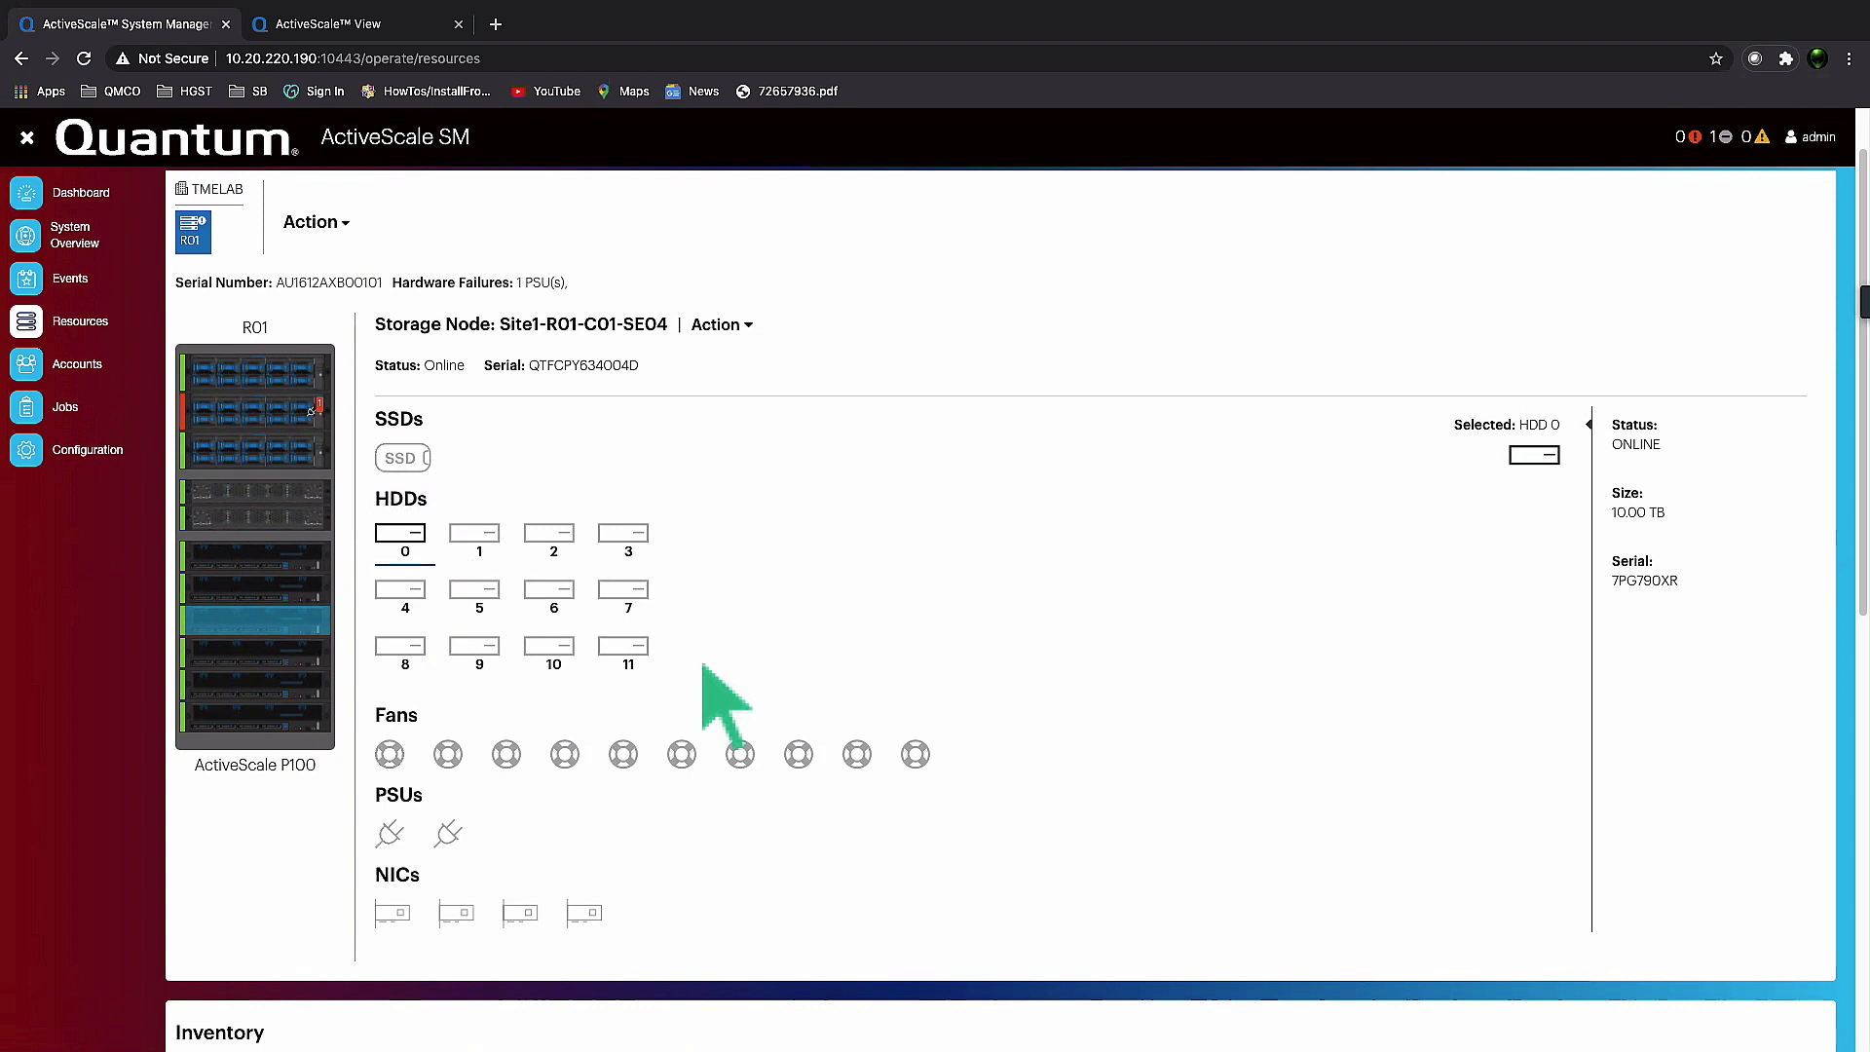
Review the storage node's fan speeds and power supply inventory.
{"action": "scroll", "scroll_direction": "down", "scroll_amount": 3}
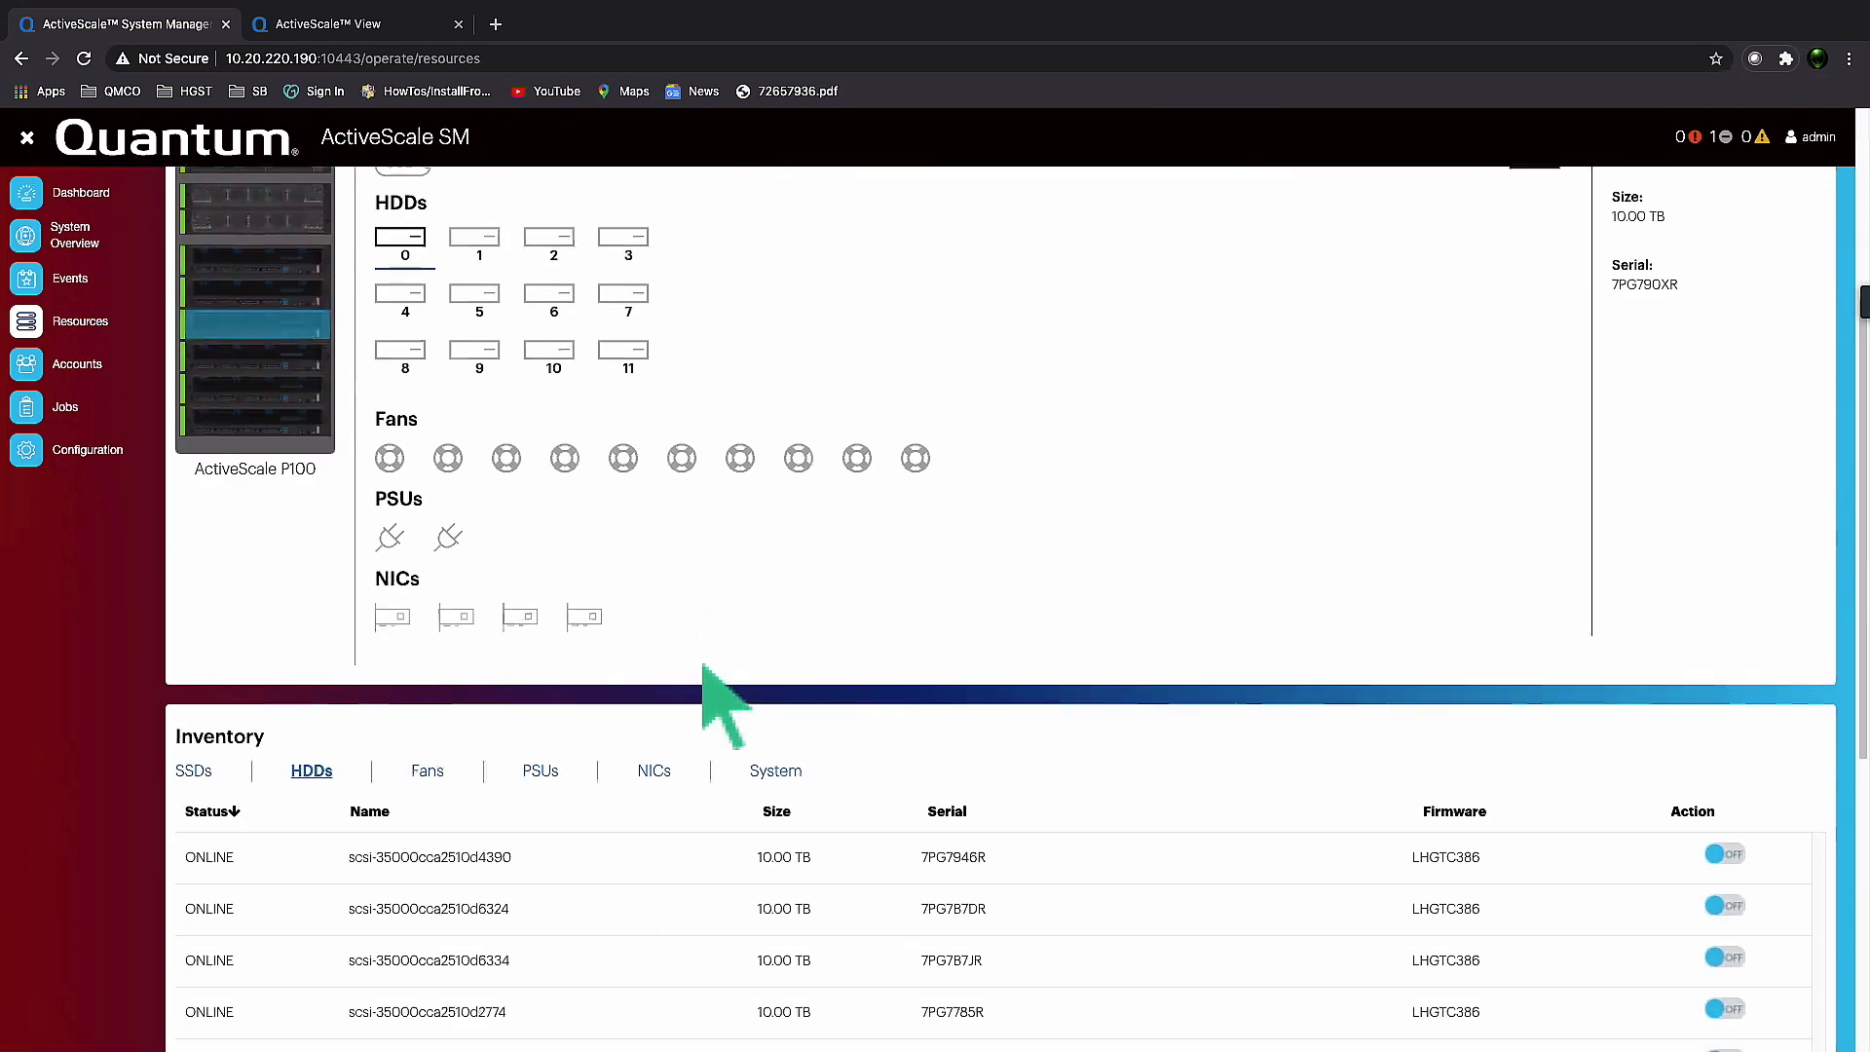
{"action": "scroll", "scroll_direction": "down", "scroll_amount": 3}
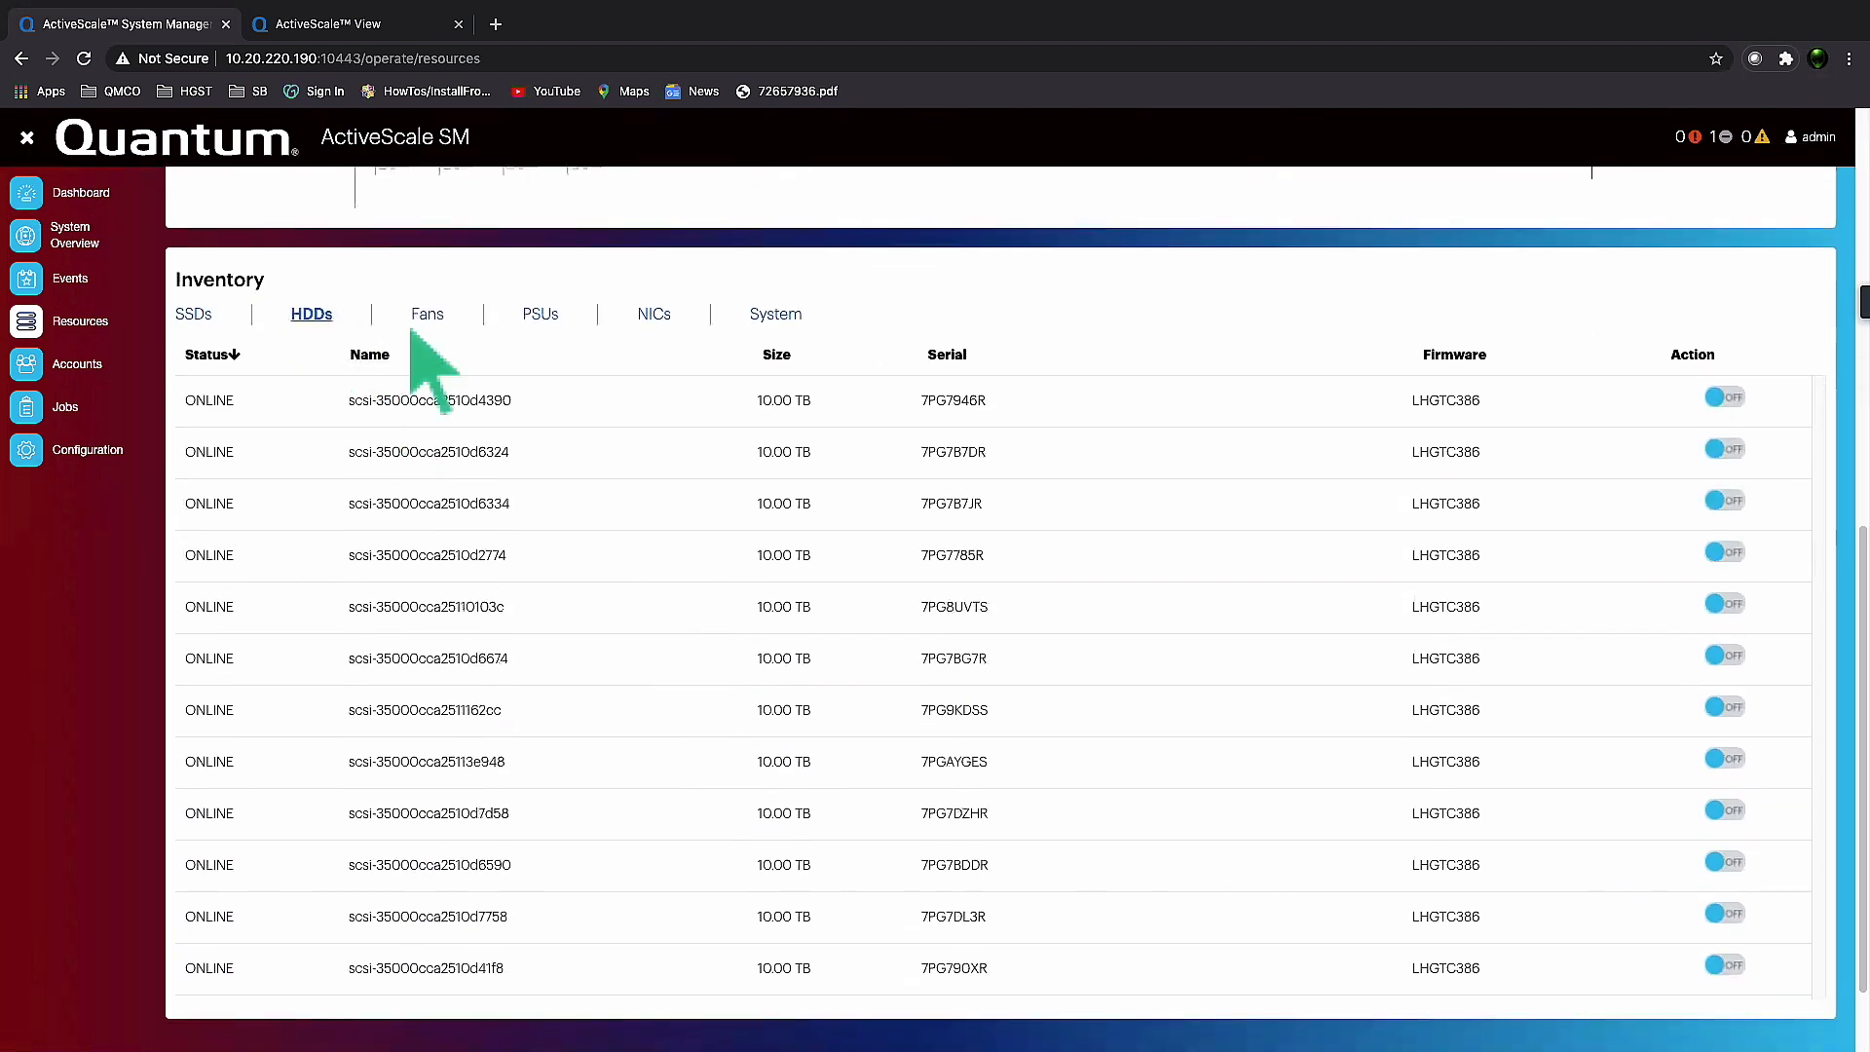
{"action": "left_click", "coordinate": [426, 314]}
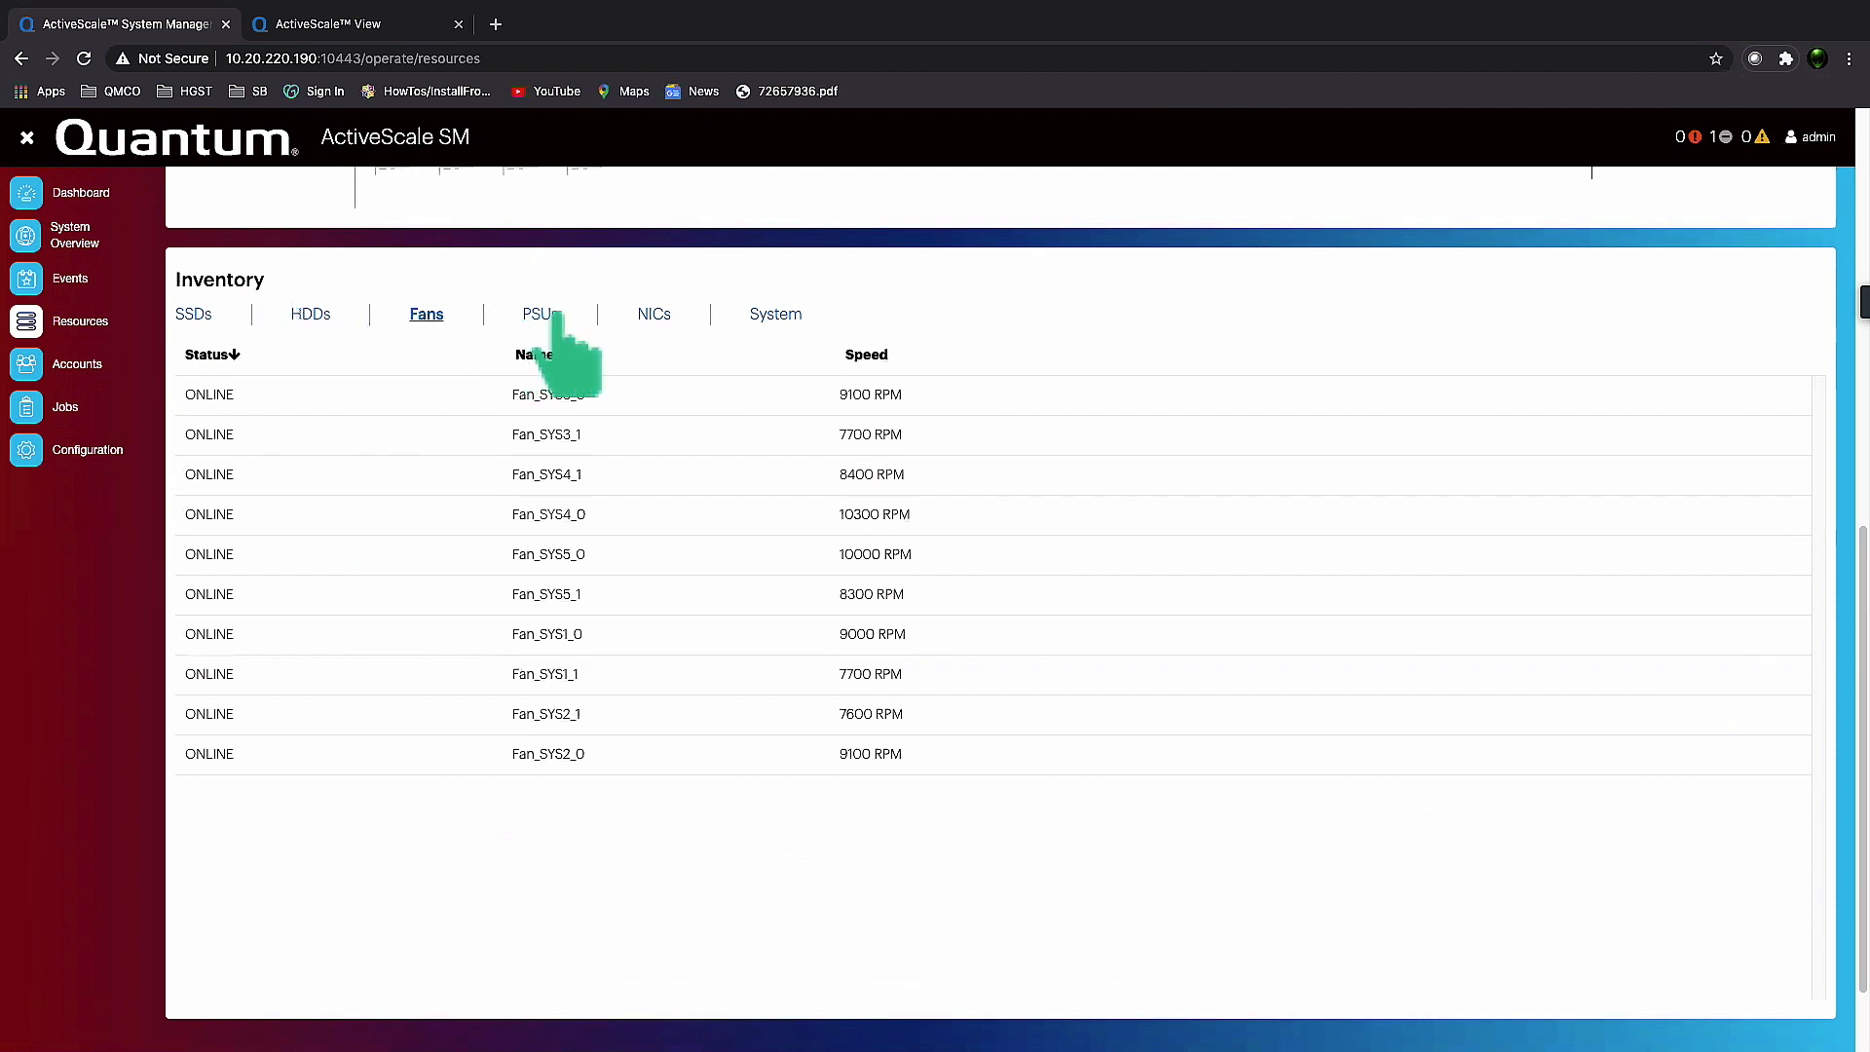
{"action": "left_click", "coordinate": [311, 313]}
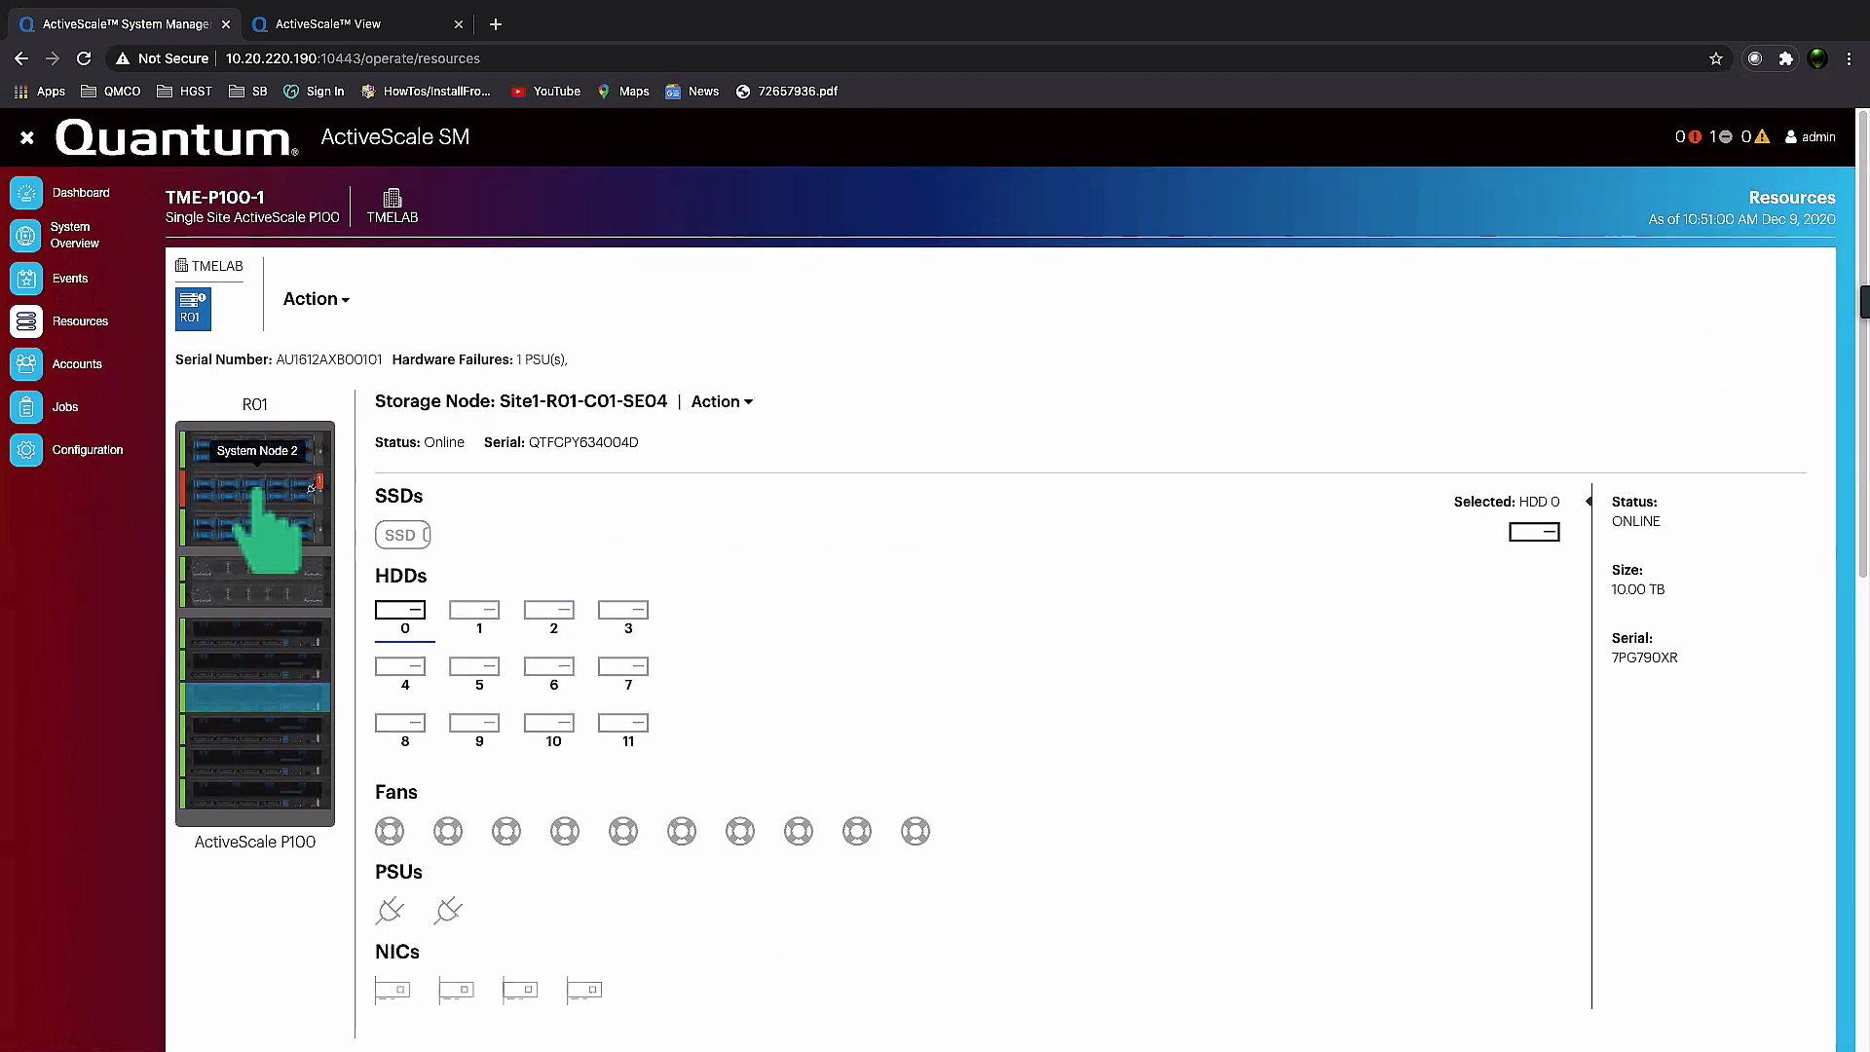
Show system node Site1-R01-SG02 and check its PSU2 reporting DEGRADED status.
{"action": "left_click", "coordinate": [254, 483]}
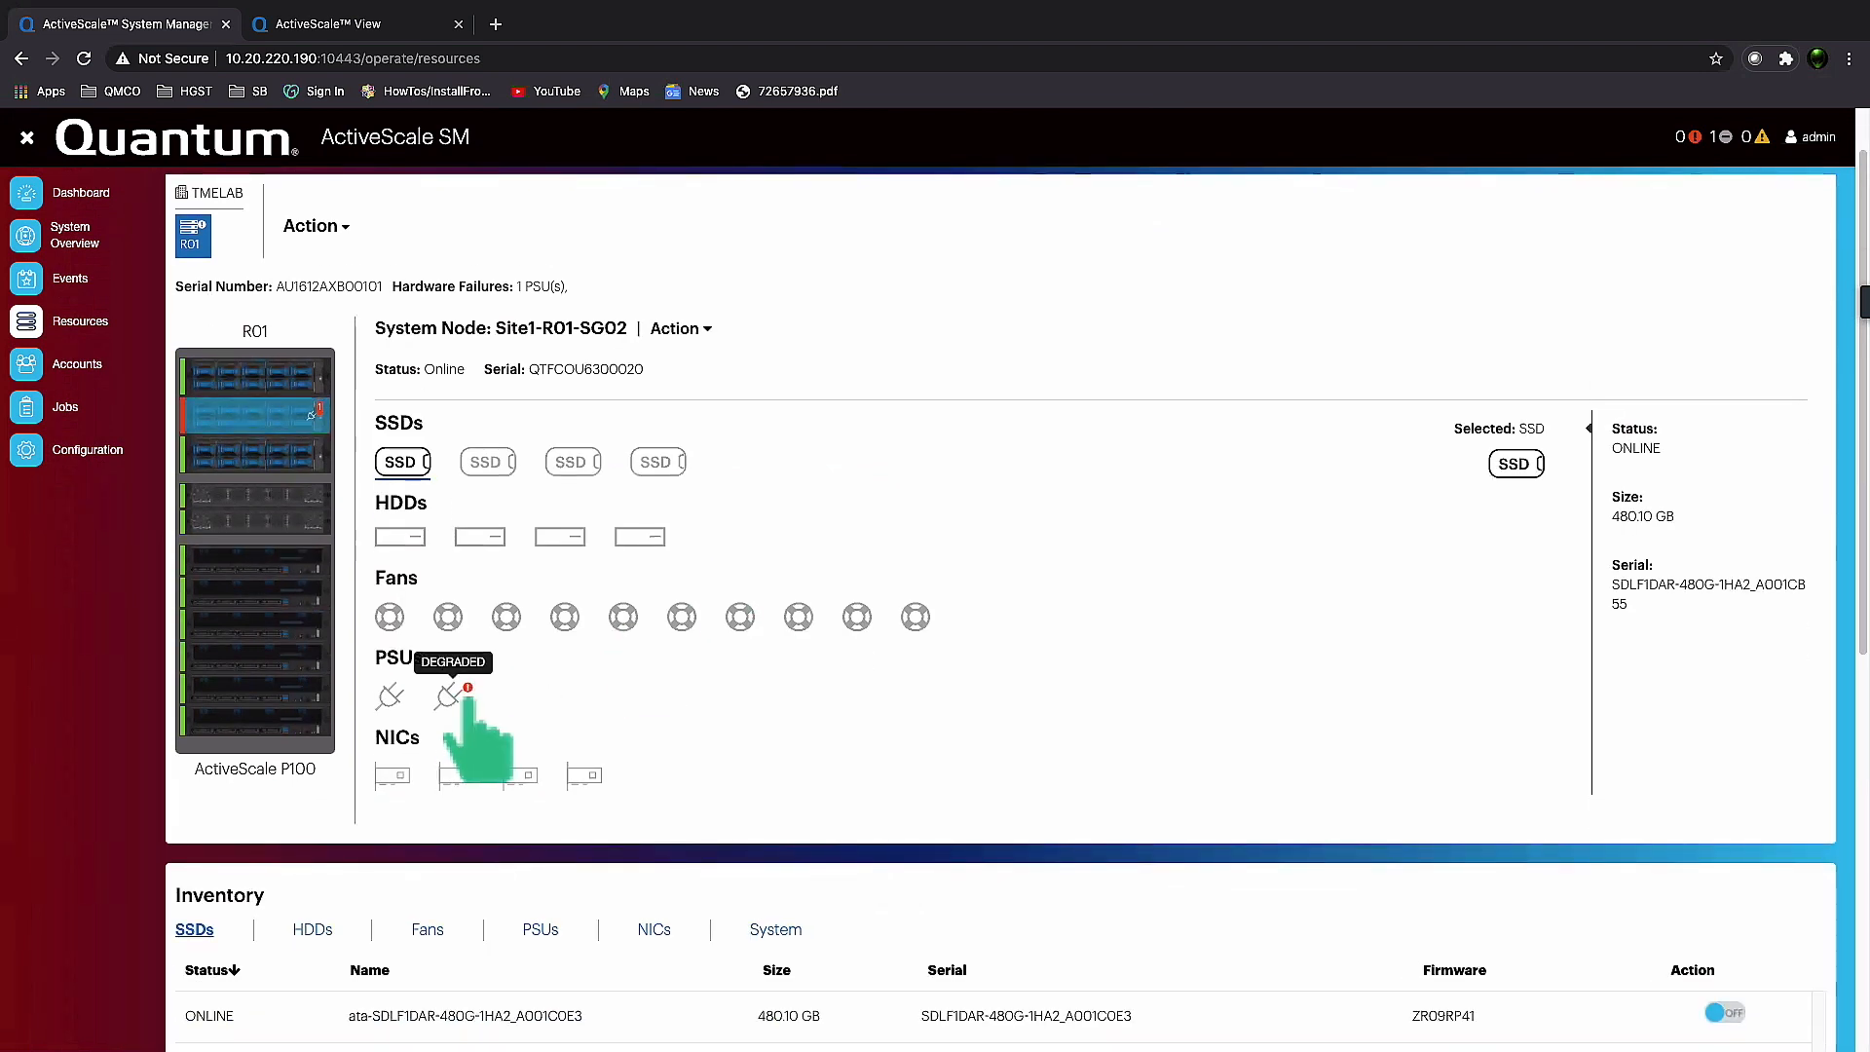
{"action": "left_click", "coordinate": [450, 696]}
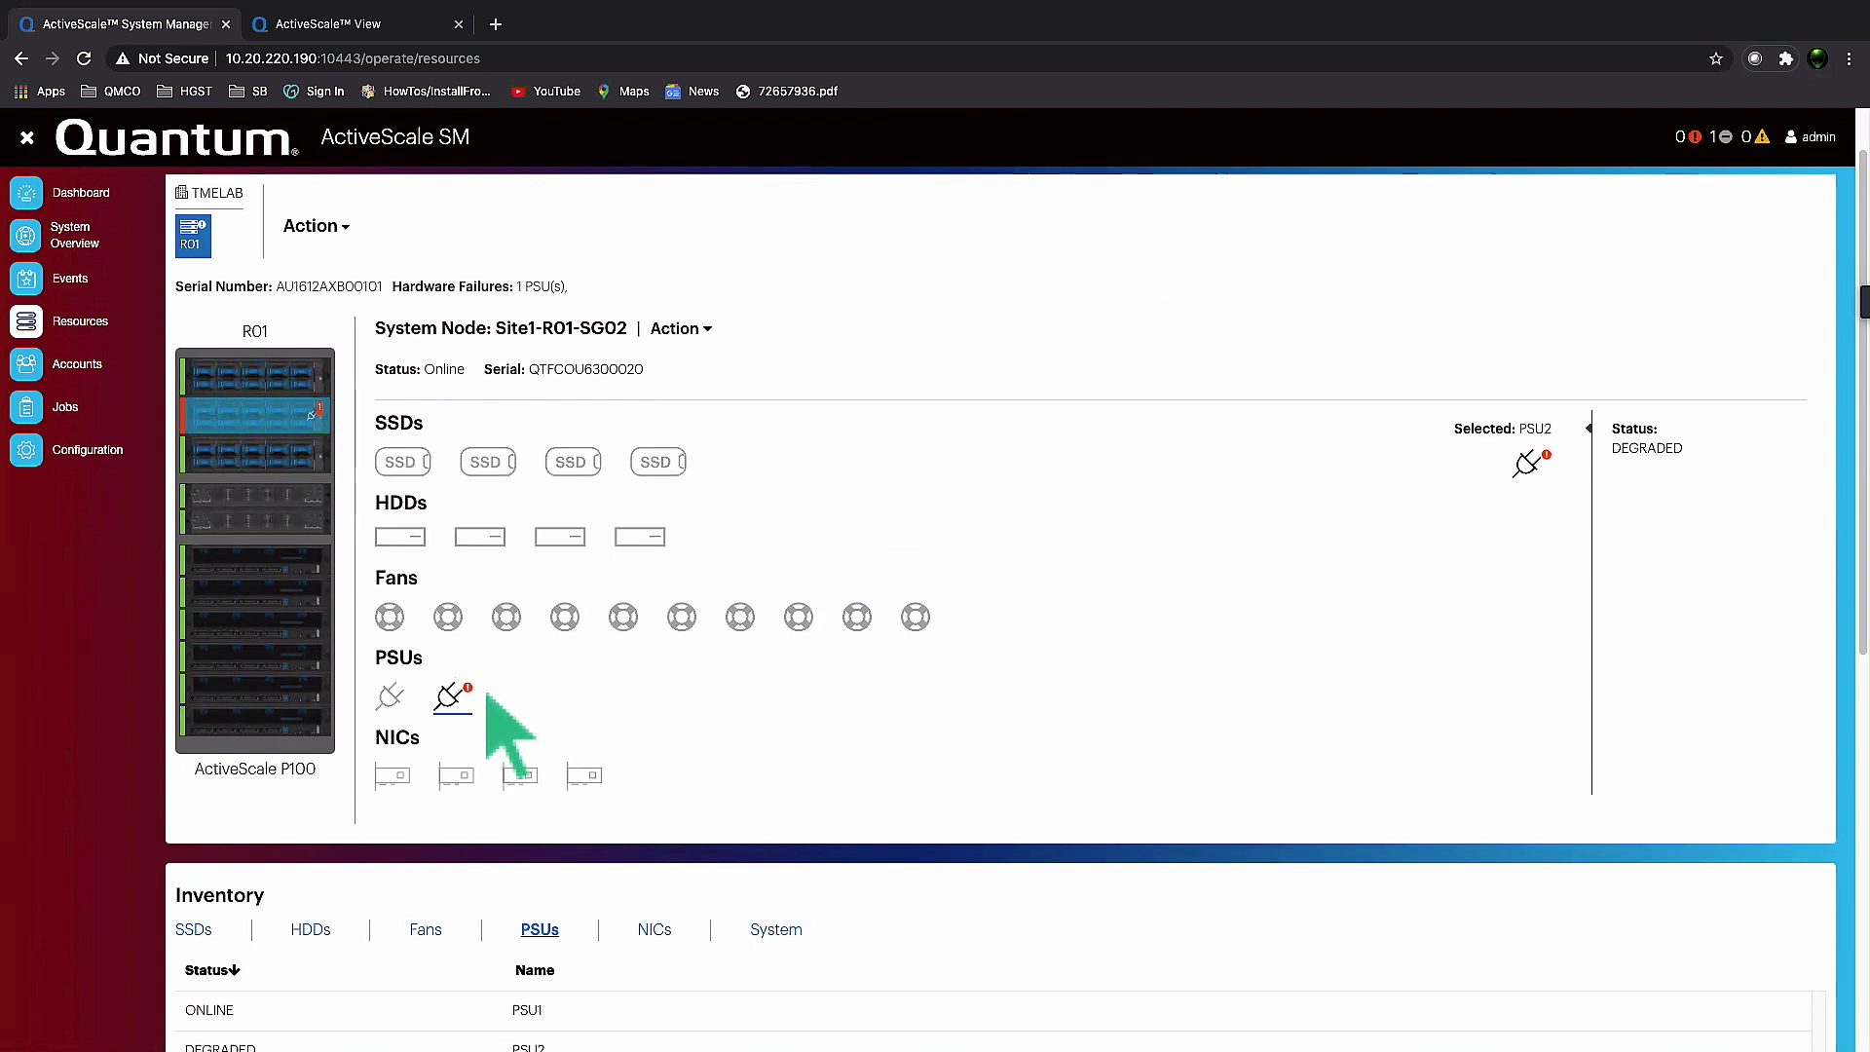
{"action": "scroll", "scroll_direction": "down", "scroll_amount": 3}
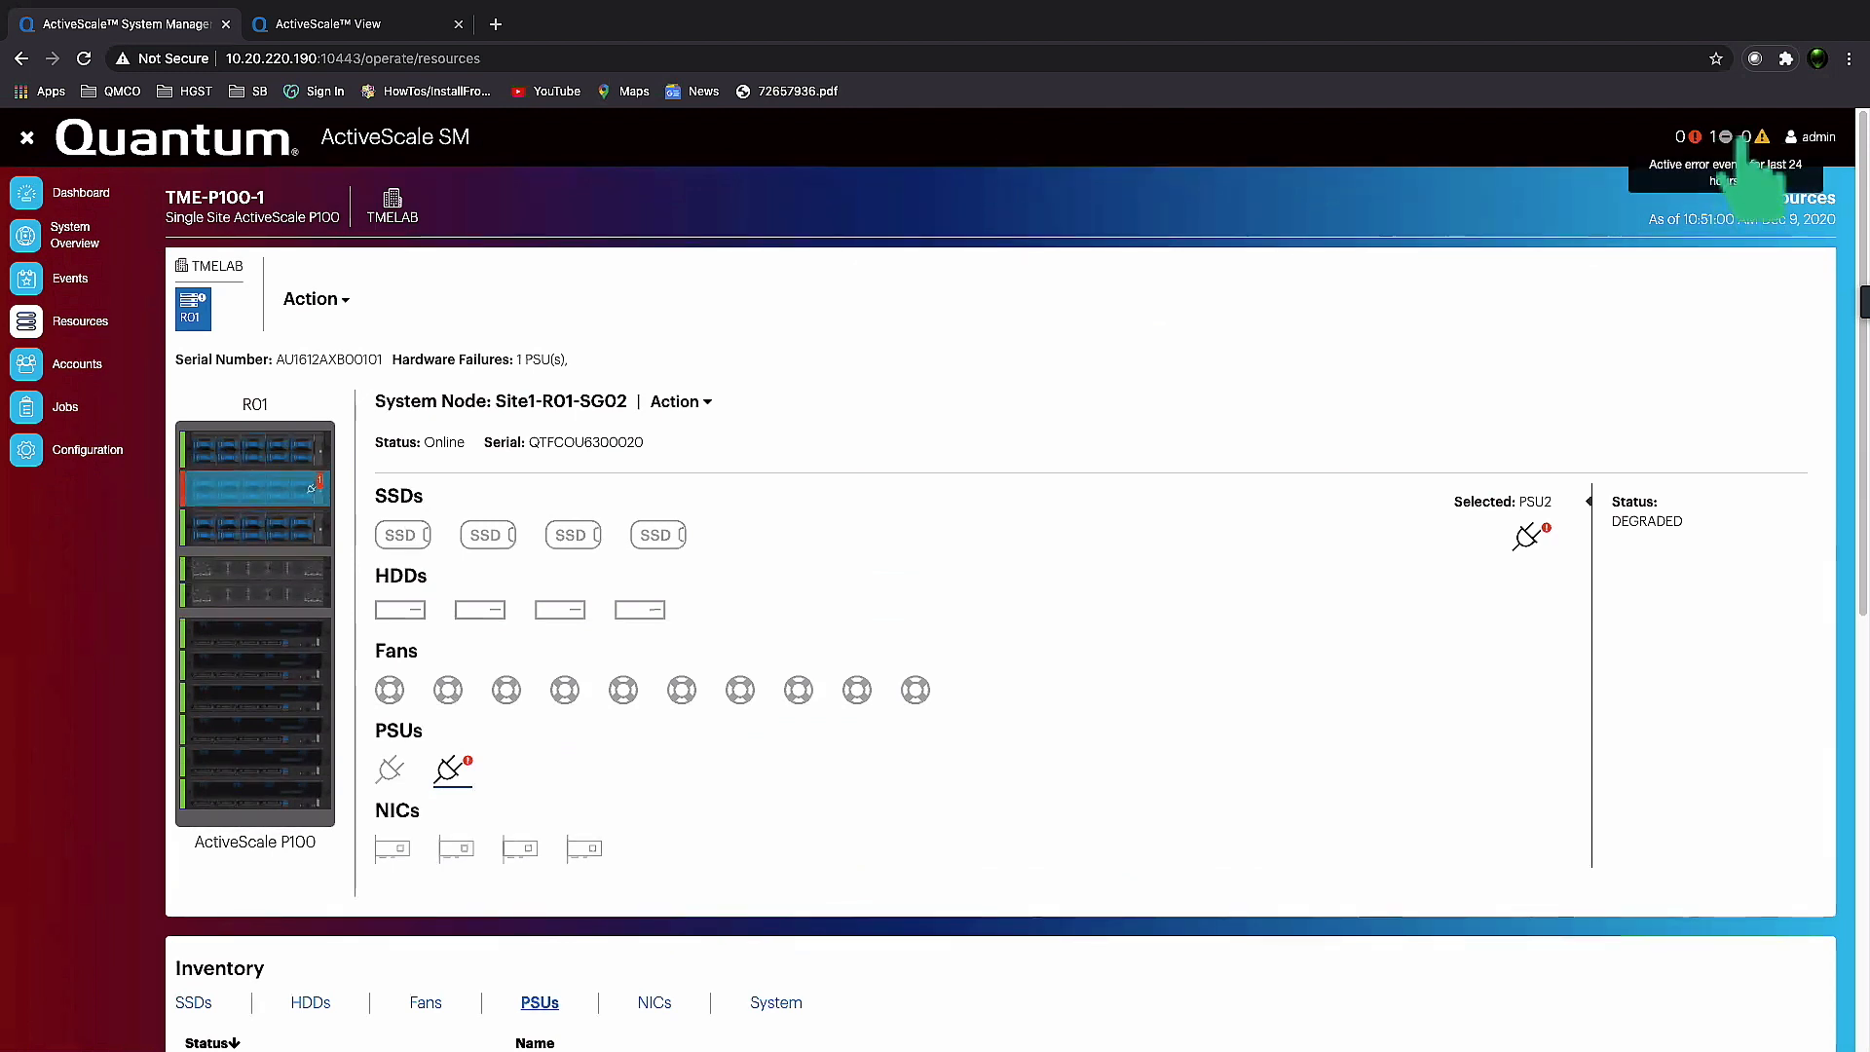
Ignore the active 'PSU PSU2 is failing' error event so no events remain listed.
{"action": "left_click", "coordinate": [1725, 135]}
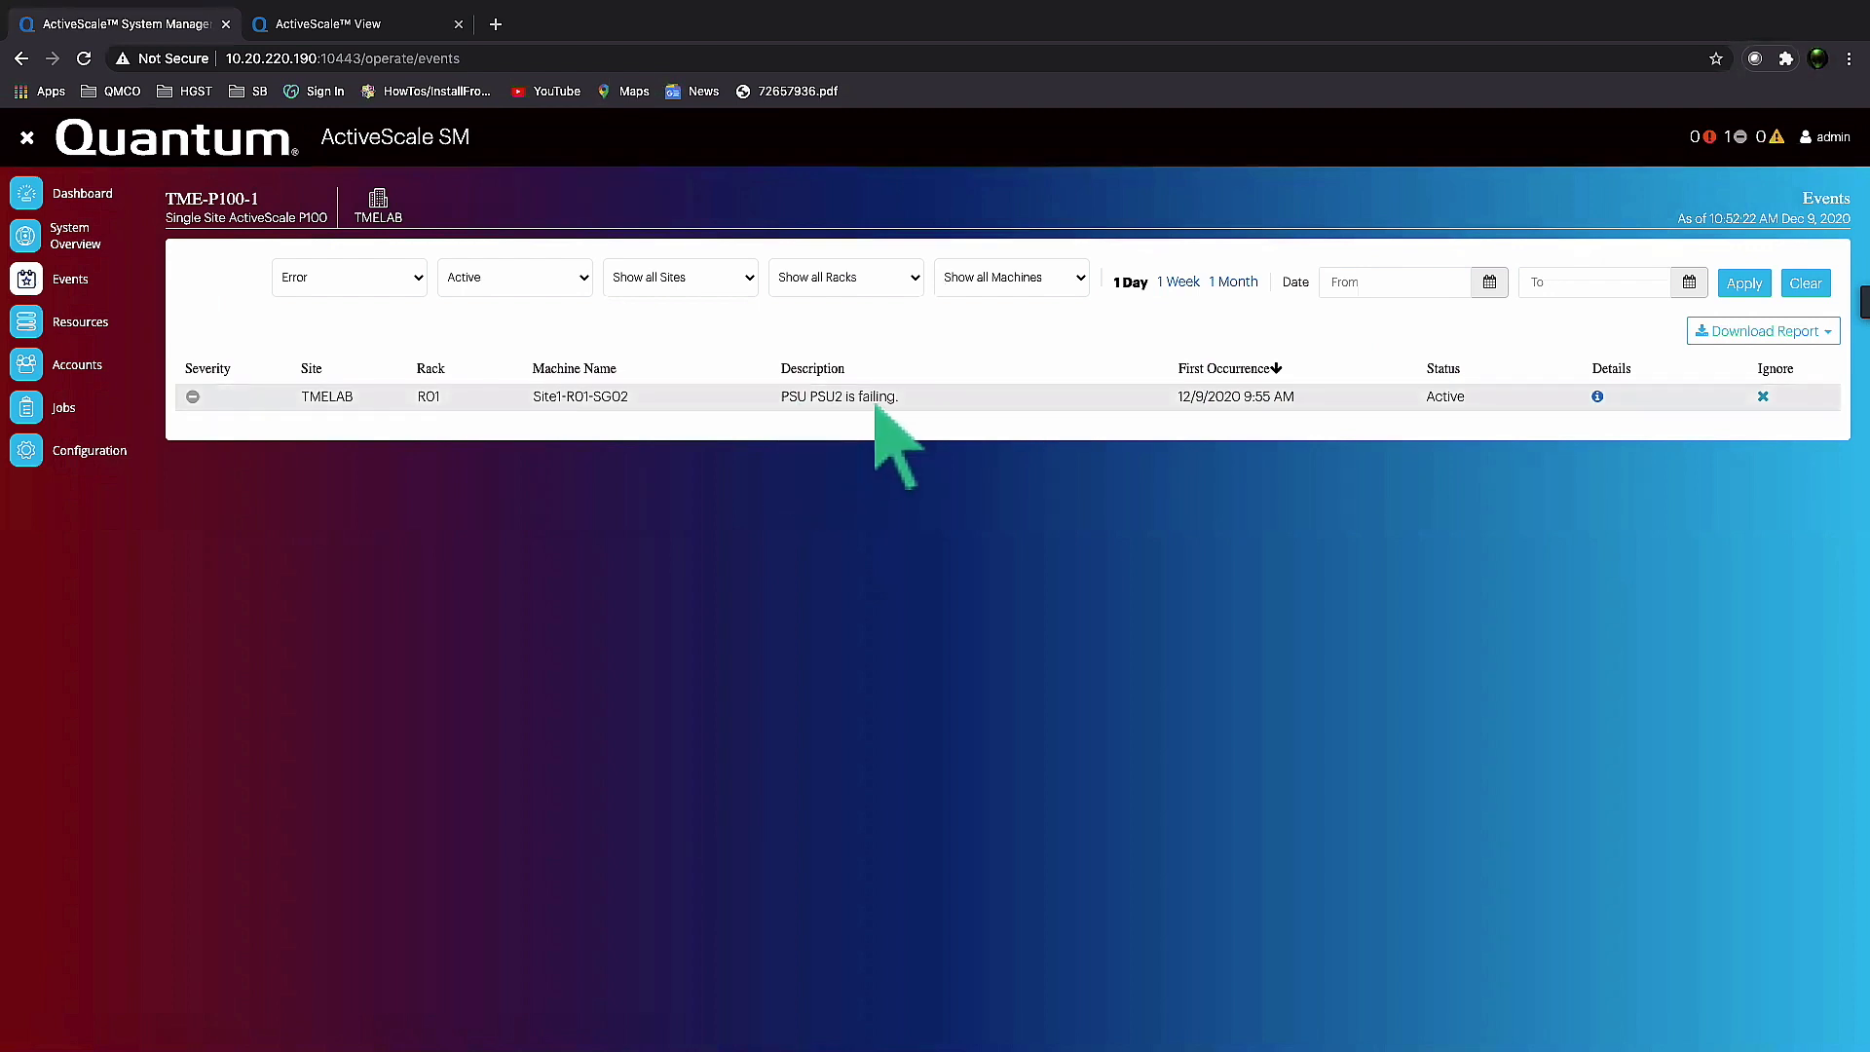
{"action": "mouse_move", "coordinate": [912, 447]}
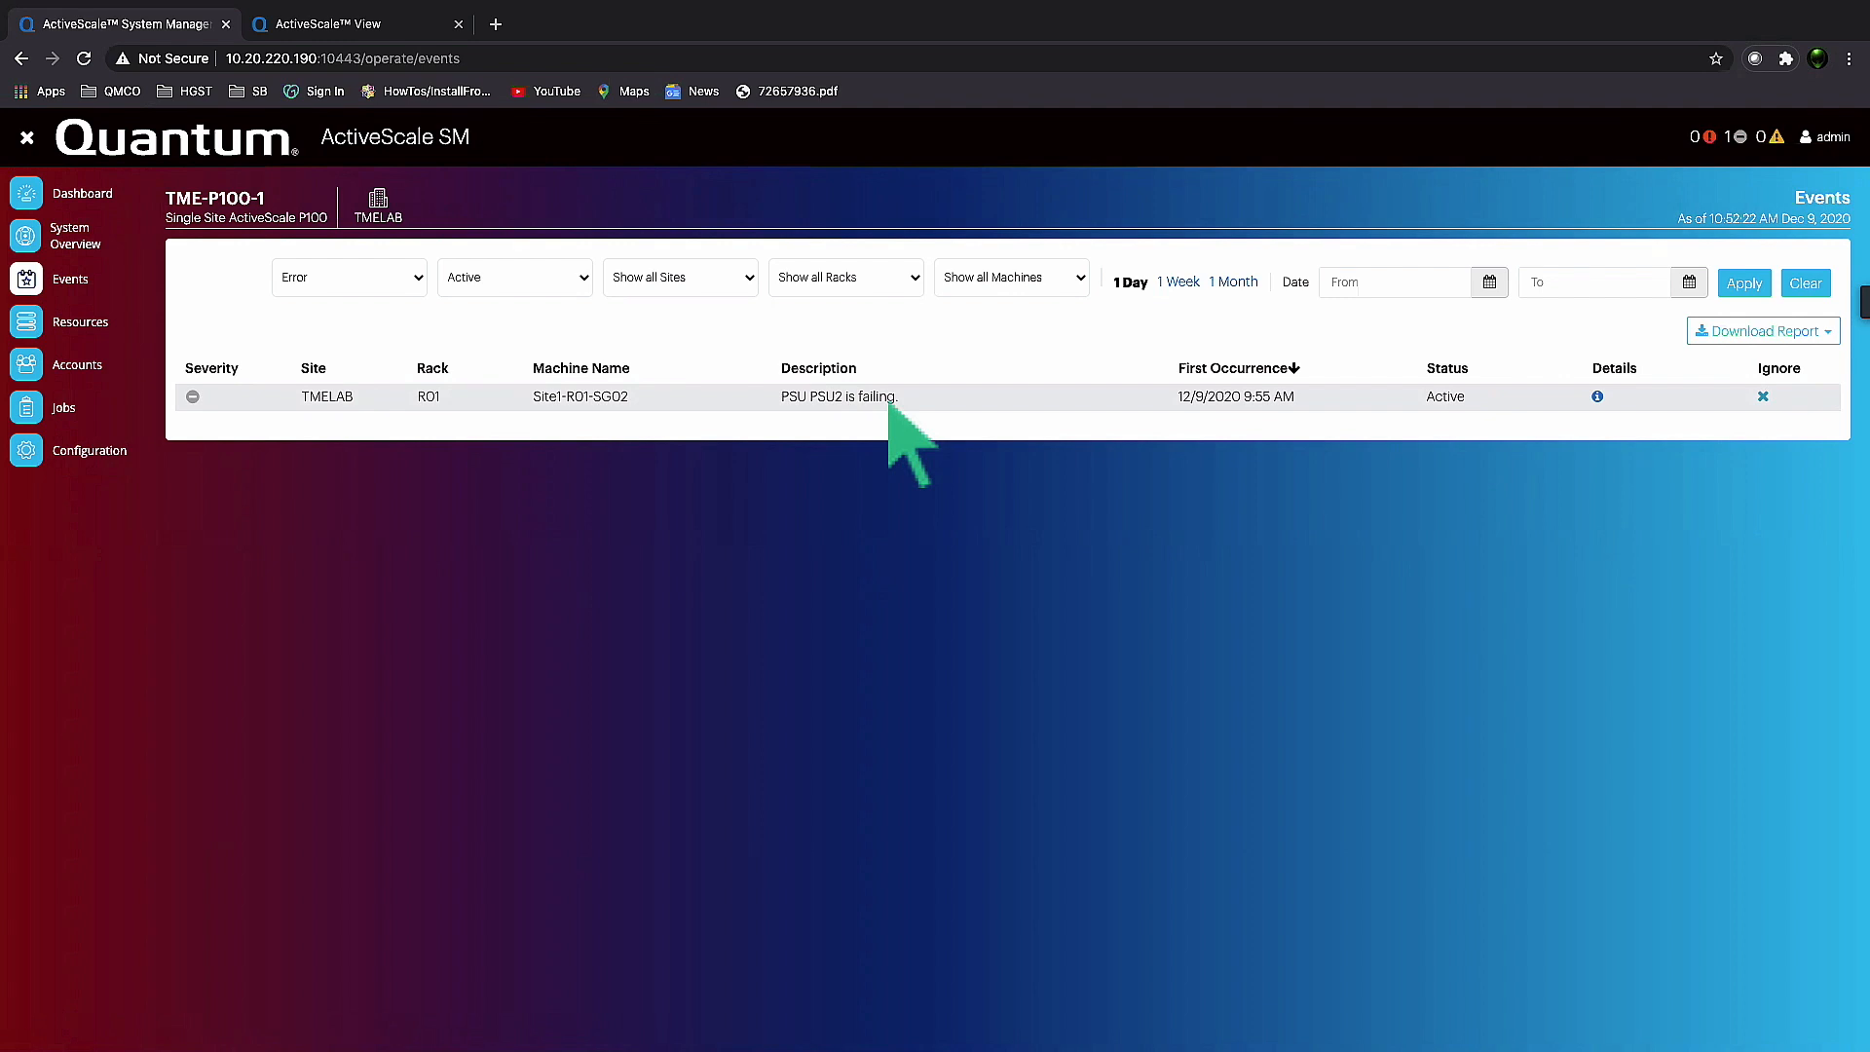
{"action": "mouse_move", "coordinate": [937, 442]}
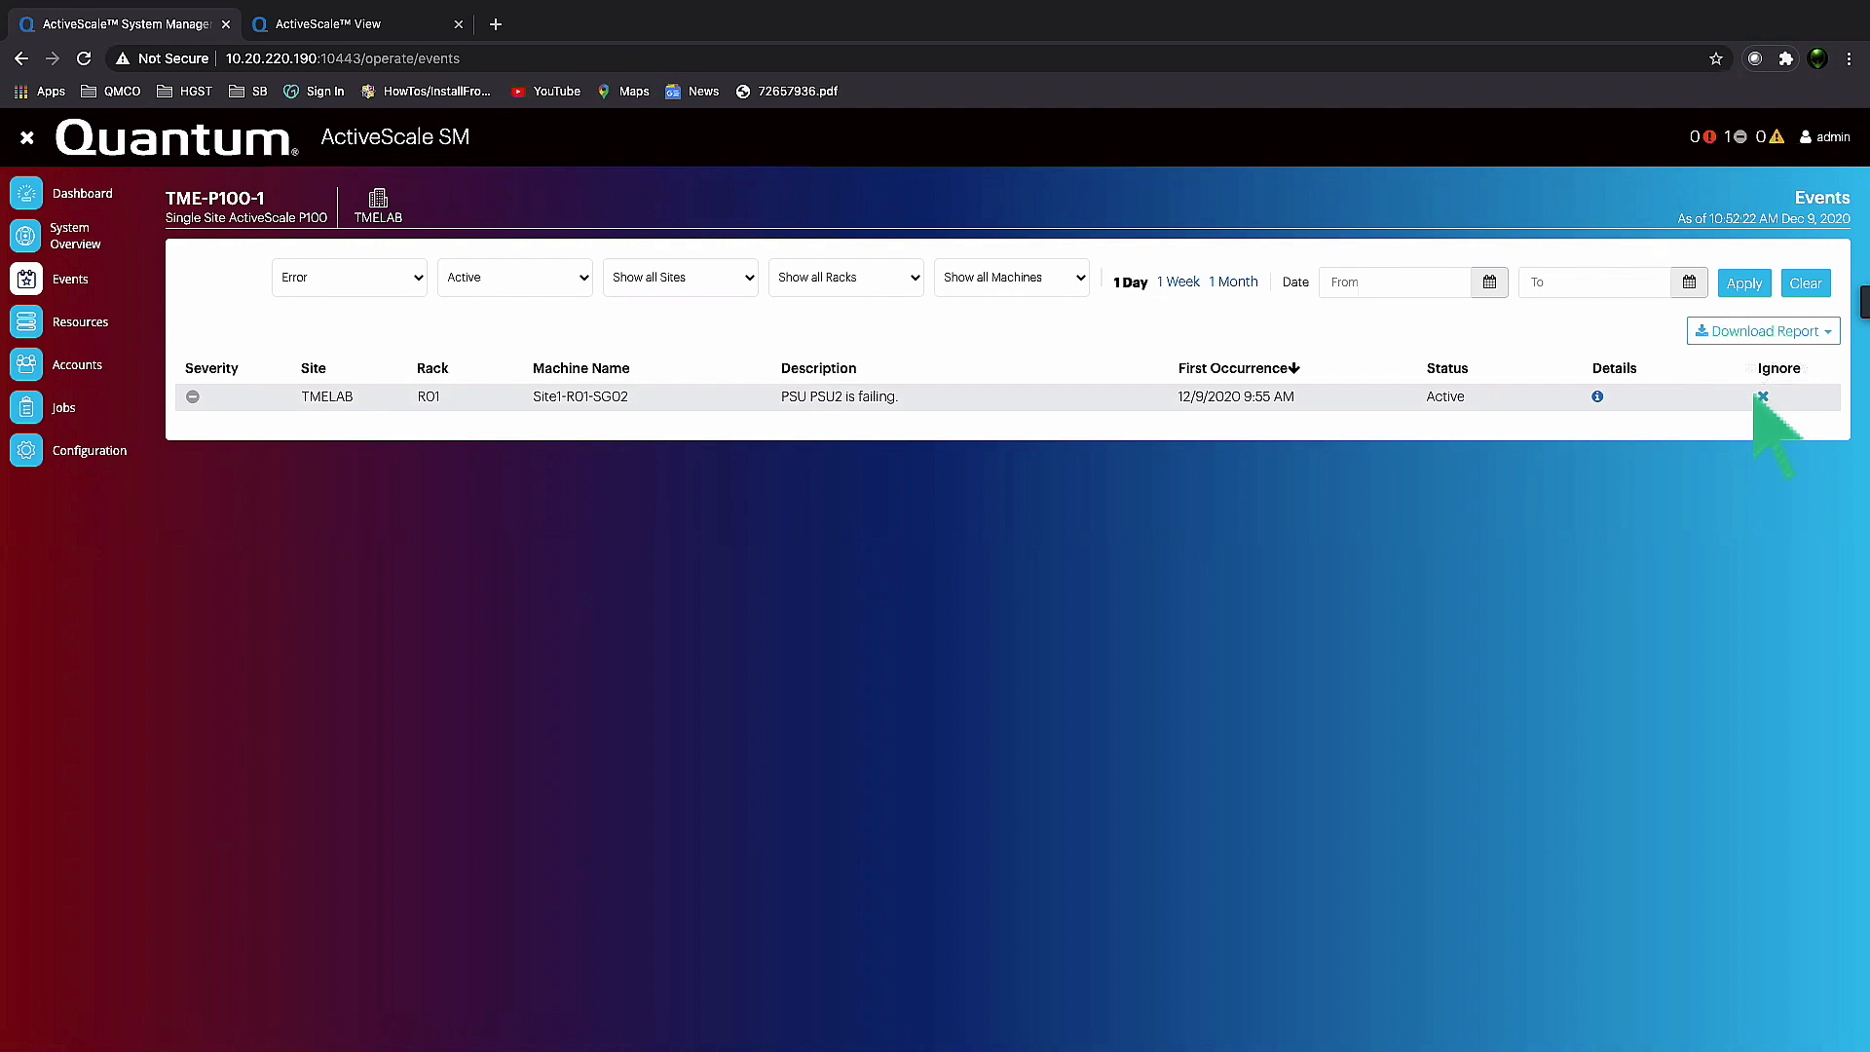
{"action": "left_click", "coordinate": [1762, 396]}
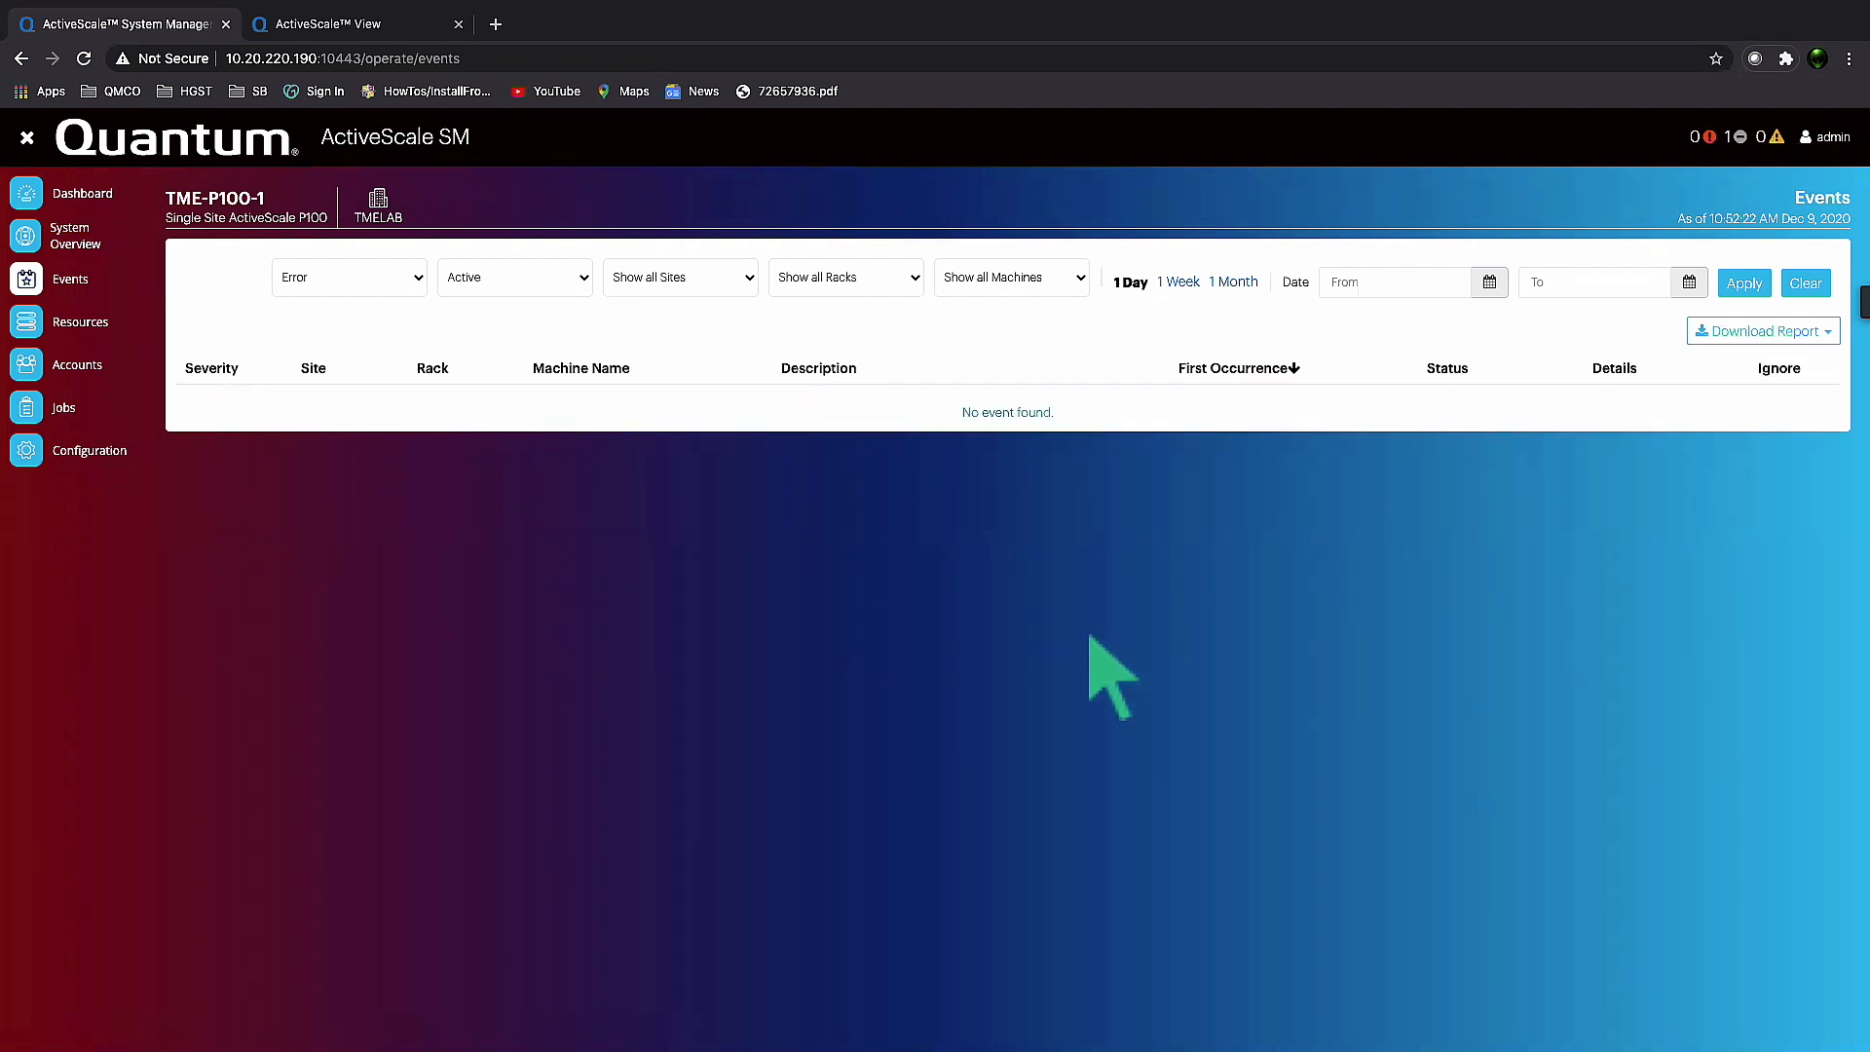
{"action": "mouse_move", "coordinate": [573, 692]}
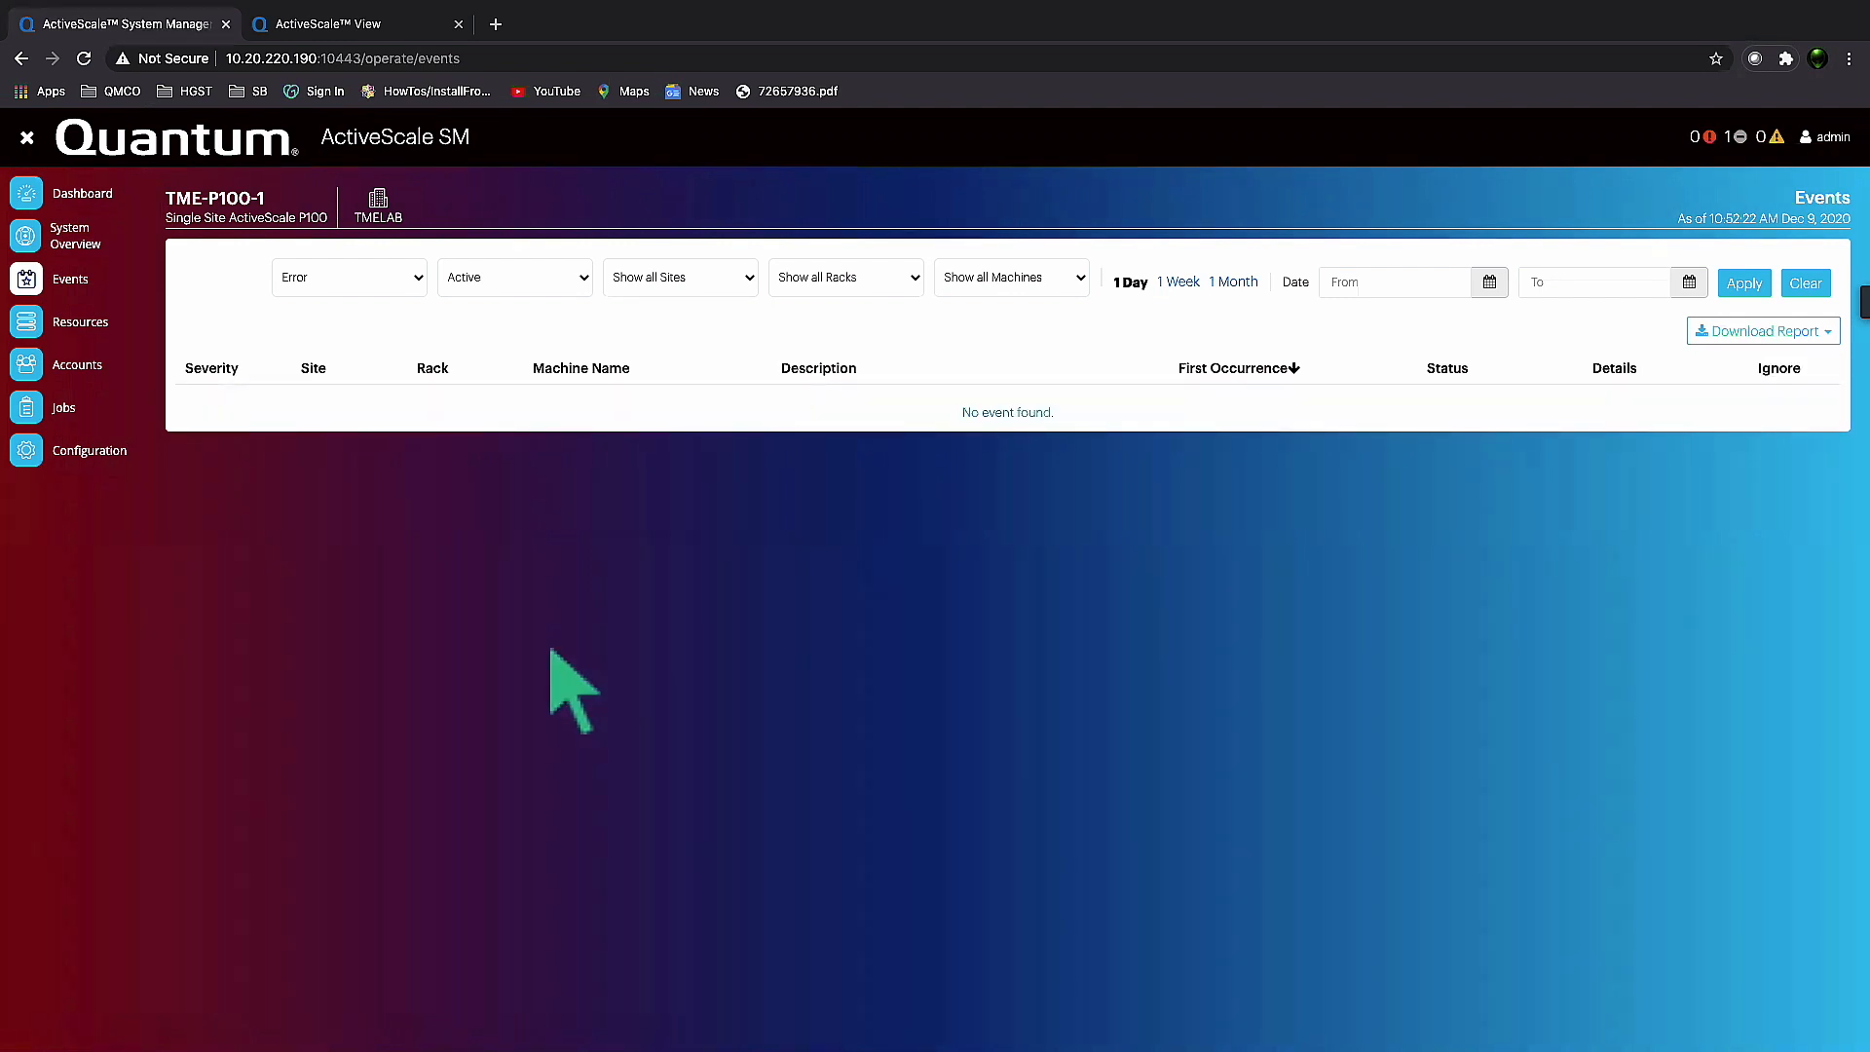
{"action": "mouse_move", "coordinate": [335, 507]}
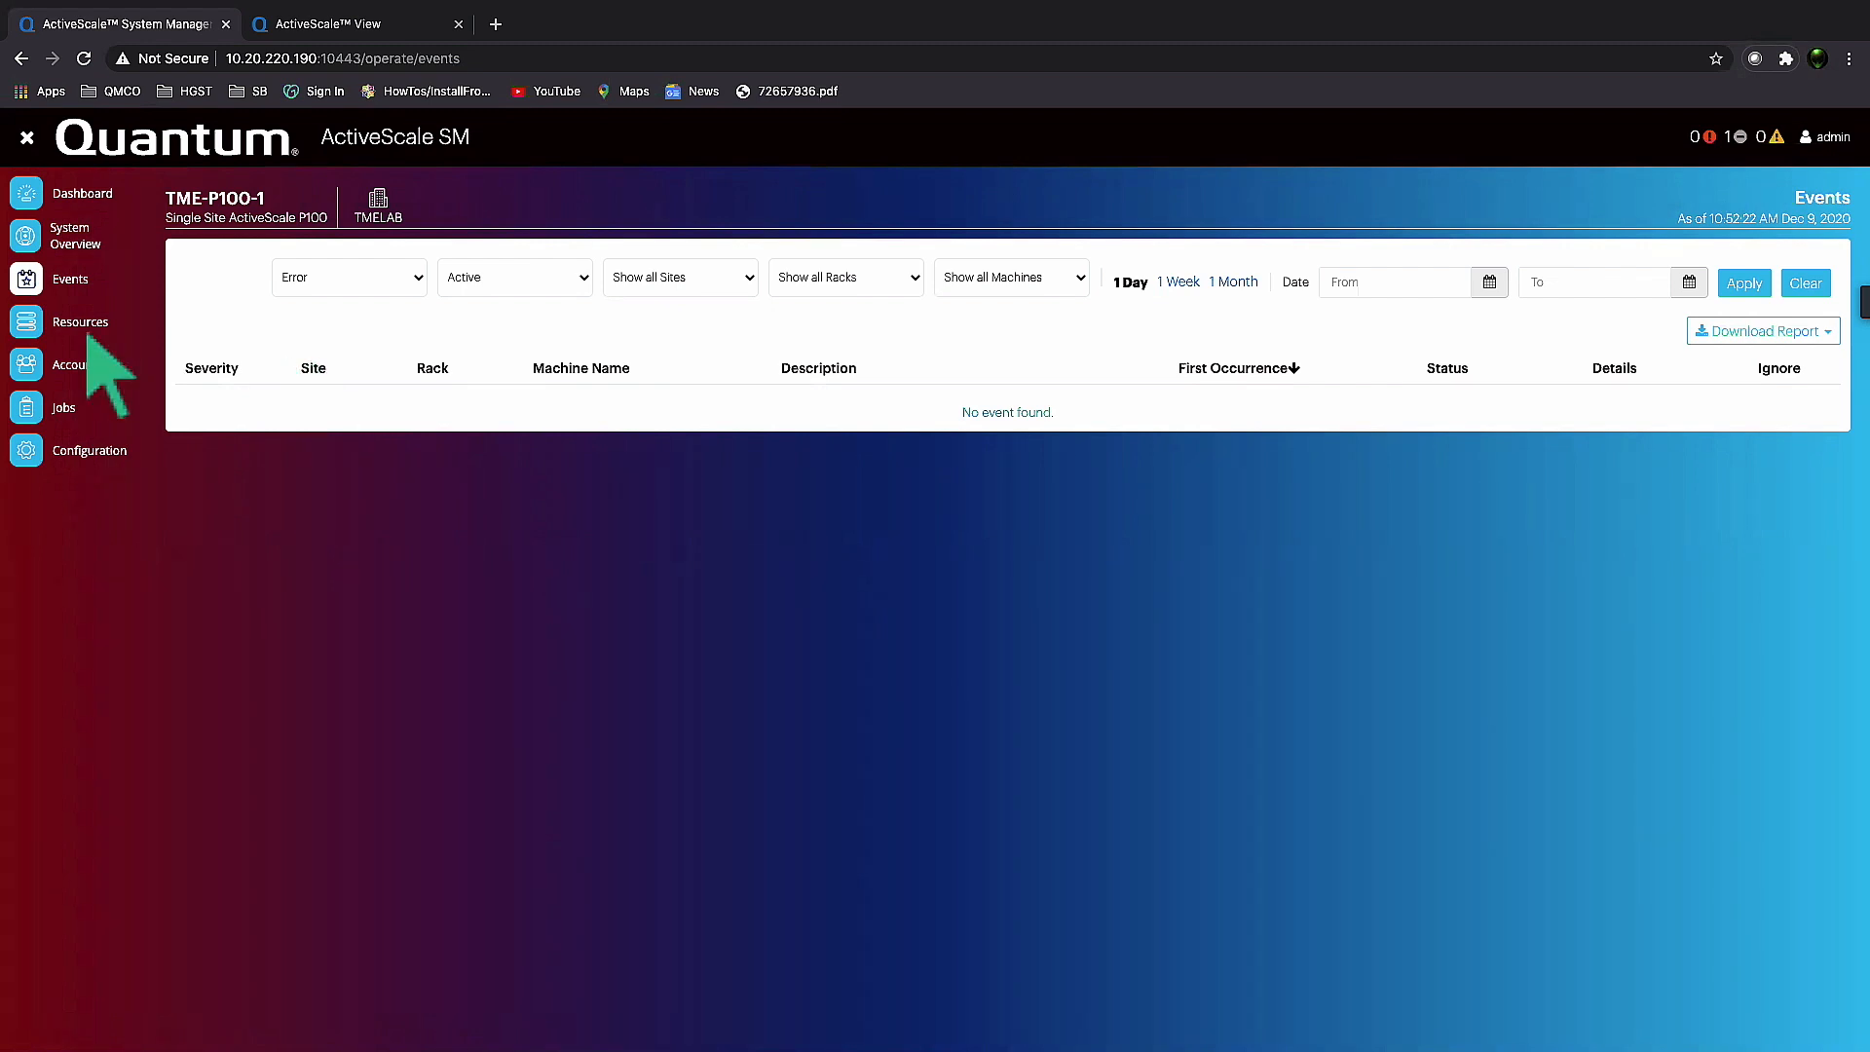
{"action": "left_click", "coordinate": [69, 363]}
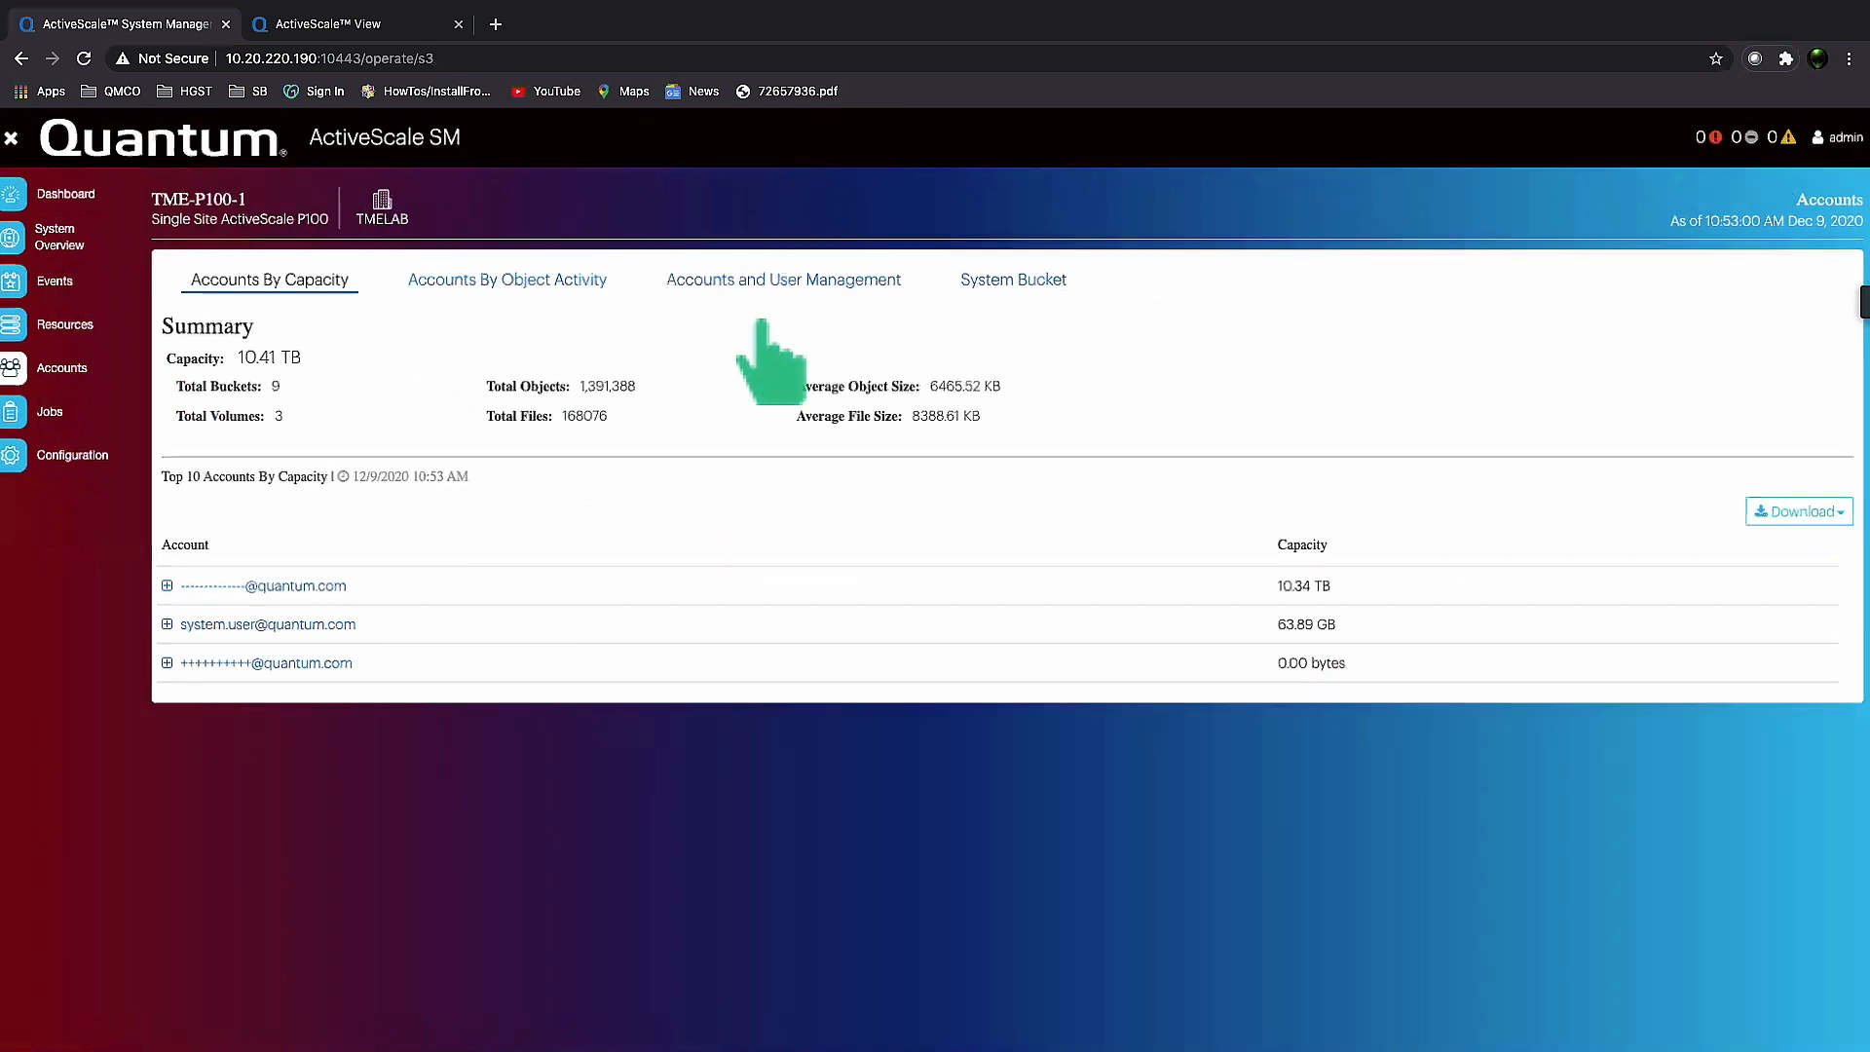
{"action": "left_click", "coordinate": [783, 279]}
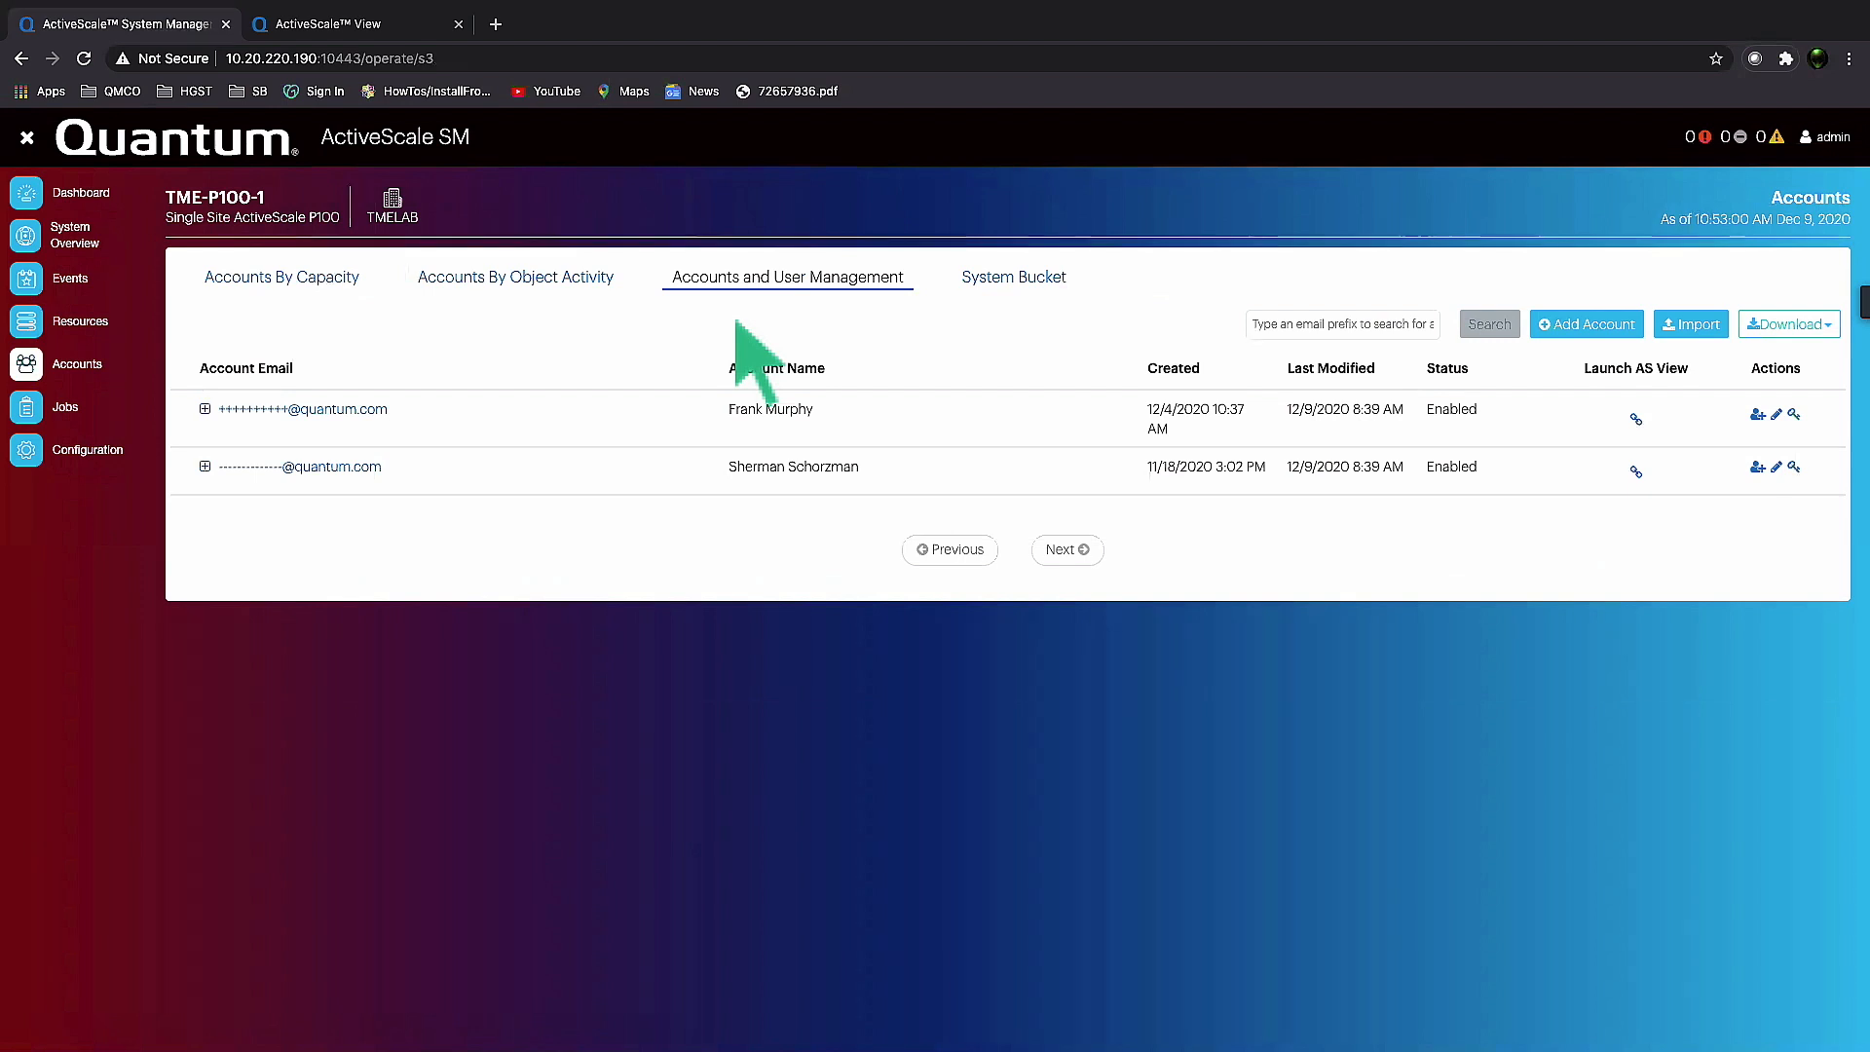
{"action": "mouse_move", "coordinate": [209, 495]}
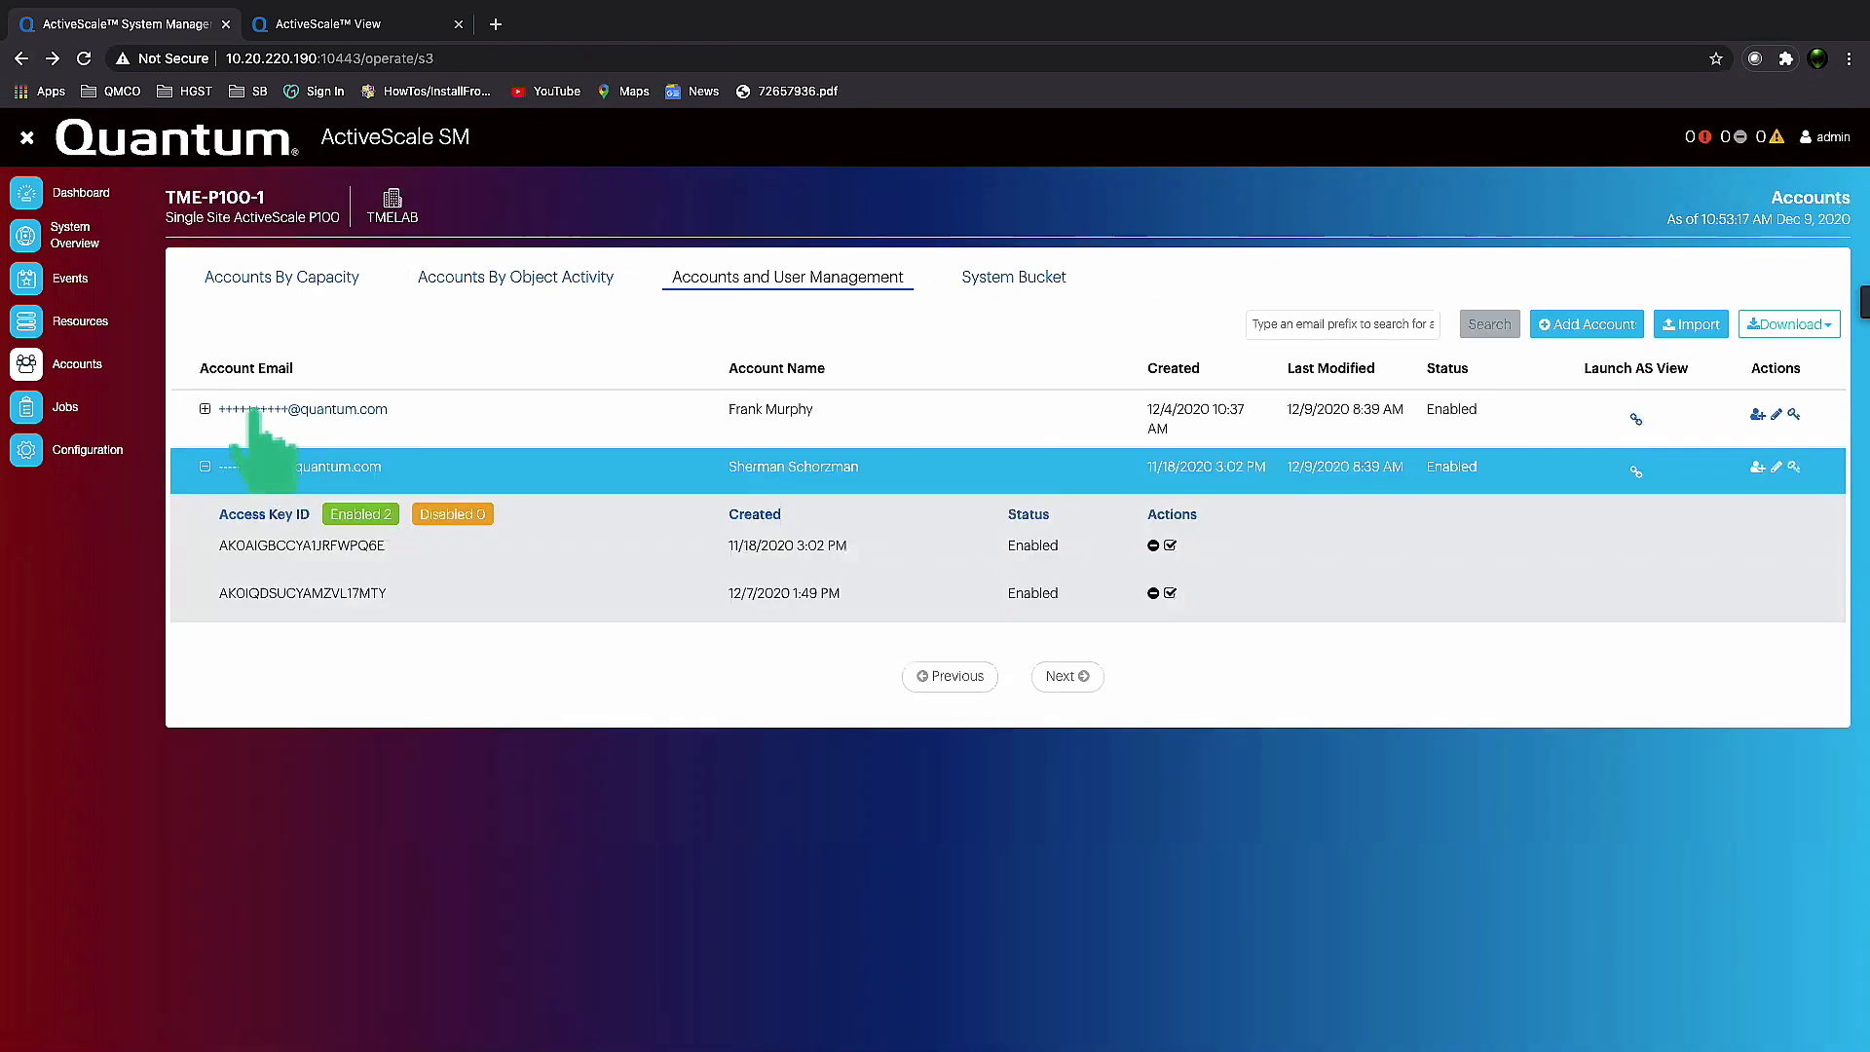
{"action": "mouse_move", "coordinate": [303, 409]}
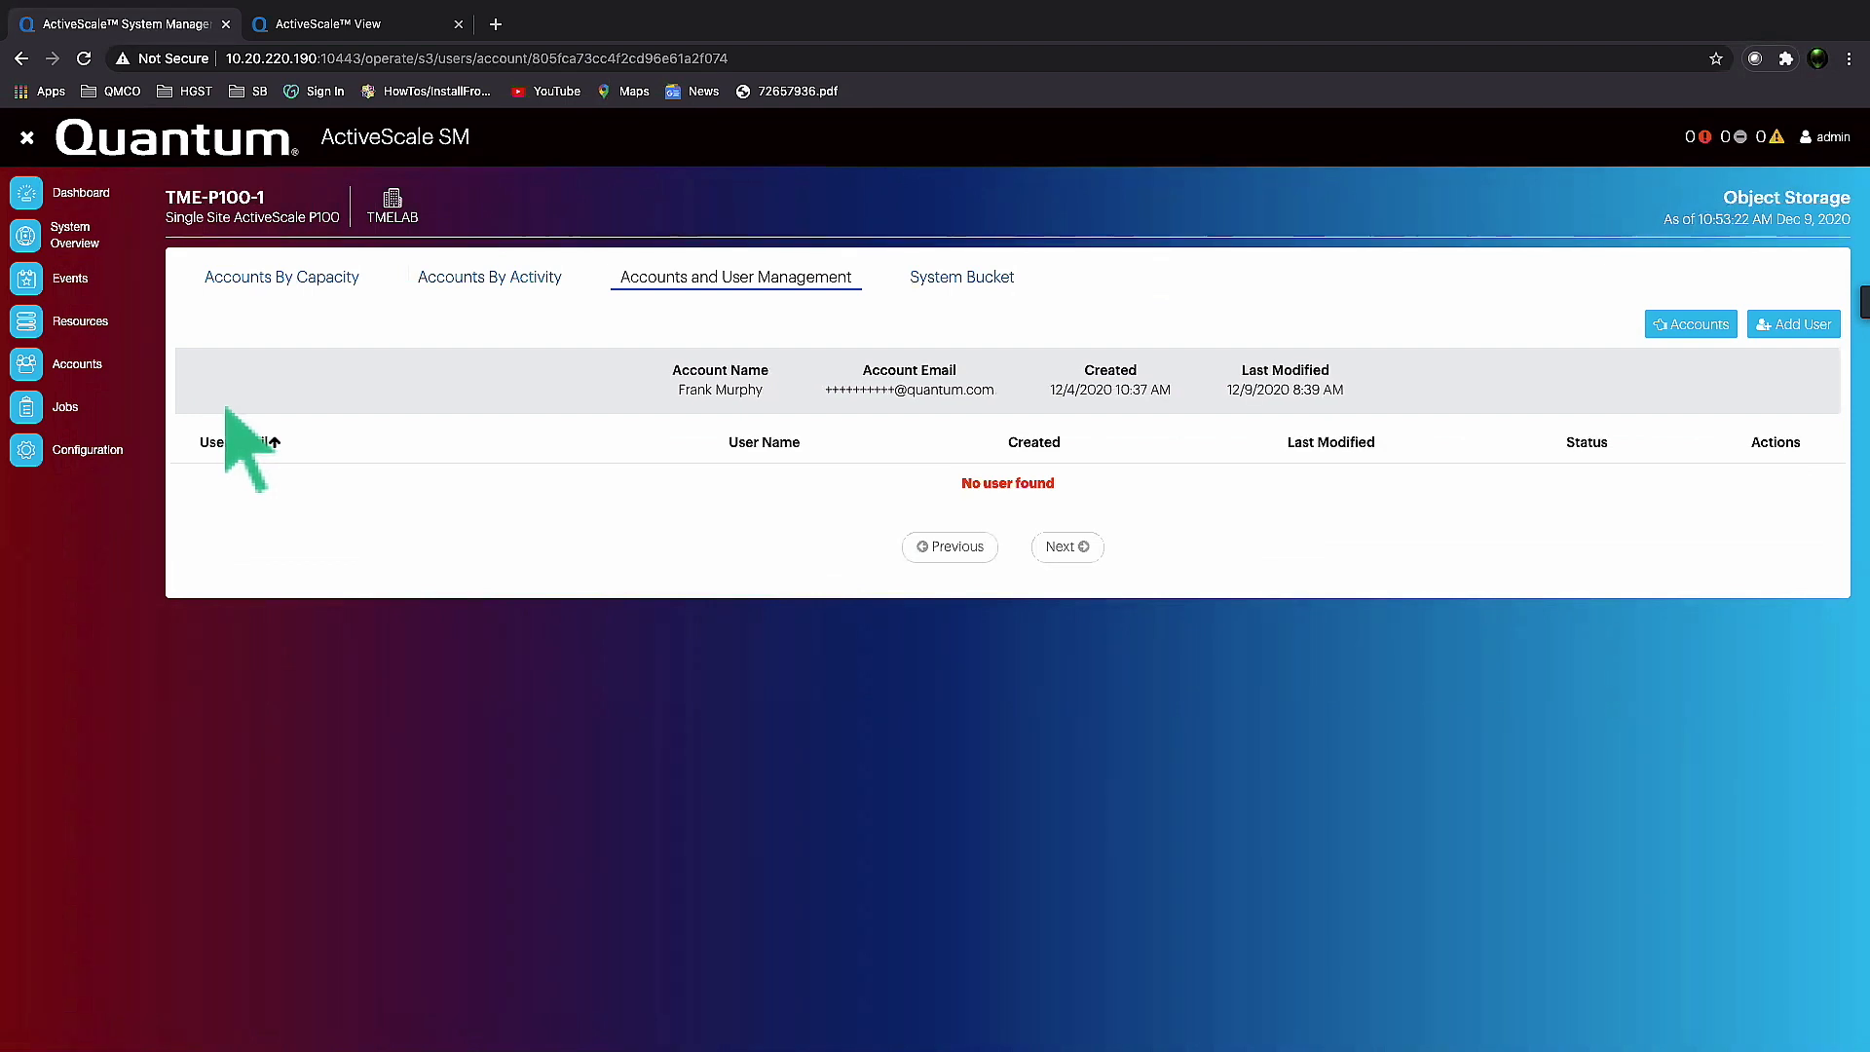
{"action": "mouse_move", "coordinate": [90, 209]}
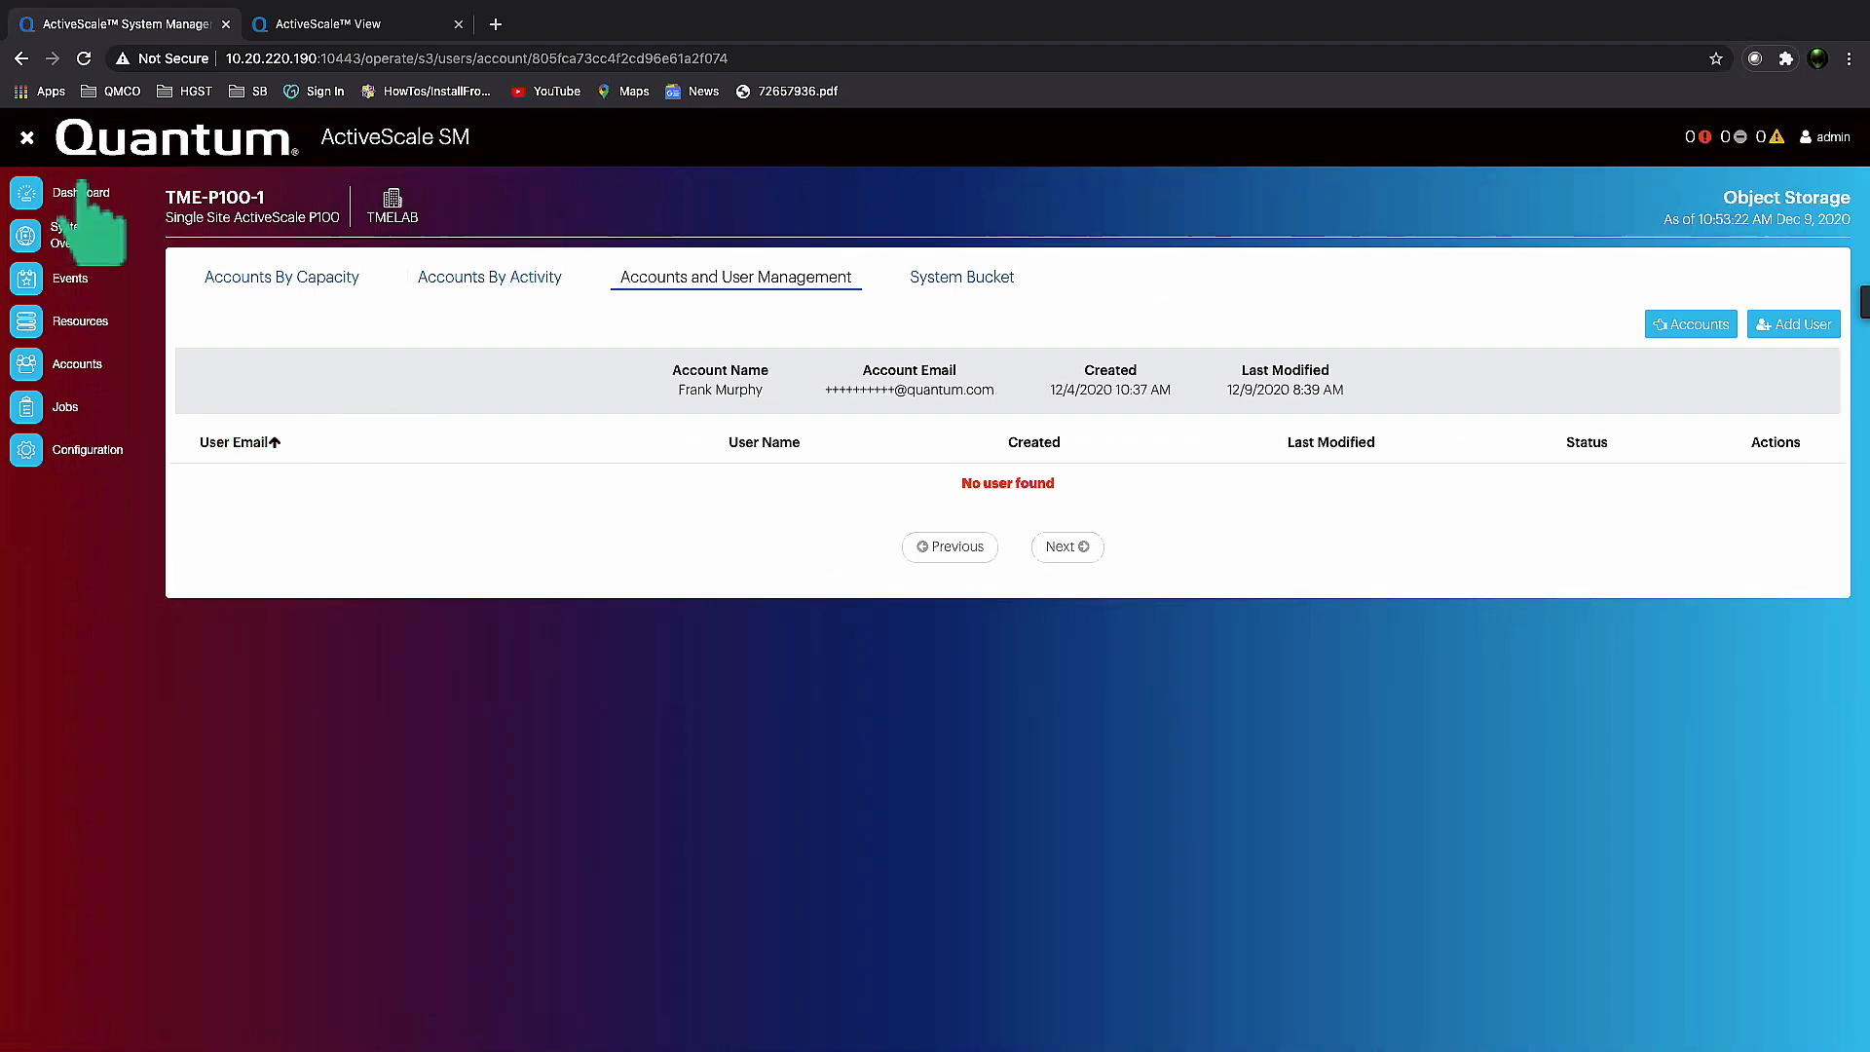
{"action": "left_click", "coordinate": [21, 58]}
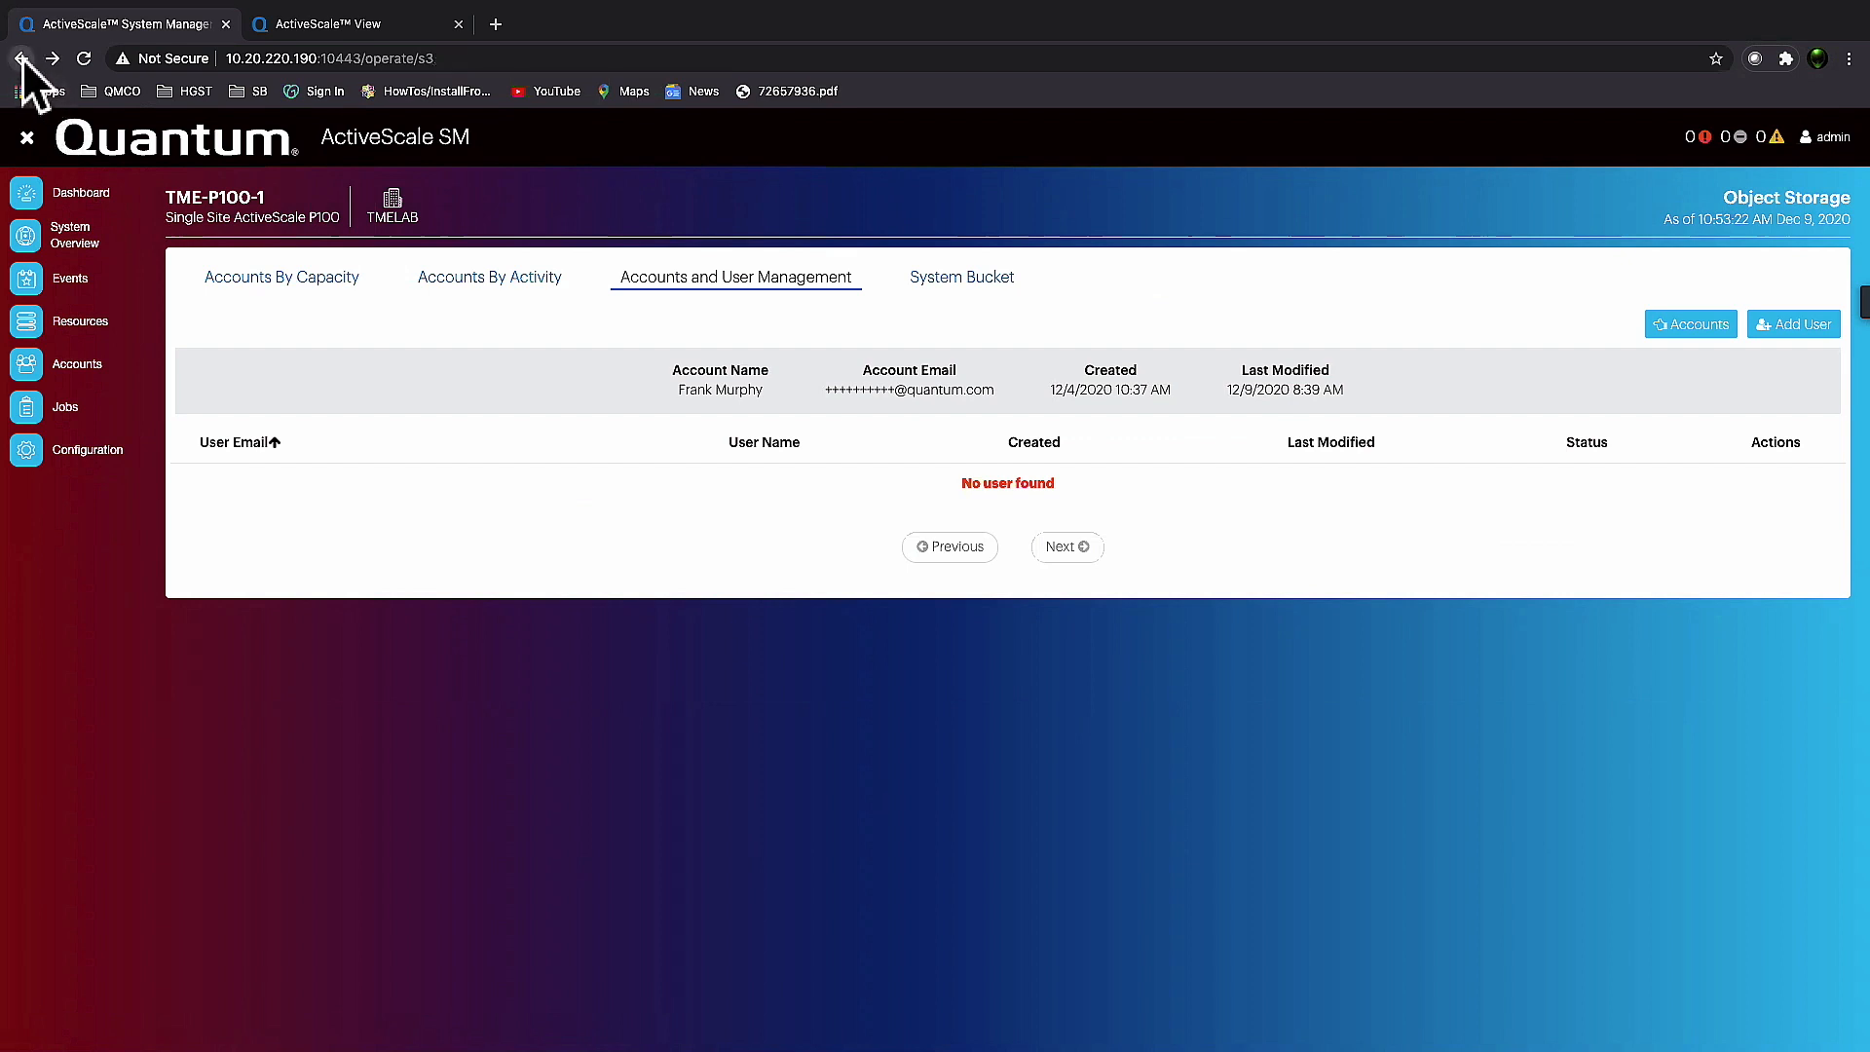
{"action": "left_click", "coordinate": [22, 59]}
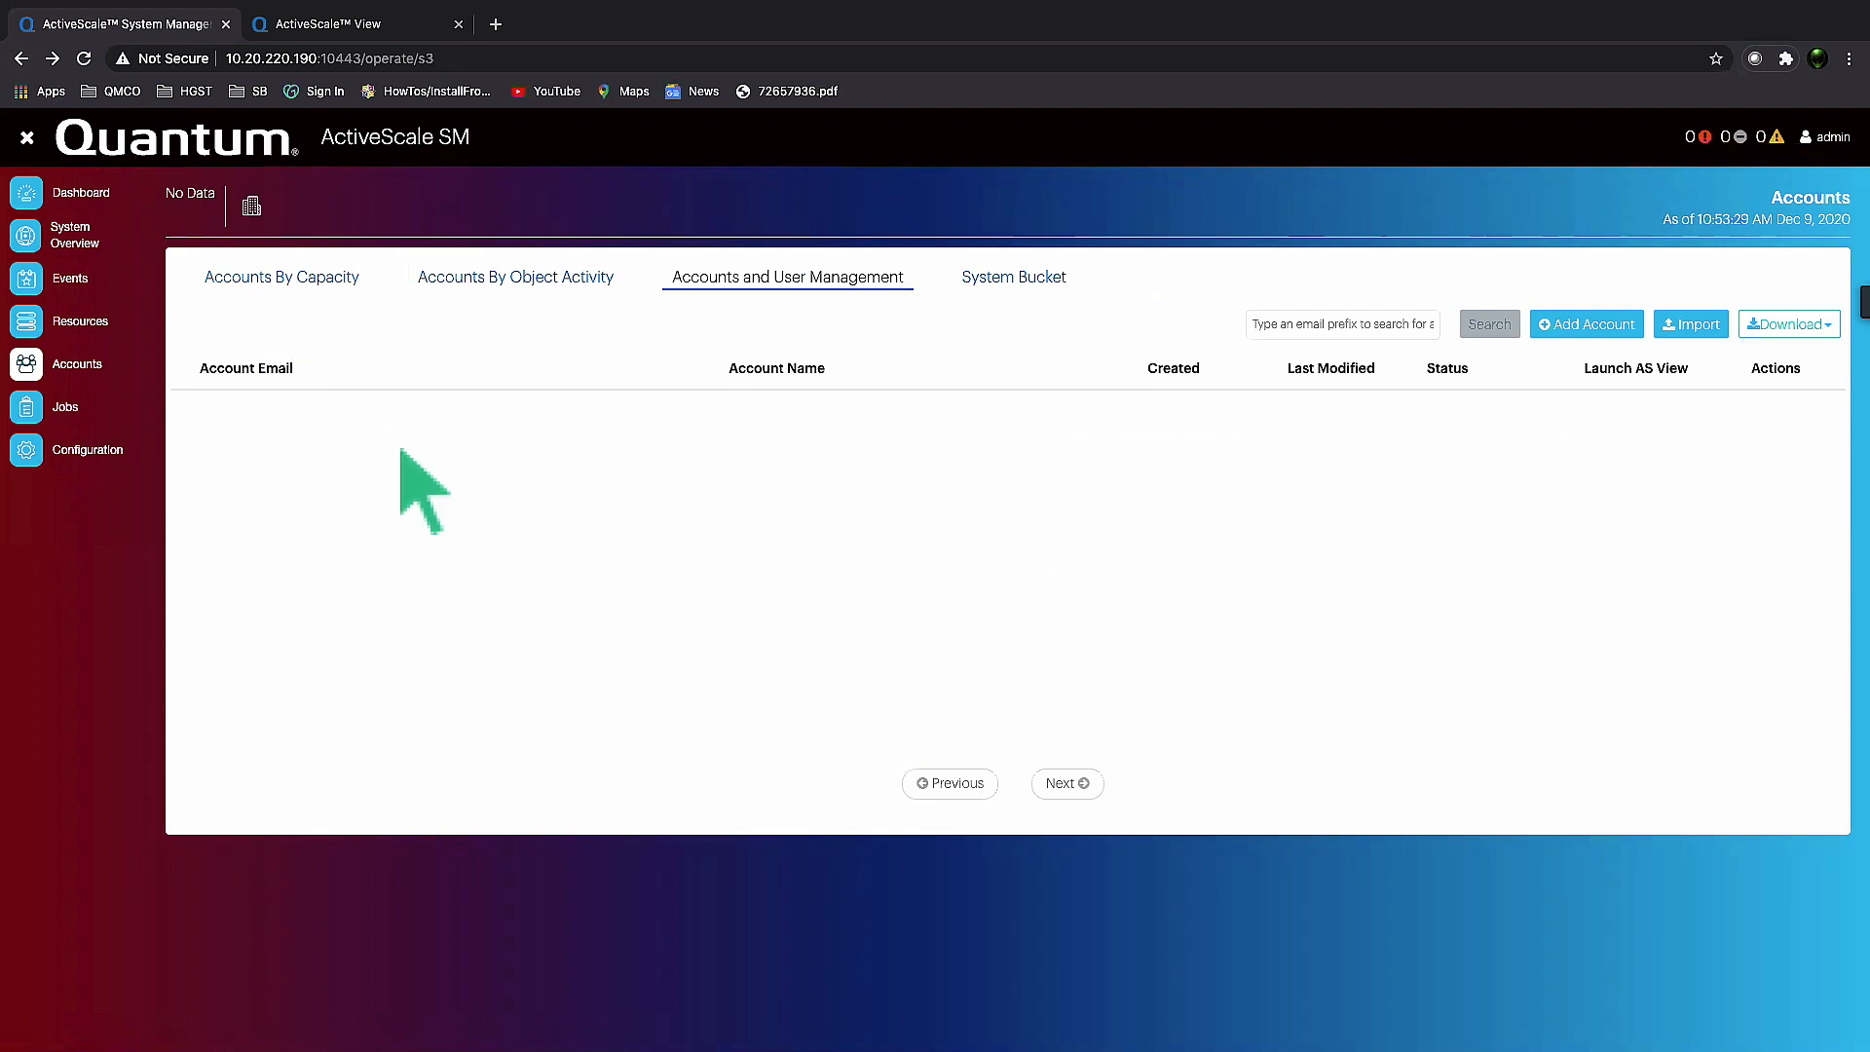
{"action": "left_click", "coordinate": [204, 467]}
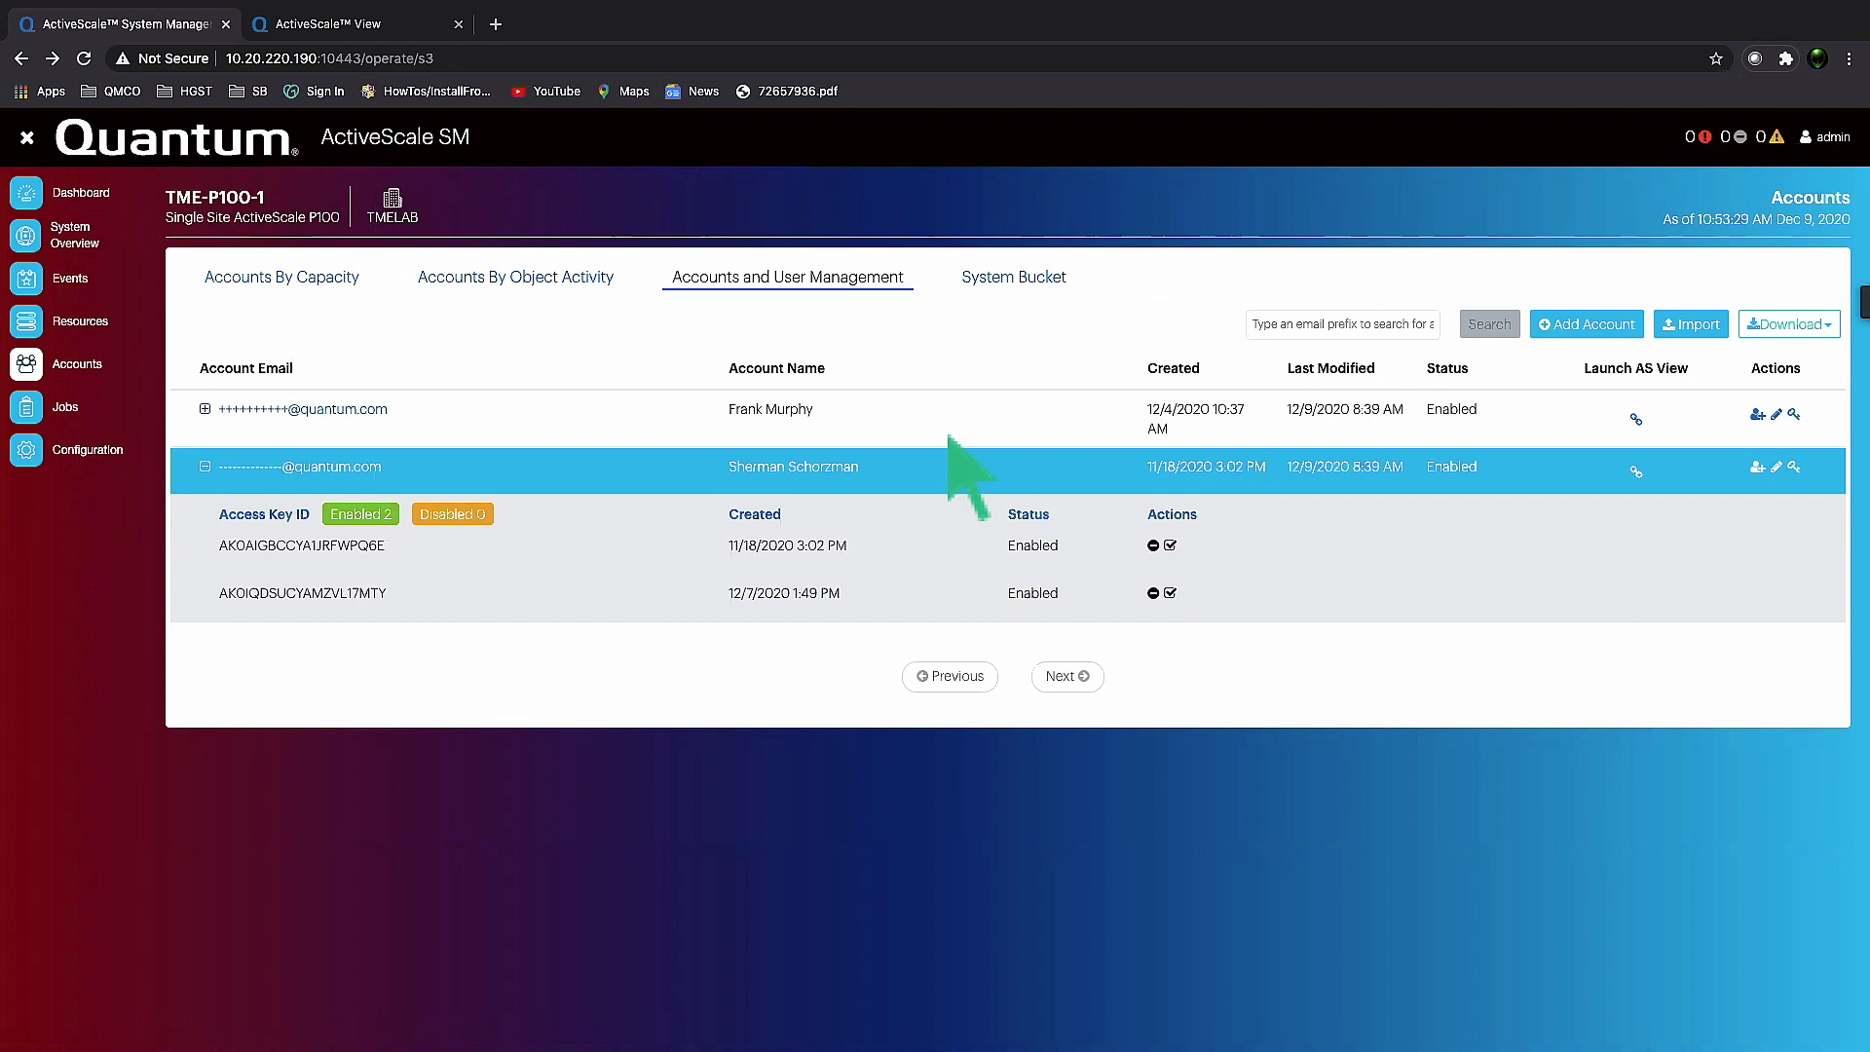
{"action": "mouse_move", "coordinate": [1521, 506]}
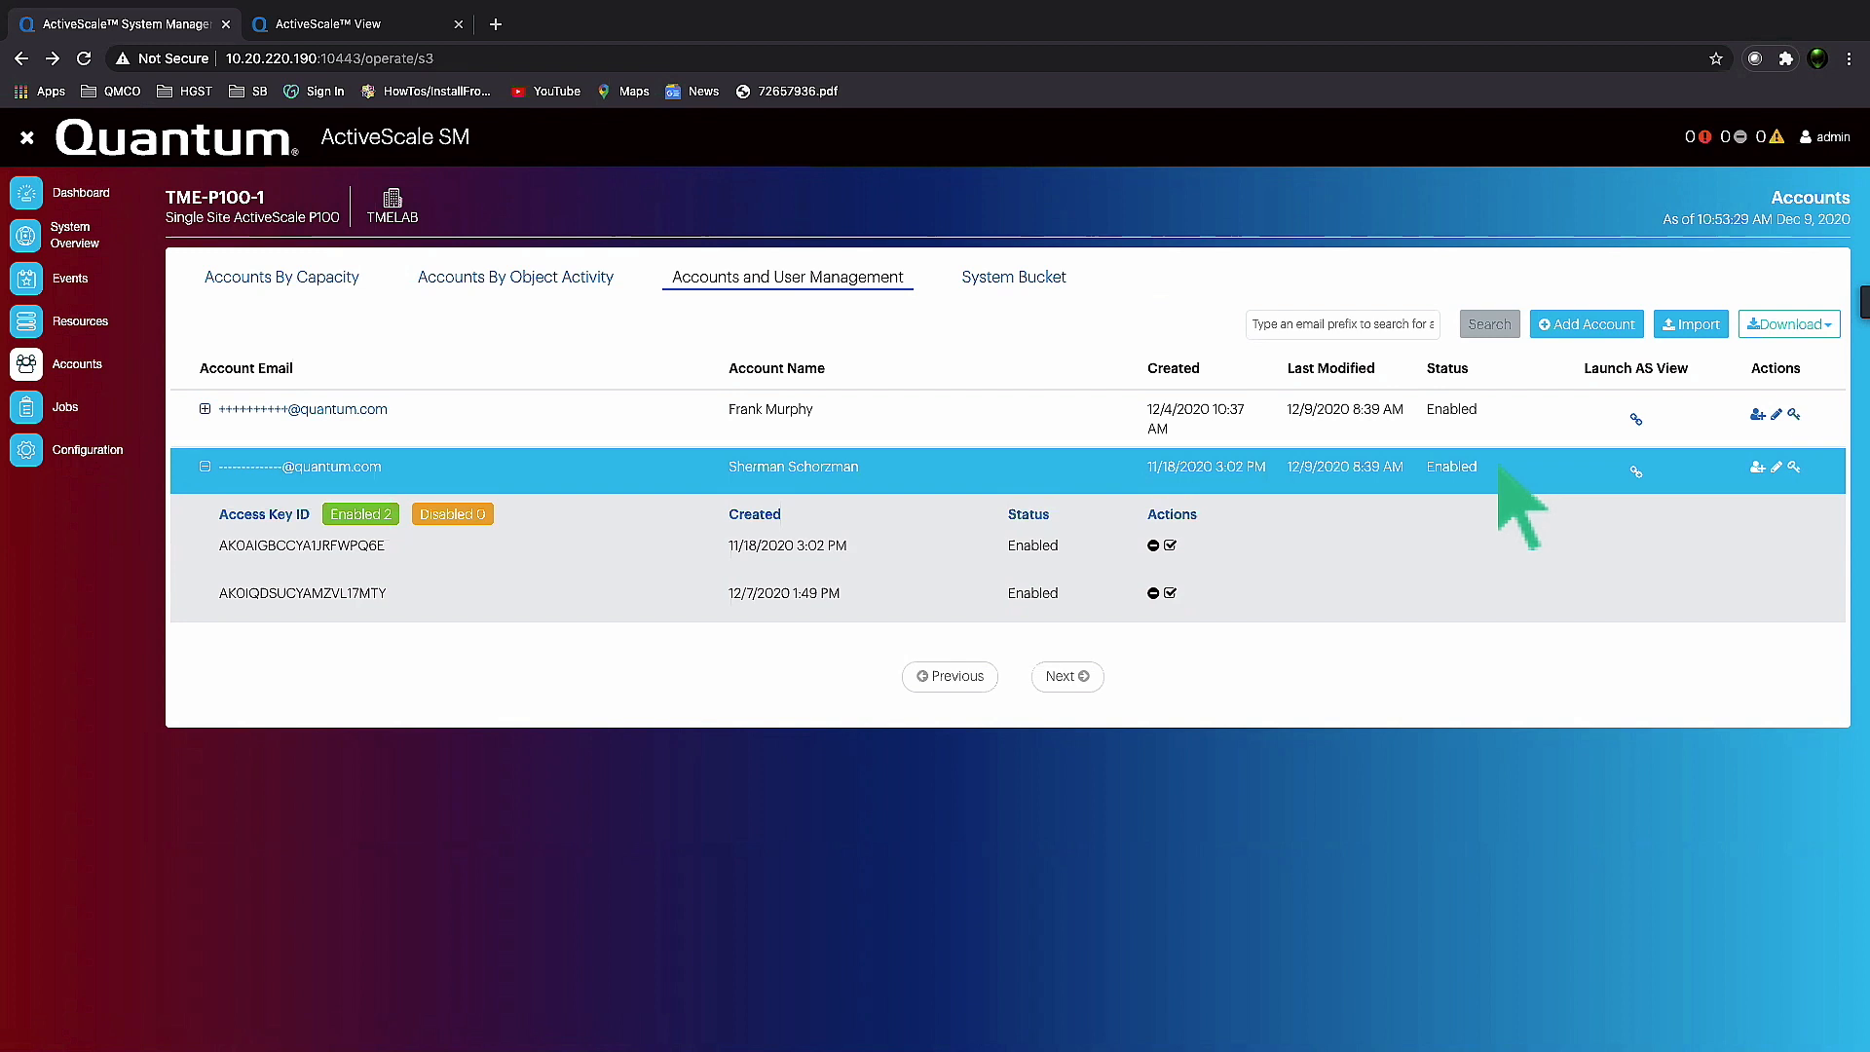
{"action": "mouse_move", "coordinate": [1765, 430]}
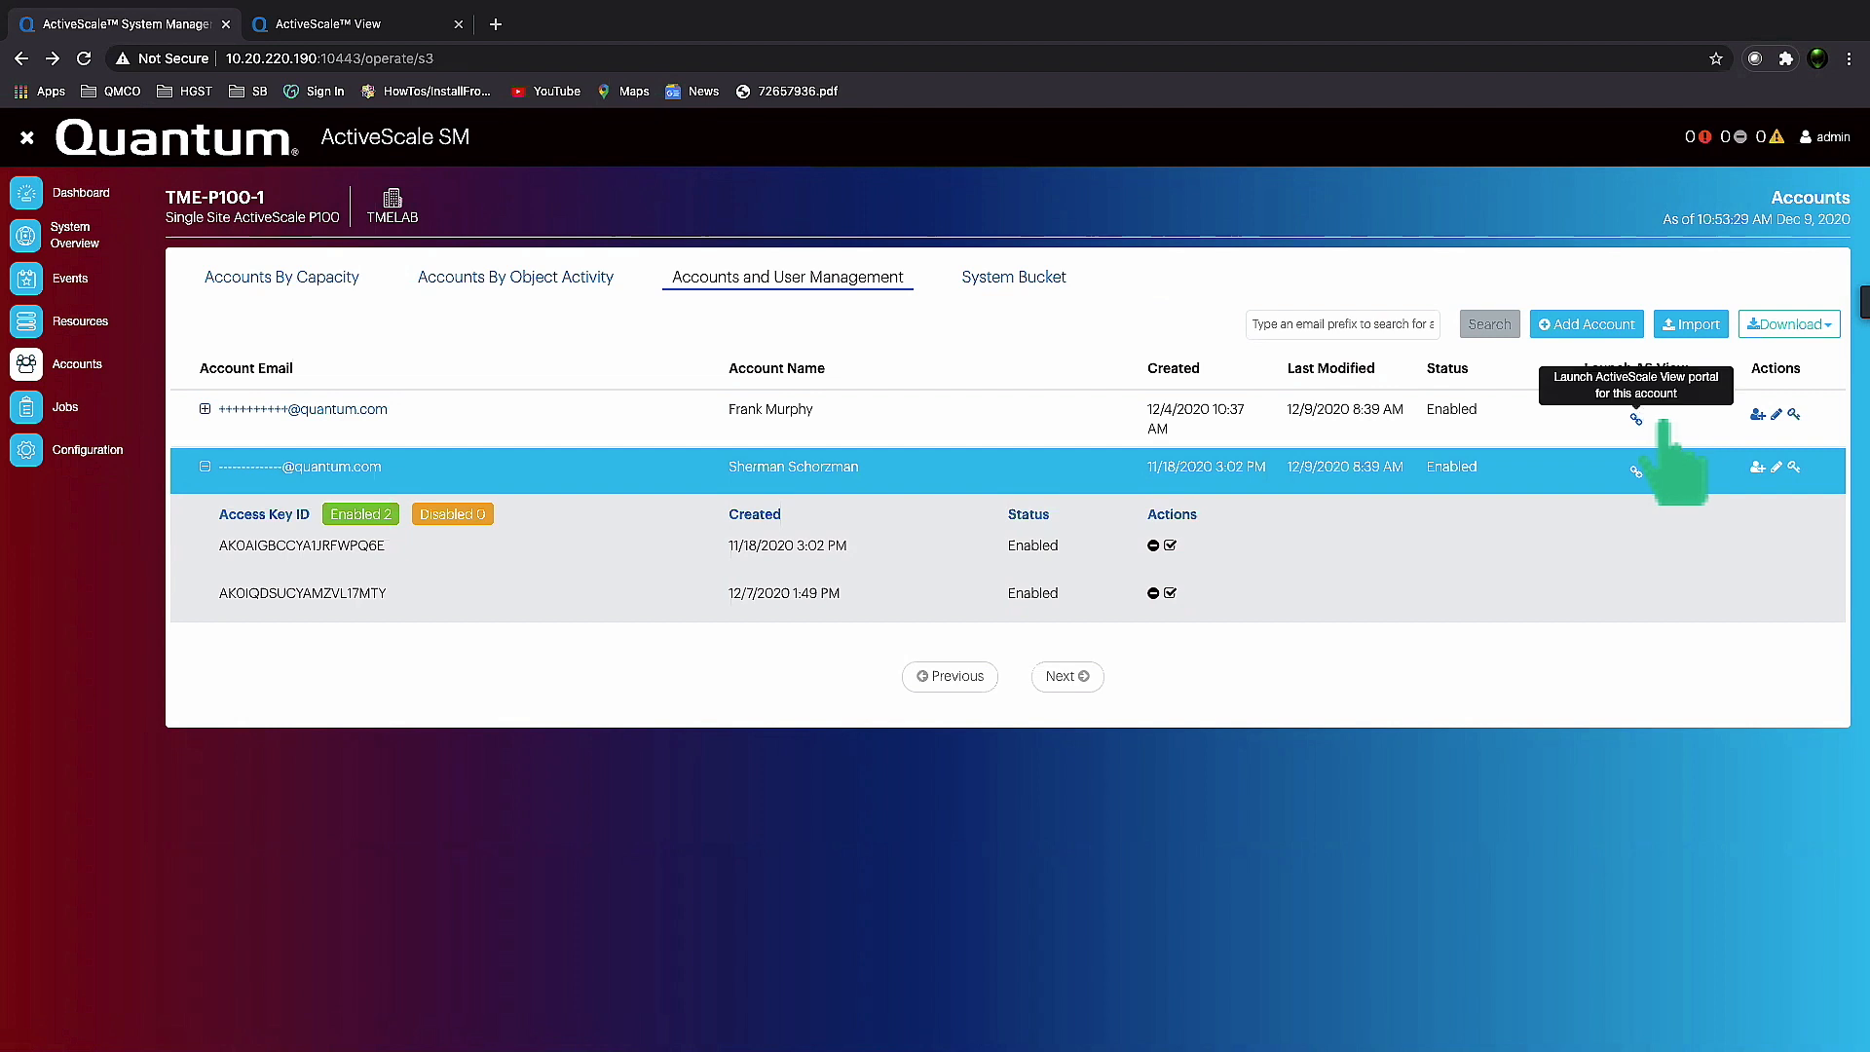
{"action": "left_click", "coordinate": [1636, 419]}
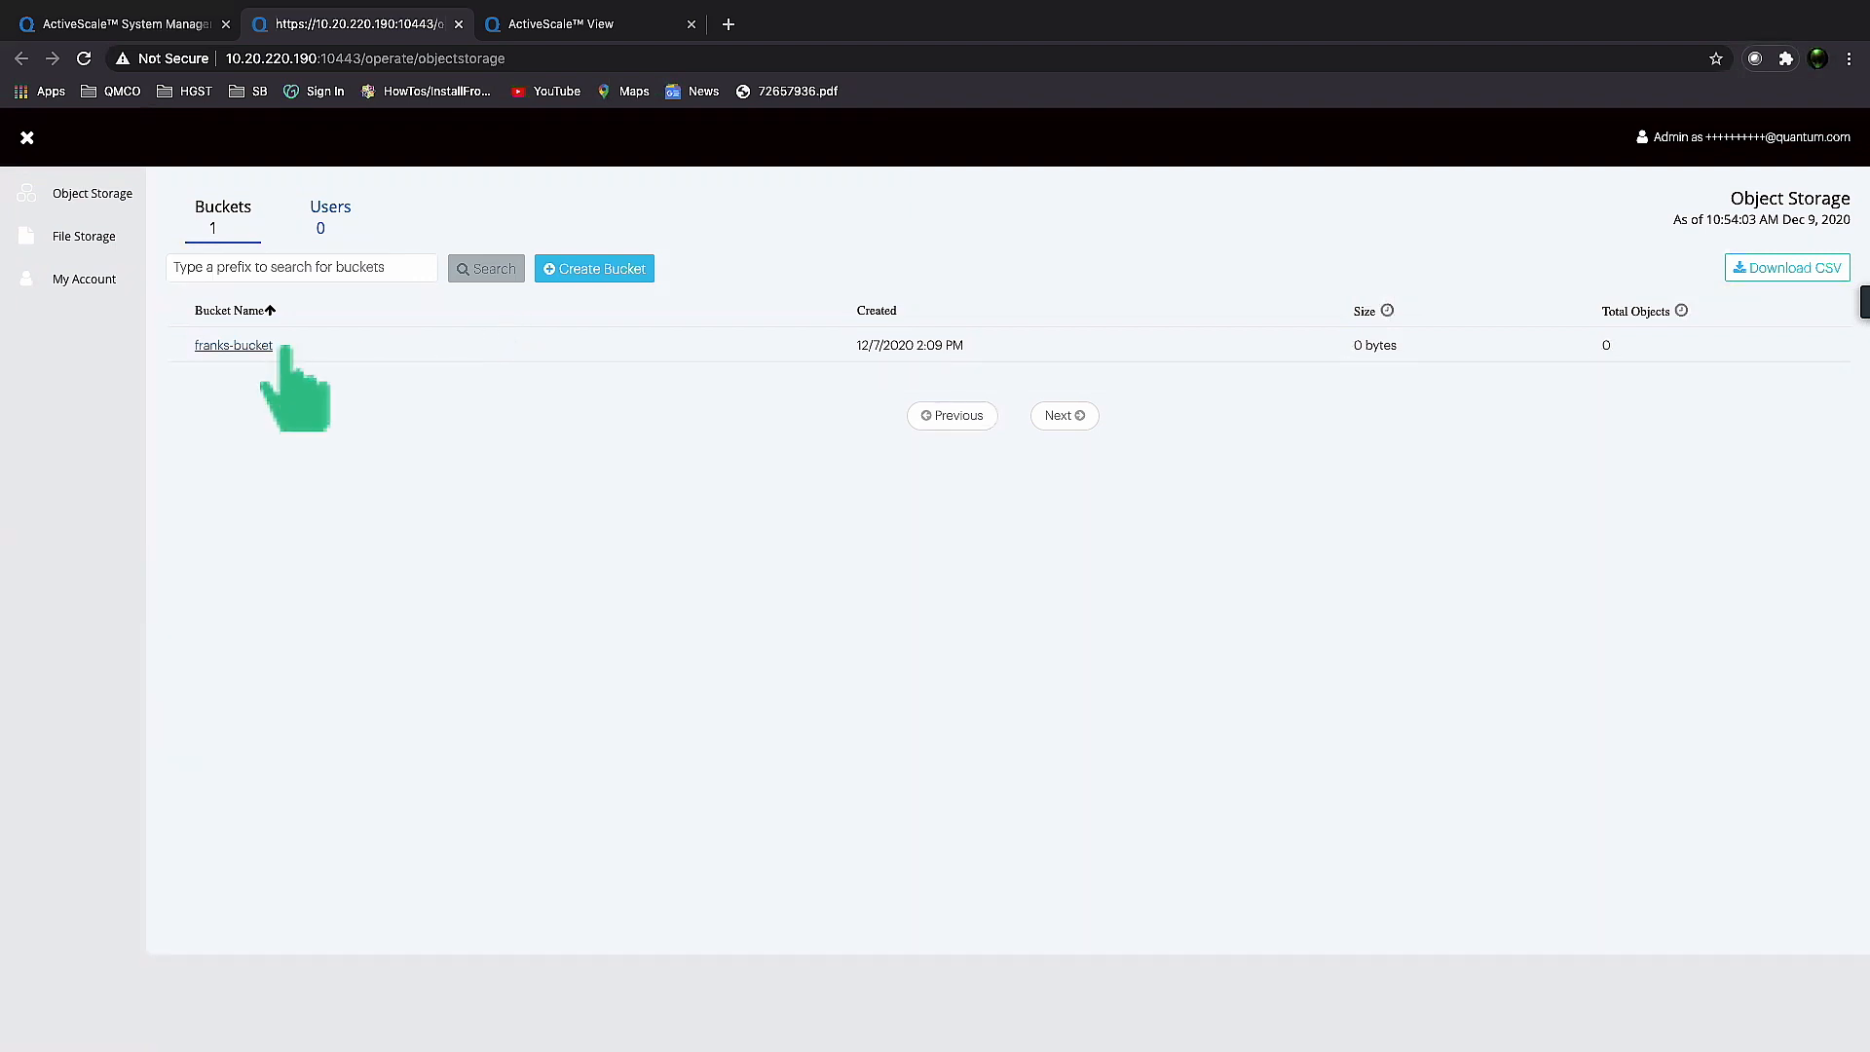
{"action": "mouse_move", "coordinate": [122, 312]}
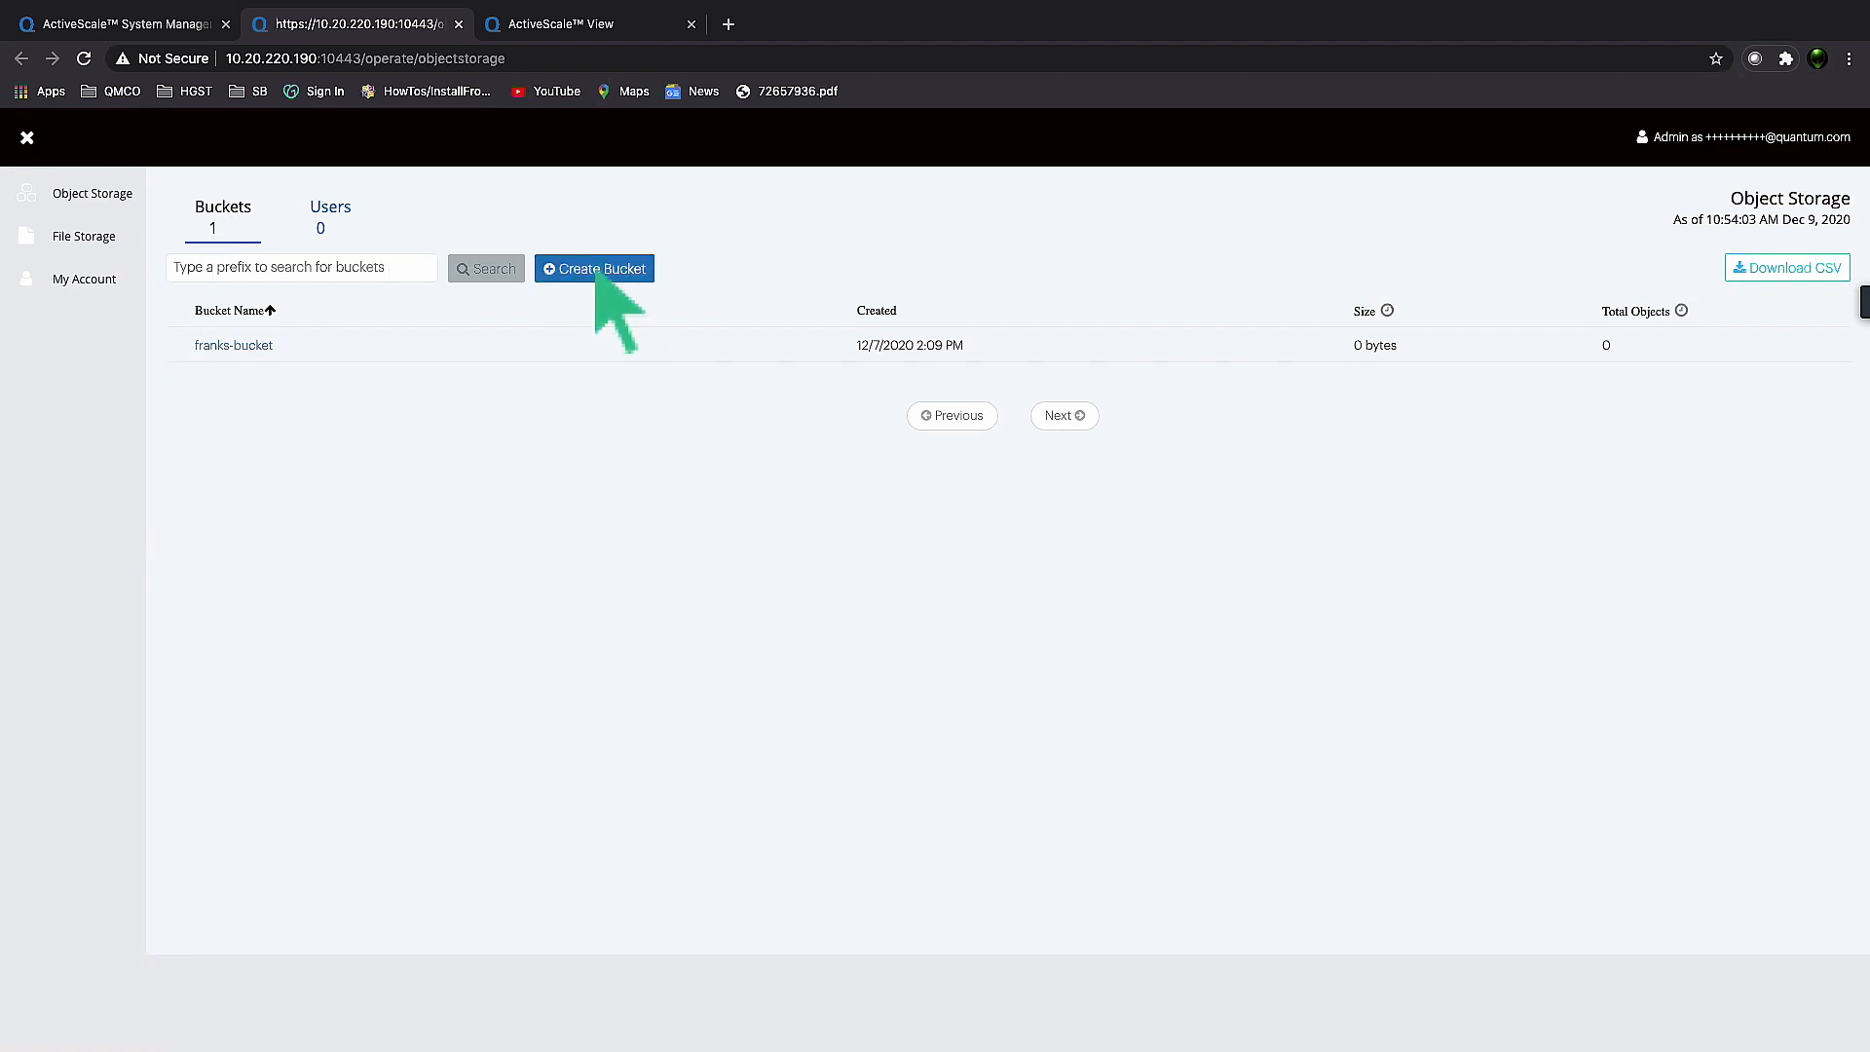
{"action": "left_click", "coordinate": [594, 269]}
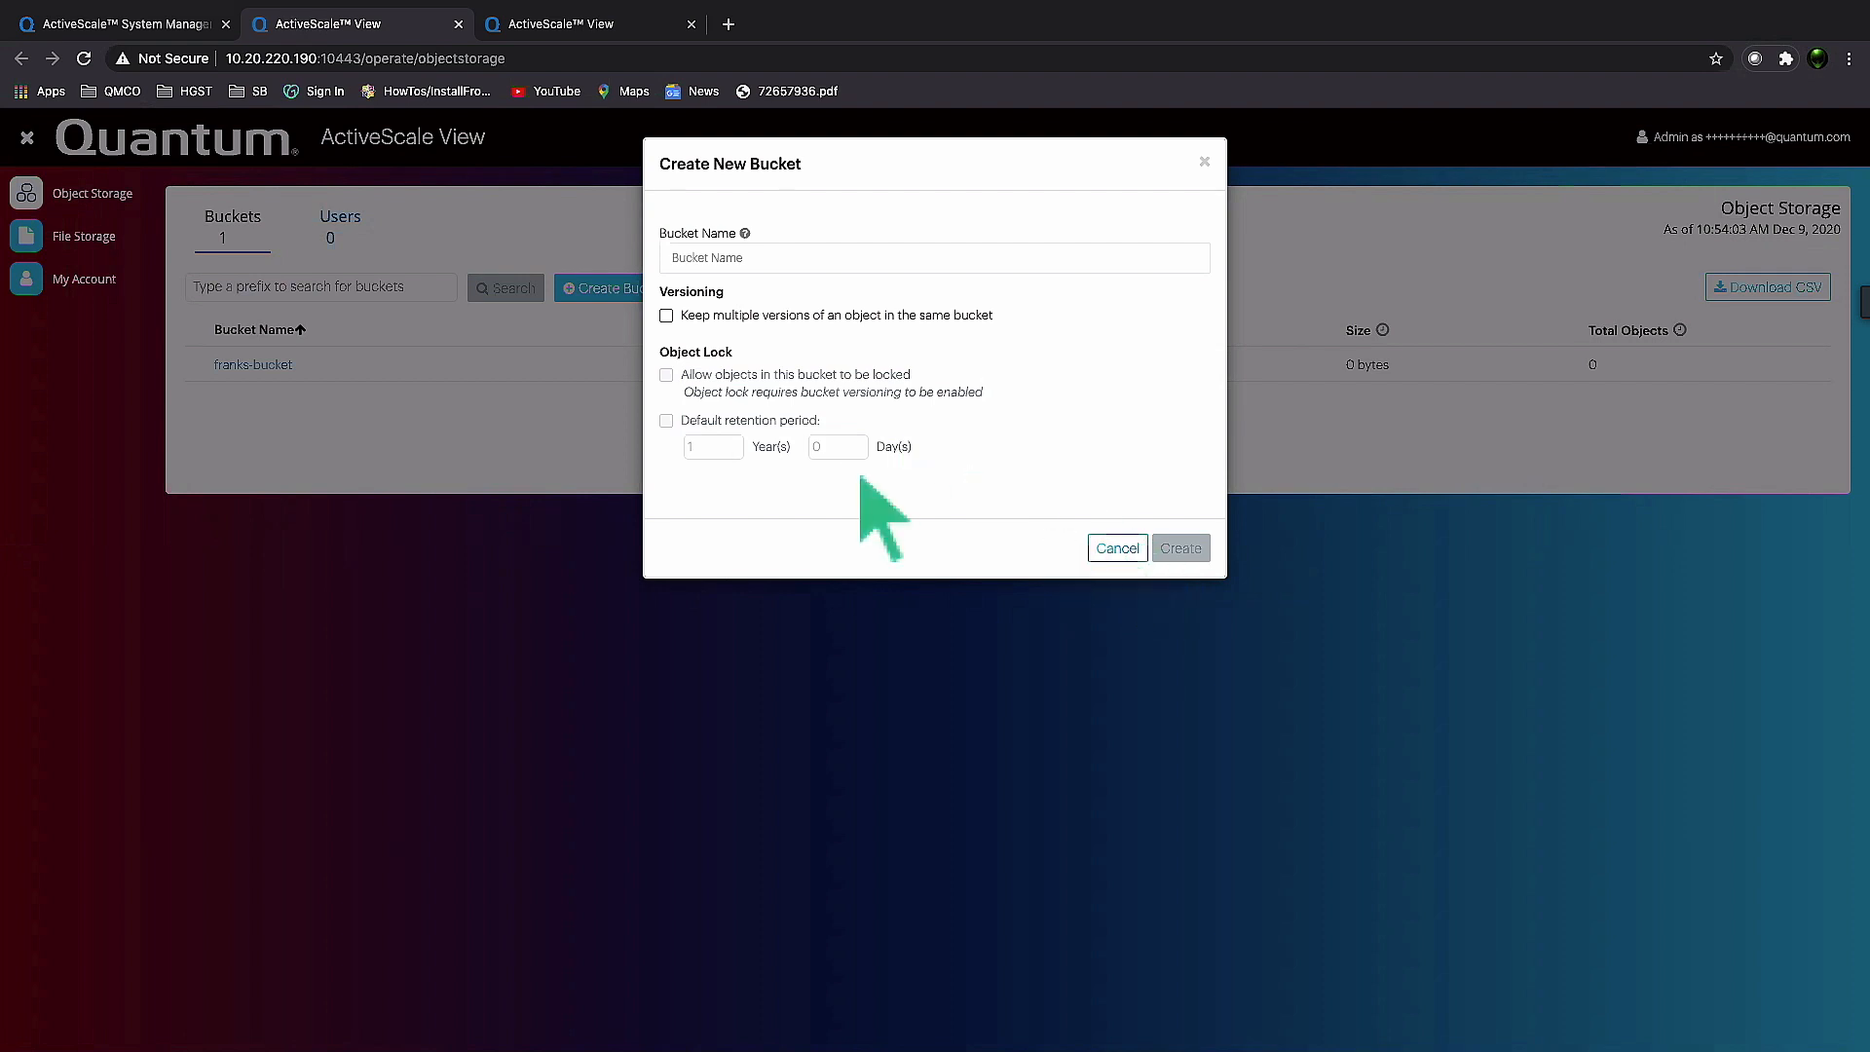
{"action": "left_click", "coordinate": [1116, 548]}
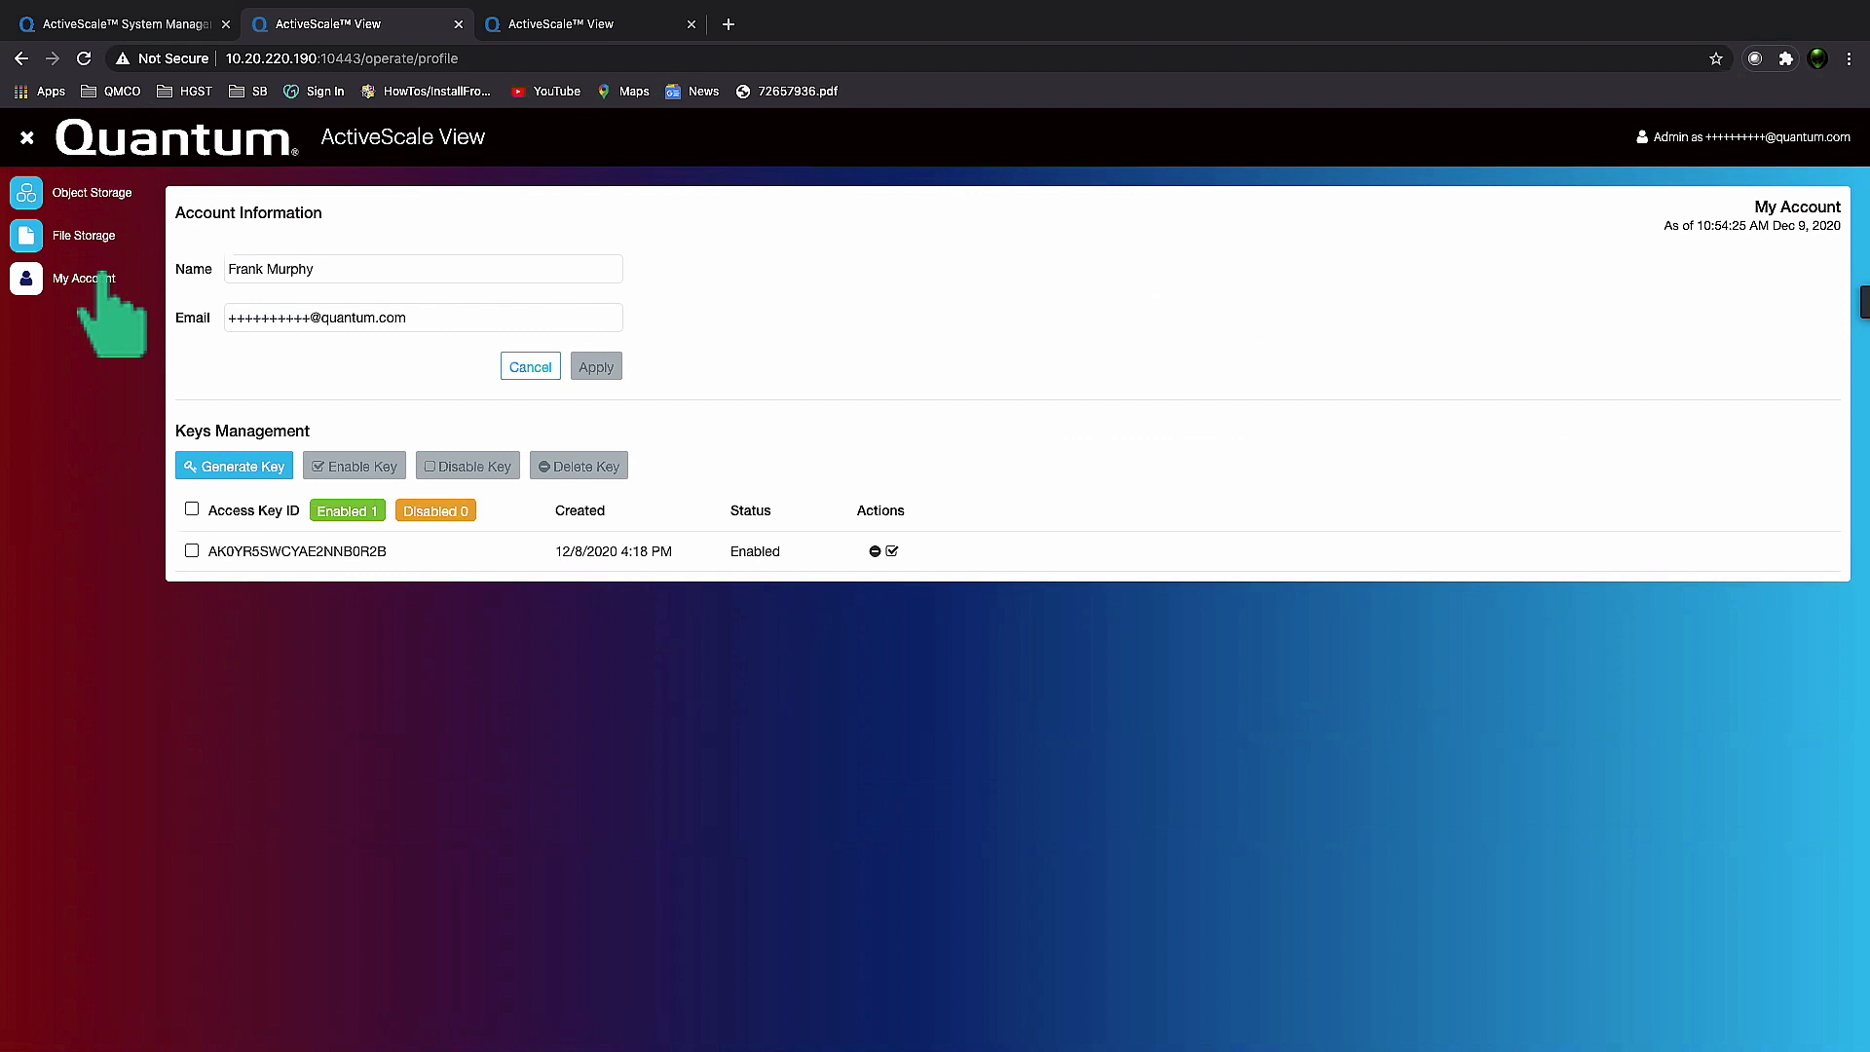
{"action": "mouse_move", "coordinate": [292, 245]}
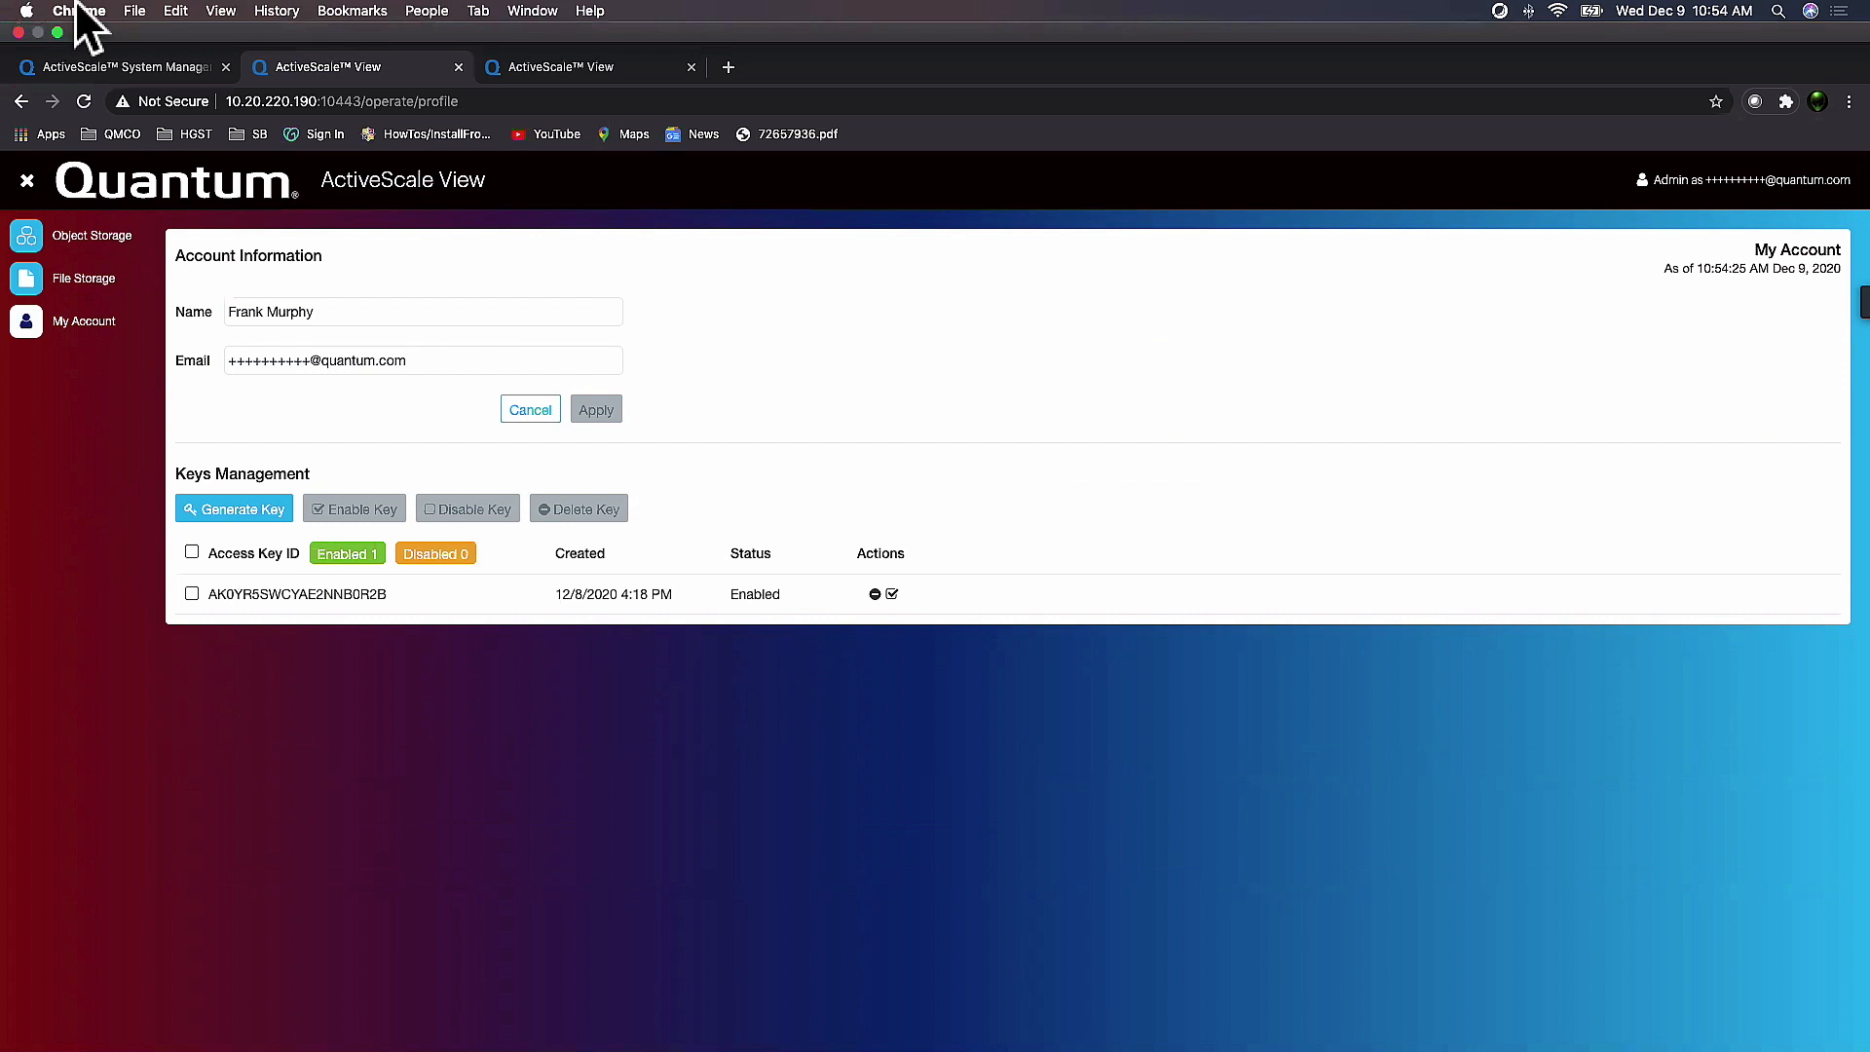
{"action": "mouse_move", "coordinate": [125, 67]}
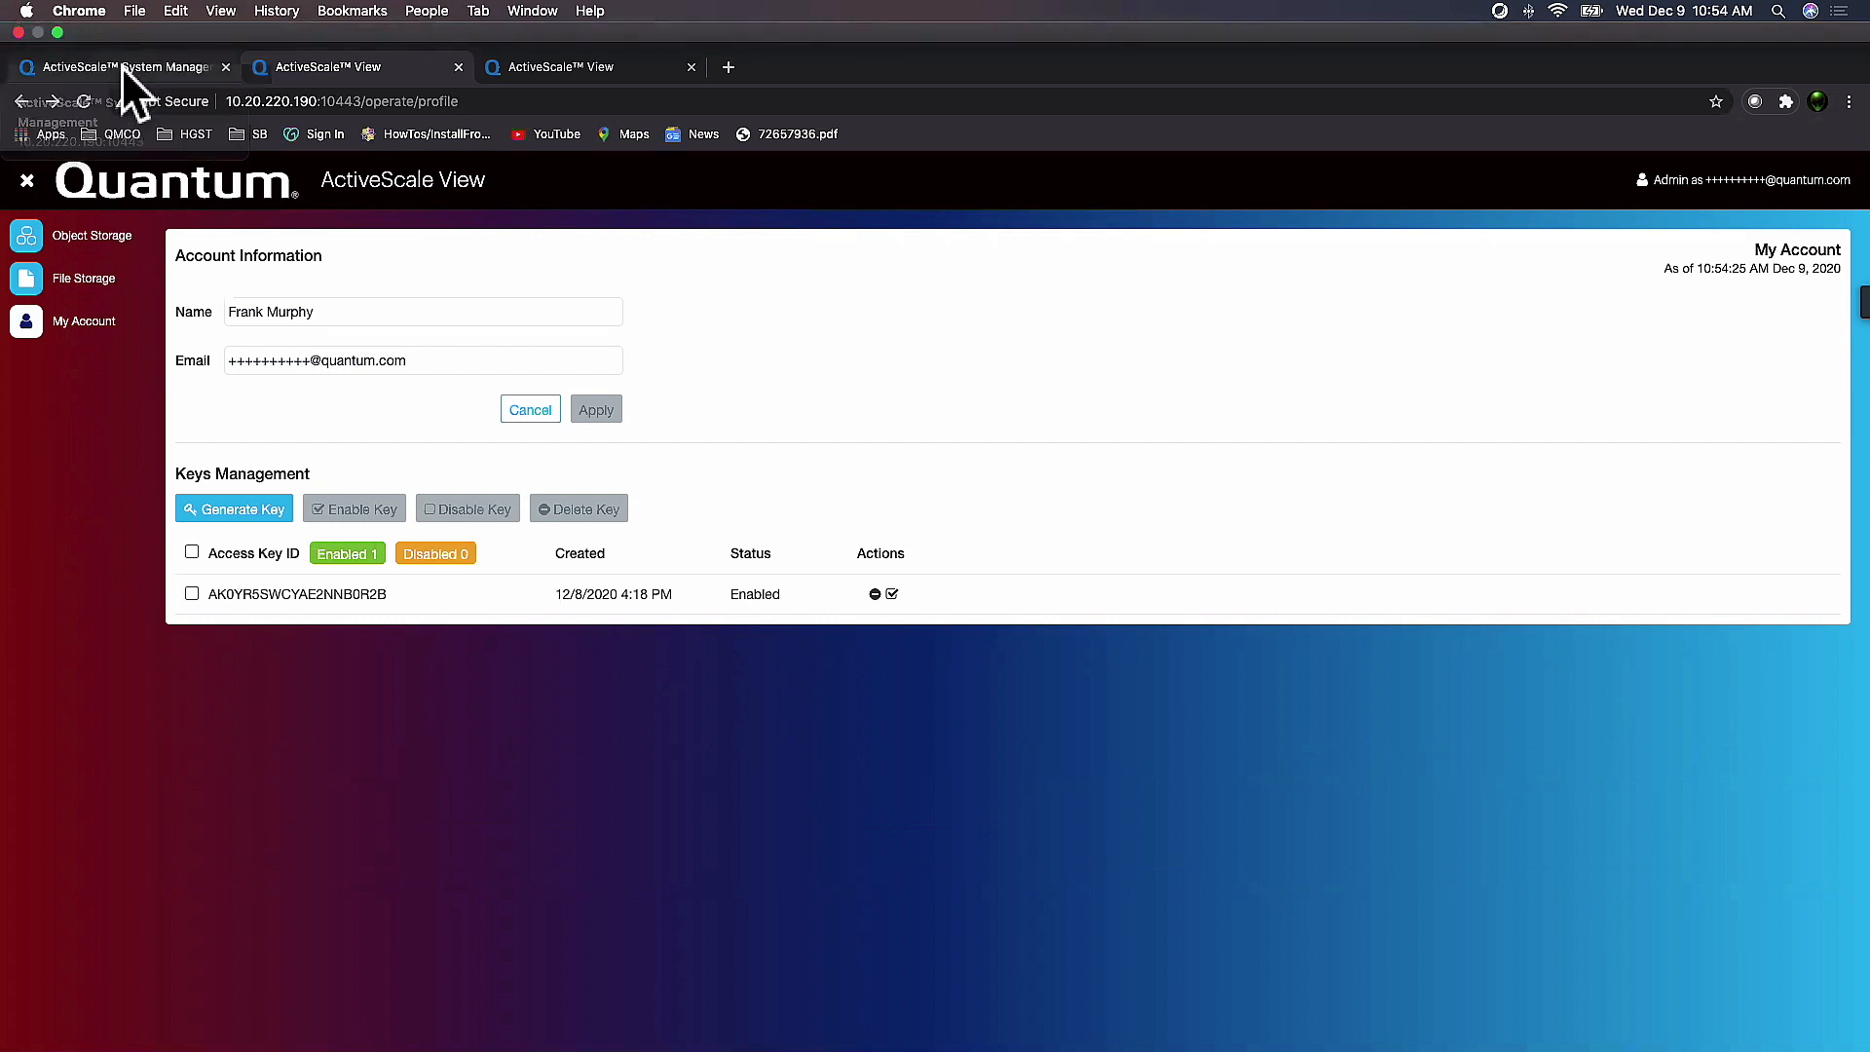
Show TME-P100-1's general system info with location and durability policy.
{"action": "left_click", "coordinate": [113, 65]}
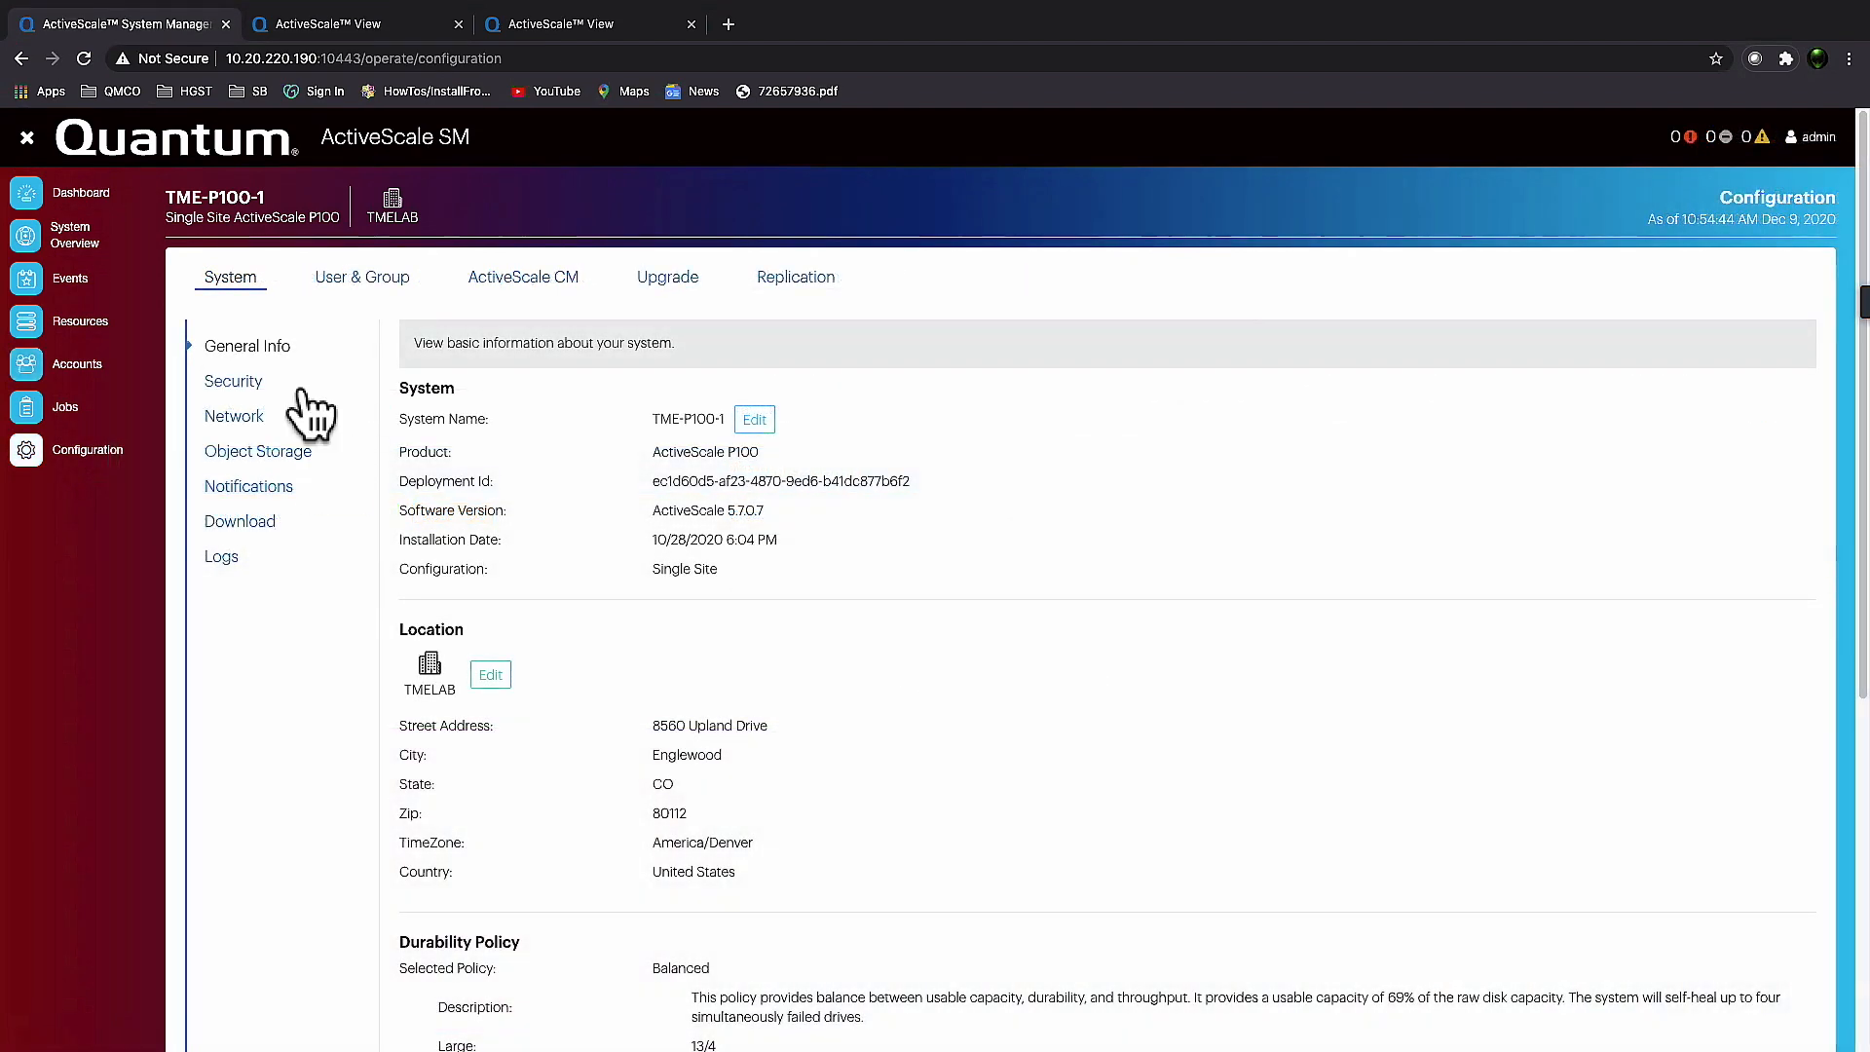
{"action": "mouse_move", "coordinate": [339, 352]}
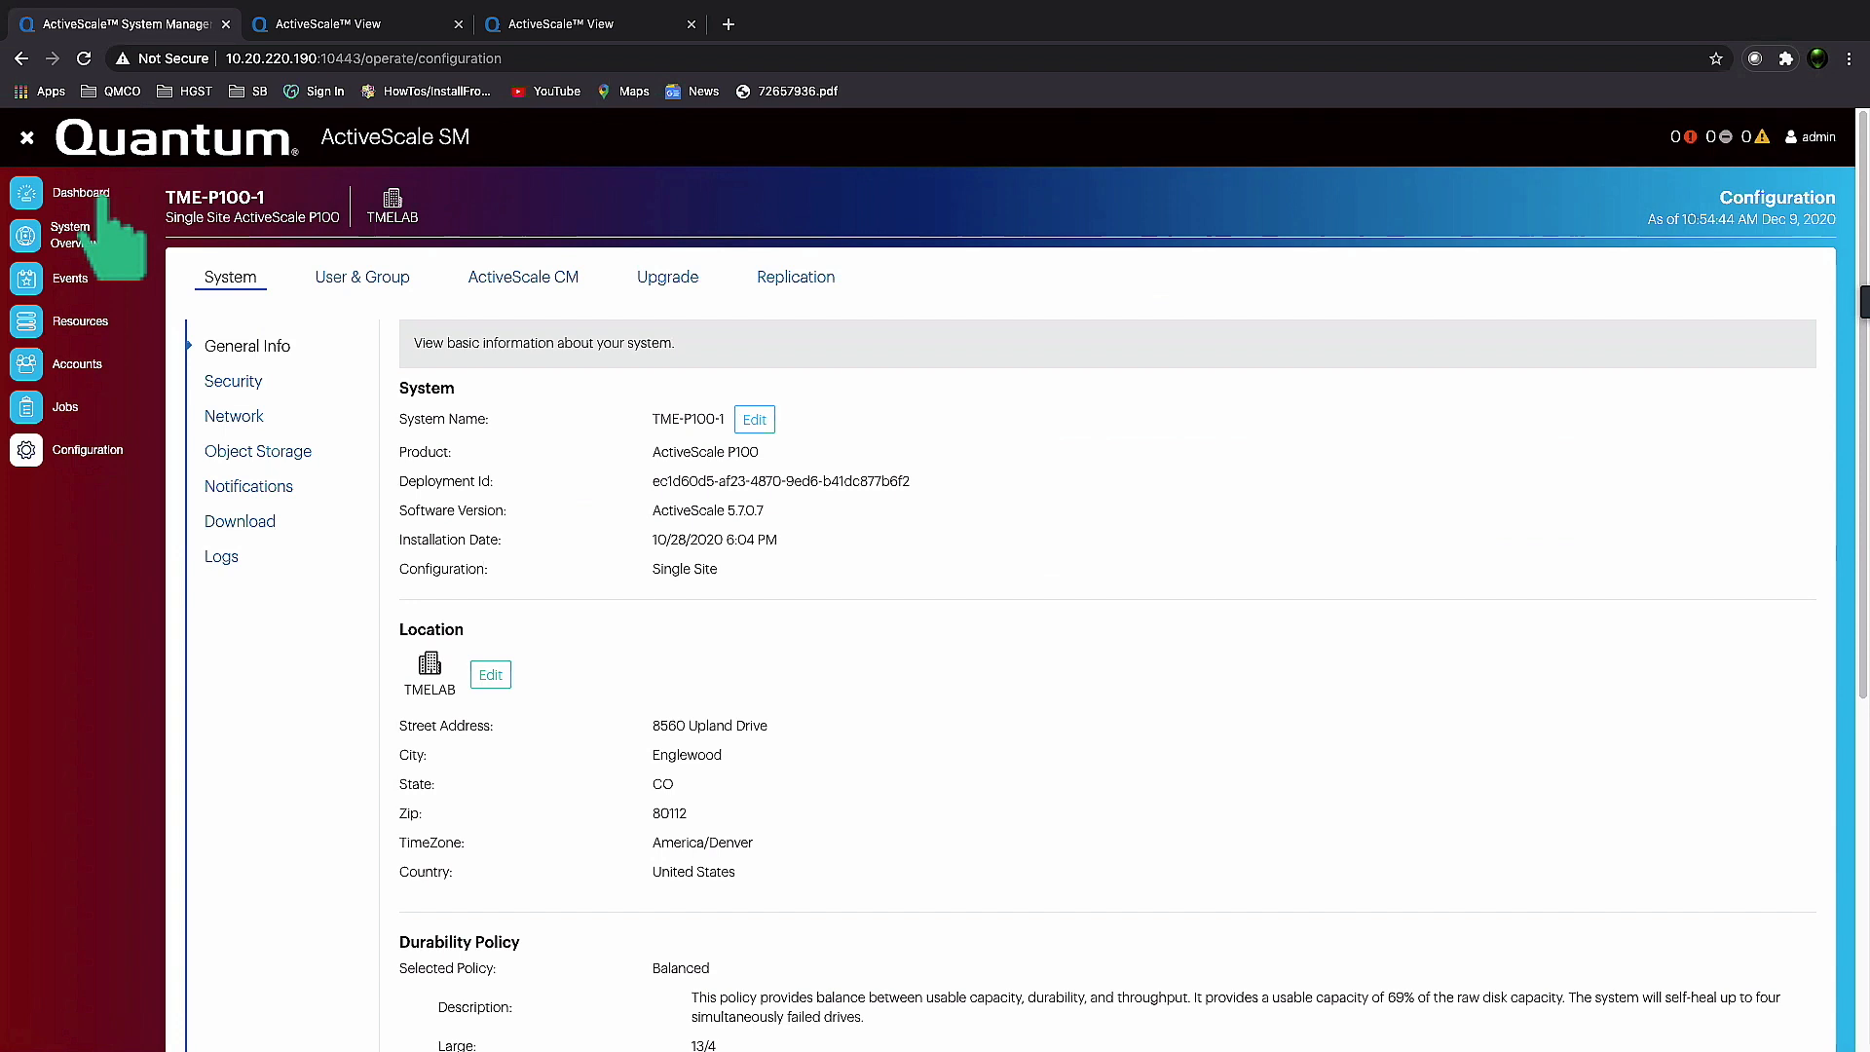
{"action": "mouse_move", "coordinate": [119, 251]}
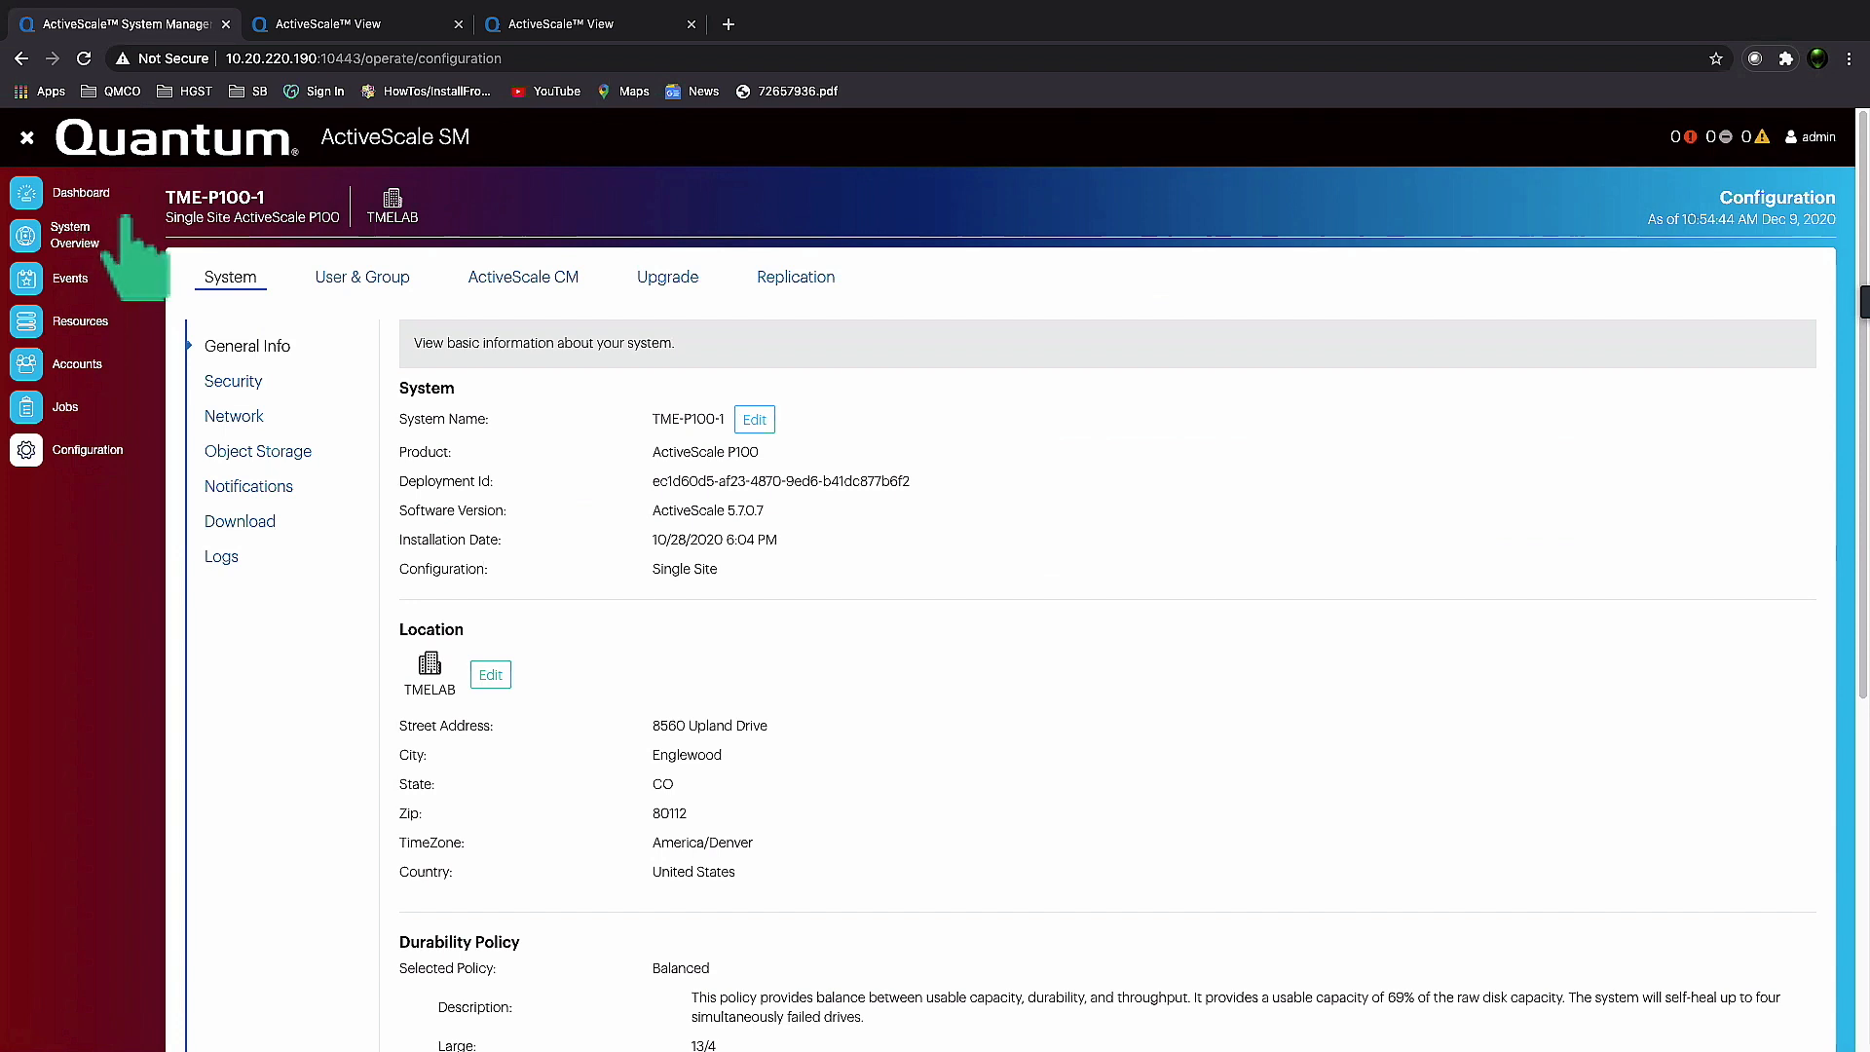
{"action": "mouse_move", "coordinate": [290, 507]}
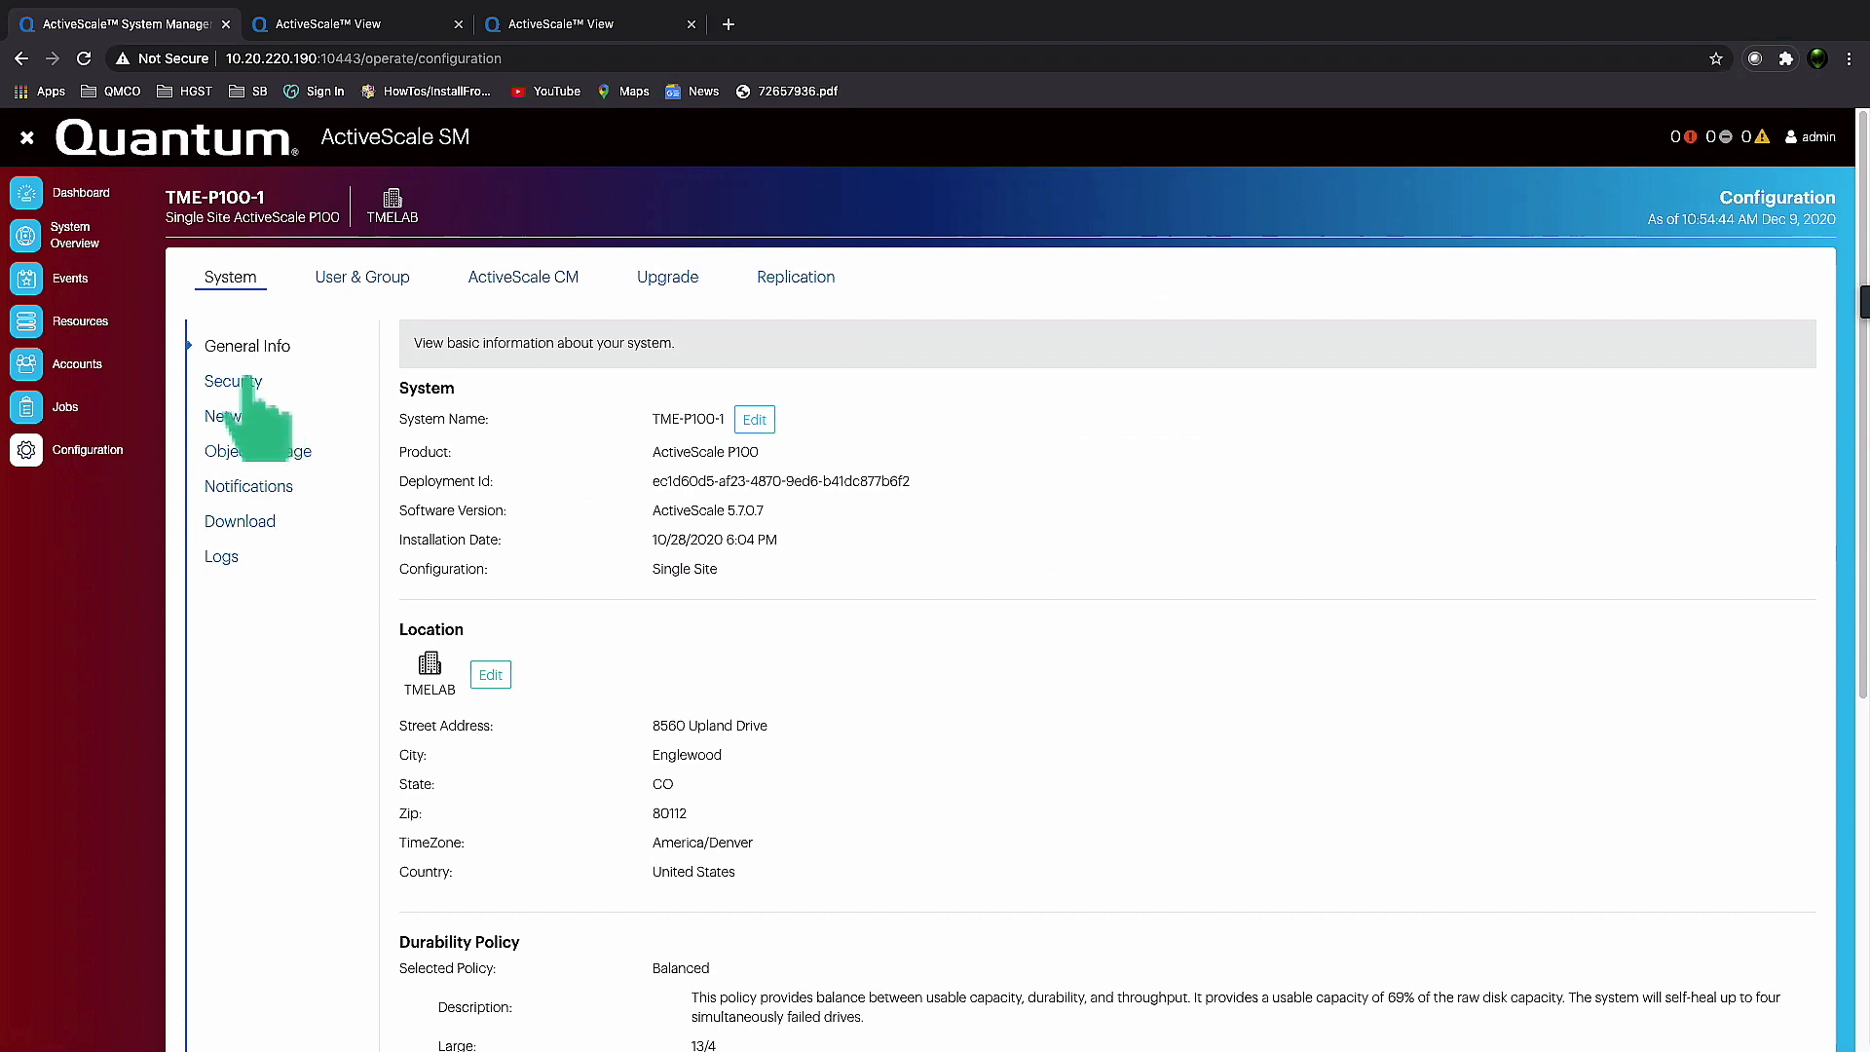
Show the Security settings where encryption is not enabled and certificate fields are empty.
{"action": "left_click", "coordinate": [234, 381]}
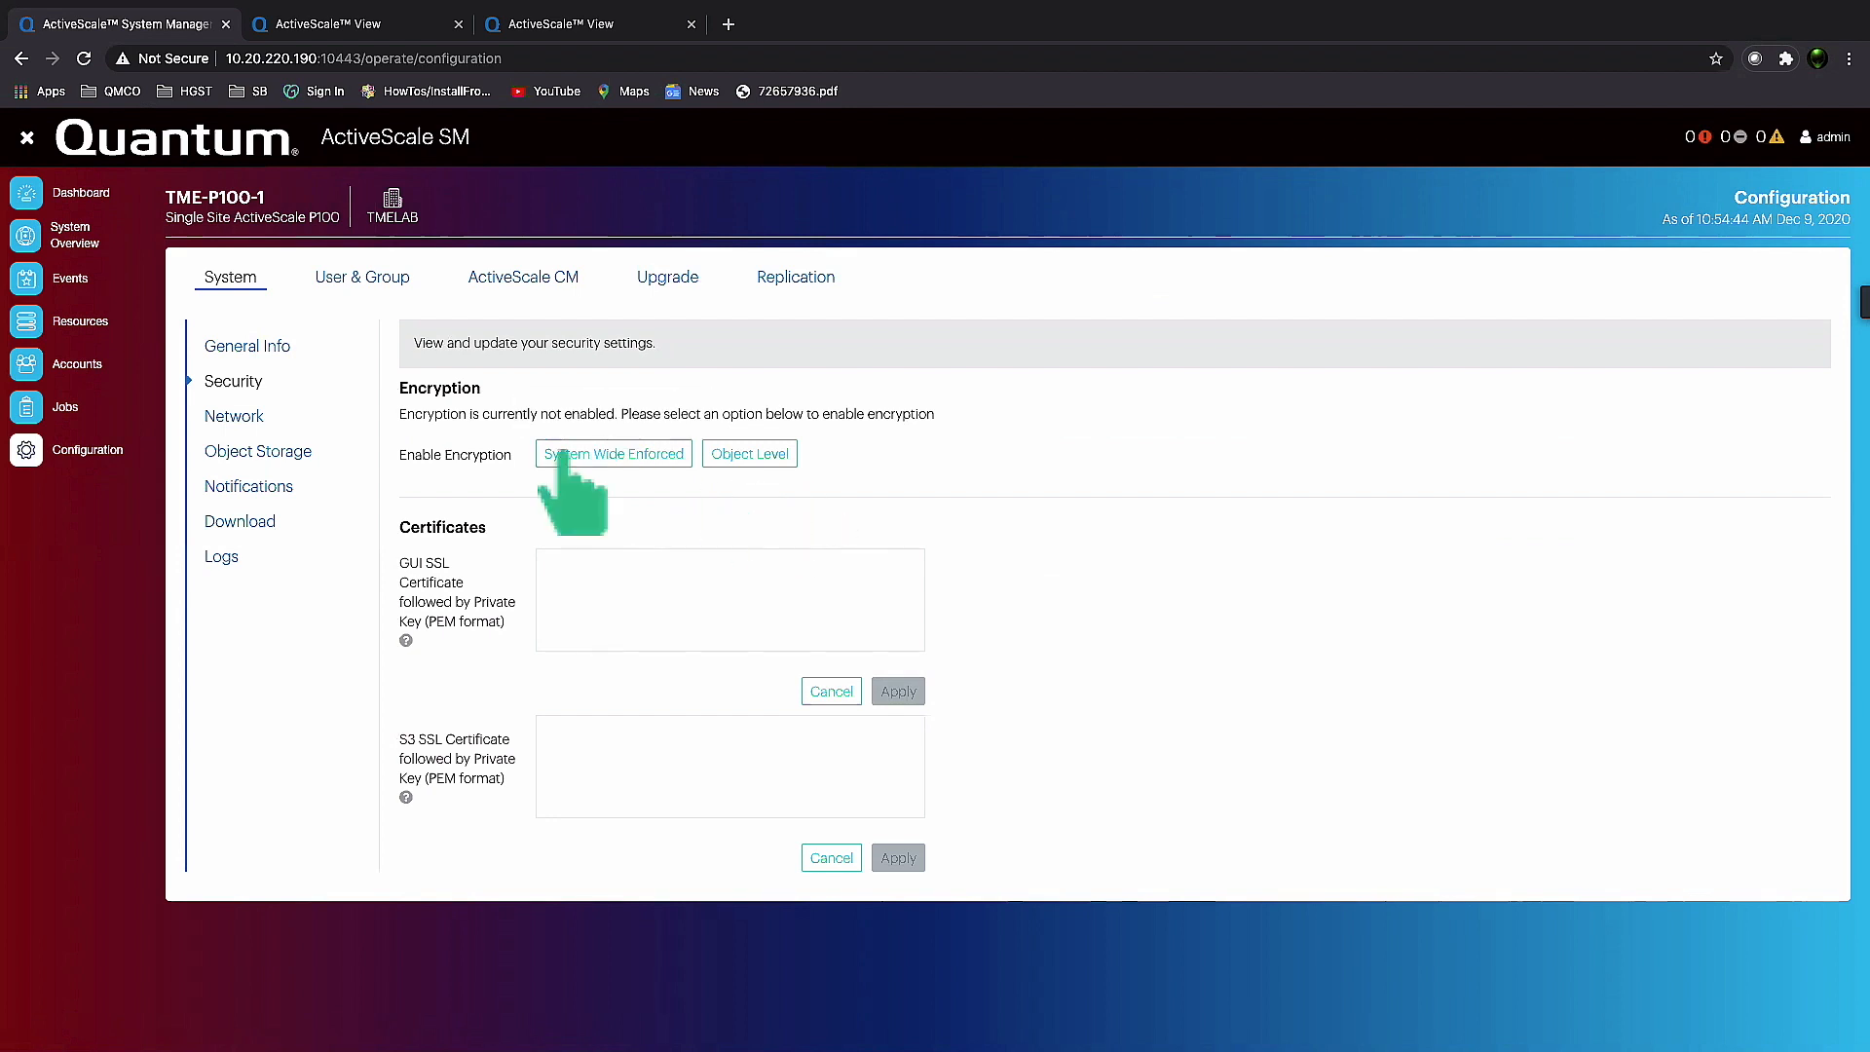
{"action": "mouse_move", "coordinate": [711, 340]}
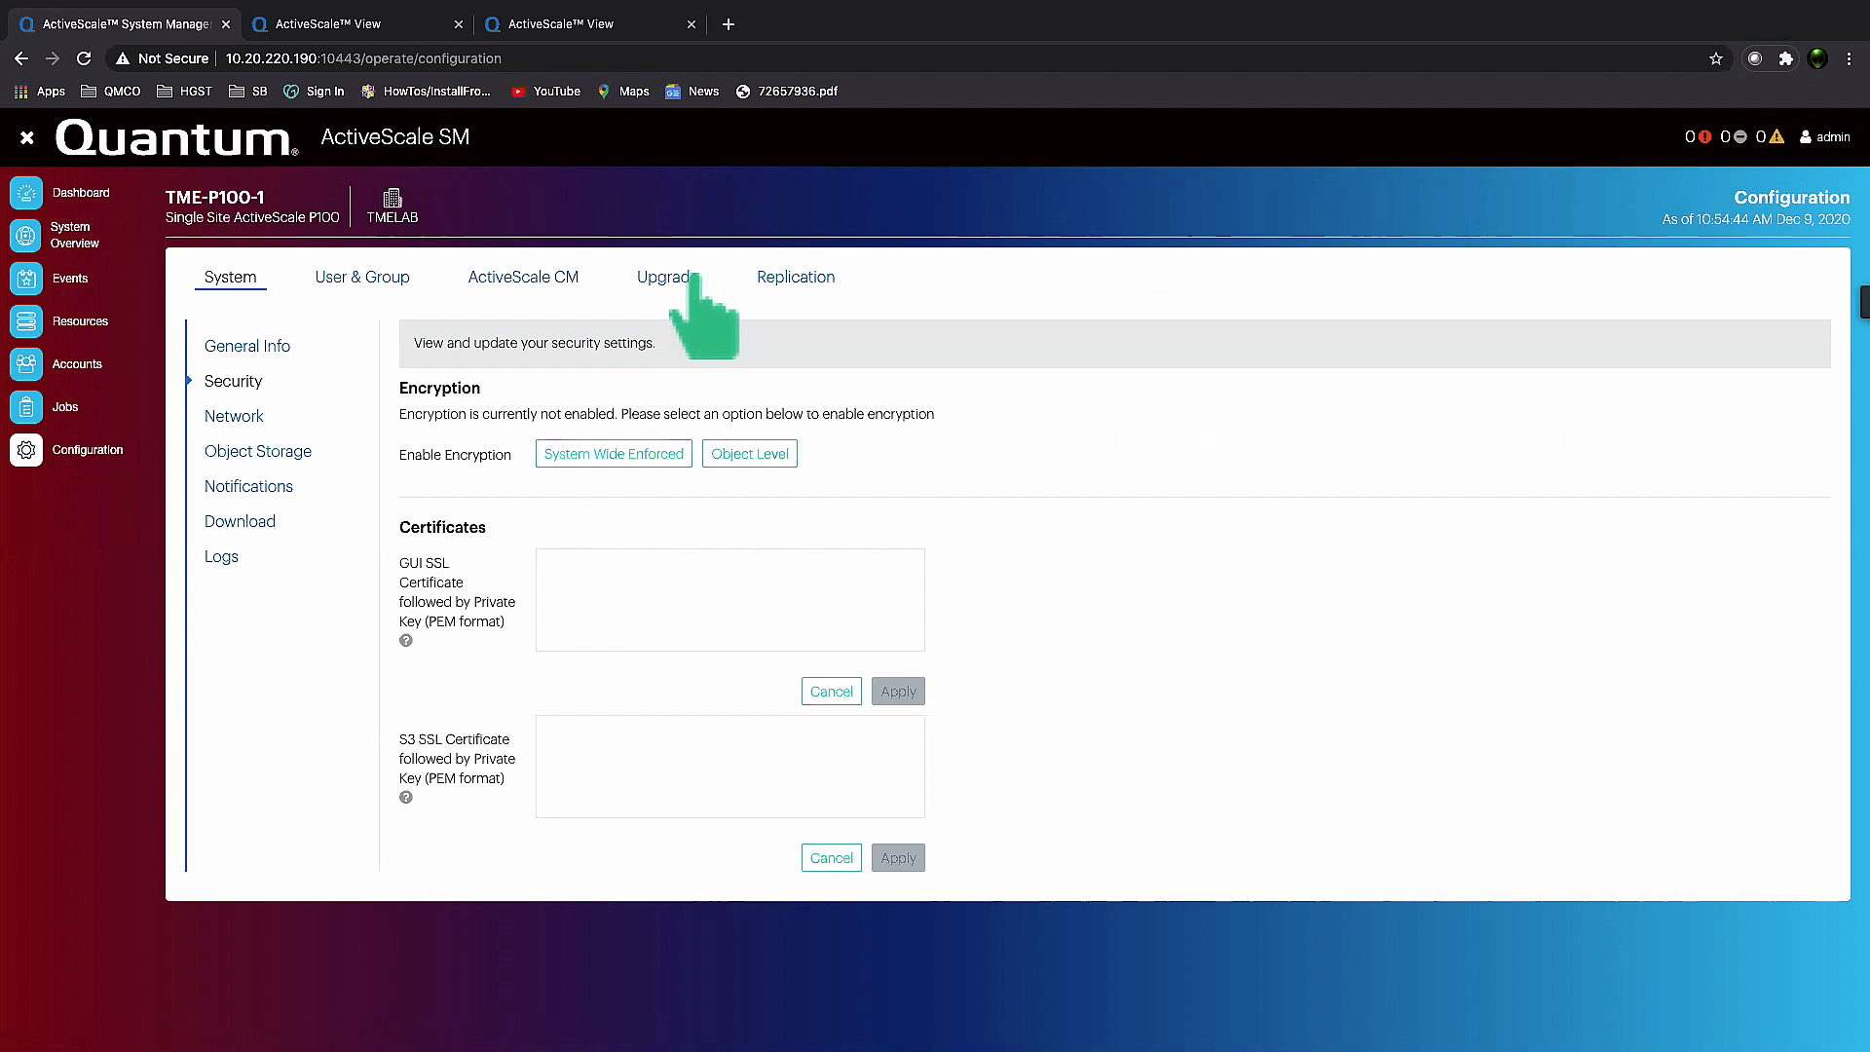
Show the Software Upgrade page at ActiveScale 5.7.0.7 and preview the upgrade dialog without uploading.
{"action": "left_click", "coordinate": [663, 276]}
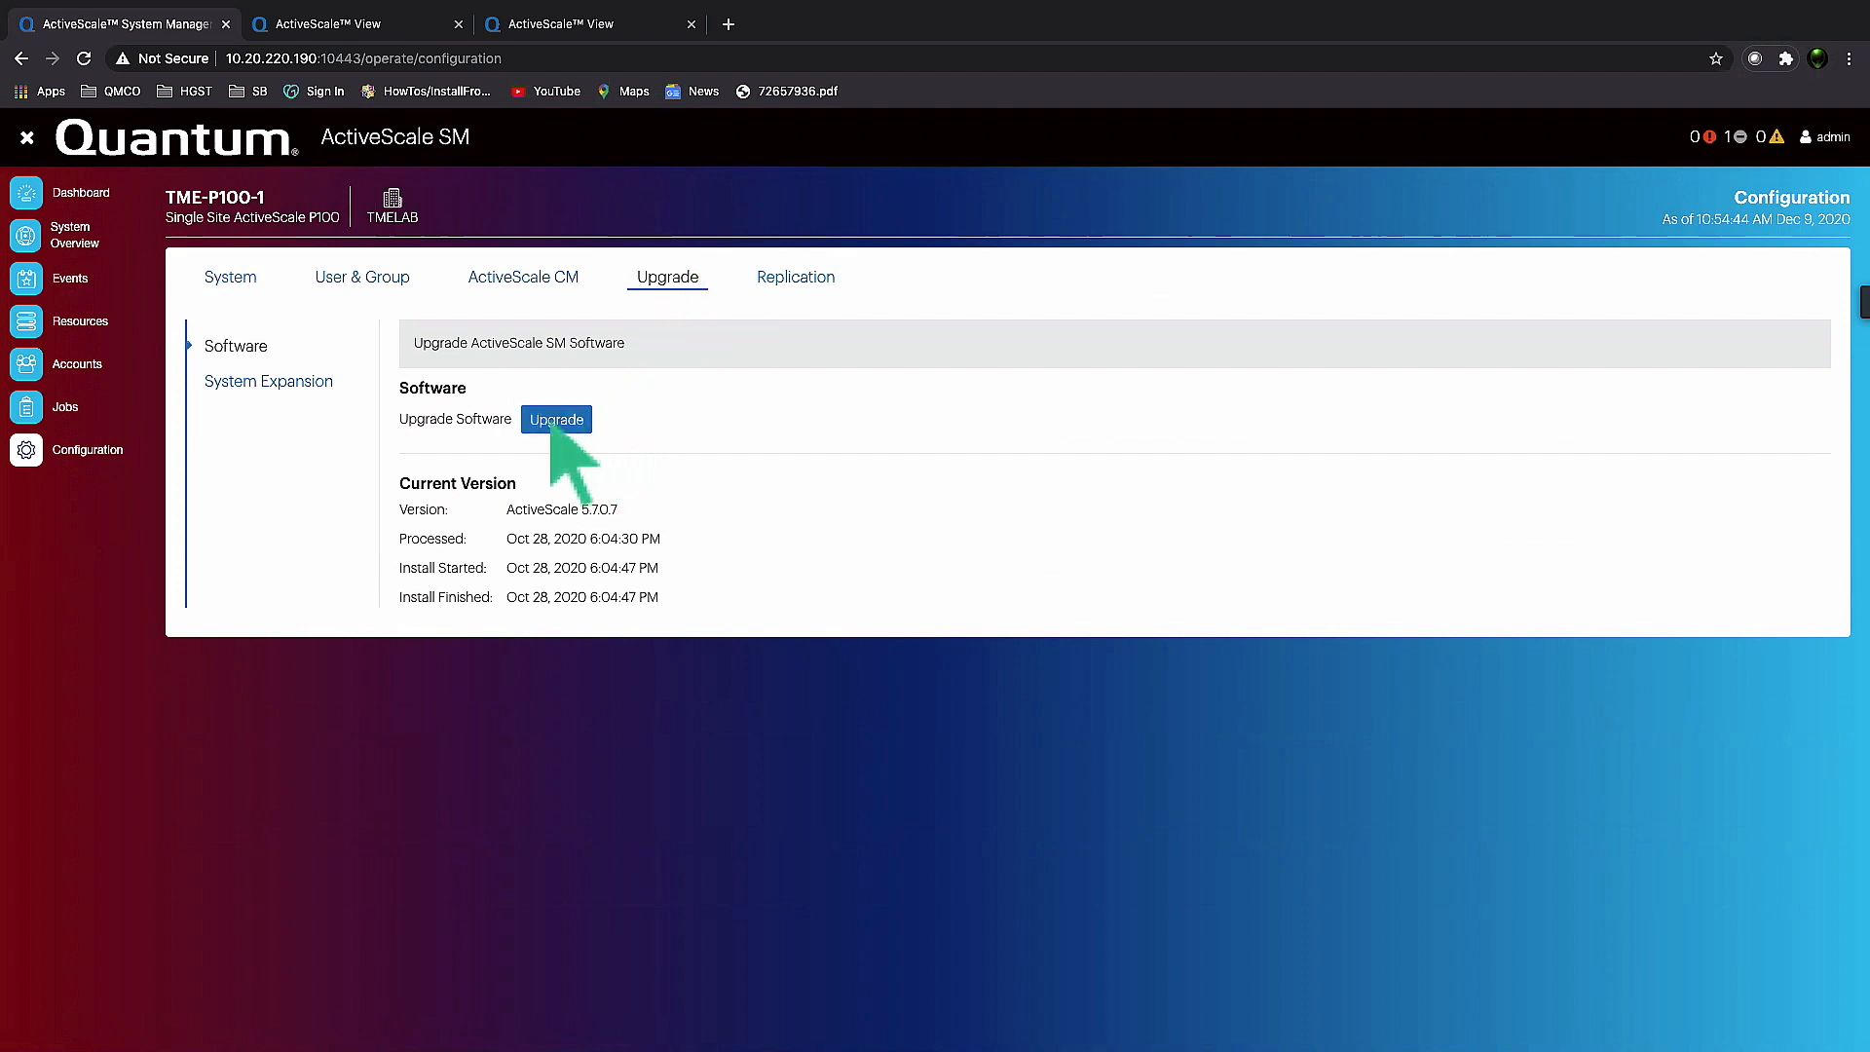
{"action": "left_click", "coordinate": [556, 420]}
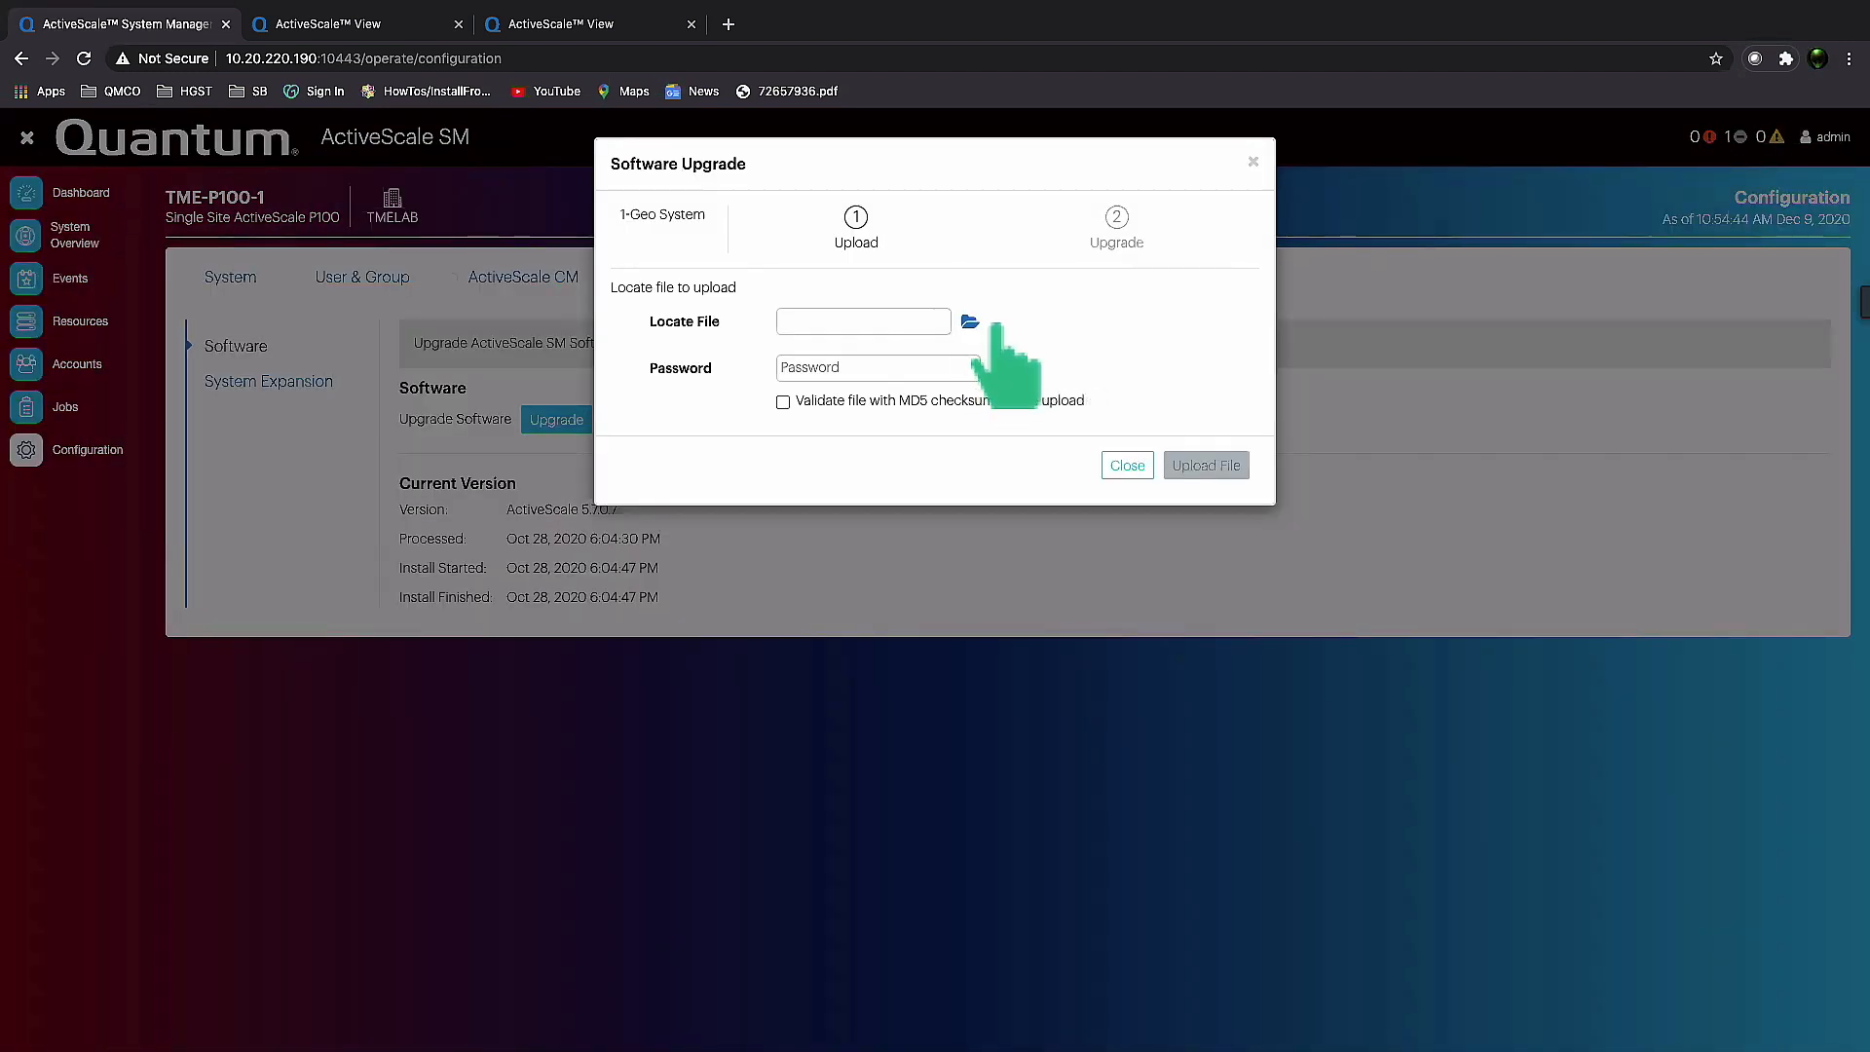
{"action": "mouse_move", "coordinate": [1121, 483]}
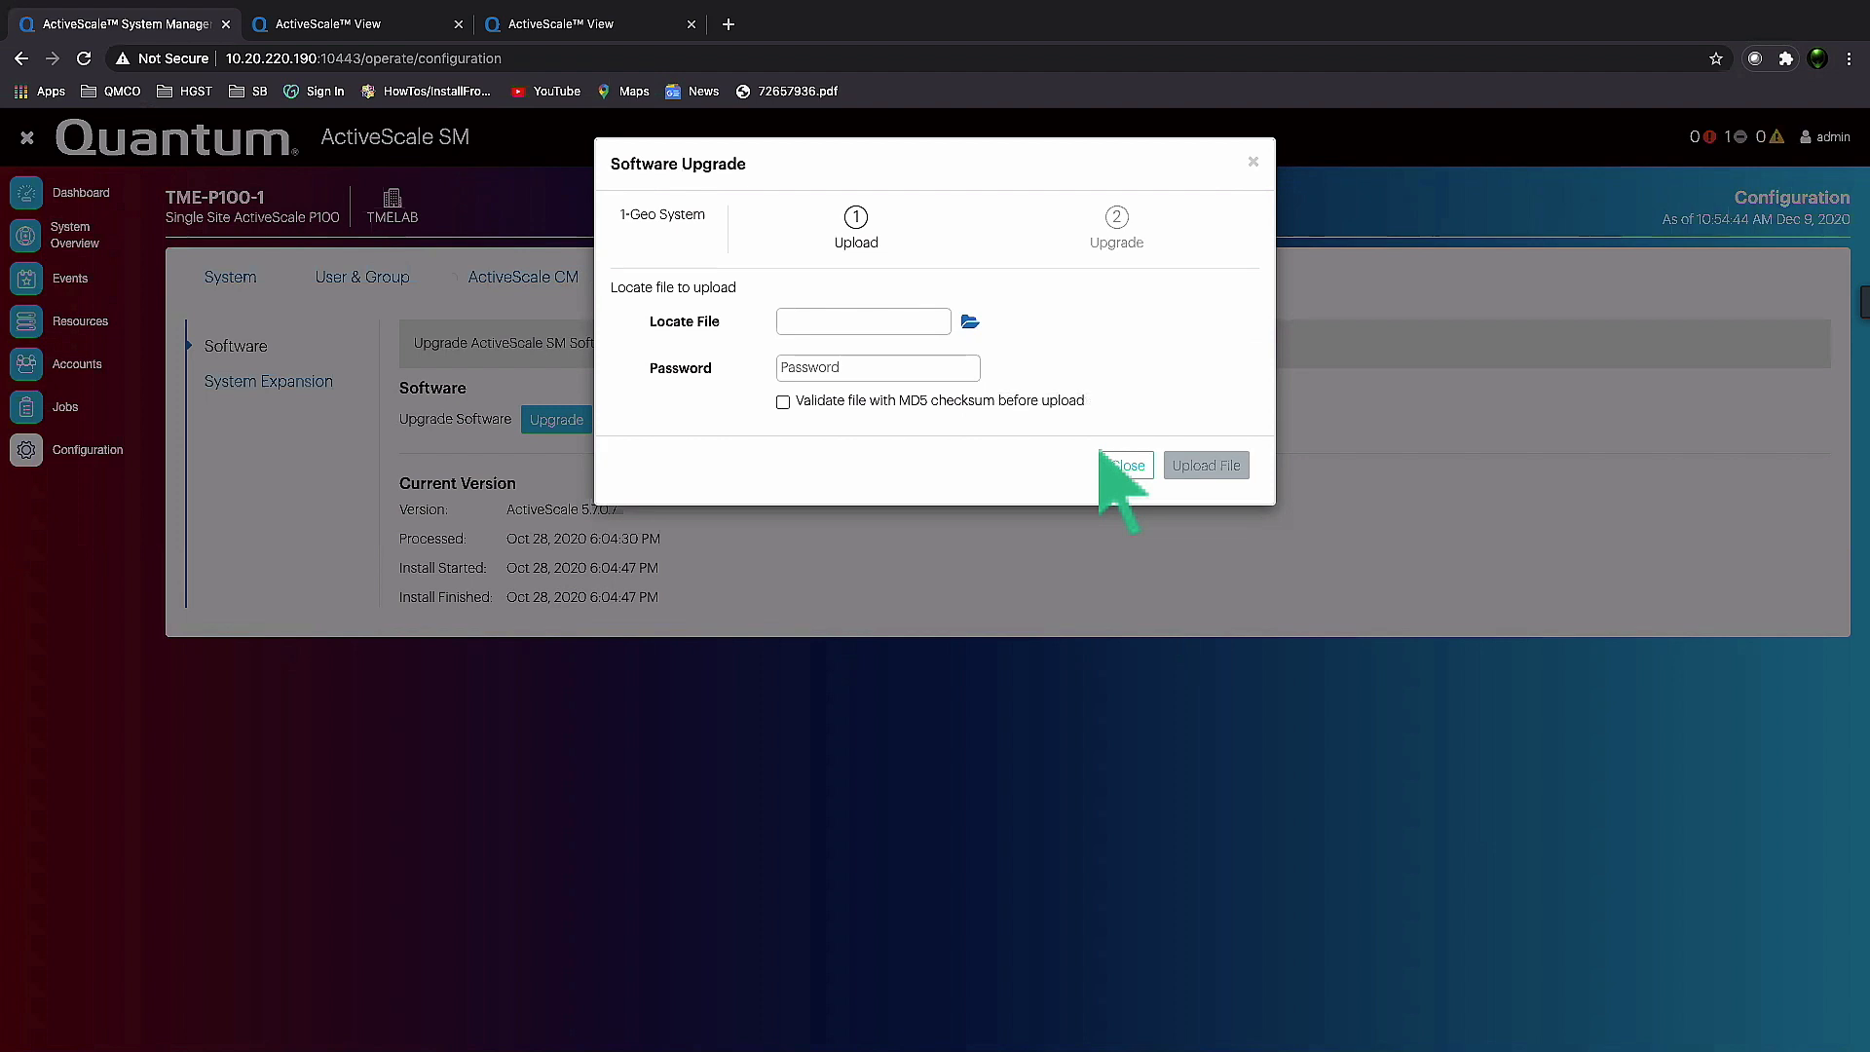
{"action": "left_click", "coordinate": [1123, 466]}
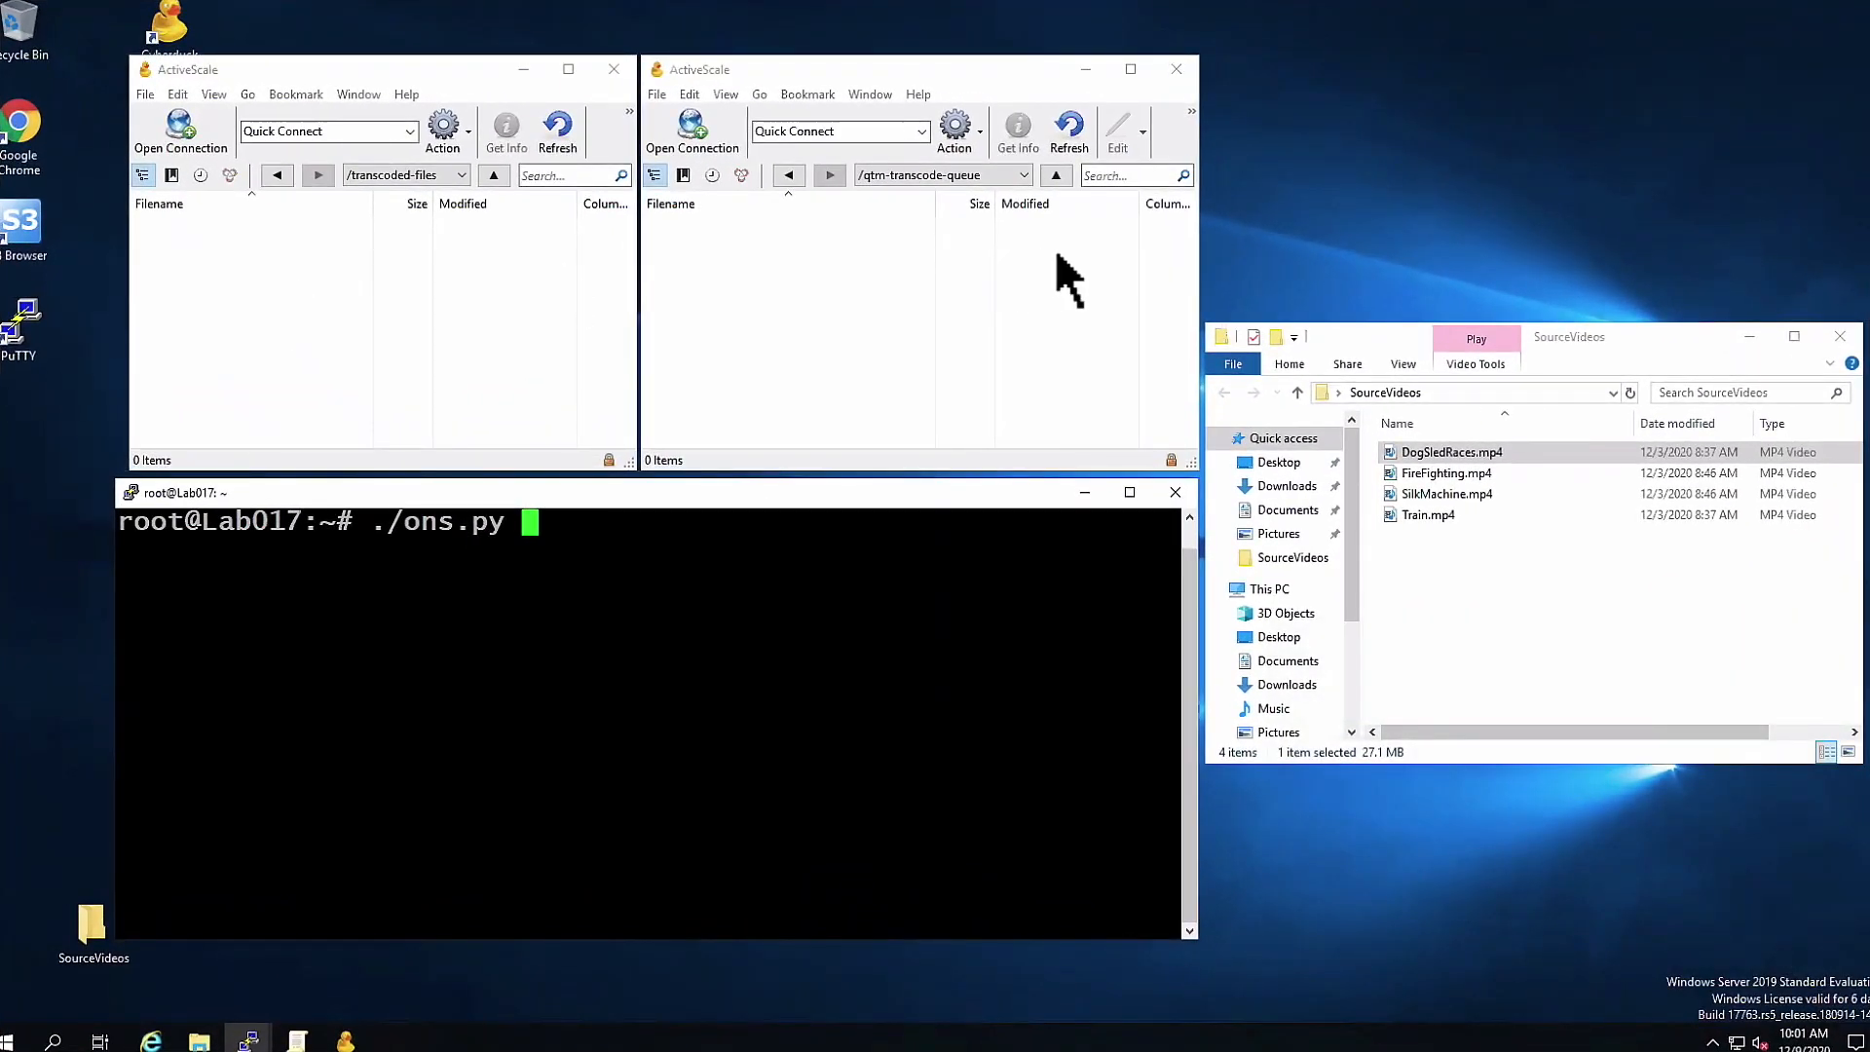
{"action": "left_click", "coordinate": [1024, 175]}
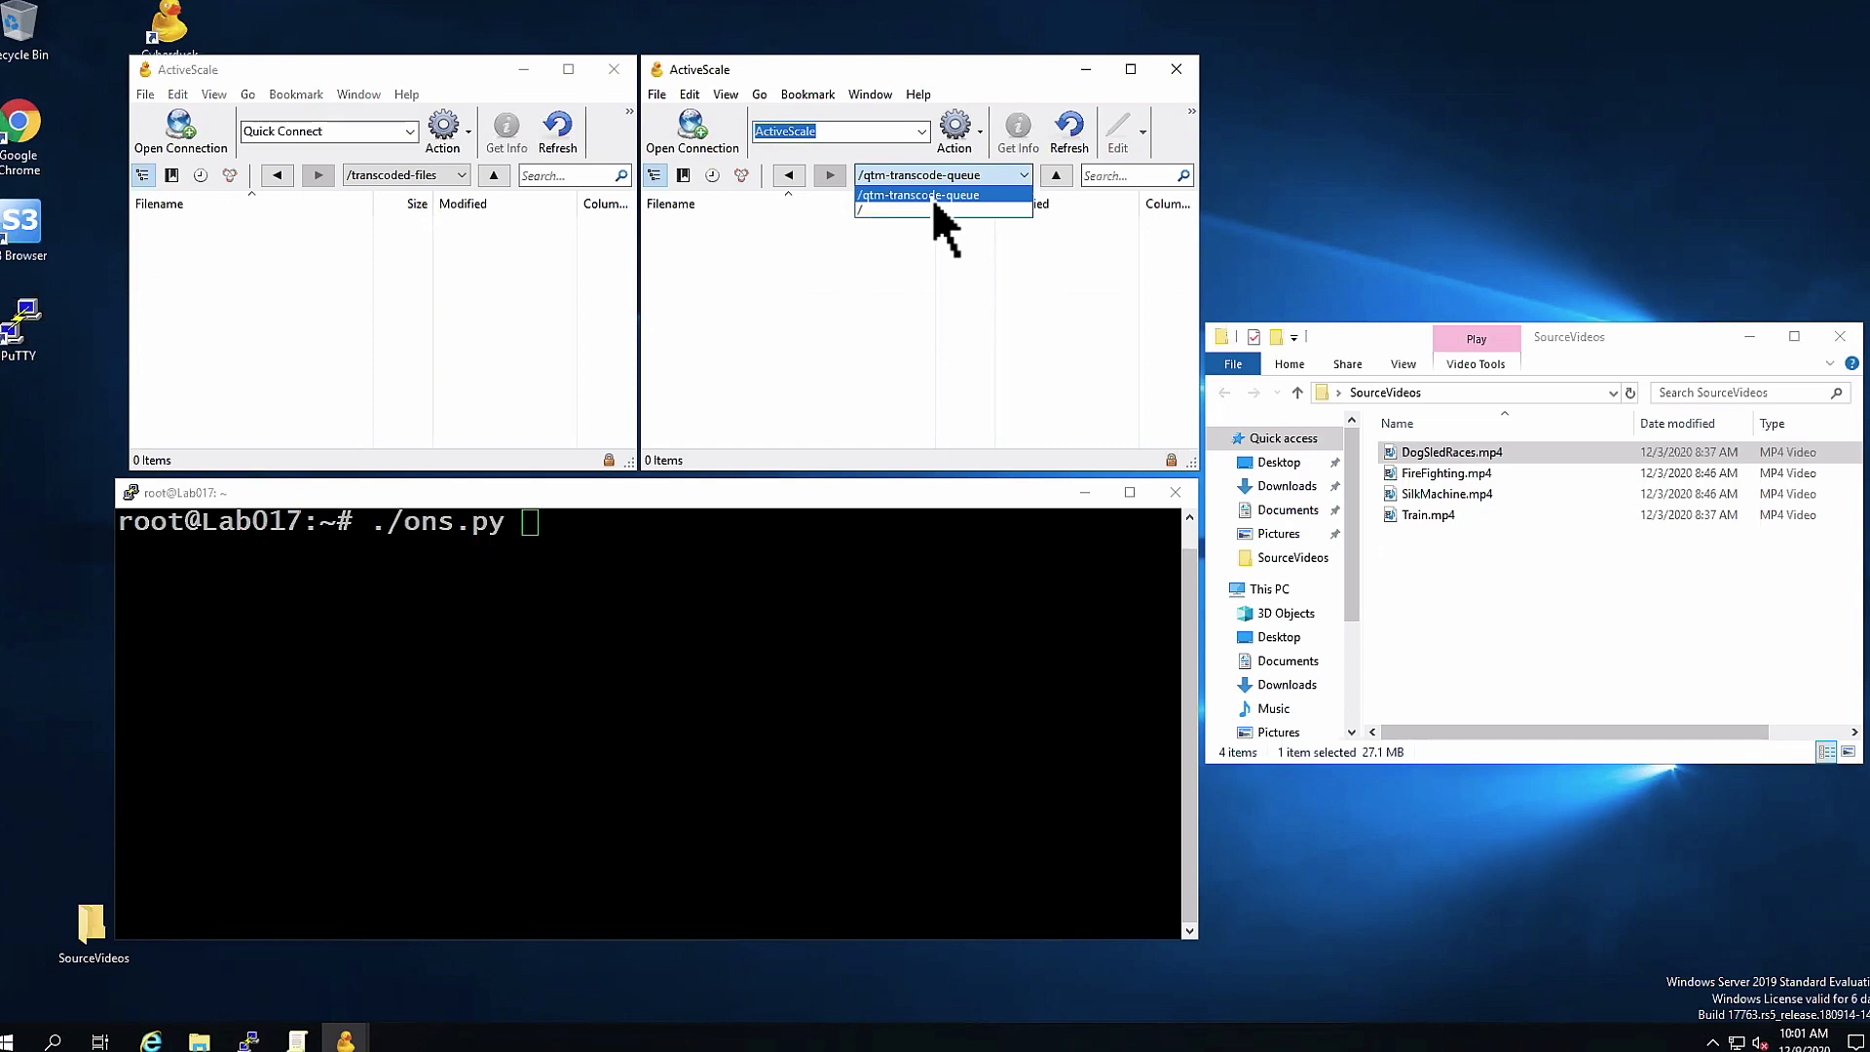
{"action": "left_click", "coordinate": [918, 195]}
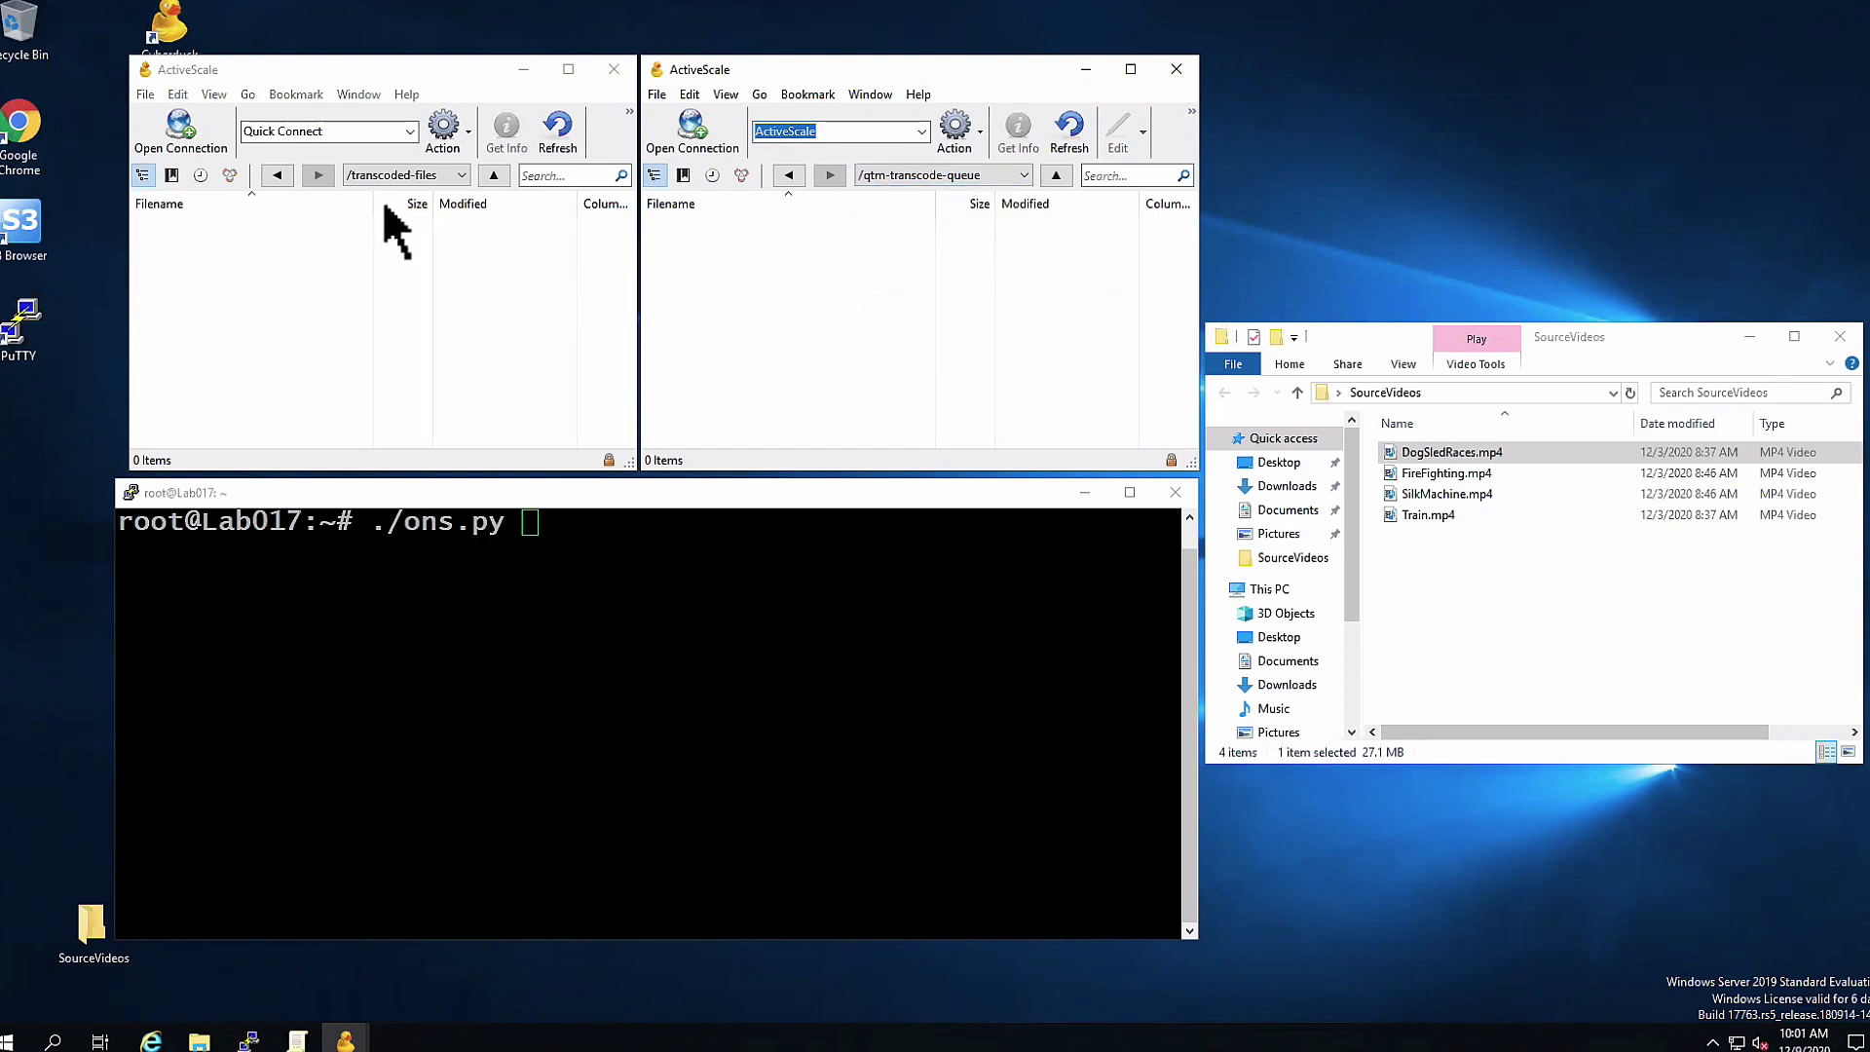
{"action": "left_click", "coordinate": [463, 176]}
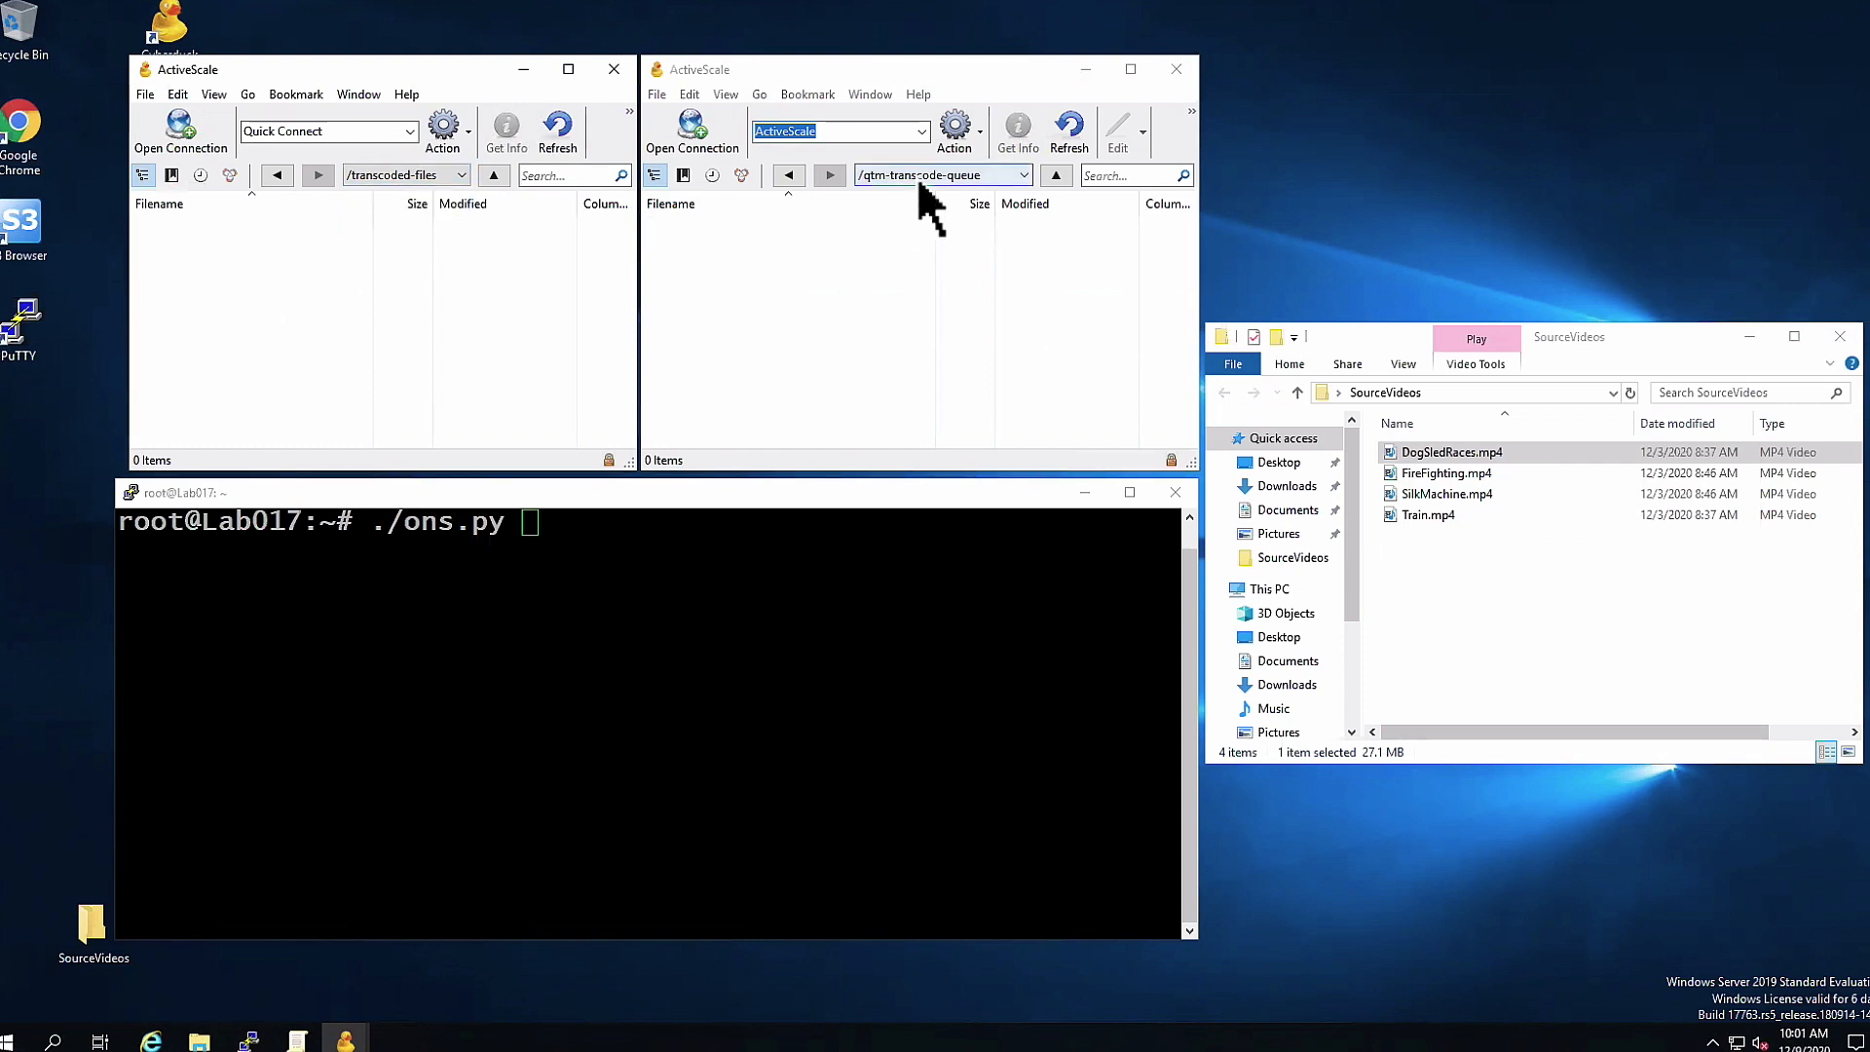
{"action": "left_click", "coordinate": [1022, 174]}
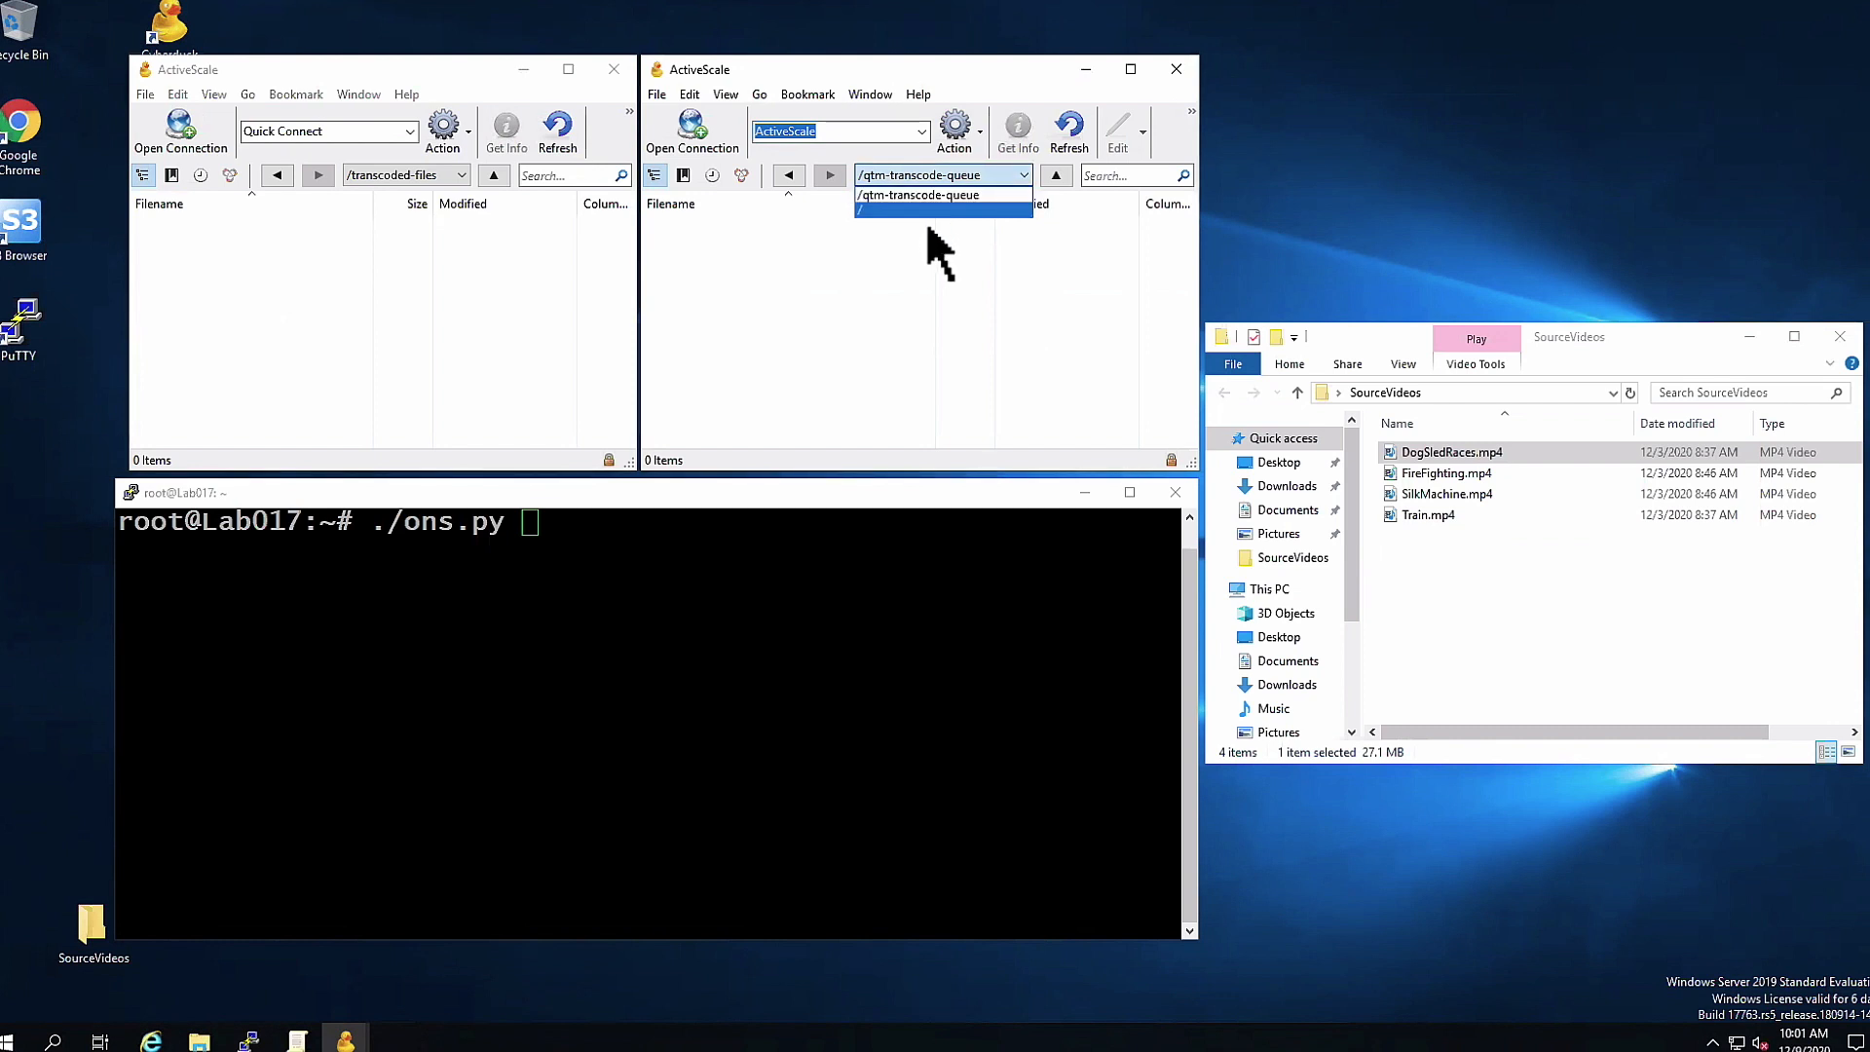
{"action": "mouse_move", "coordinate": [1652, 351]}
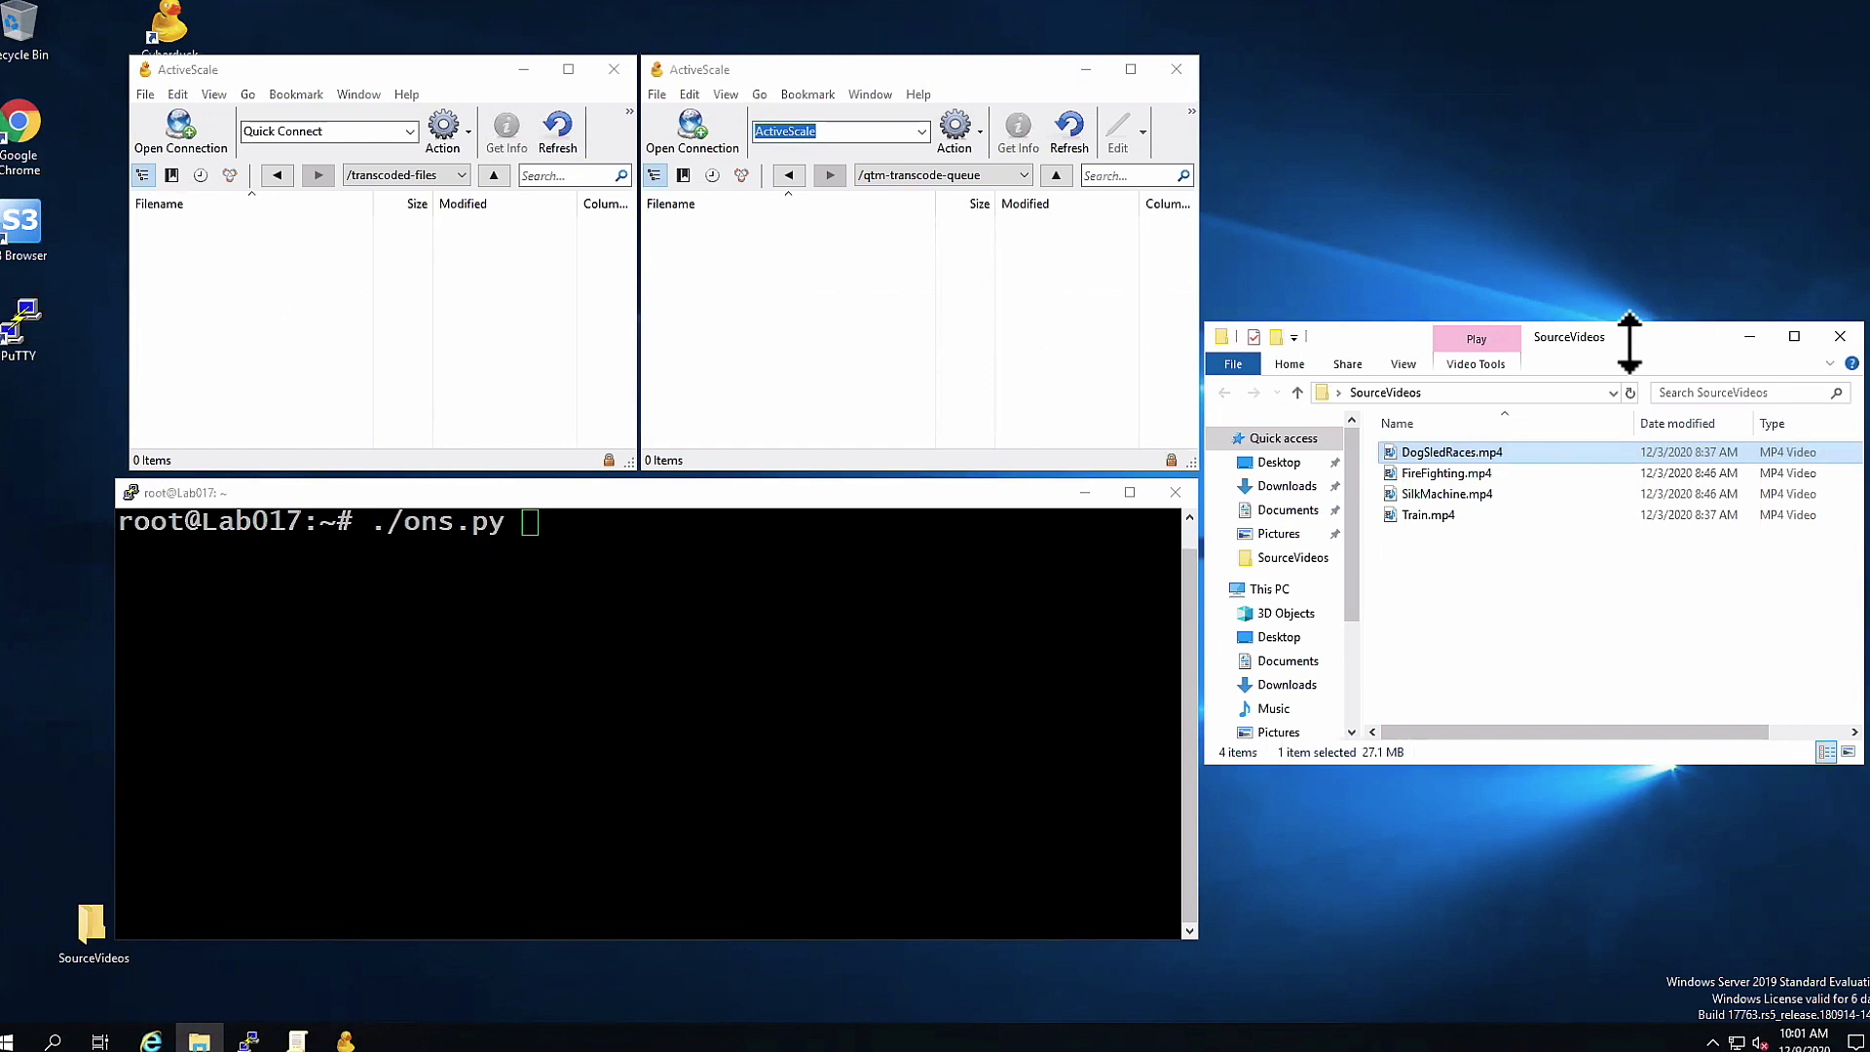
{"action": "mouse_move", "coordinate": [1545, 573]}
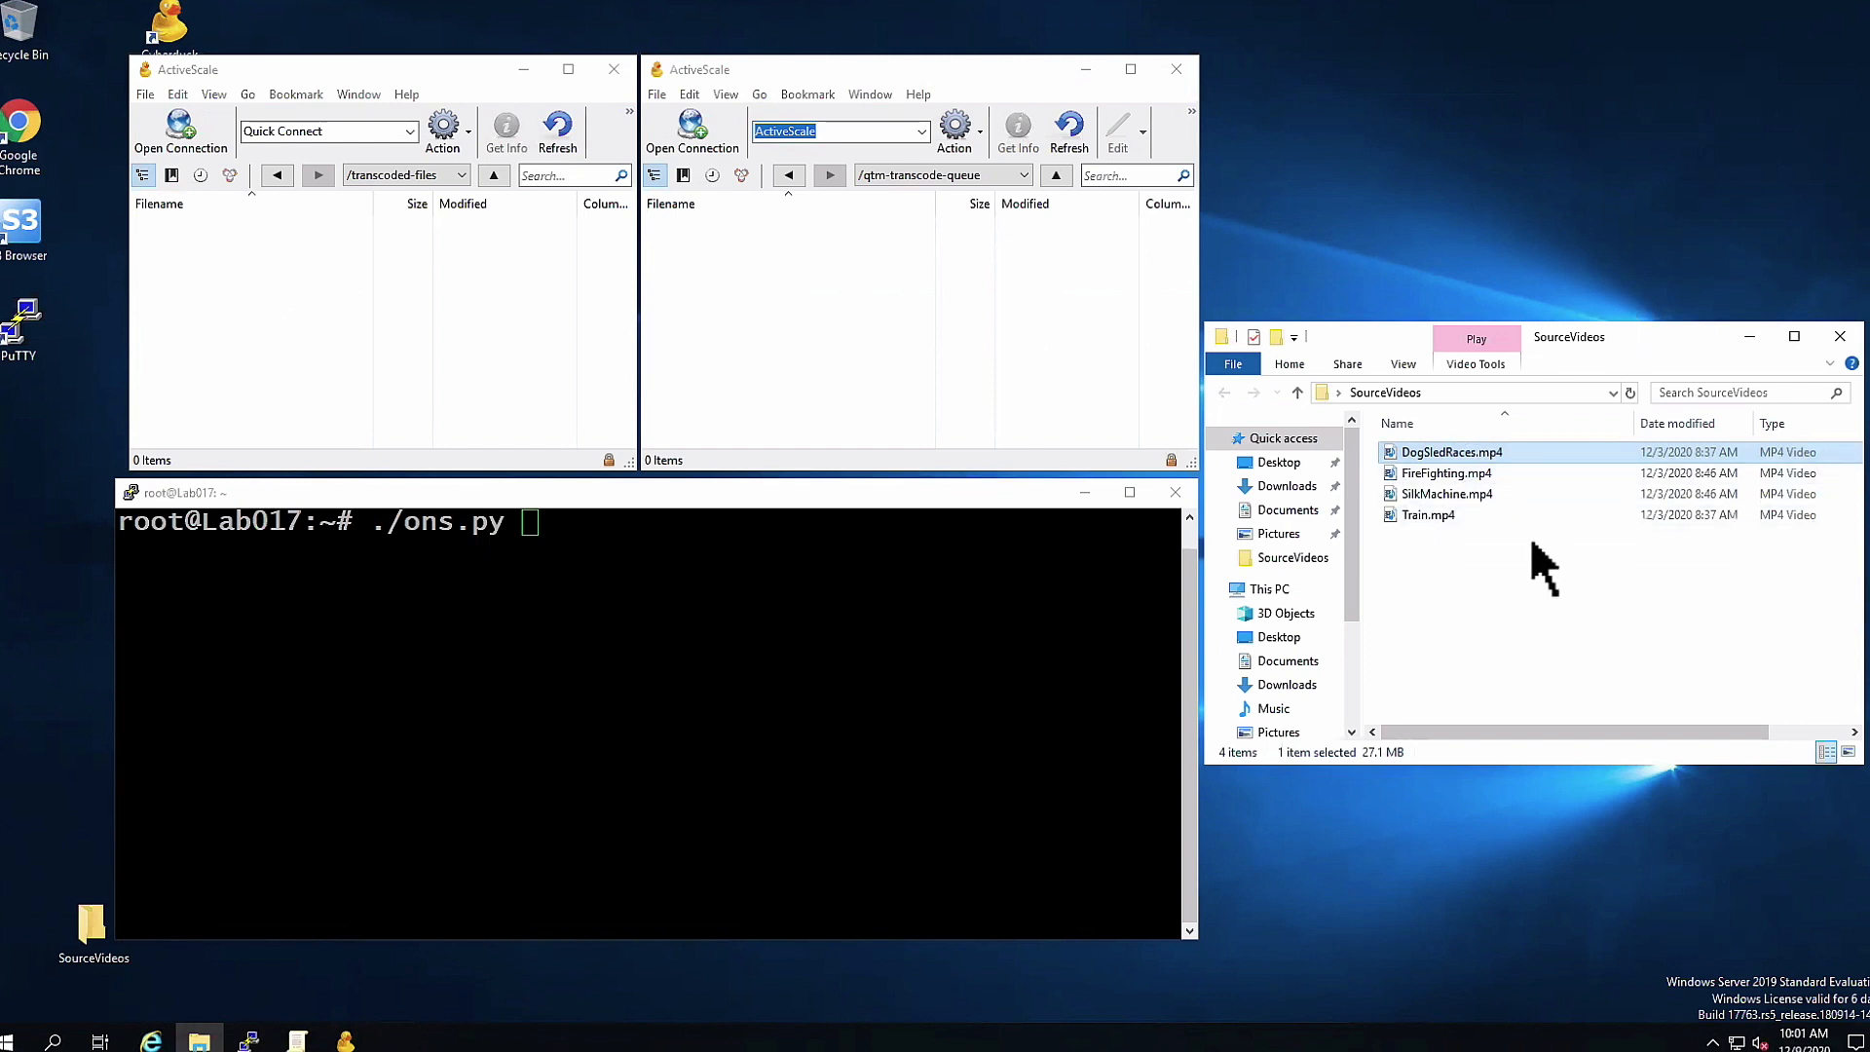
{"action": "mouse_move", "coordinate": [799, 587]}
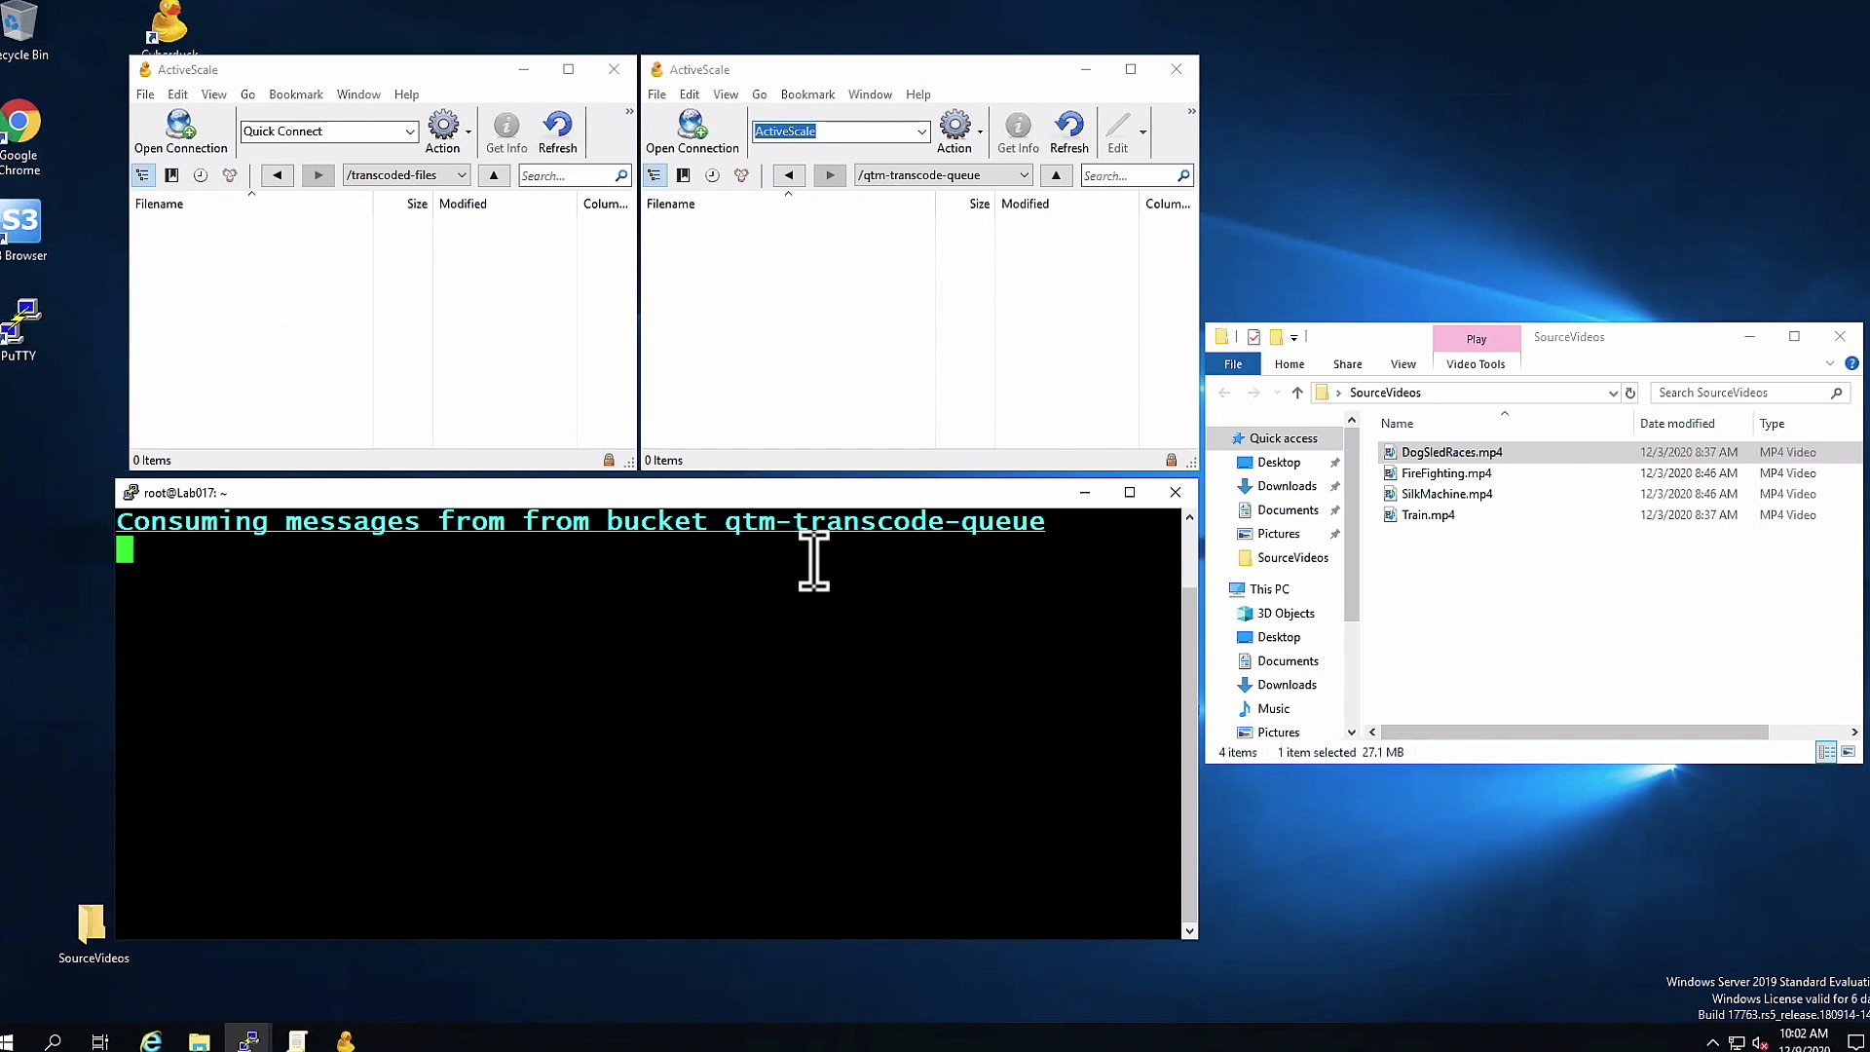
{"action": "mouse_move", "coordinate": [947, 274]}
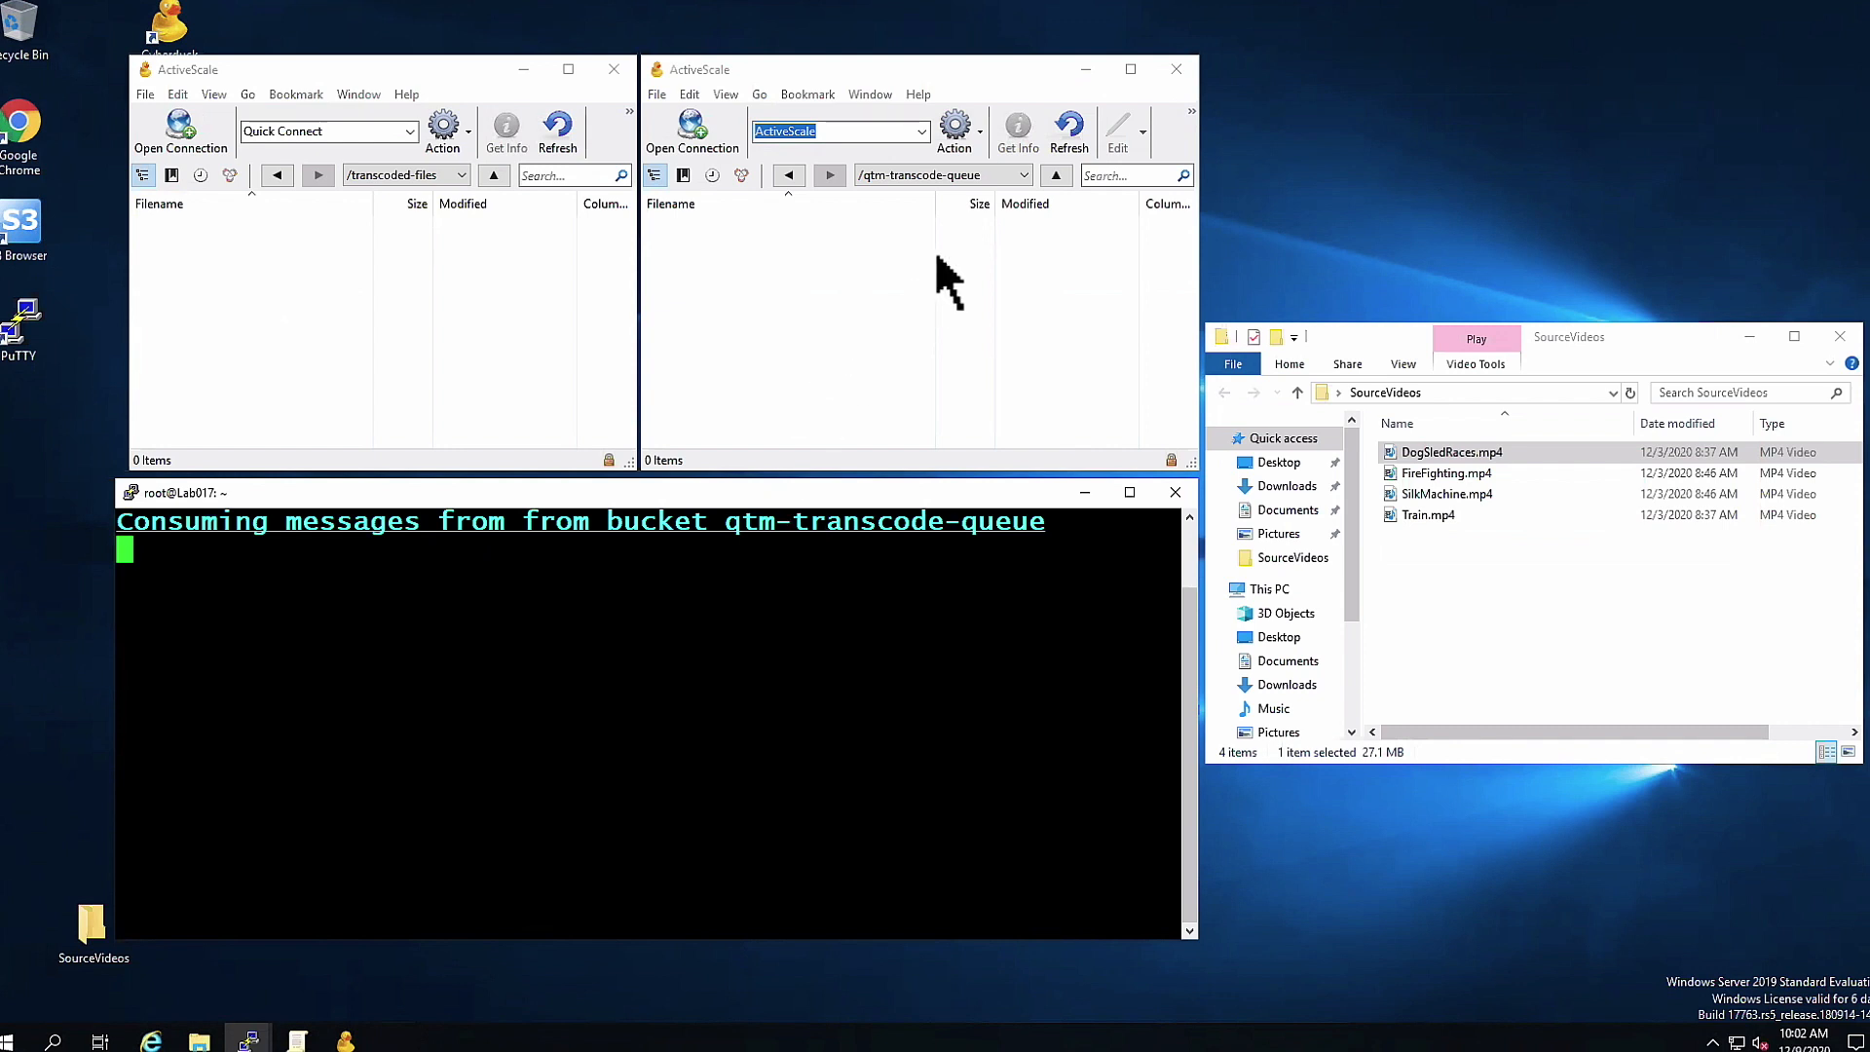
Run the ./ons.py listener so DogSledRaces.mp4 in qtm-transcode-queue gets picked up for transcoding.
{"action": "left_click", "coordinate": [1025, 174]}
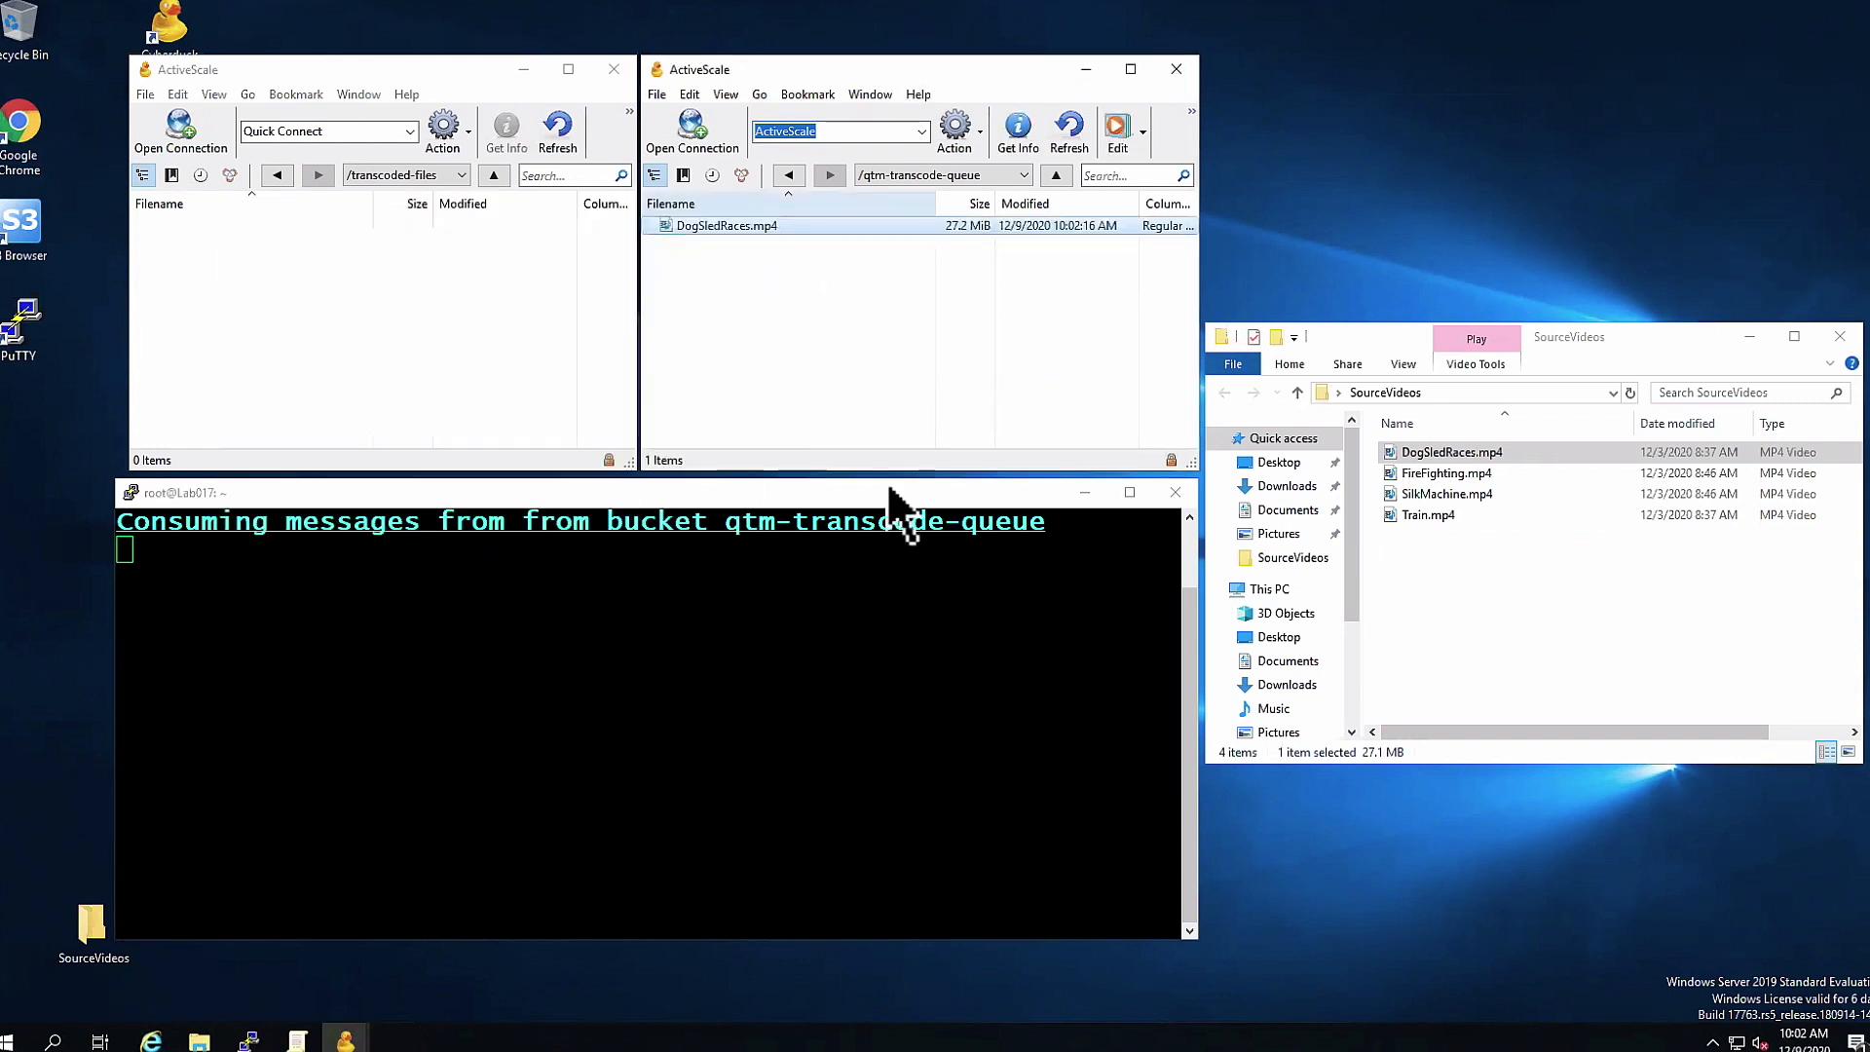
{"action": "mouse_move", "coordinate": [915, 666]}
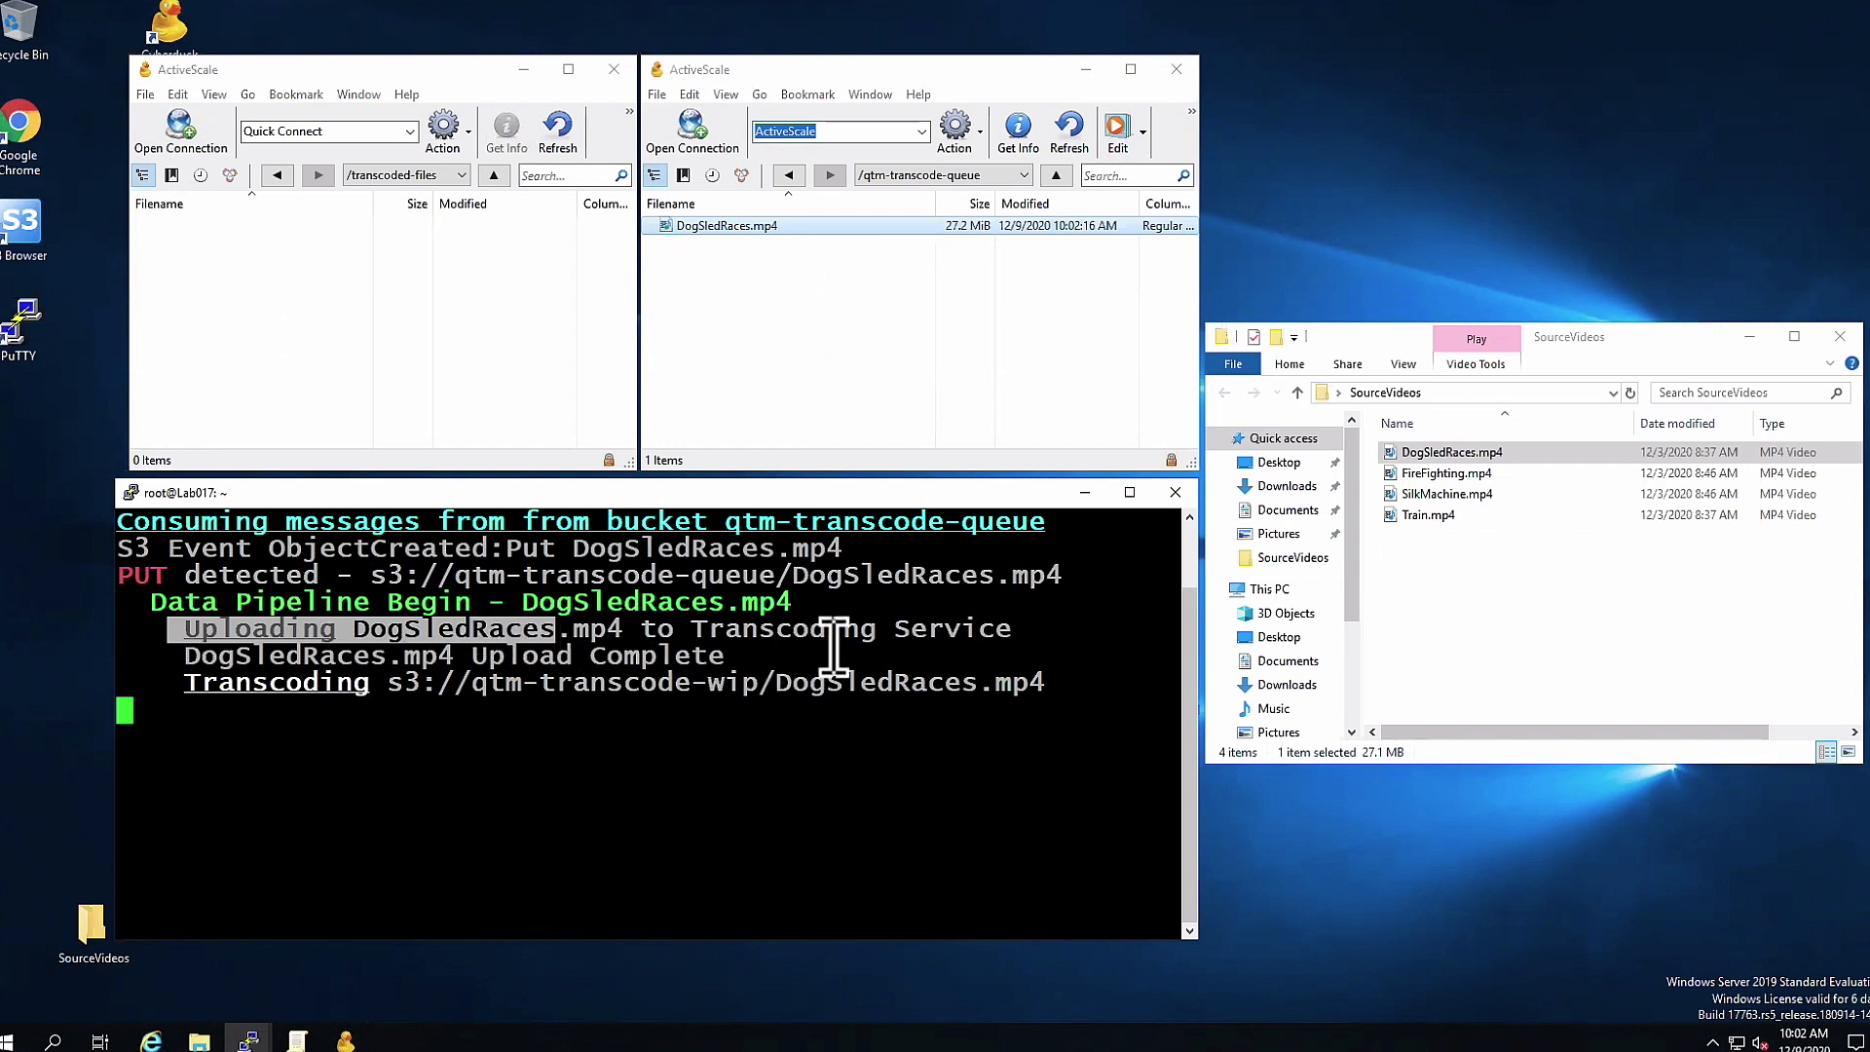
{"action": "mouse_move", "coordinate": [250, 680]}
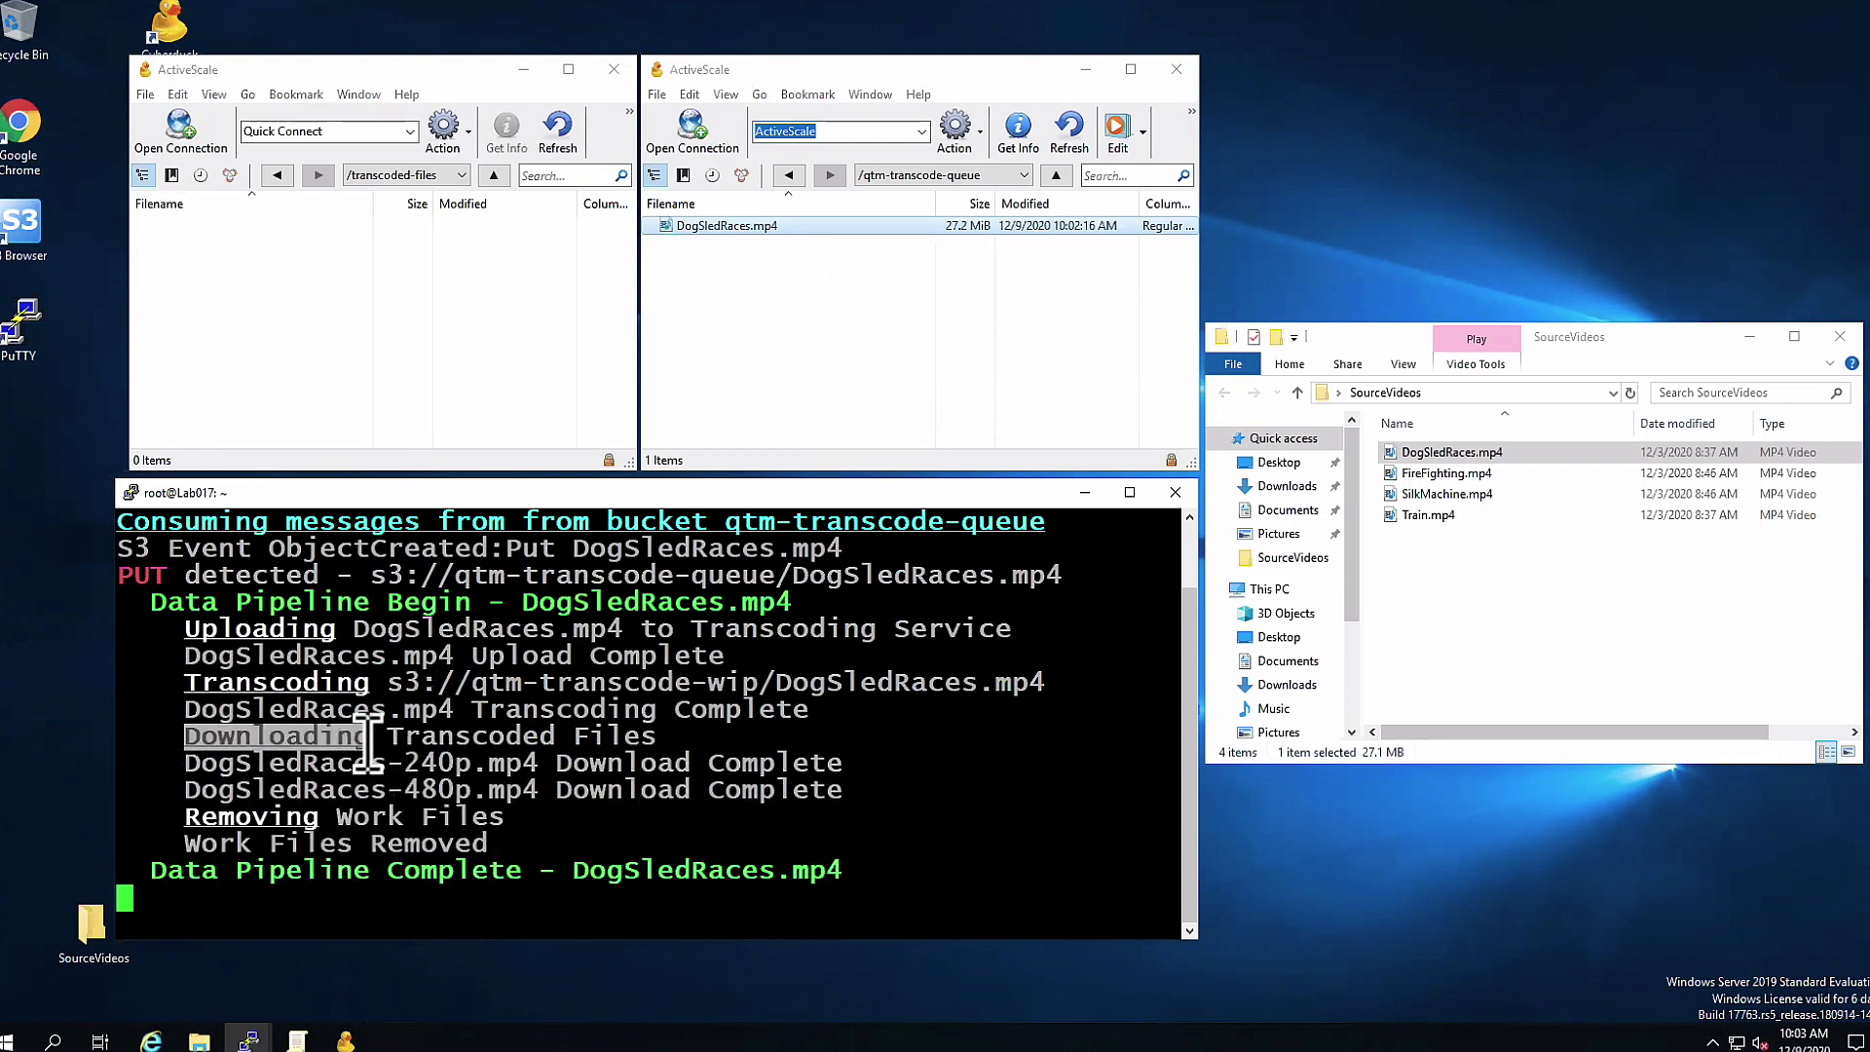
{"action": "mouse_move", "coordinate": [430, 733]}
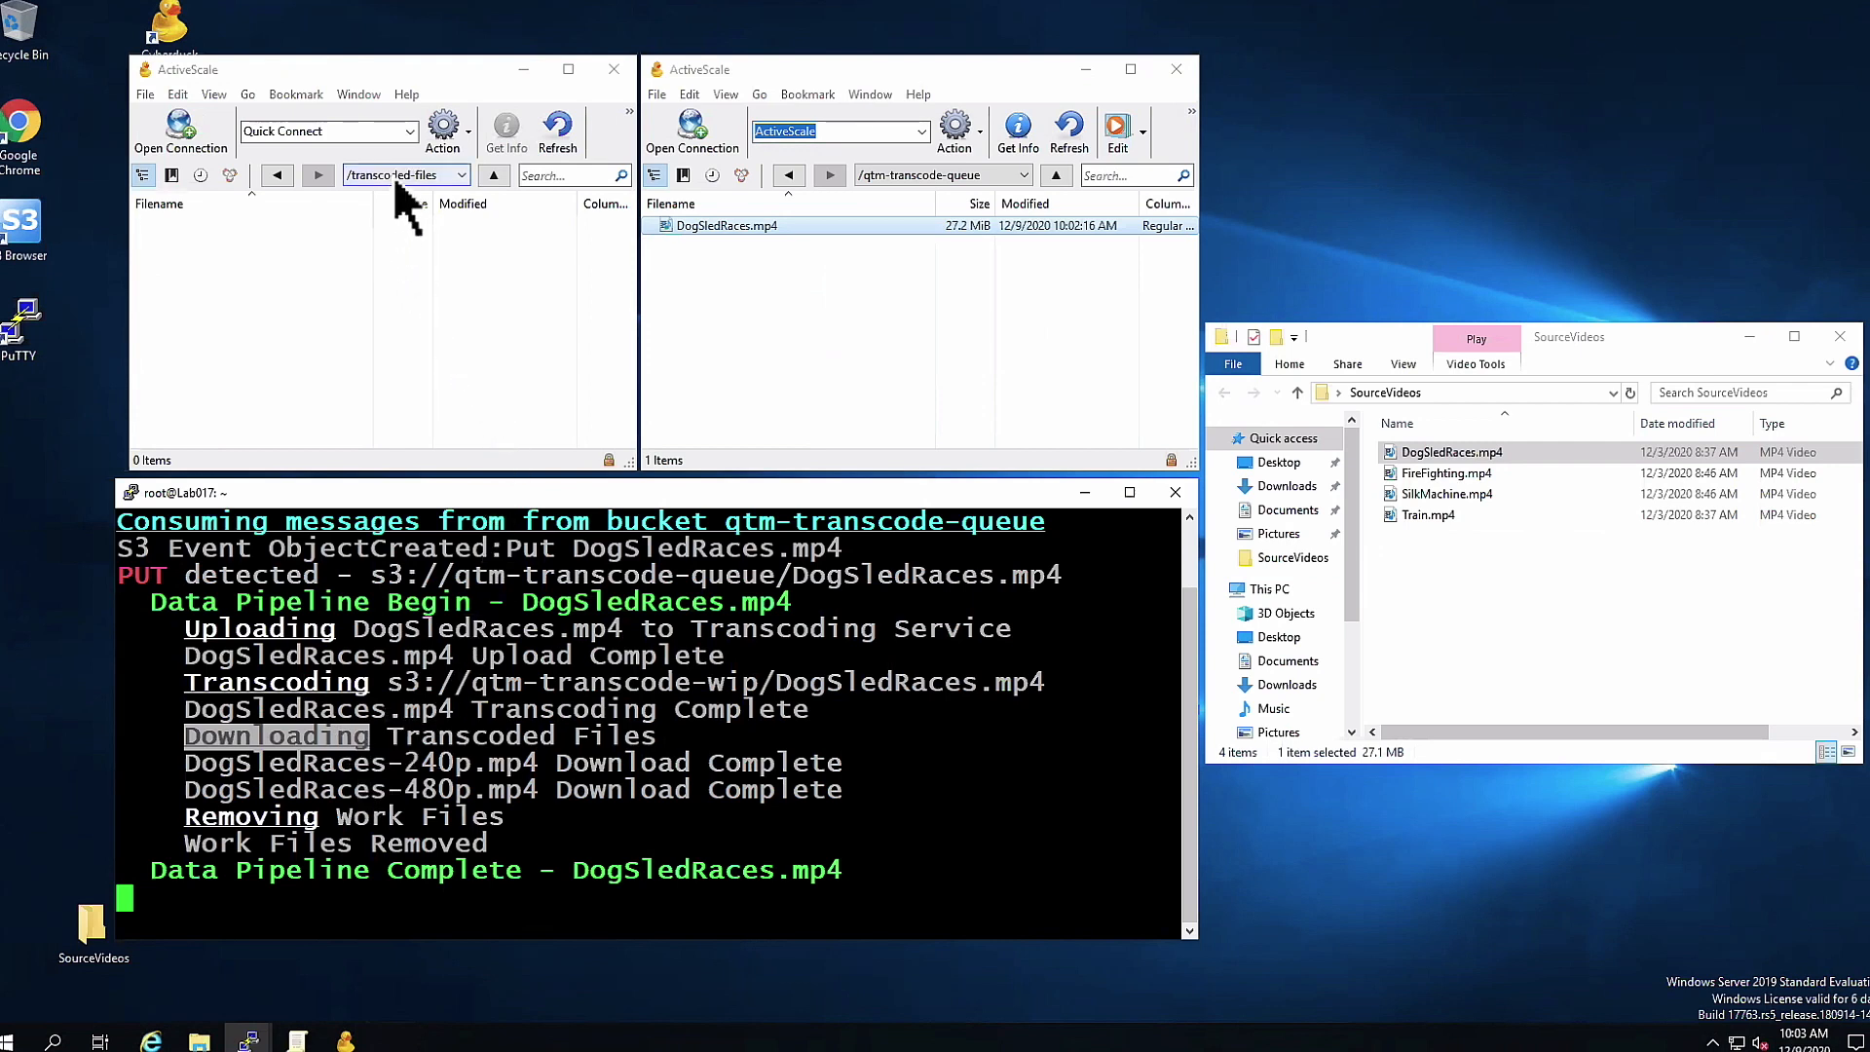
Refresh transcoded-files to list DogSledRaces-240p.mp4 and DogSledRaces-480p.mp4.
{"action": "left_click", "coordinate": [557, 132]}
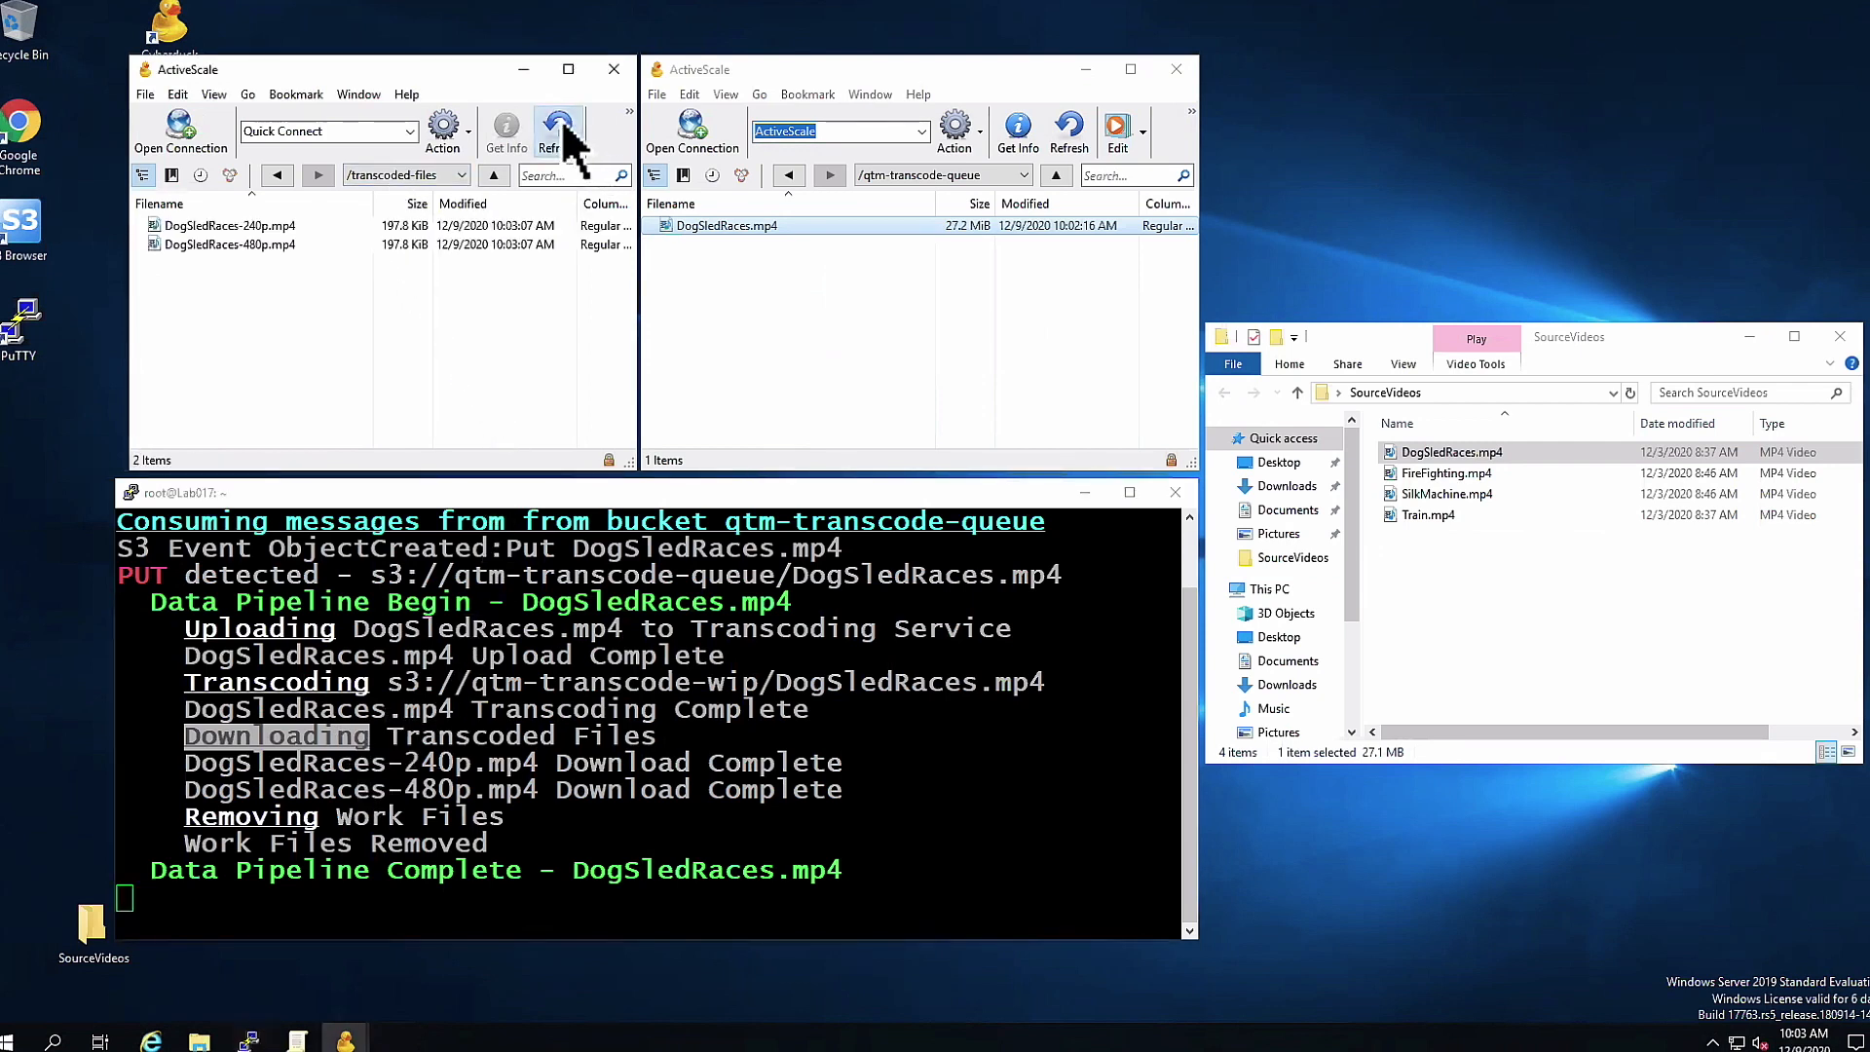
{"action": "mouse_move", "coordinate": [423, 644]}
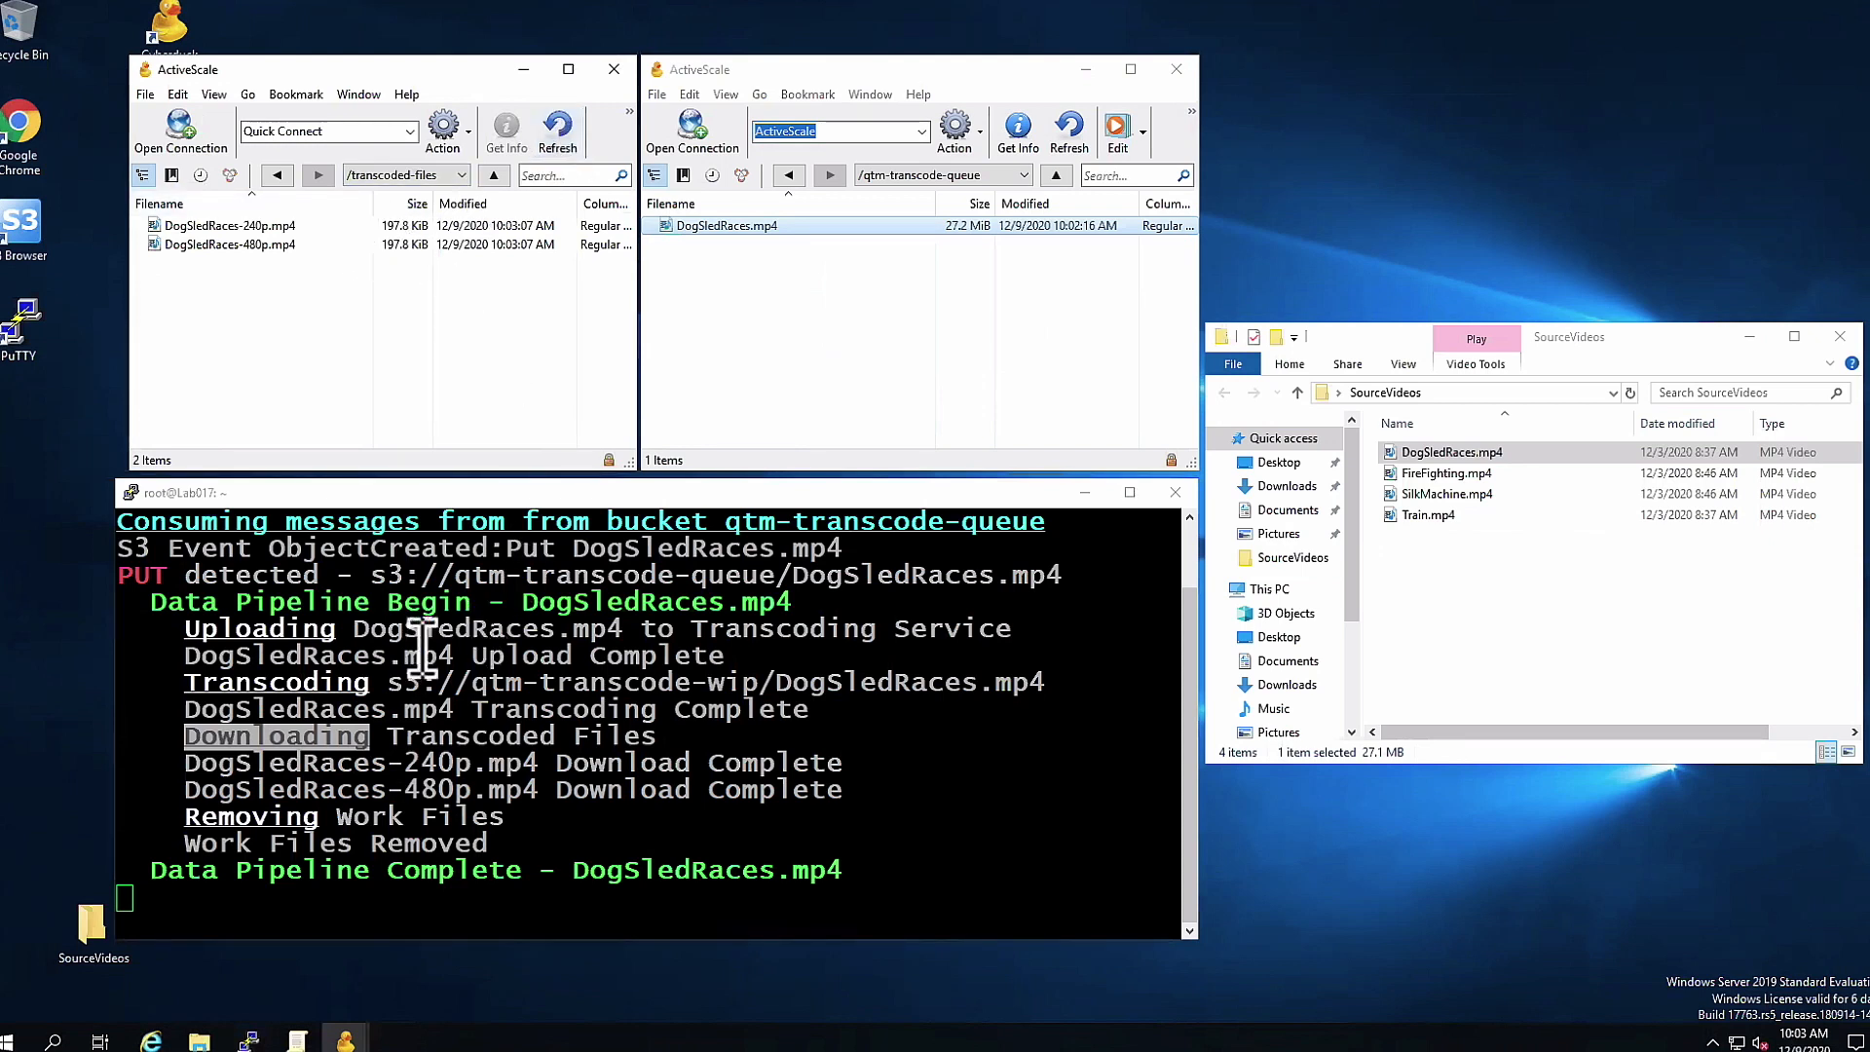